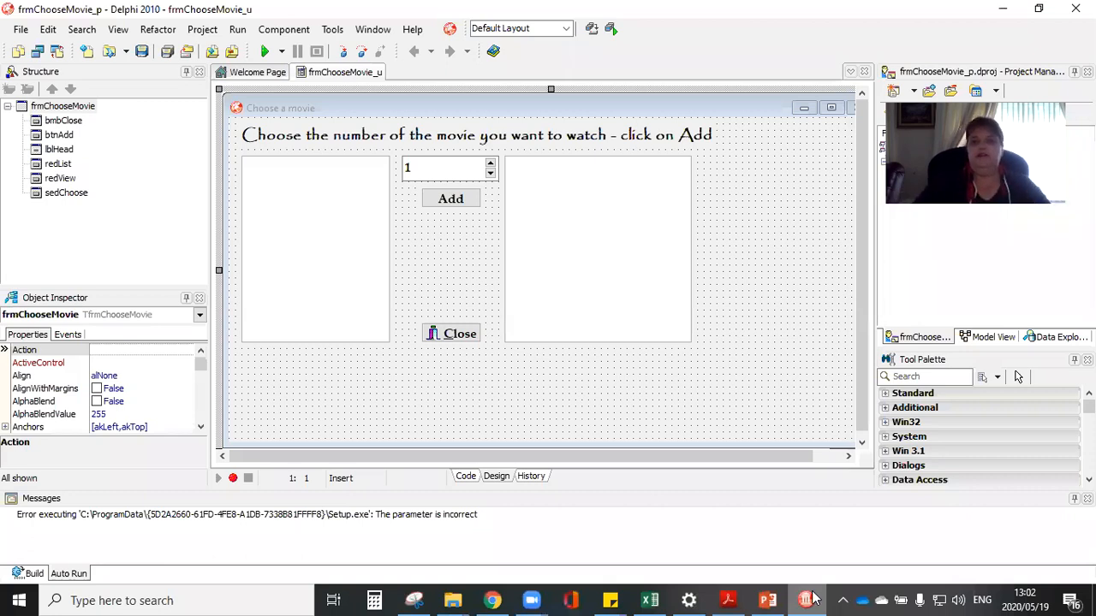
{"action": "mouse_move", "coordinate": [697, 116]}
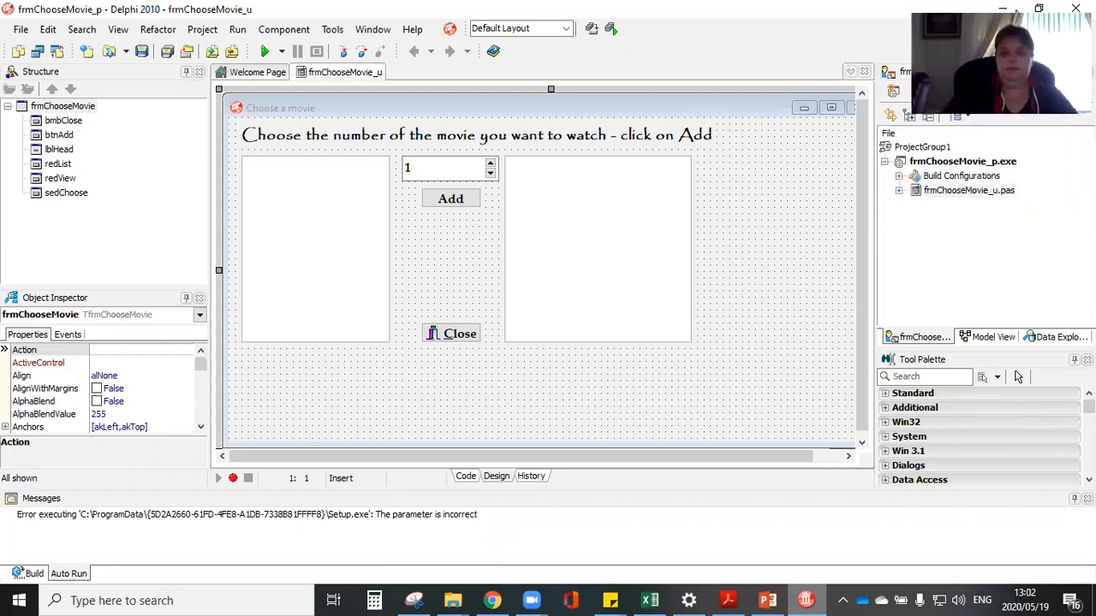
{"action": "mouse_move", "coordinate": [797, 229]}
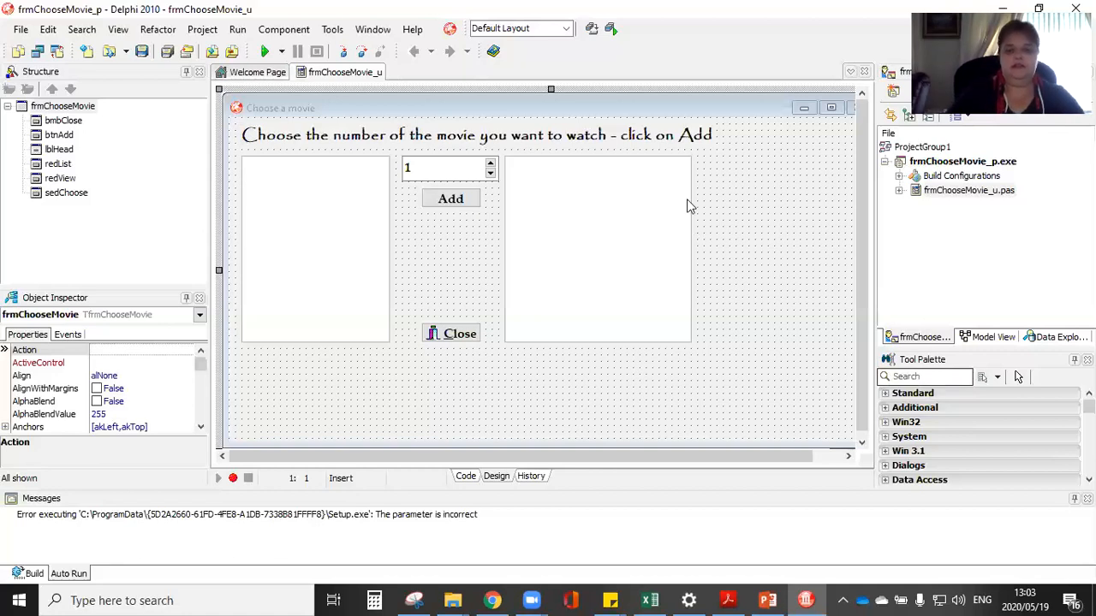
{"action": "mouse_move", "coordinate": [689, 206]}
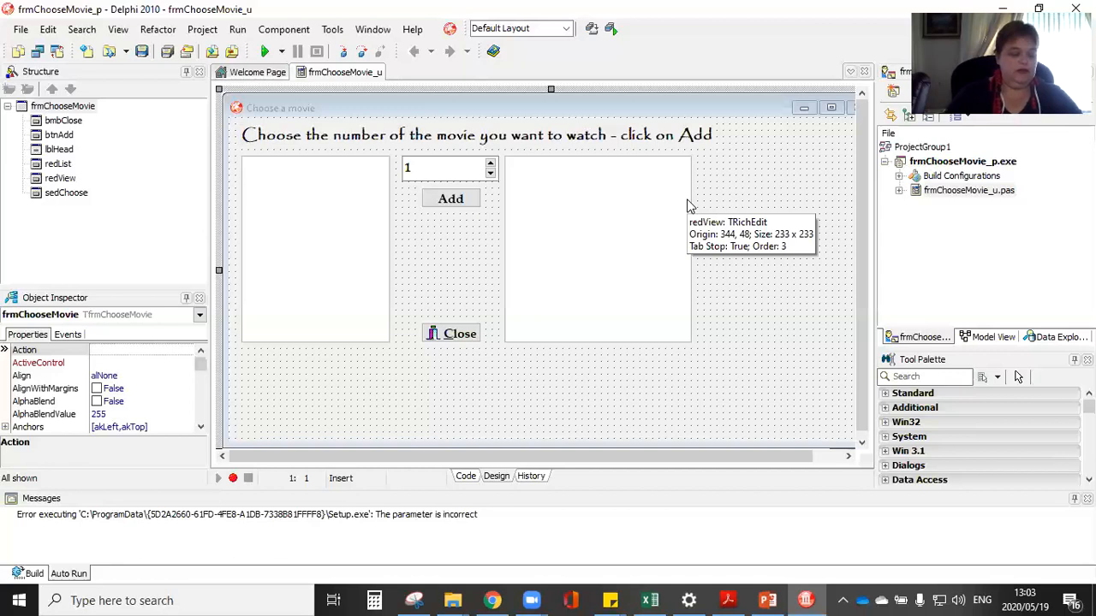
{"action": "mouse_move", "coordinate": [585, 179]}
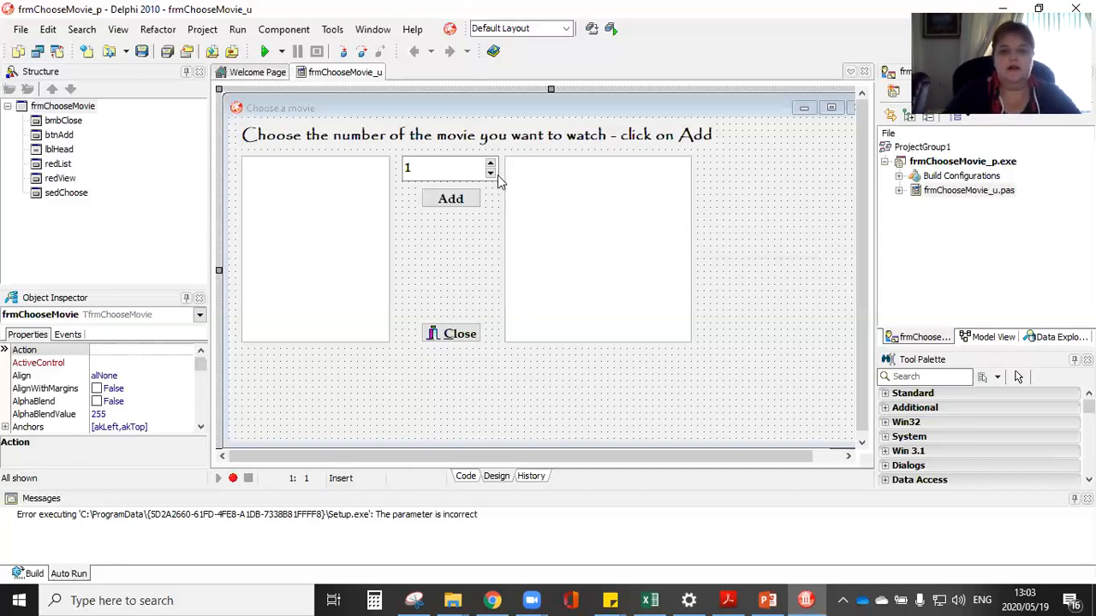
{"action": "mouse_move", "coordinate": [636, 152]}
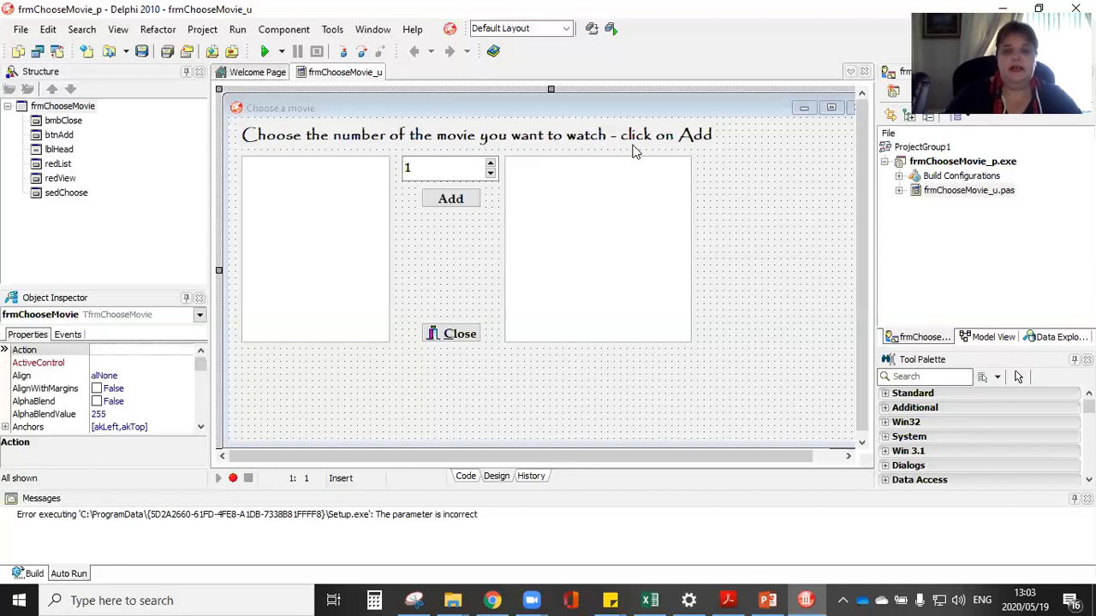
{"action": "mouse_move", "coordinate": [492, 243]}
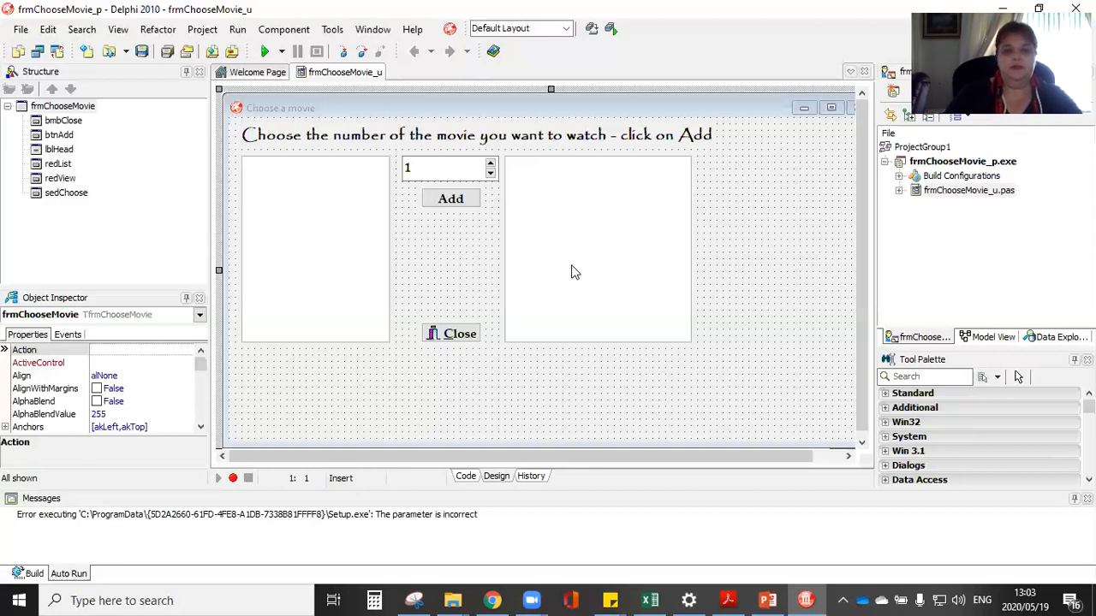
{"action": "mouse_move", "coordinate": [624, 249]}
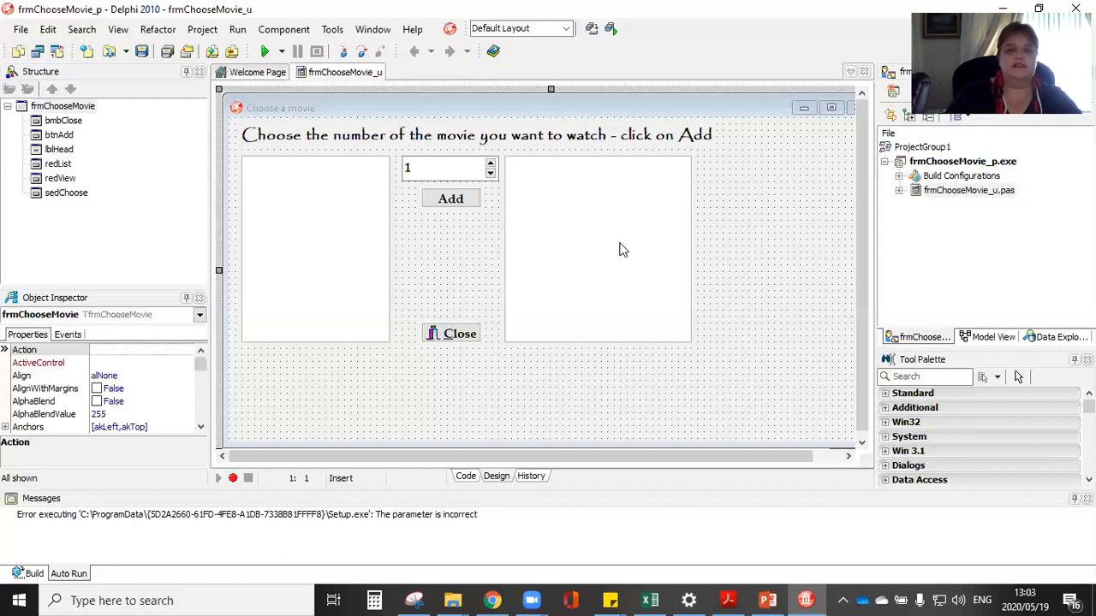
{"action": "mouse_move", "coordinate": [623, 249]}
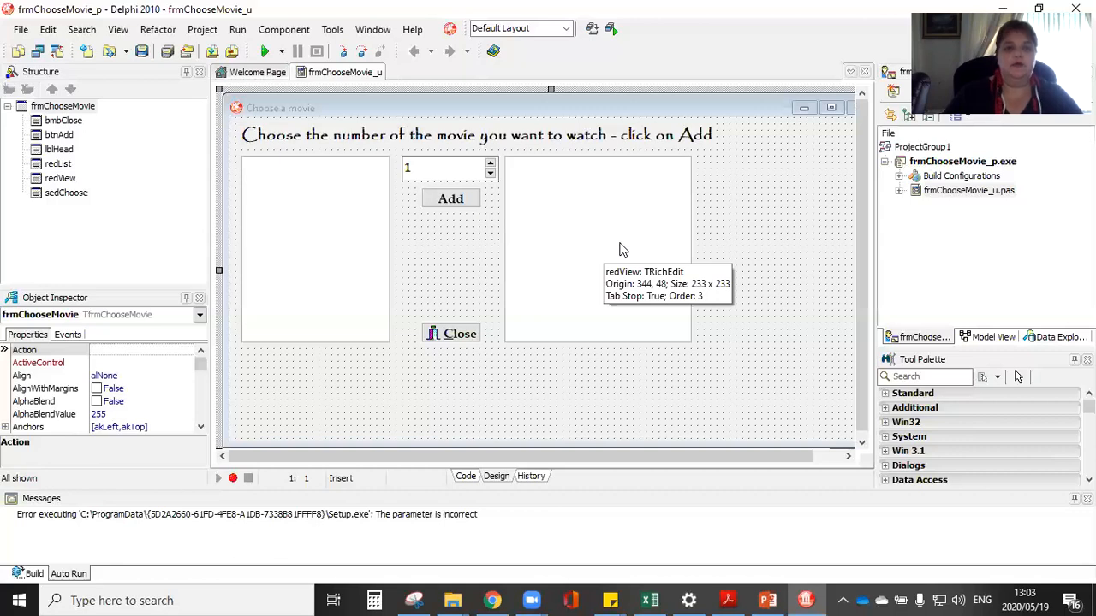
{"action": "mouse_move", "coordinate": [623, 250]}
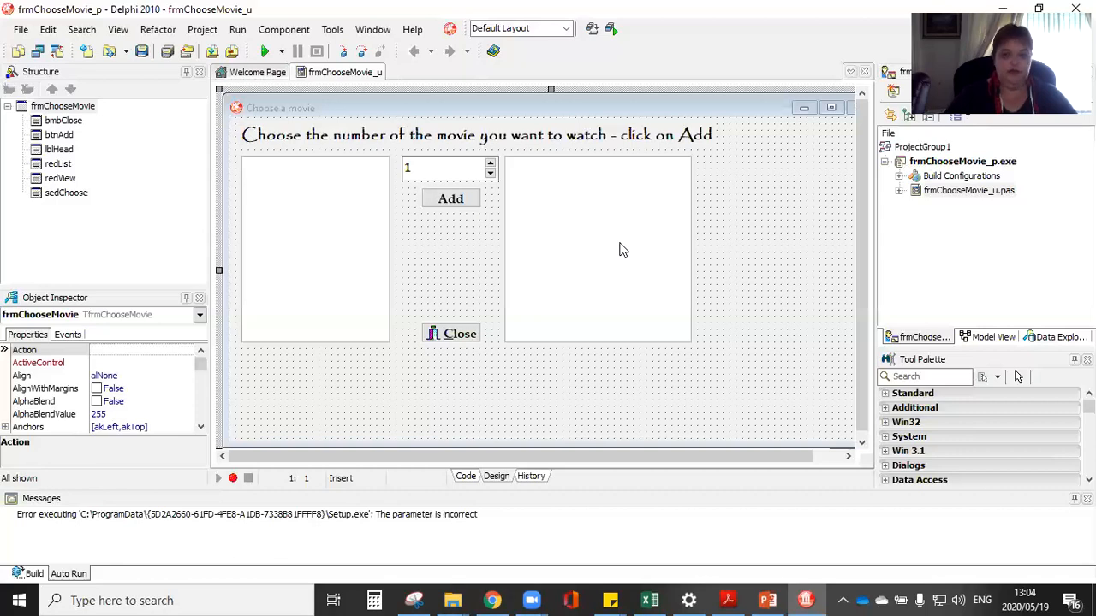
{"action": "mouse_move", "coordinate": [356, 229]}
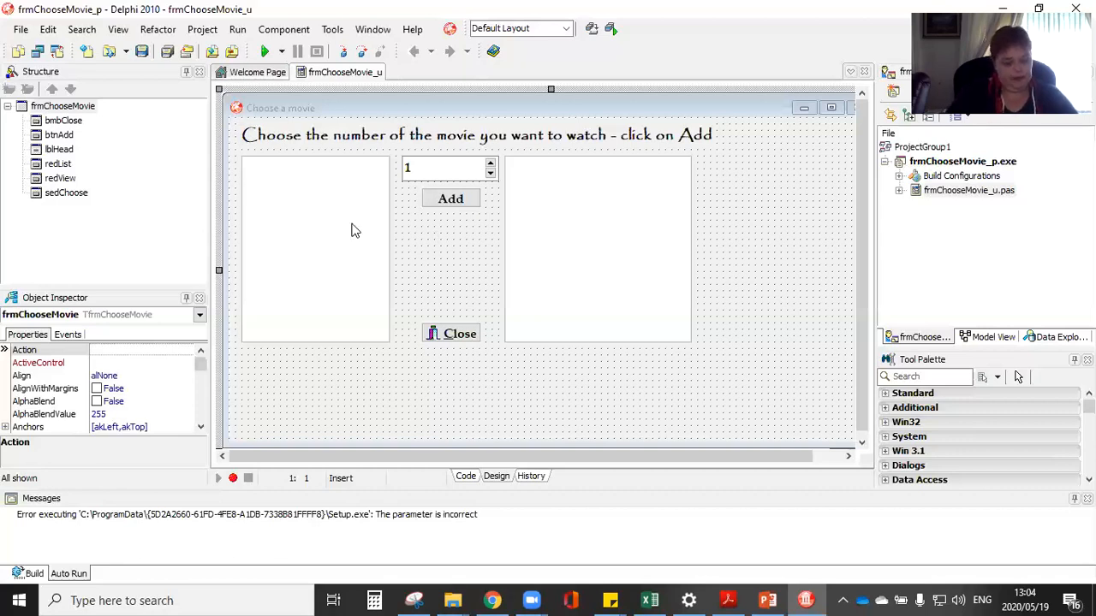
{"action": "mouse_move", "coordinate": [355, 229]}
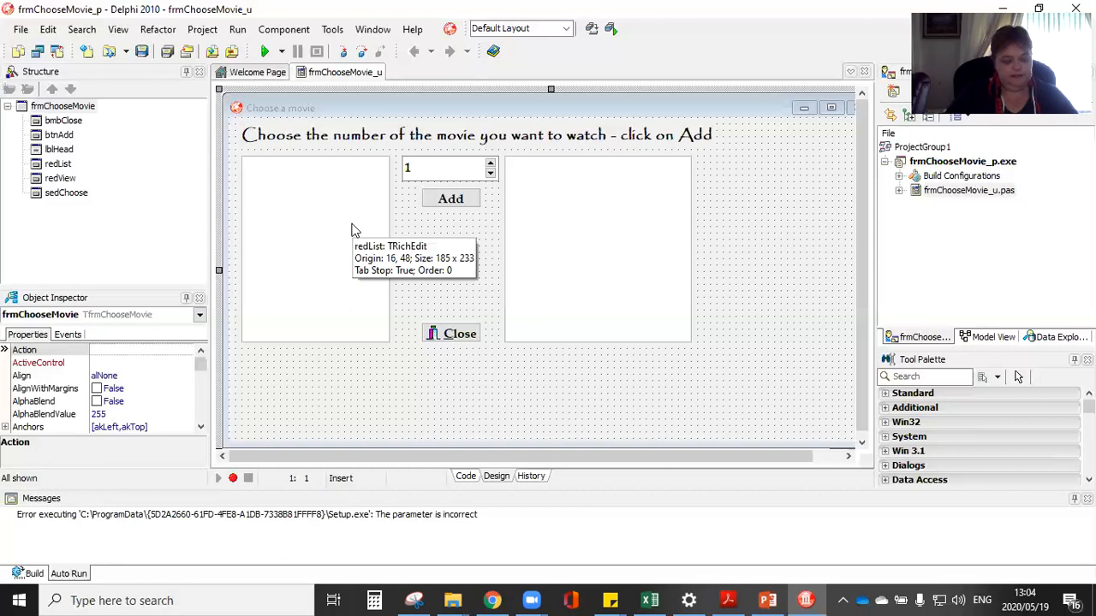
{"action": "mouse_move", "coordinate": [630, 229]}
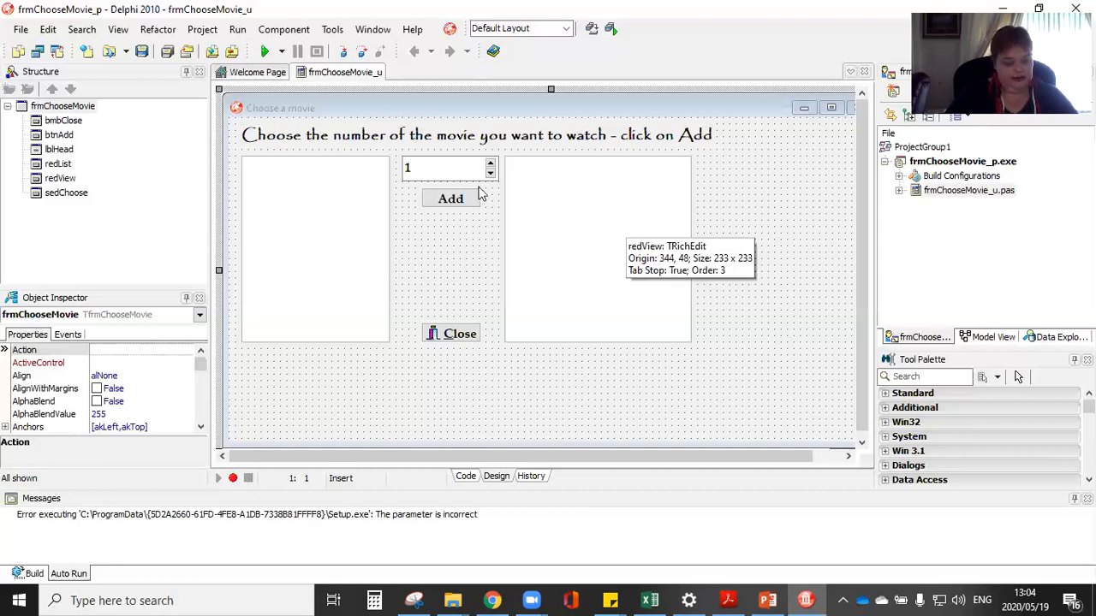
{"action": "mouse_move", "coordinate": [512, 190]}
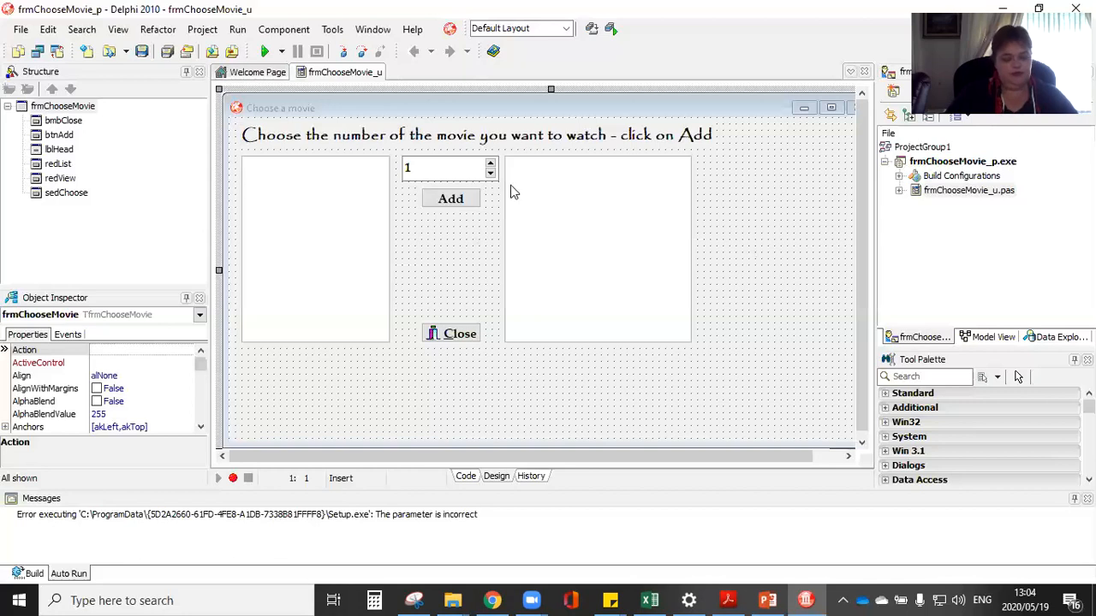
{"action": "mouse_move", "coordinate": [514, 191]}
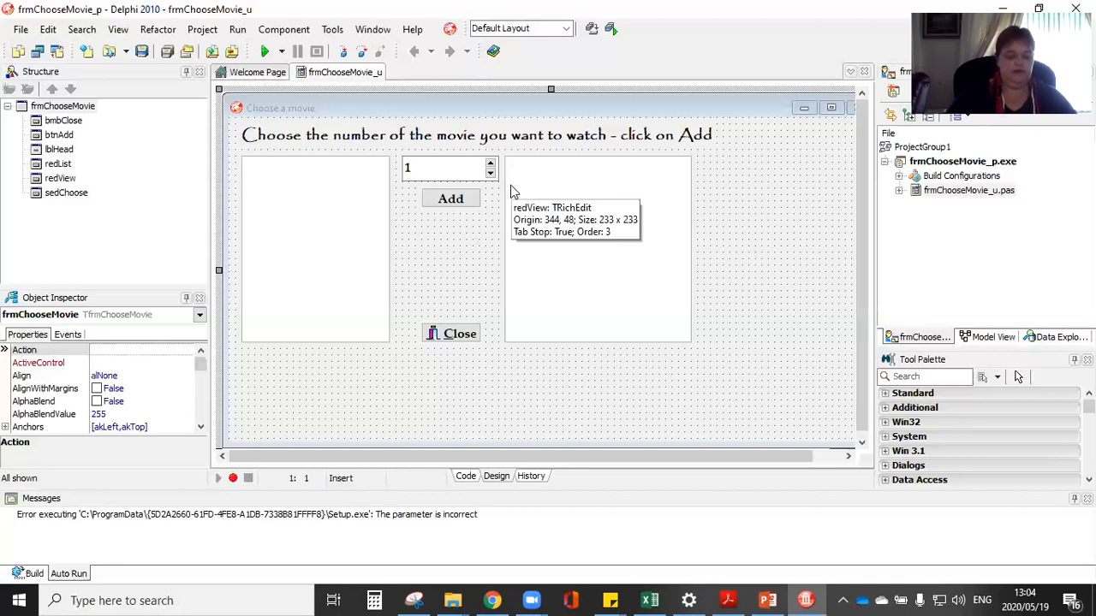
{"action": "mouse_move", "coordinate": [541, 206]}
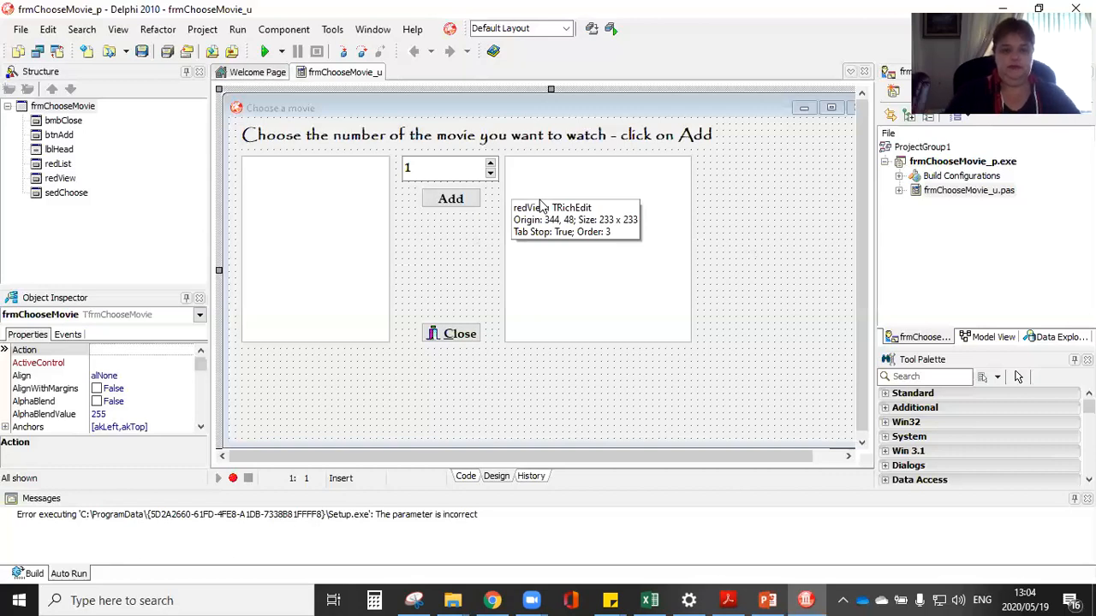
{"action": "mouse_move", "coordinate": [541, 205]}
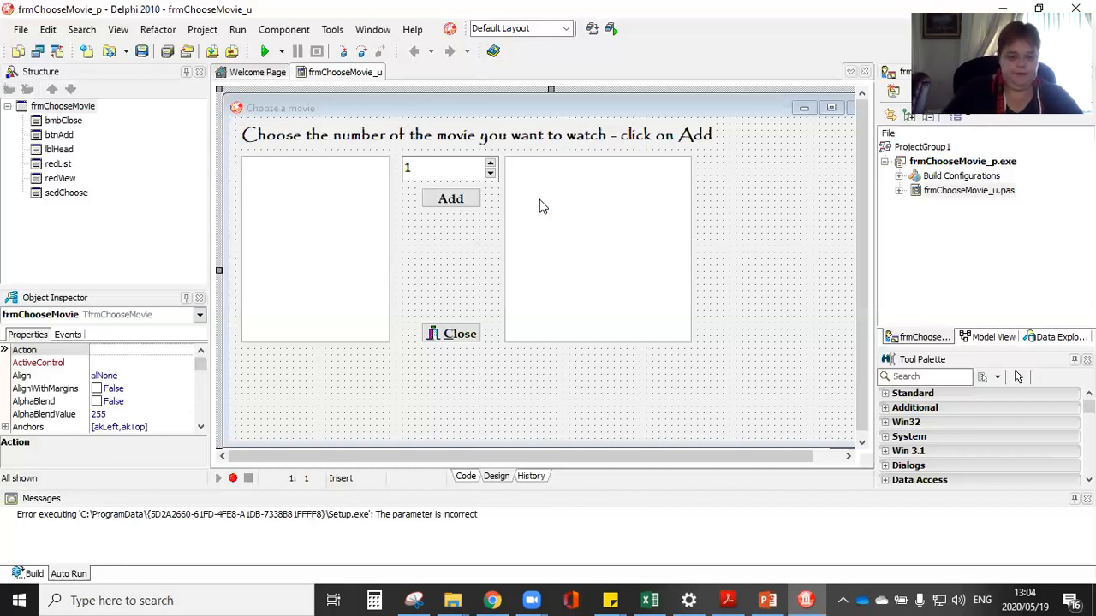
{"action": "mouse_move", "coordinate": [503, 524]}
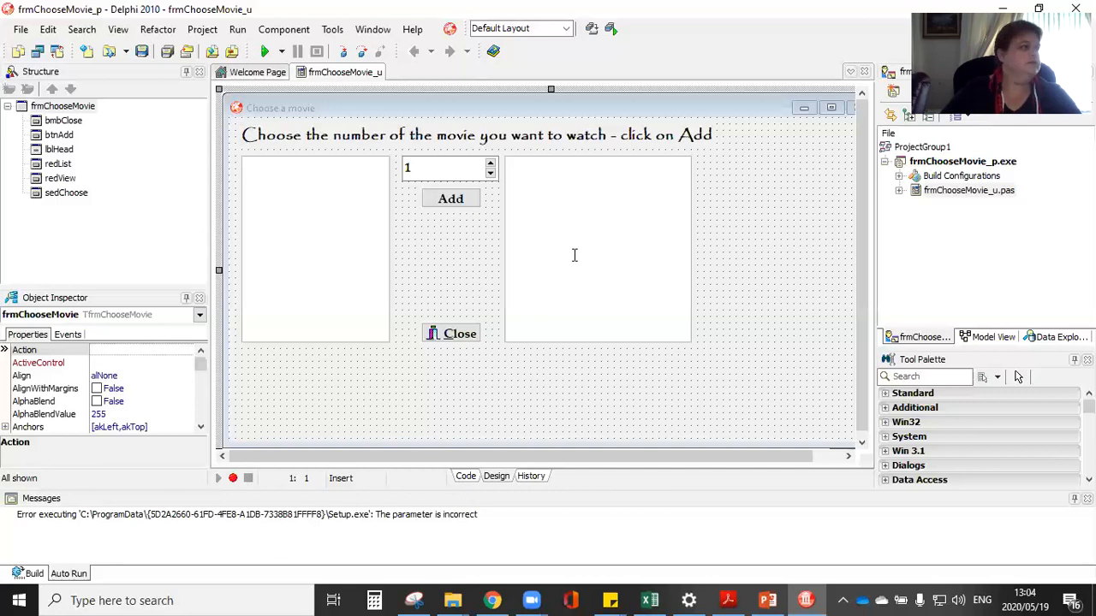
Step: Switch to the unit's source code and place the cursor below {$R *.dfm}
{"action": "left_click", "coordinate": [465, 476]}
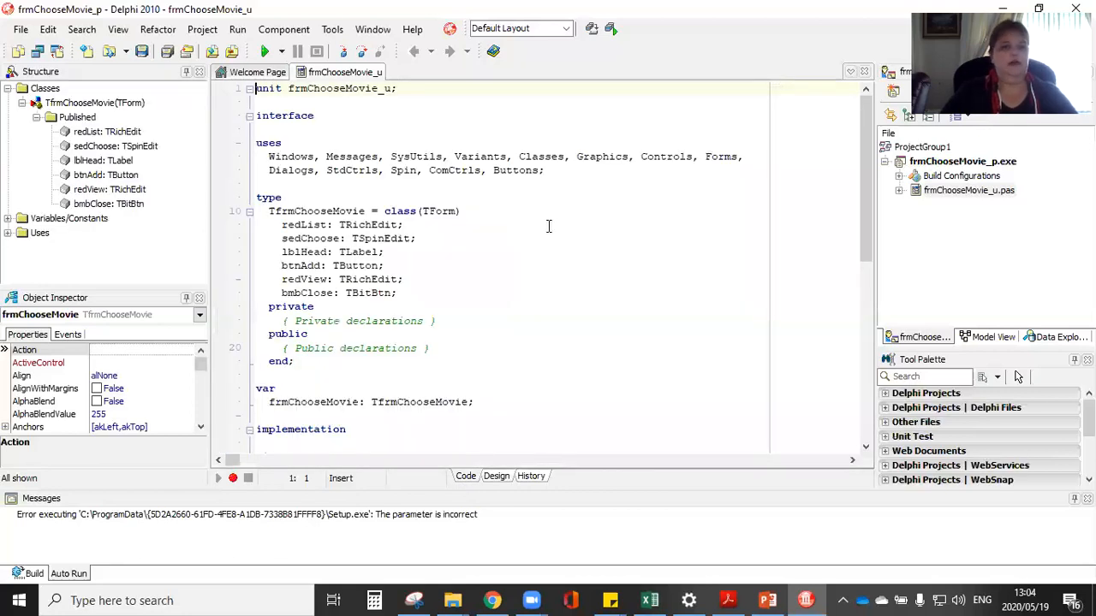
{"action": "scroll", "scroll_direction": "down", "scroll_amount": 3}
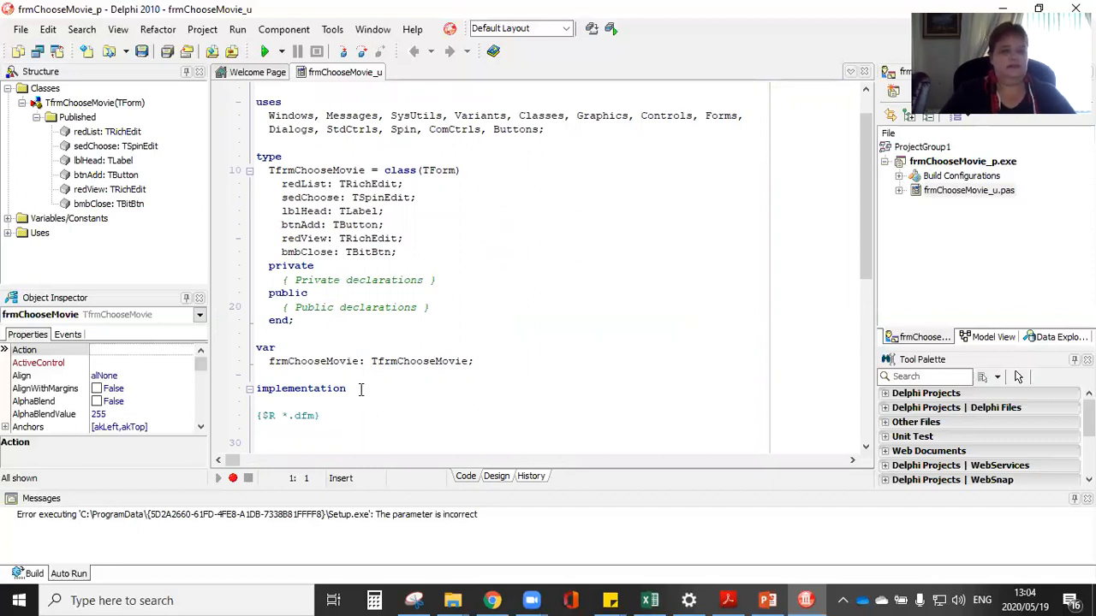
{"action": "left_click", "coordinate": [270, 430]}
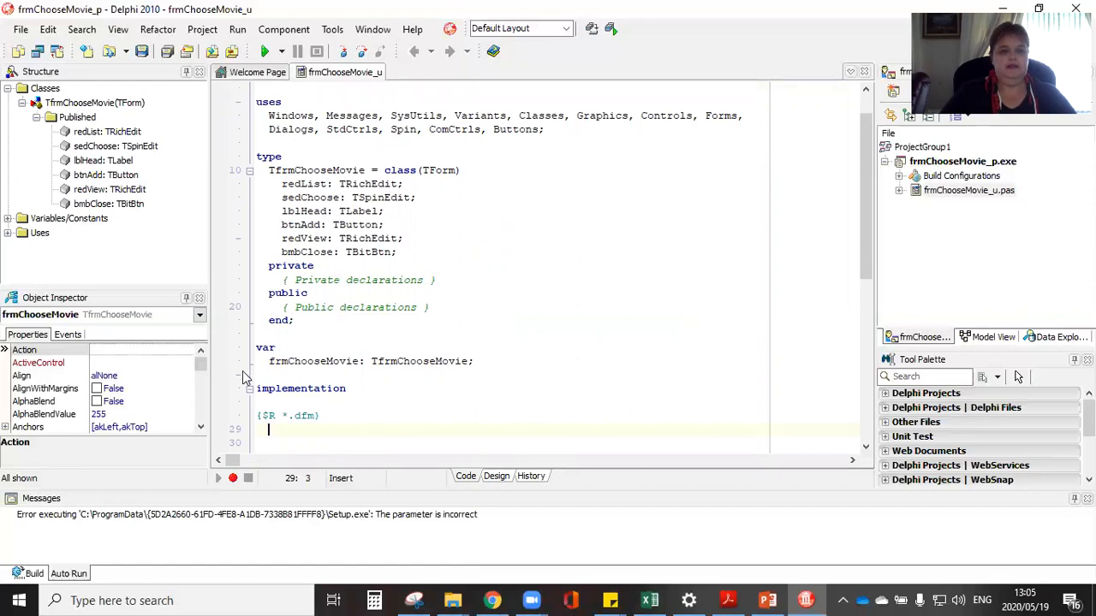
{"action": "scroll", "scroll_direction": "down", "scroll_amount": 3}
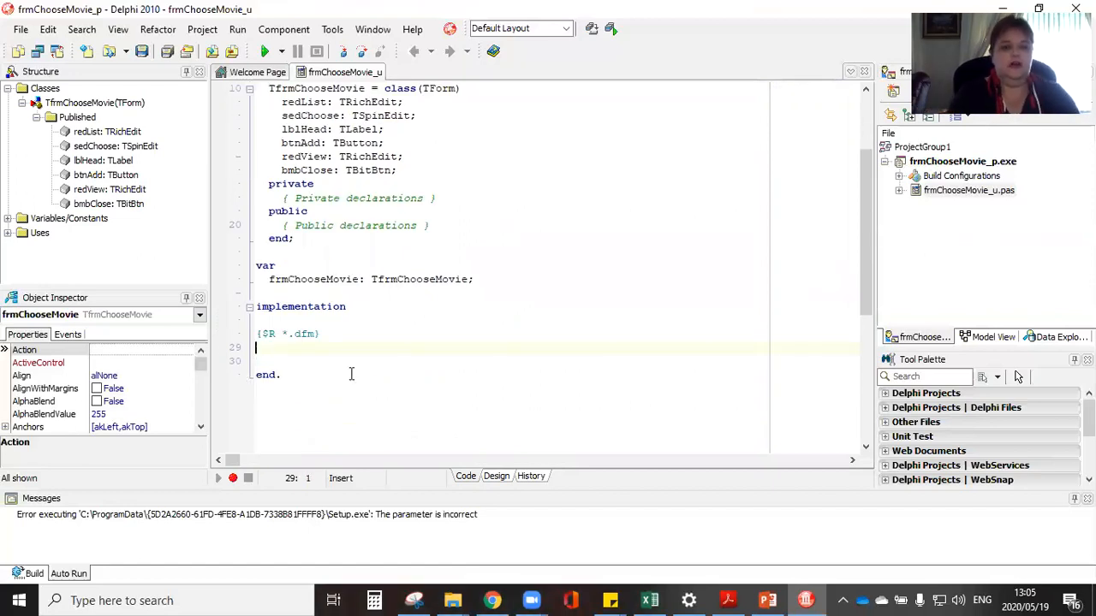
Step: Declare Const arrMovies: array[1..8] of String in the implementation section
{"action": "type", "text": "Const"}
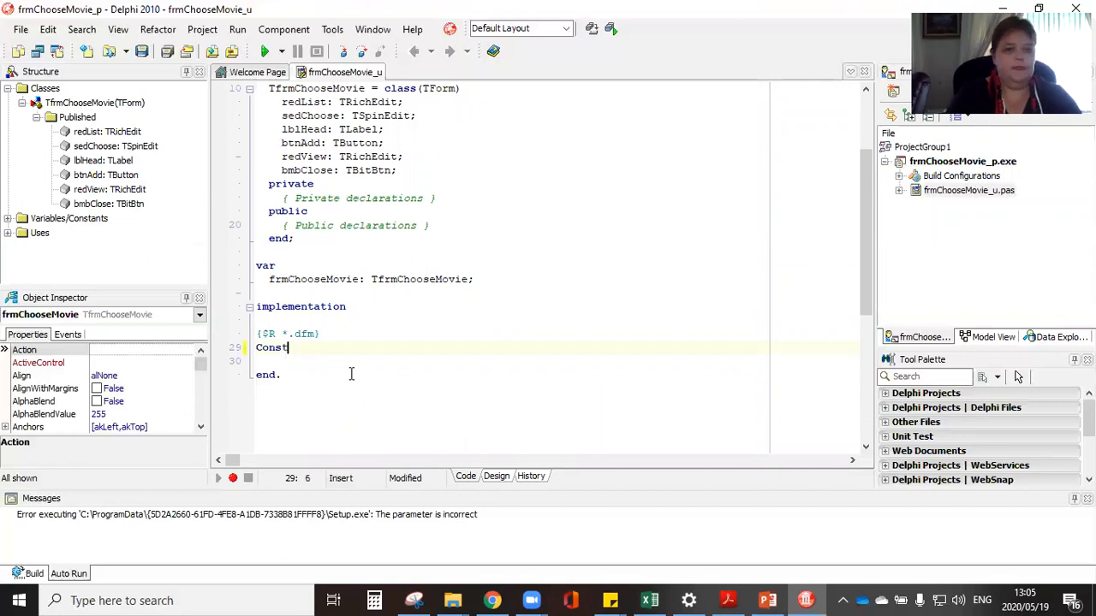
{"action": "type", "text": "arrMo"}
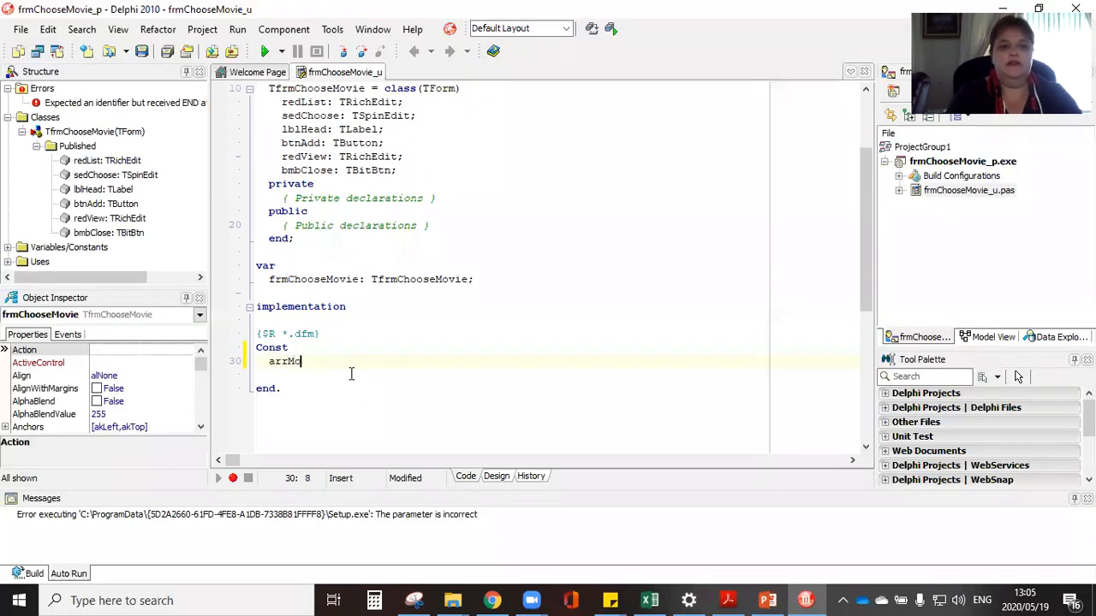
{"action": "type", "text": "vies"}
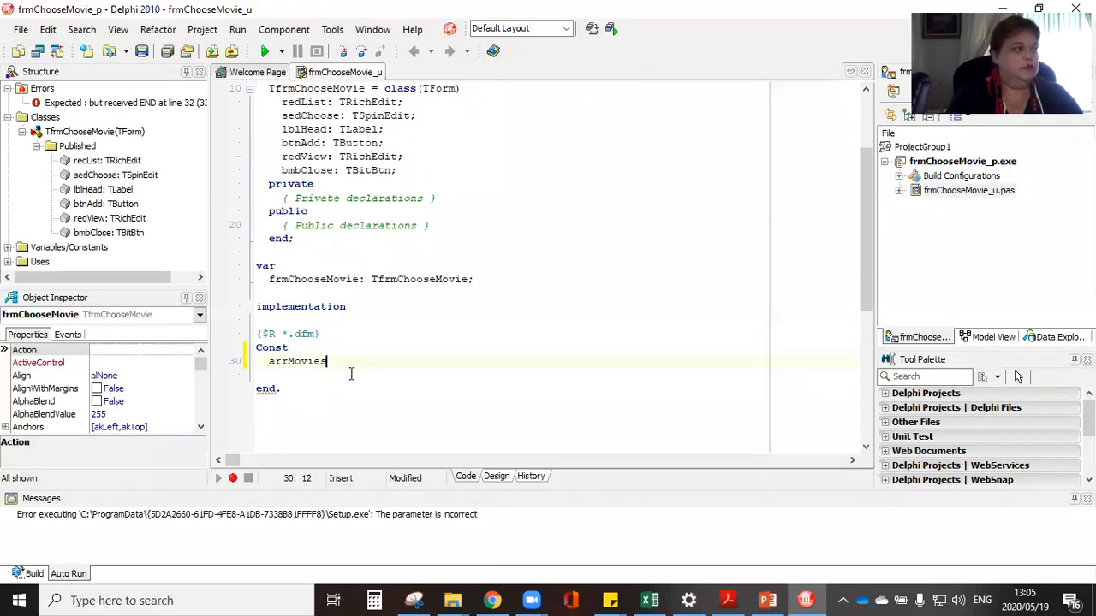
{"action": "type", "text": ":"}
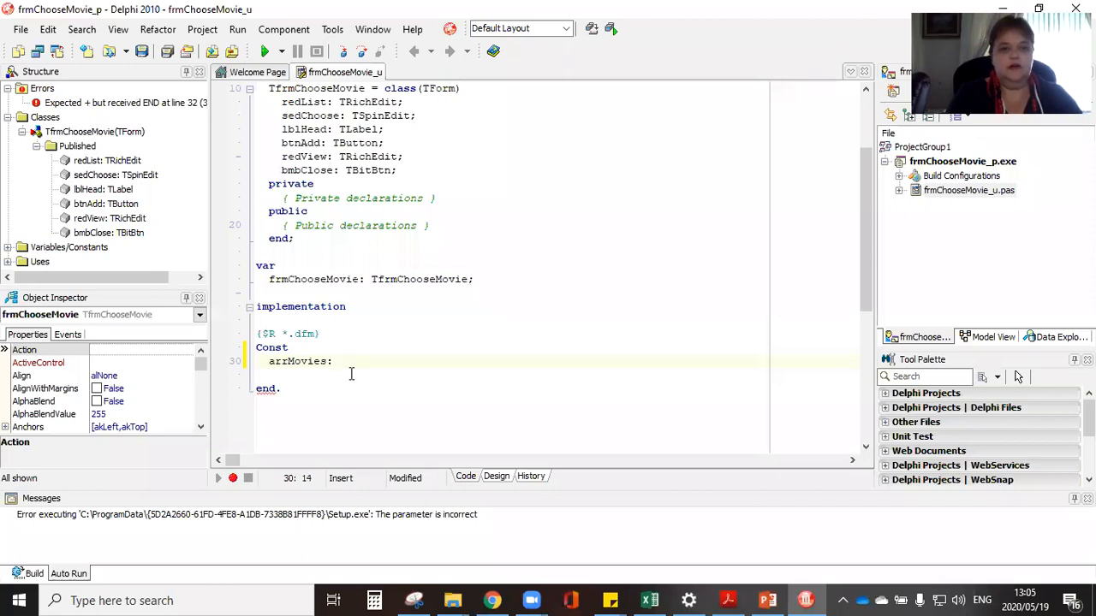
{"action": "type", "text": "arr"}
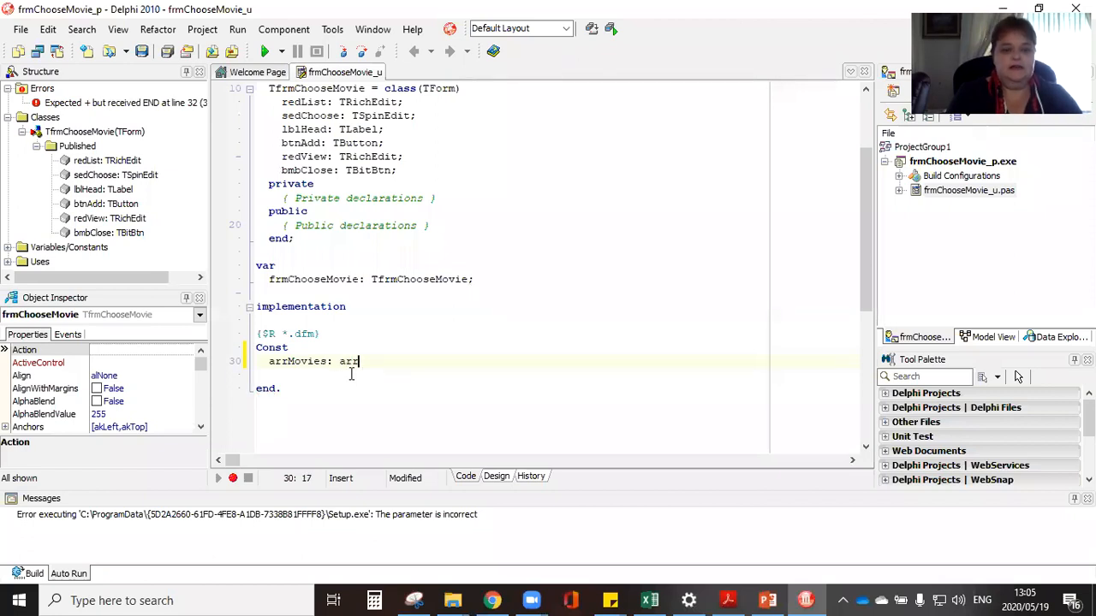
{"action": "type", "text": "ray["}
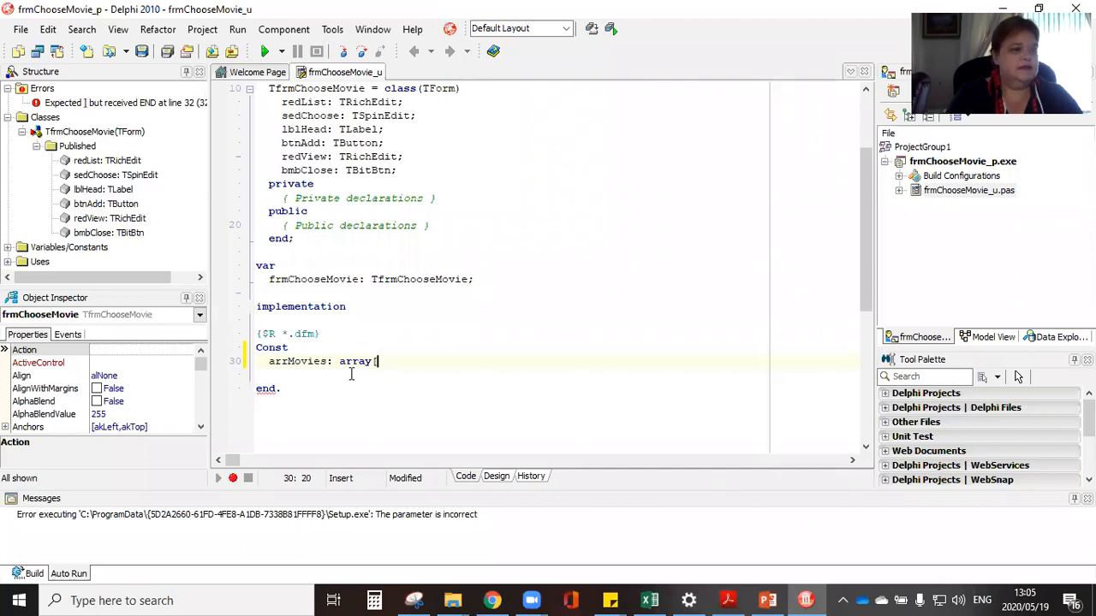
{"action": "type", "text": "1..8"}
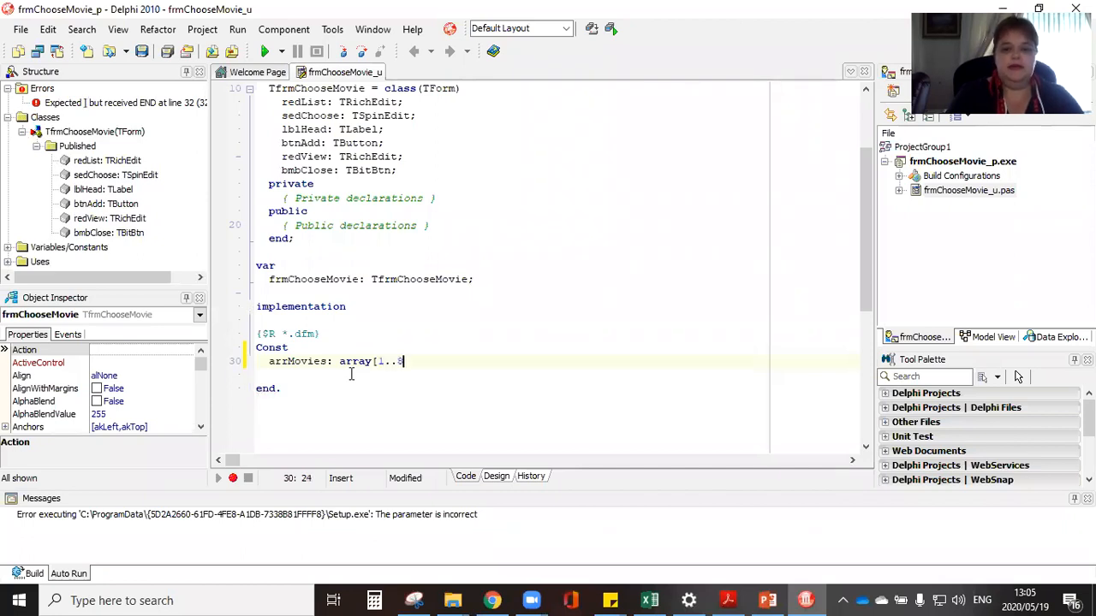
{"action": "type", "text": "]"}
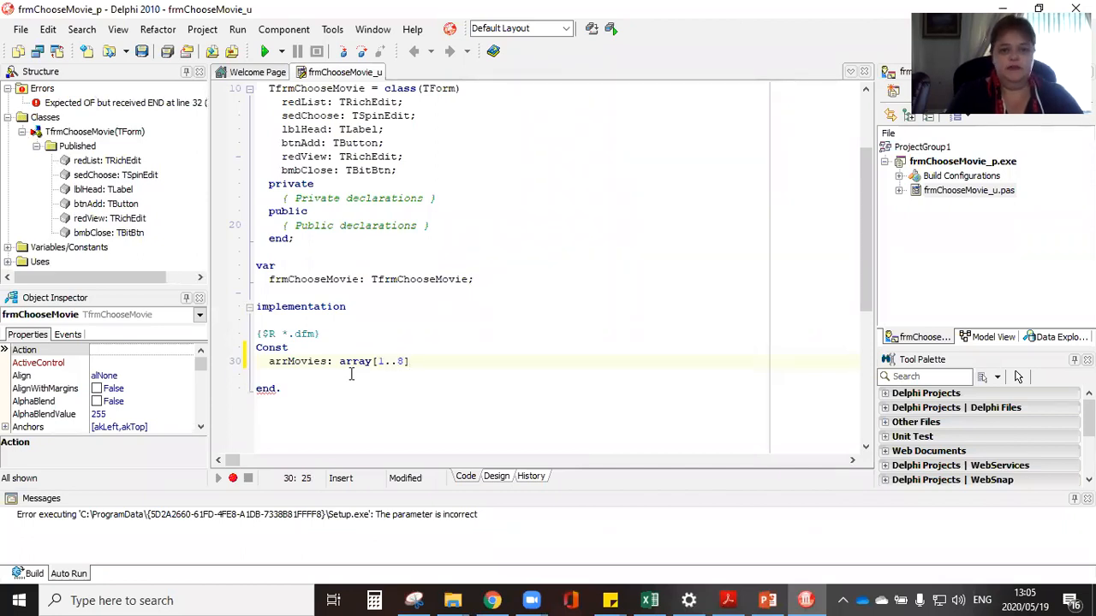
{"action": "type", "text": "of Str"}
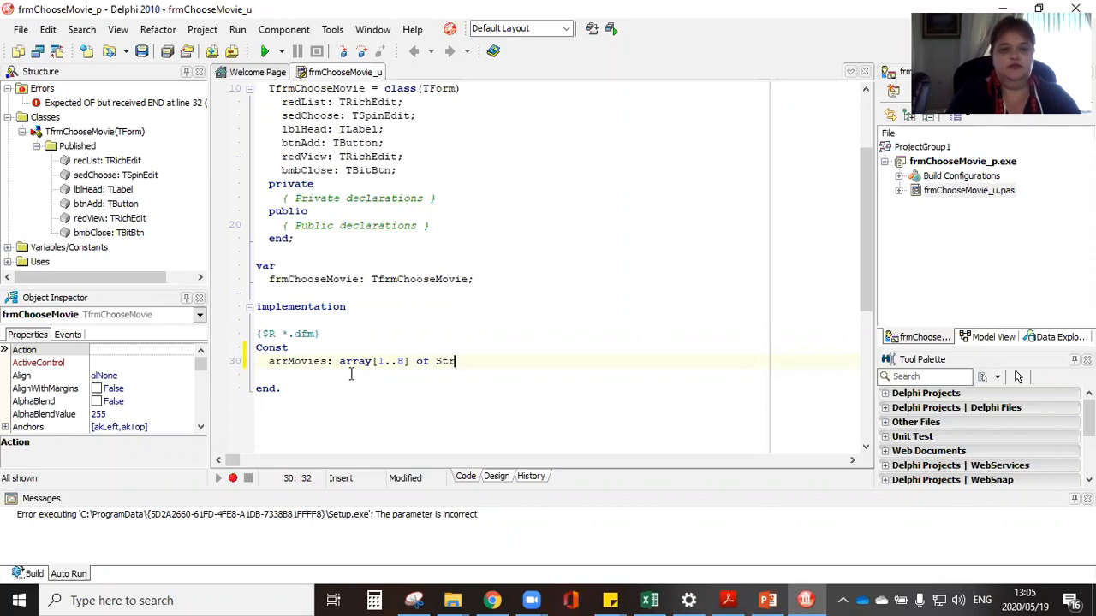
{"action": "type", "text": "ing ="}
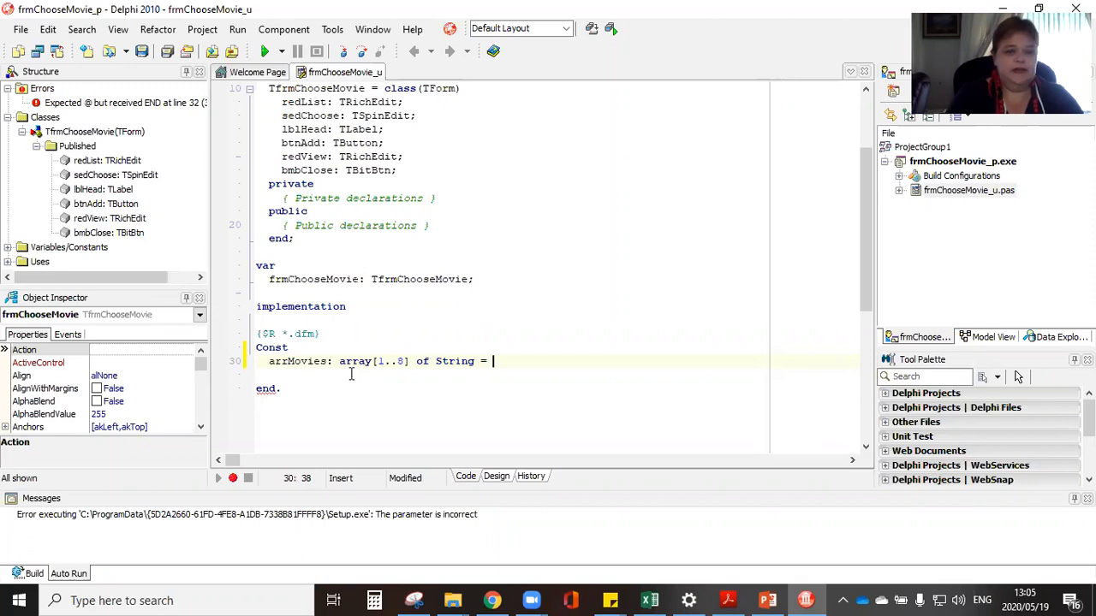
Step: Begin the arrMovies value list with the first titles, including 'Spiderman' and 'Batman'
{"action": "type", "text": "("}
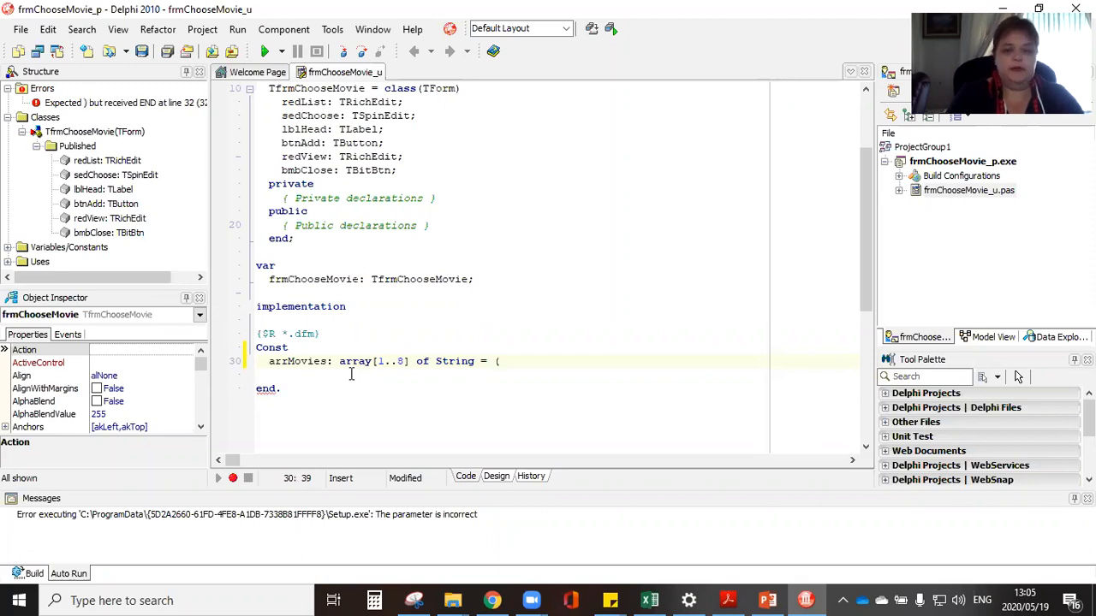
{"action": "type", "text": "'"}
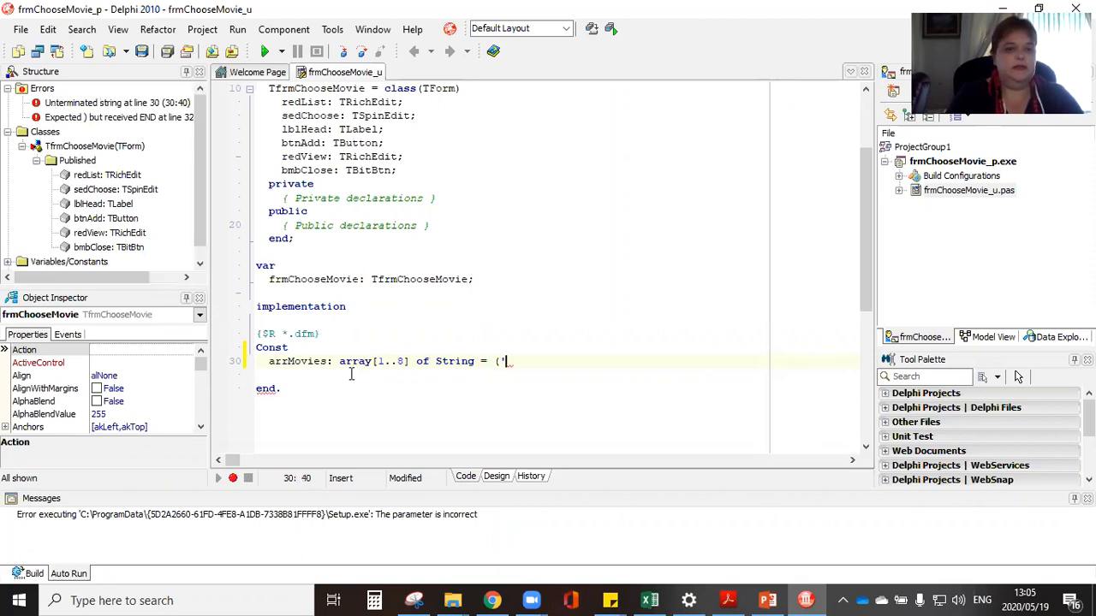
{"action": "type", "text": "$"}
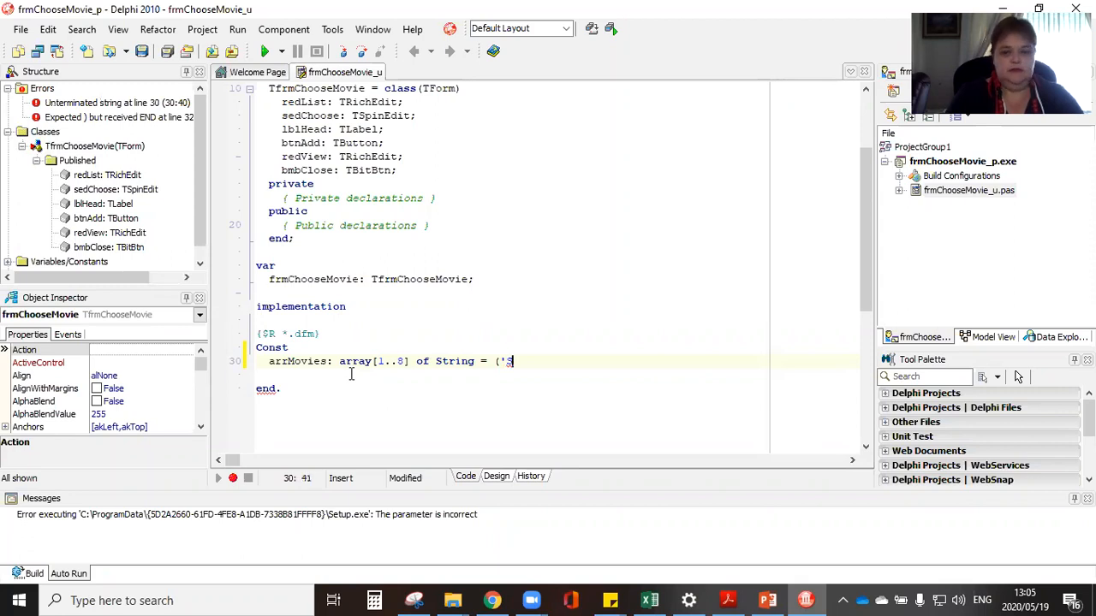
{"action": "type", "text": "piderman,"}
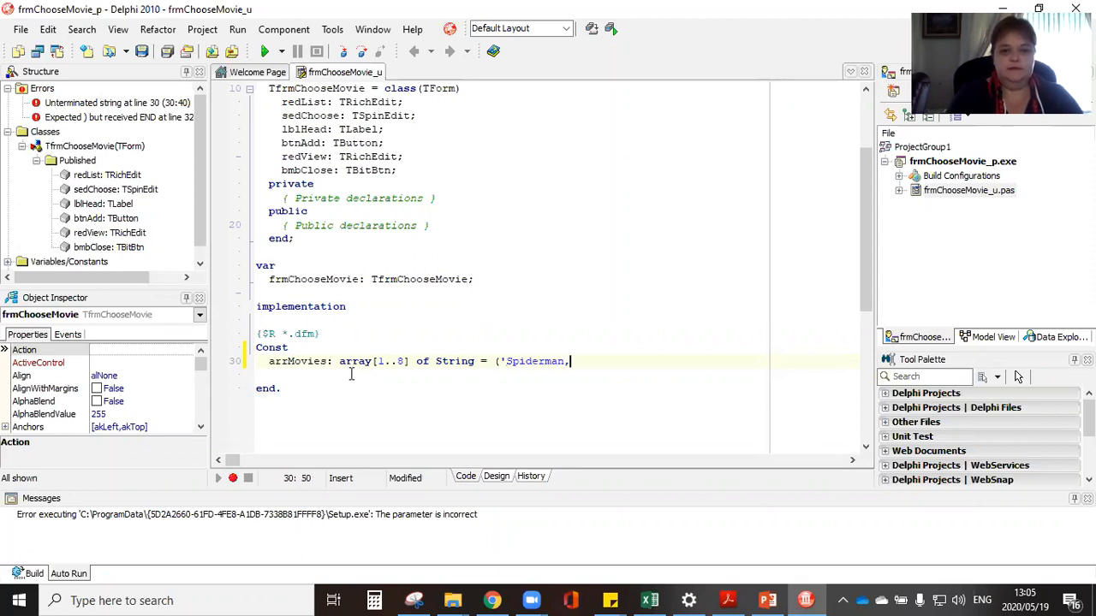
{"action": "type", "text": "', 'Ja"}
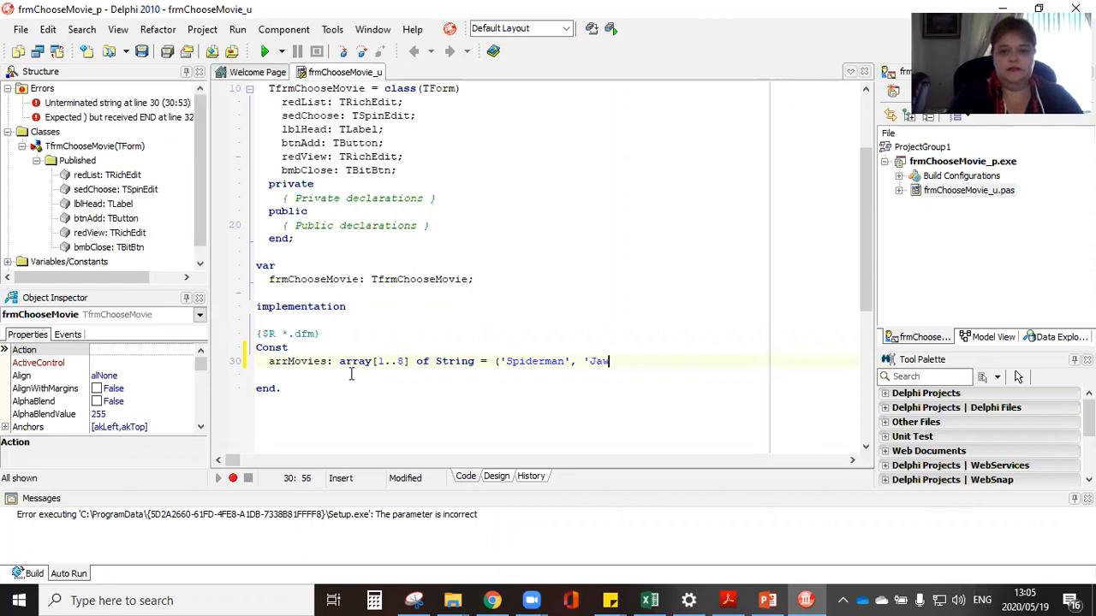
{"action": "type", "text": "ws',"}
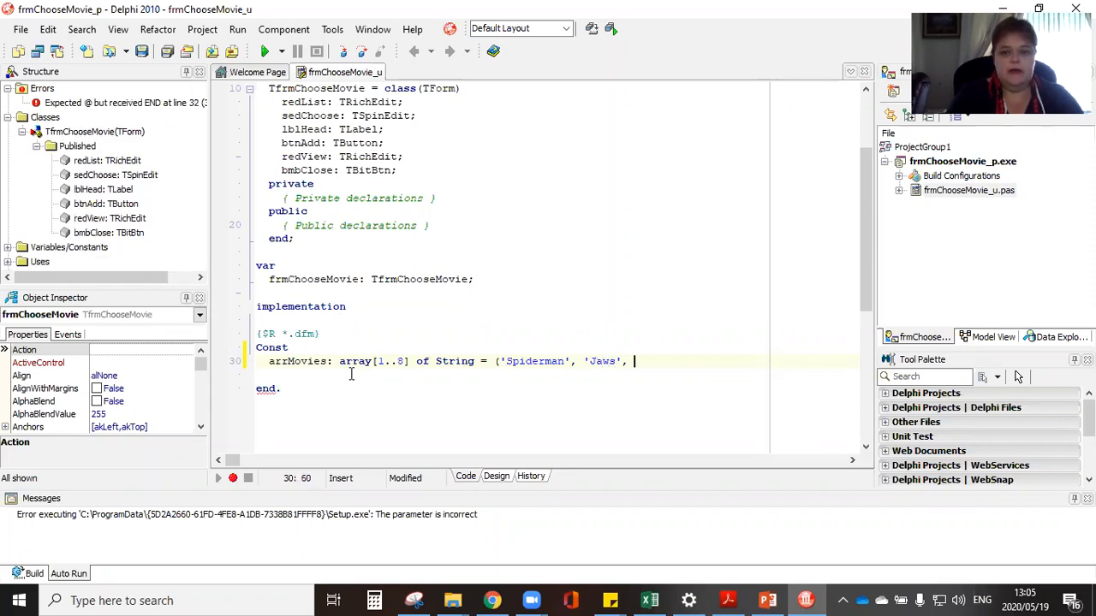
{"action": "type", "text": "'Batman'"}
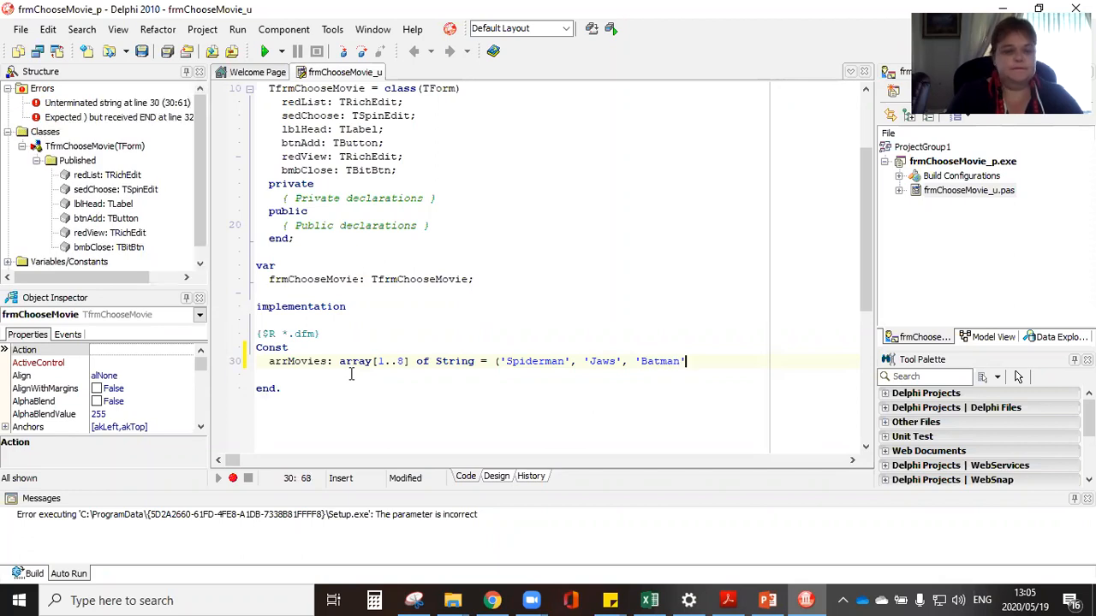
{"action": "type", "text": ", Su"}
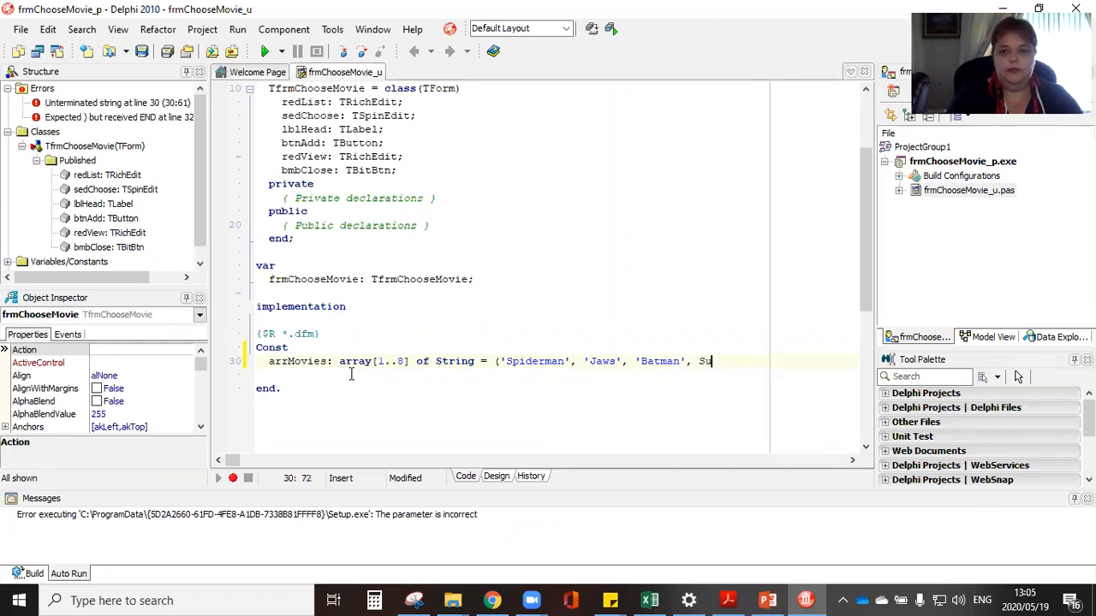
{"action": "key", "text": "BackSpace"}
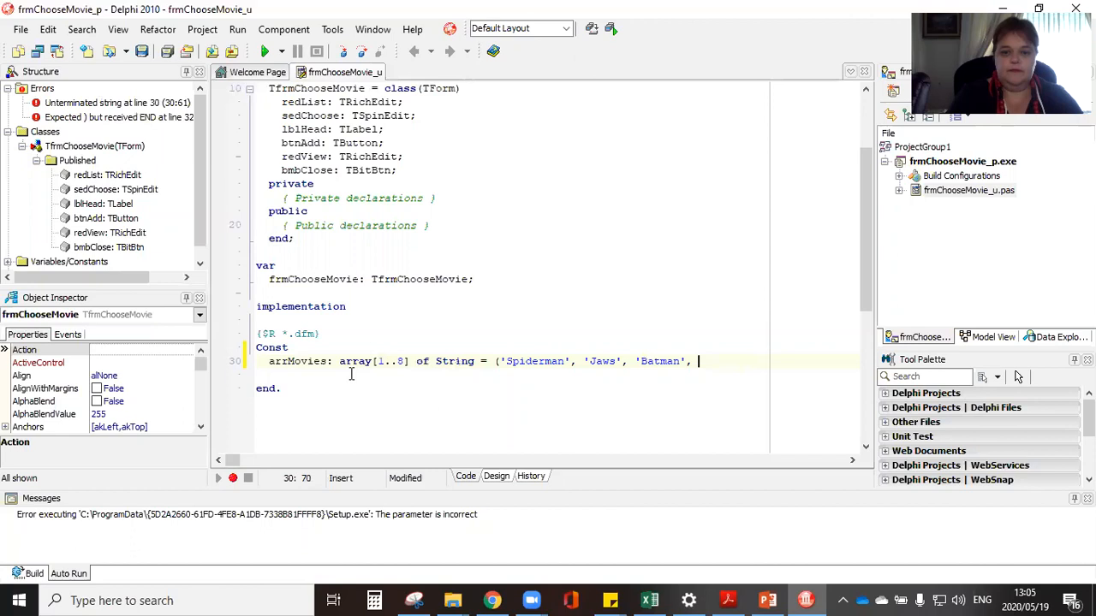
{"action": "type", "text": "'Superman',"}
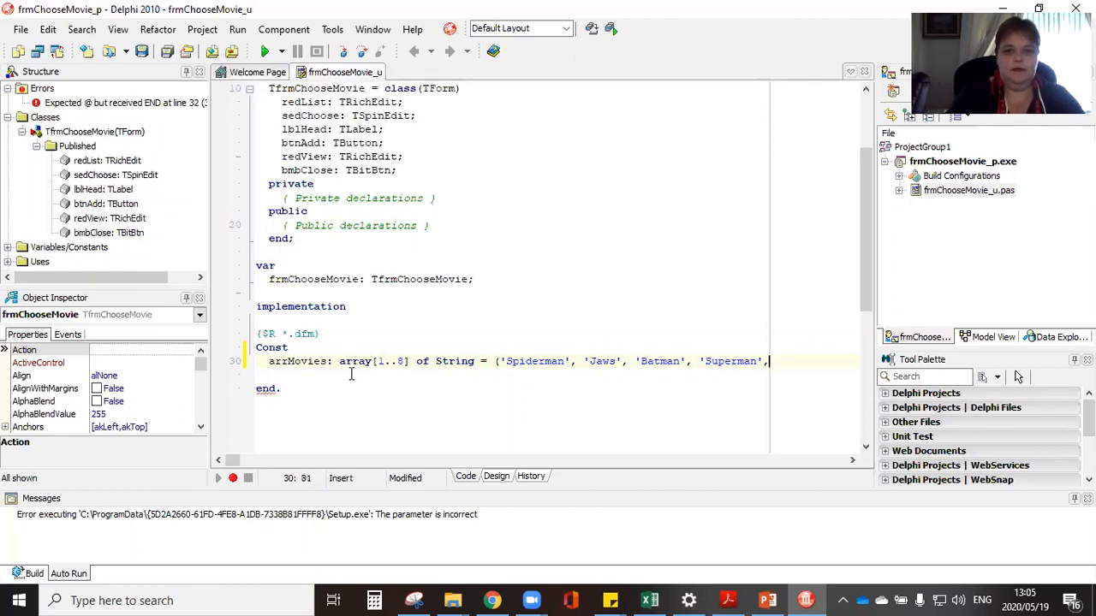
{"action": "key", "text": "Return"}
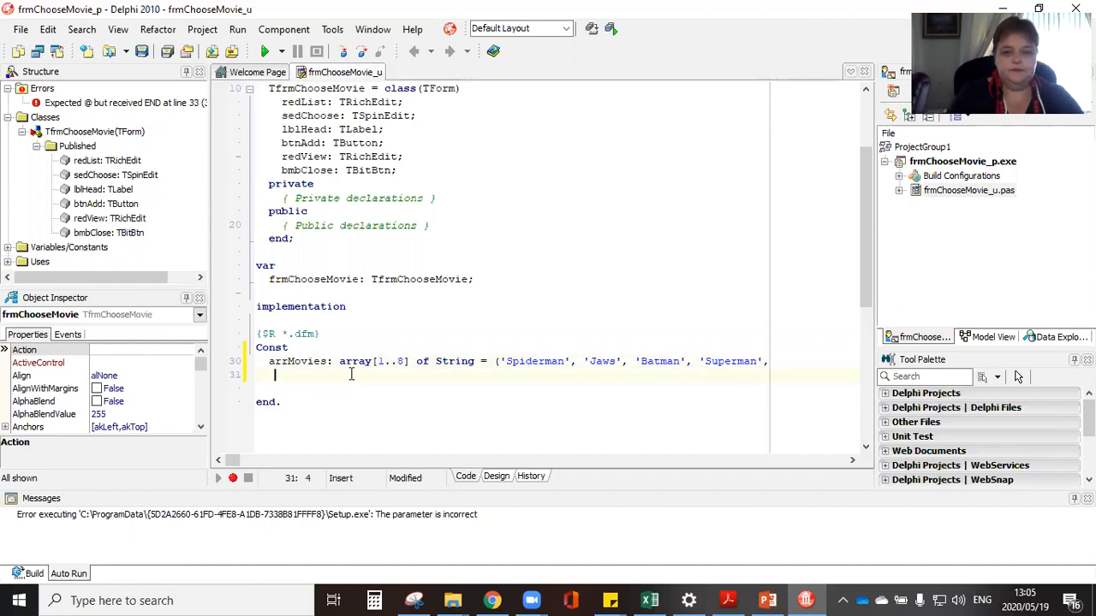
Step: Add 'Harry Potter', 'Lord of the Rings' and 'Rocky VII' to the movie list
{"action": "type", "text": "\""}
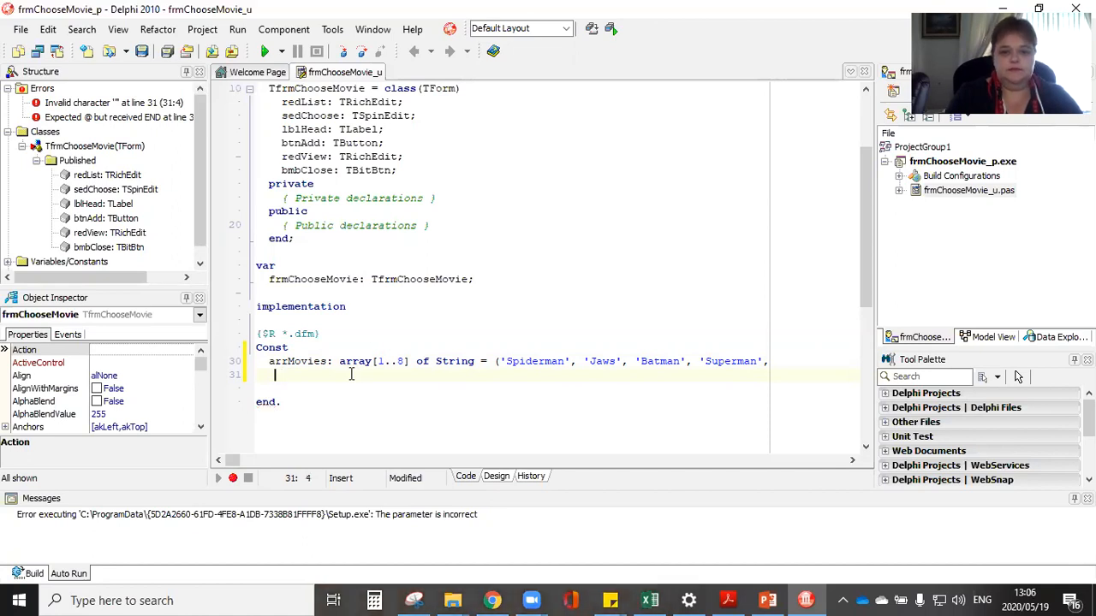
{"action": "type", "text": "'Harz"}
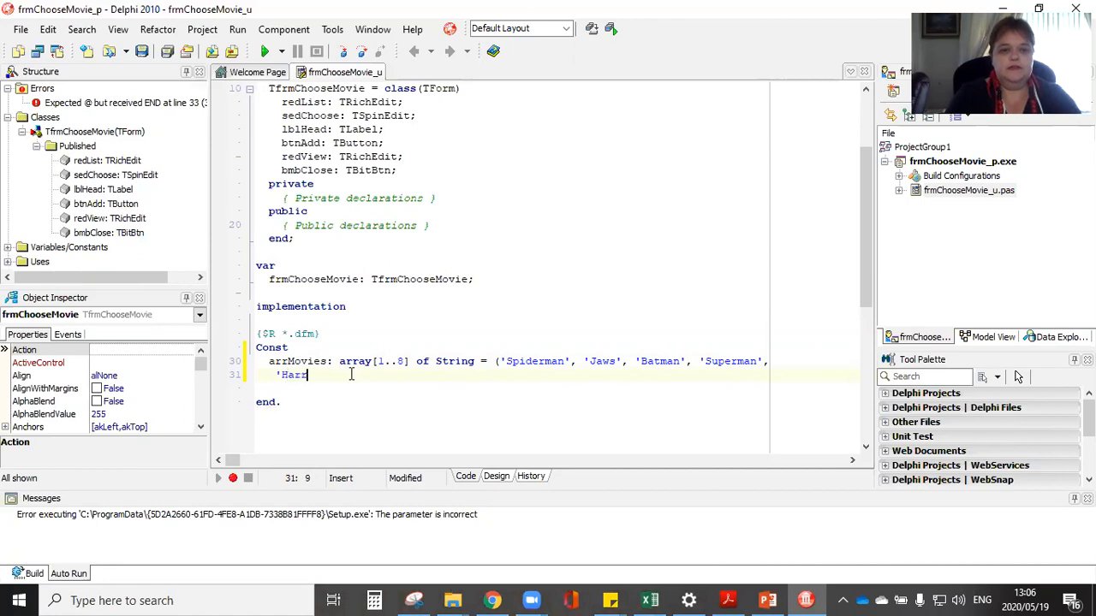
{"action": "type", "text": "ry"}
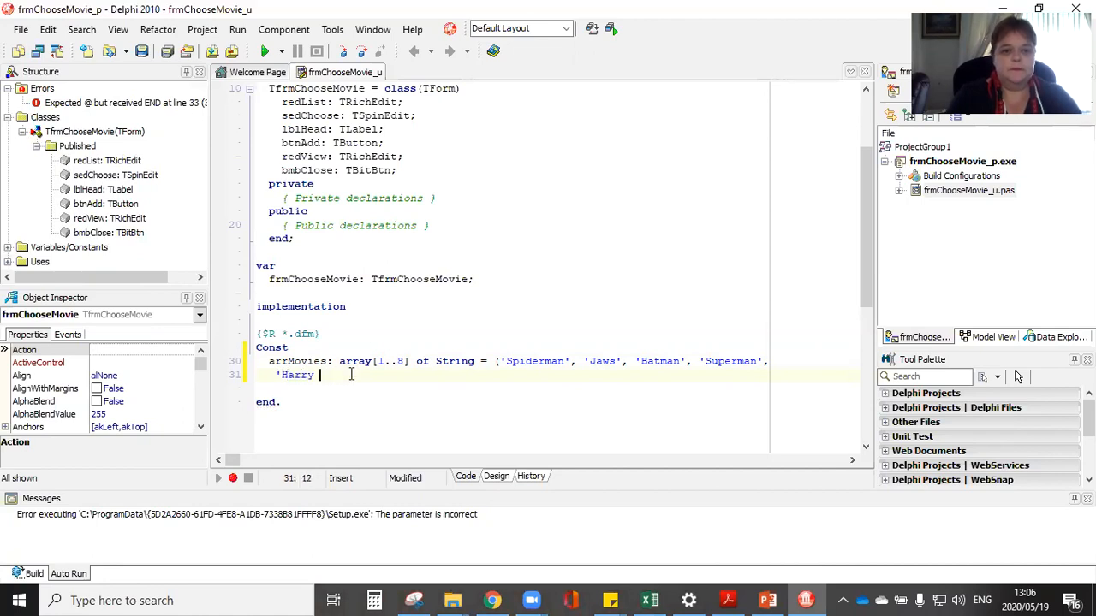
{"action": "type", "text": "Potter',"}
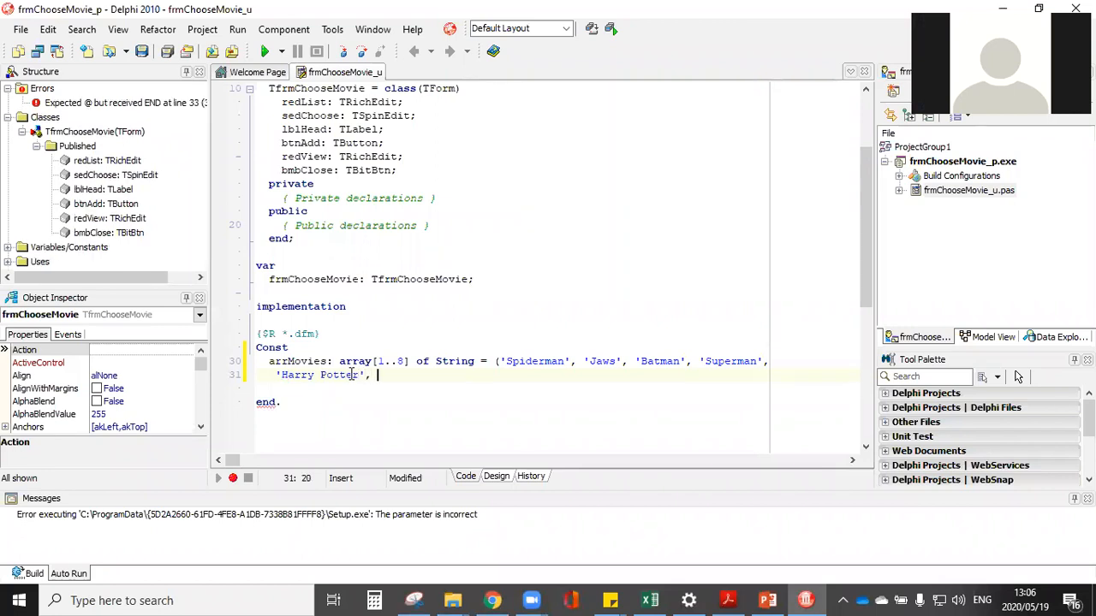
{"action": "mouse_move", "coordinate": [523, 435]}
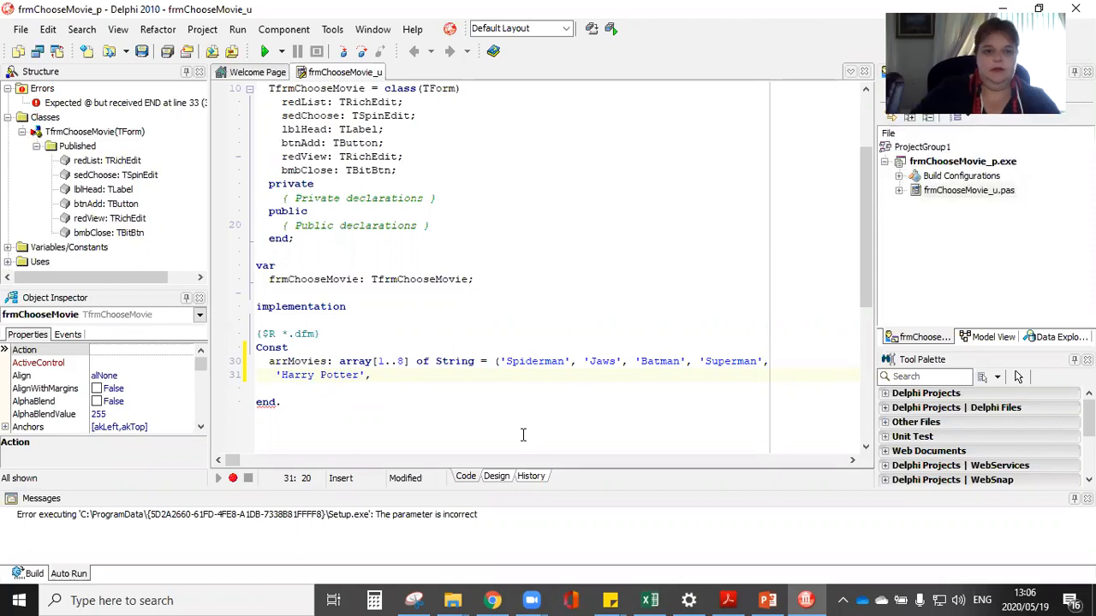
{"action": "type", "text": "'"}
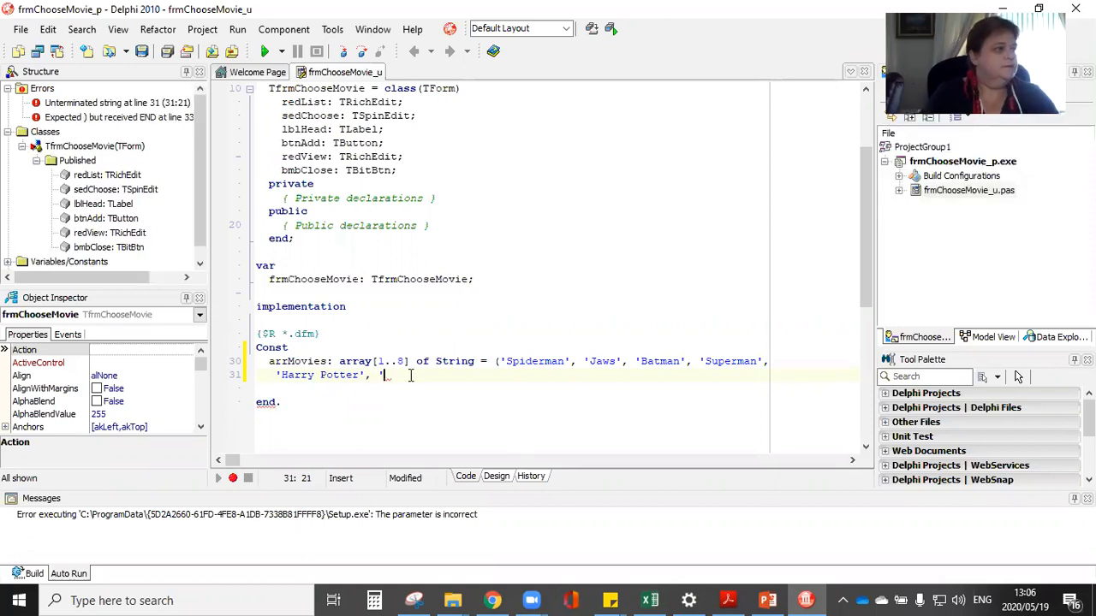
{"action": "type", "text": "L"}
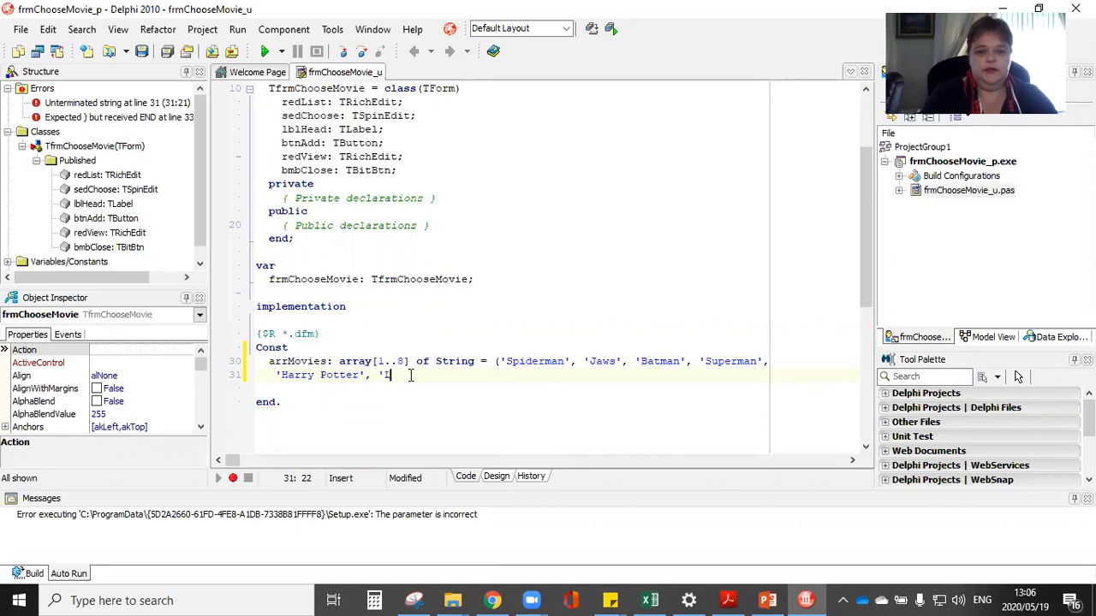
{"action": "type", "text": "ord of the Ring"}
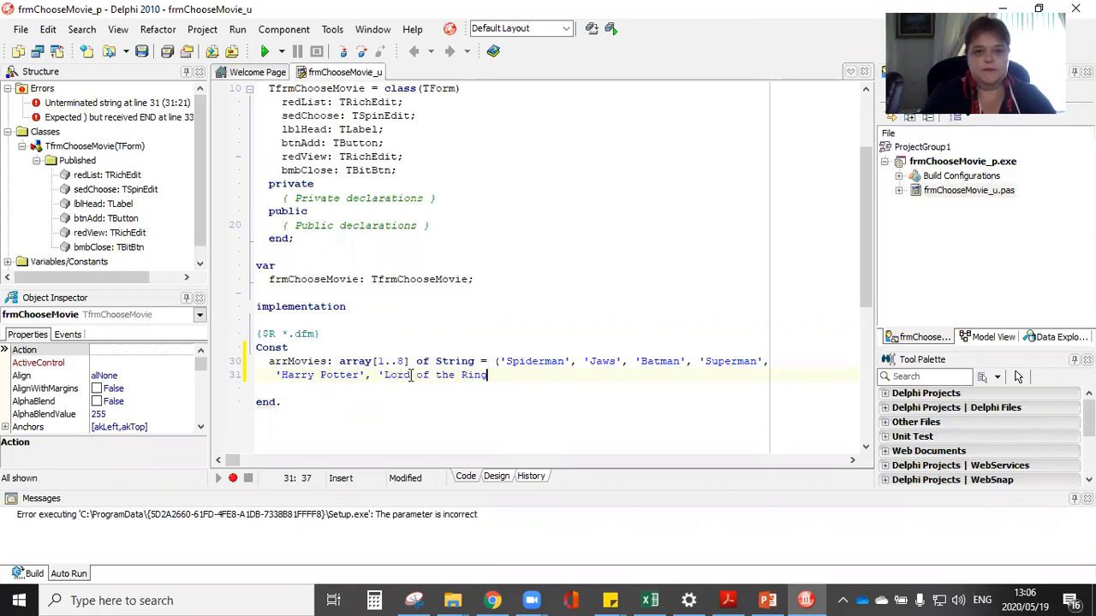
{"action": "type", "text": "s',"}
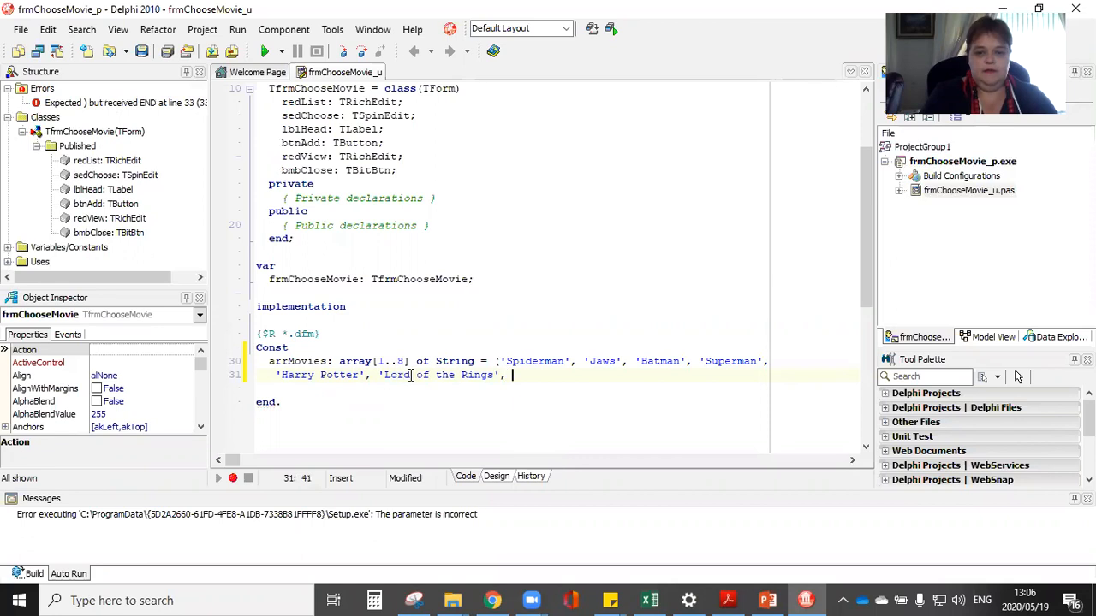
{"action": "type", "text": "'"}
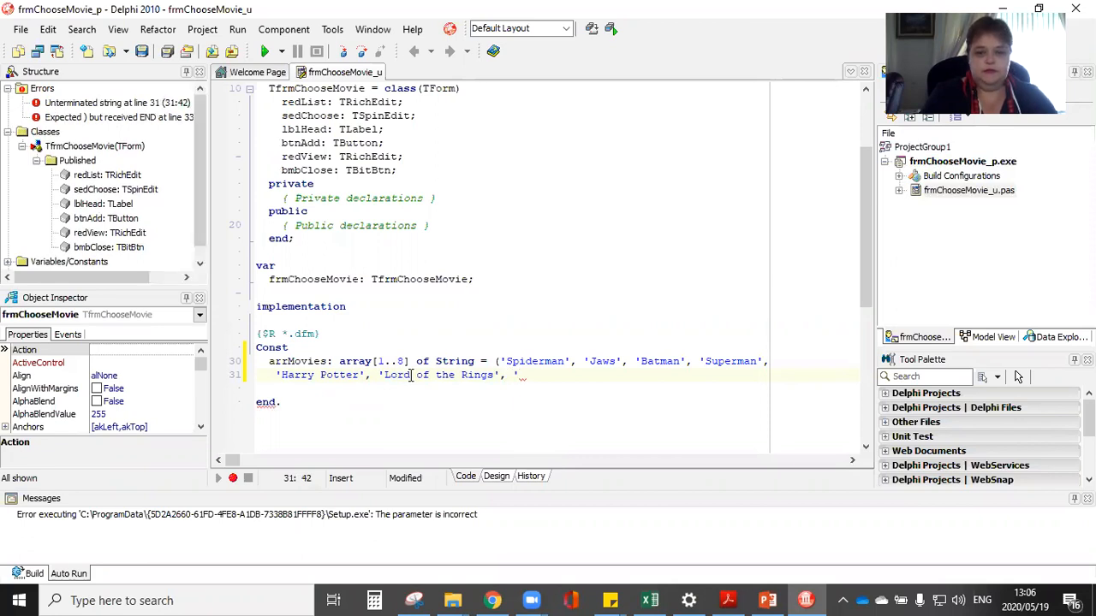
{"action": "type", "text": "Rocky"}
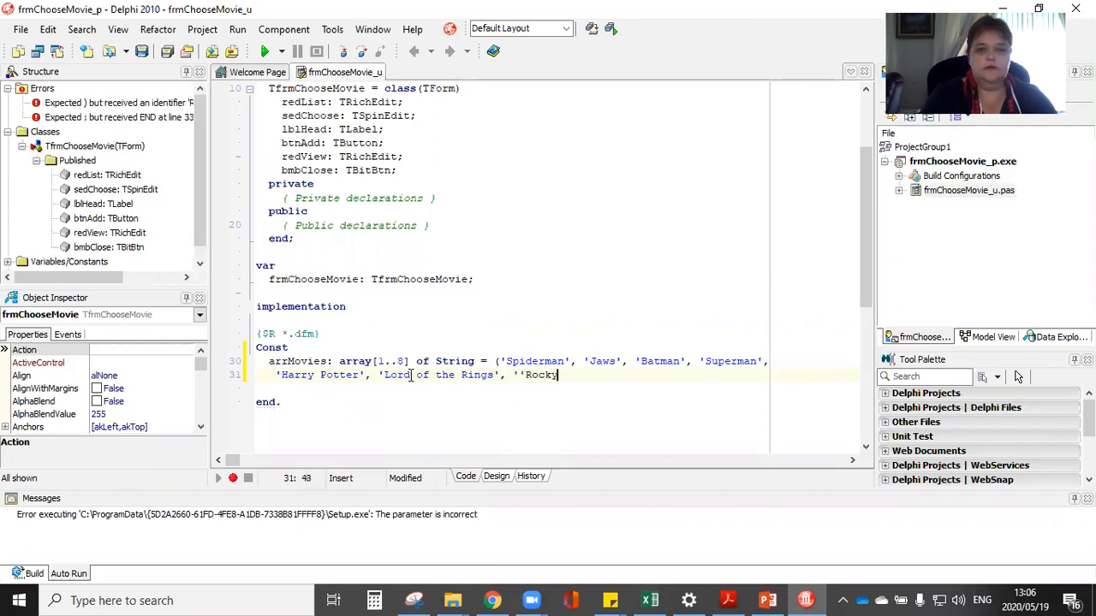
{"action": "type", "text": "VII',"}
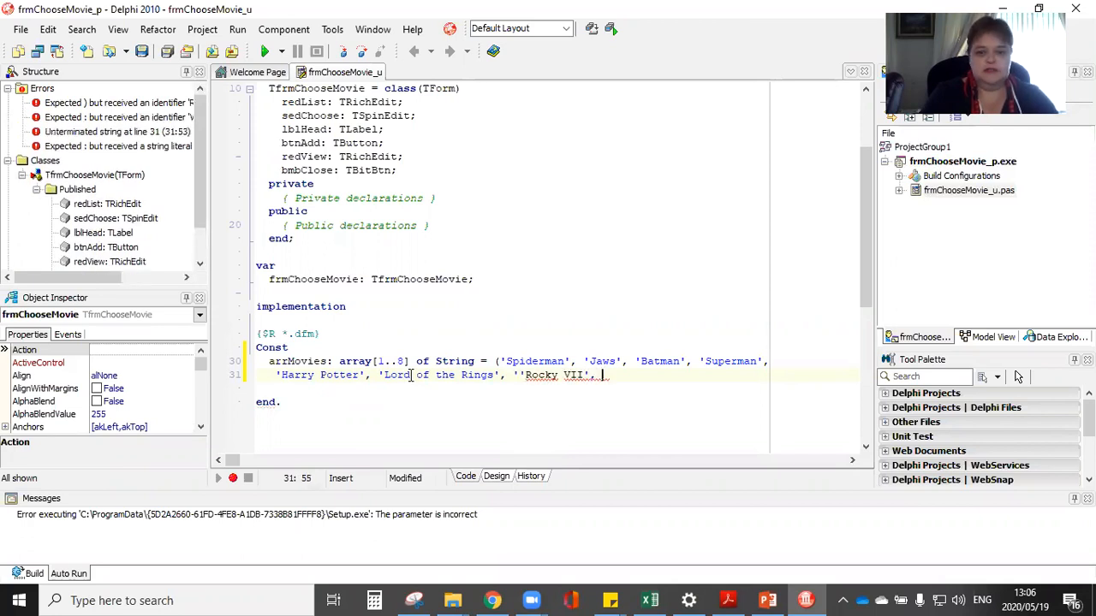
Step: Add 'Die Hard IV' as the final title and close the declaration with );
{"action": "type", "text": "'Die"}
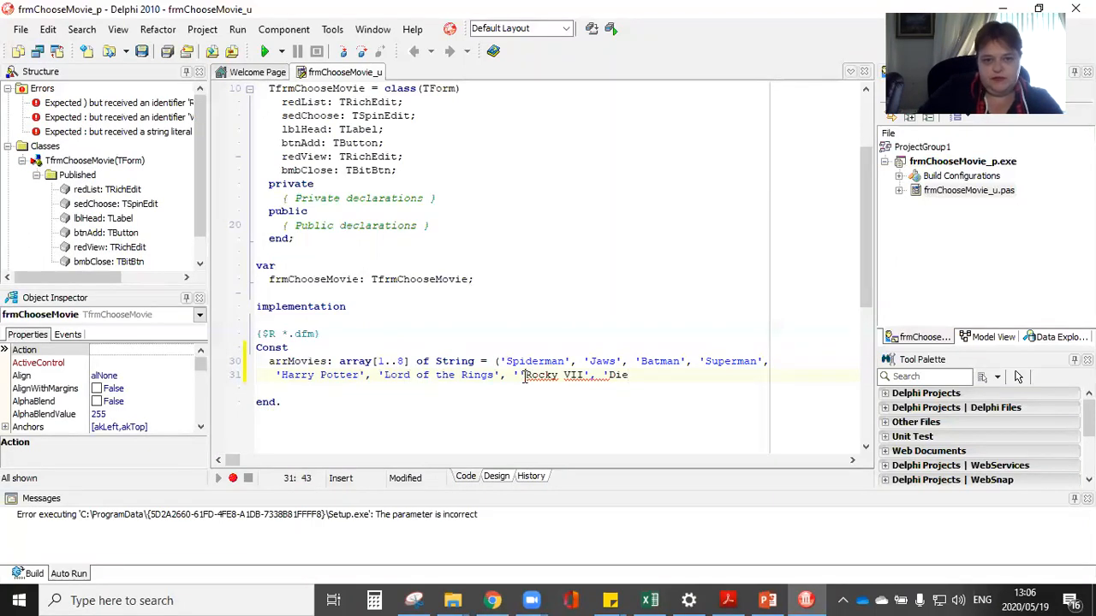
{"action": "key", "text": "Backspace"}
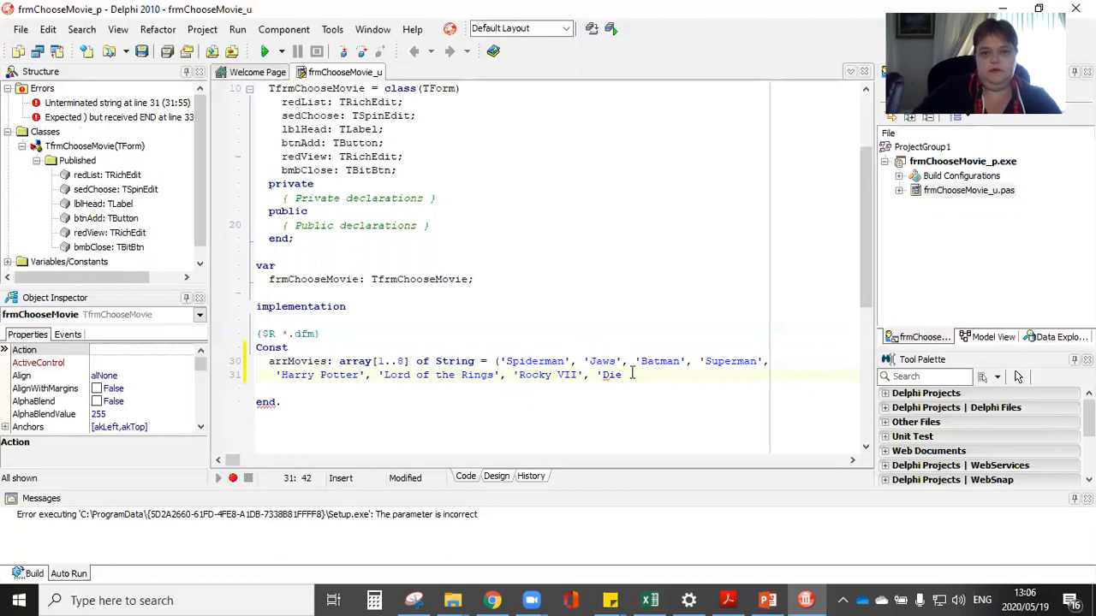
{"action": "type", "text": "Hard"}
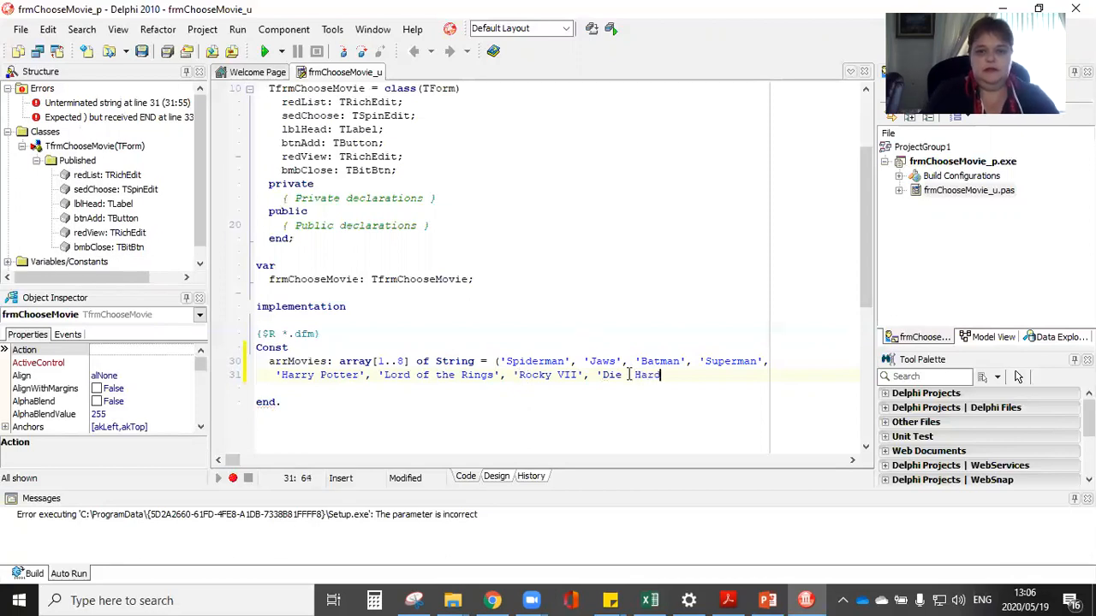
{"action": "key", "text": "BackSpace"}
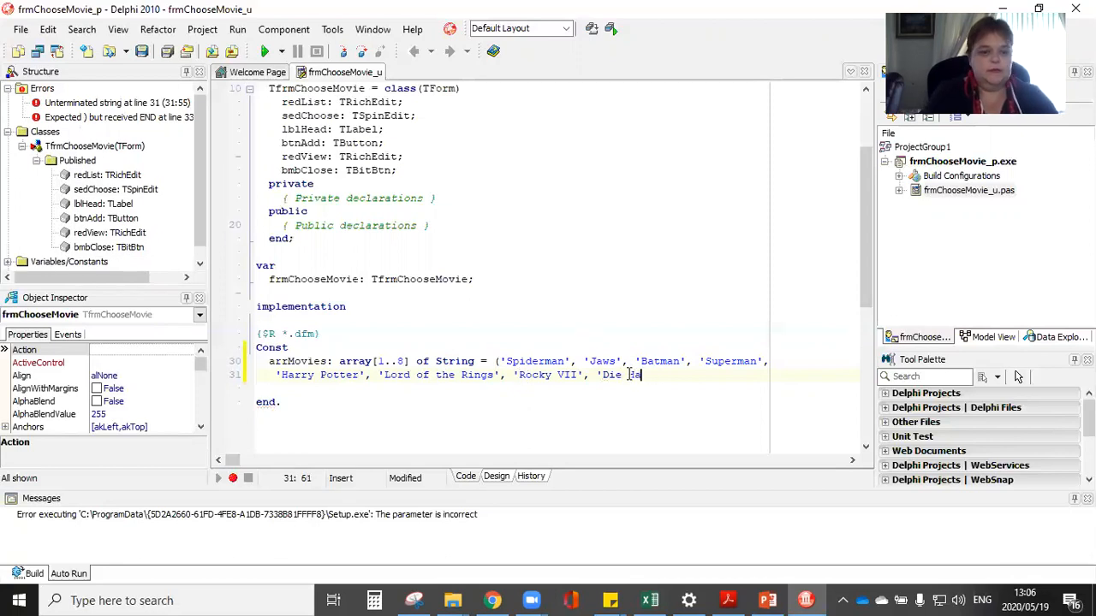
{"action": "type", "text": "rd"}
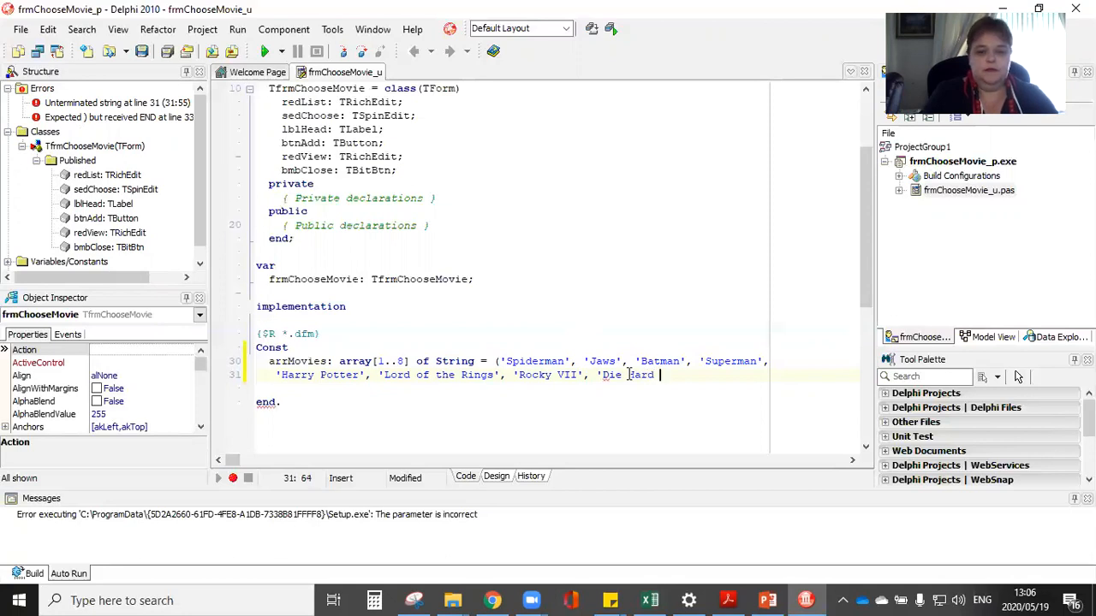
{"action": "type", "text": "IV'"}
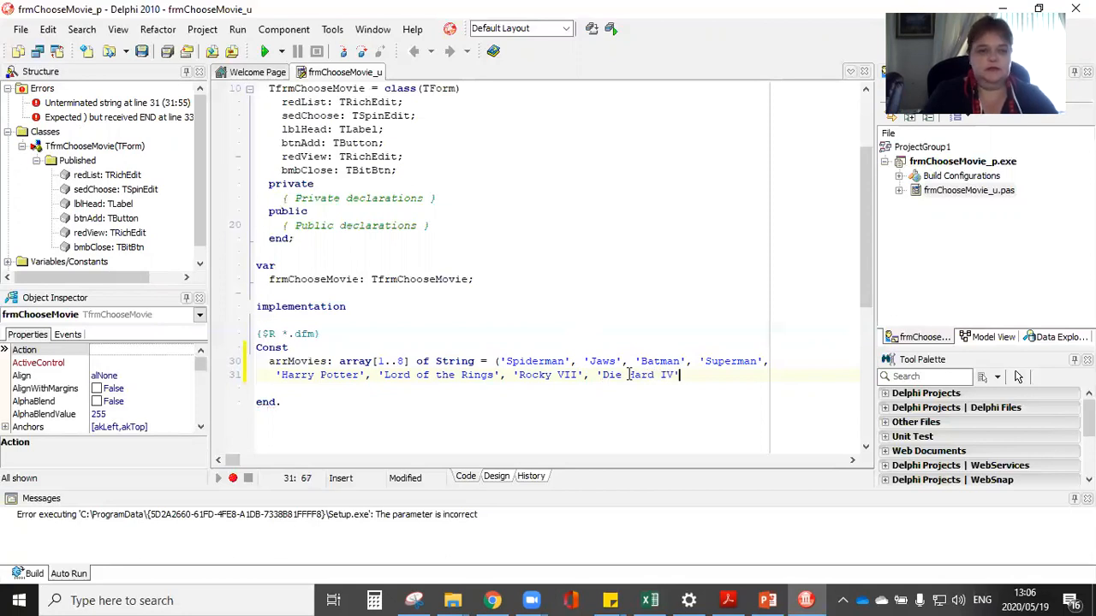
{"action": "type", "text": ")"}
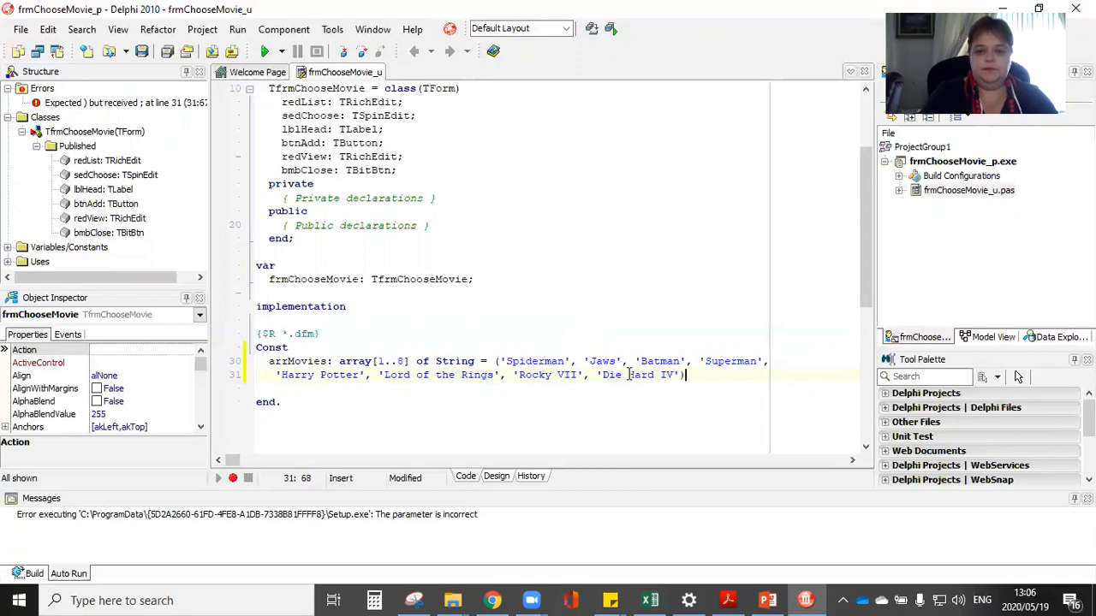
{"action": "type", "text": ";"}
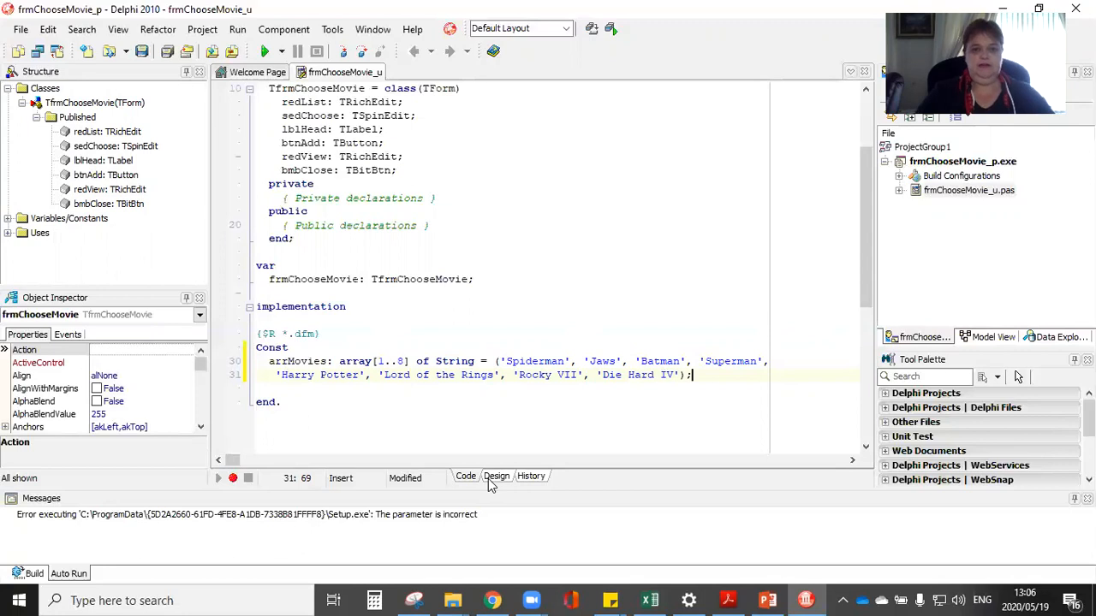
Step: Generate an empty FormActivate handler from the form's OnActivate event
{"action": "left_click", "coordinate": [496, 476]}
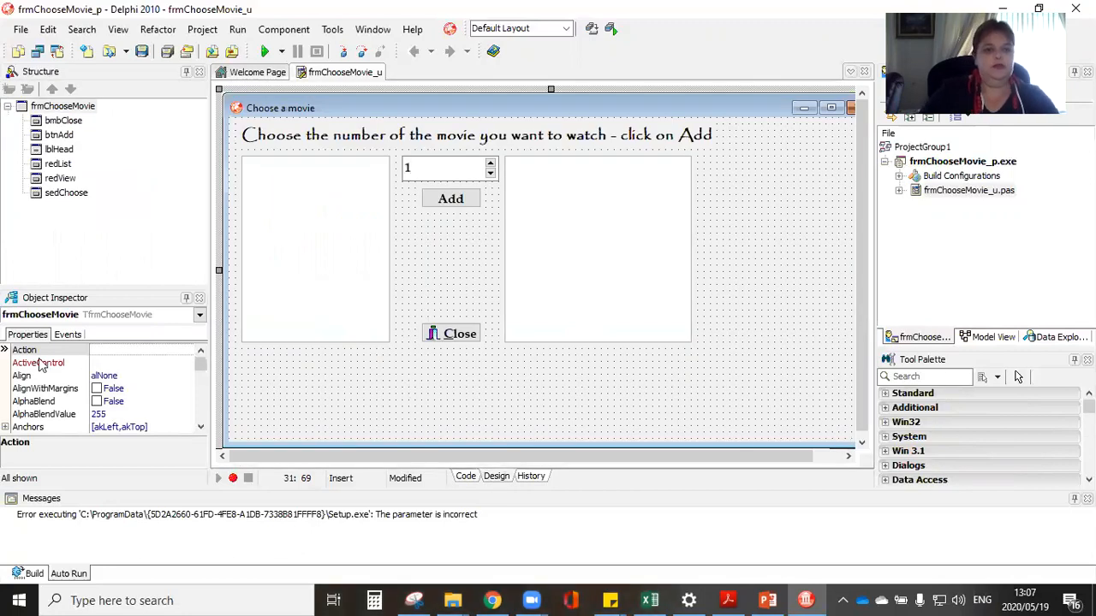
{"action": "left_click", "coordinate": [68, 335]}
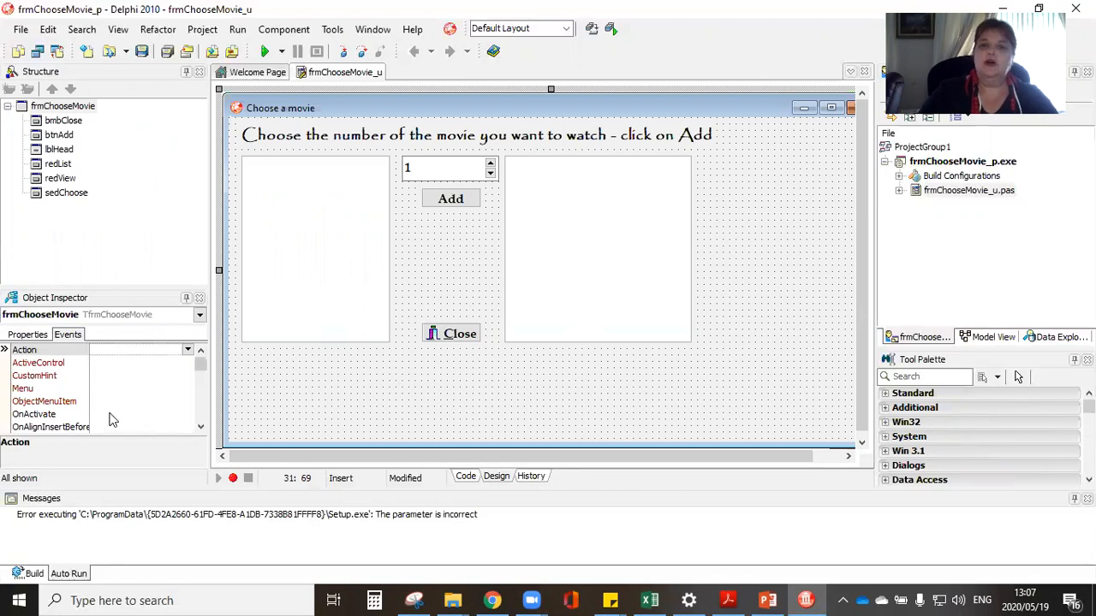
{"action": "left_click", "coordinate": [34, 413]}
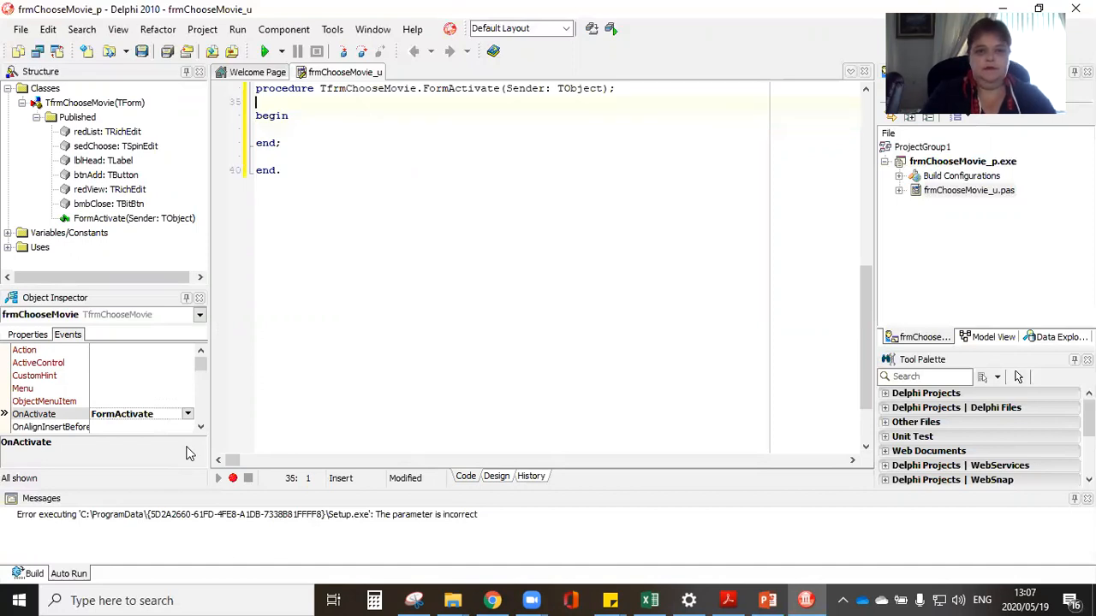
Step: Declare Integer i in FormActivate and add a for i := 1 to 8 loop with begin
{"action": "type", "text": "var"}
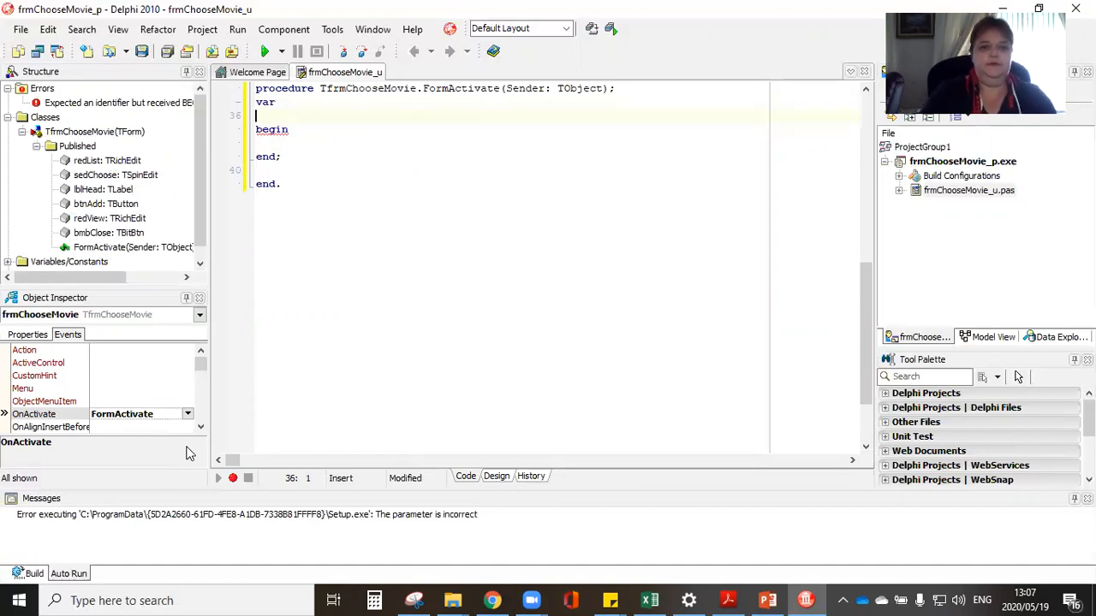
{"action": "type", "text": "a"}
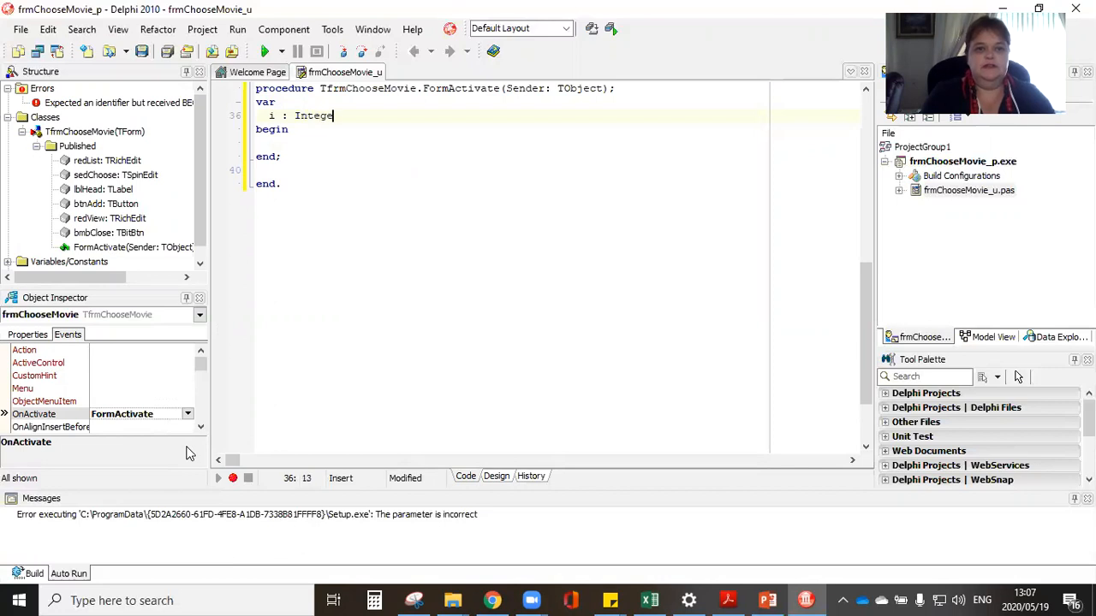
{"action": "type", "text": "r;"}
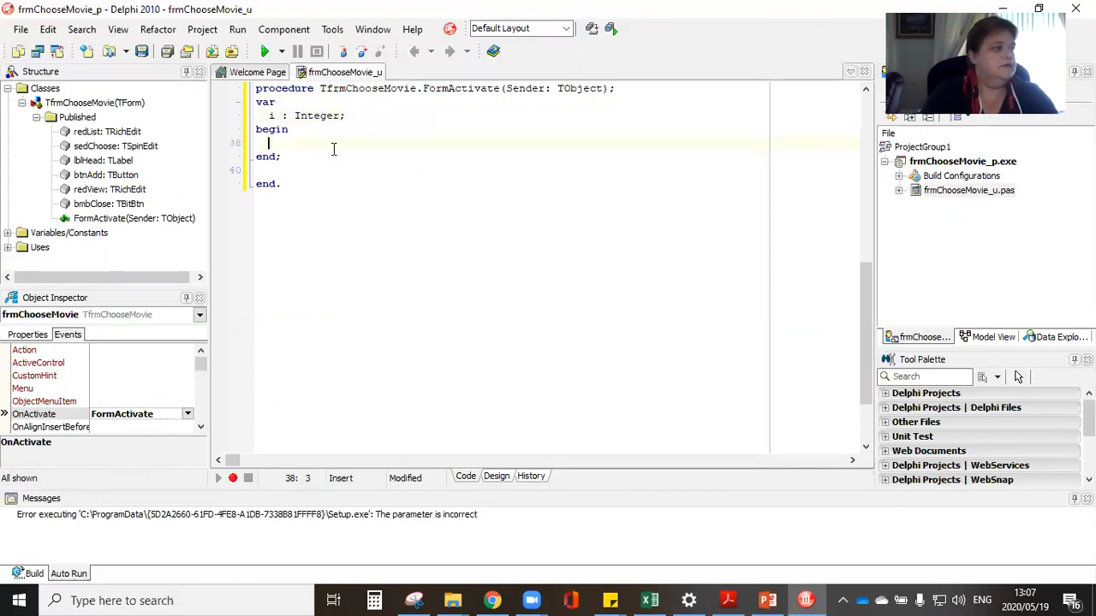
{"action": "type", "text": "for i := 0 to List.Count - 1 do"}
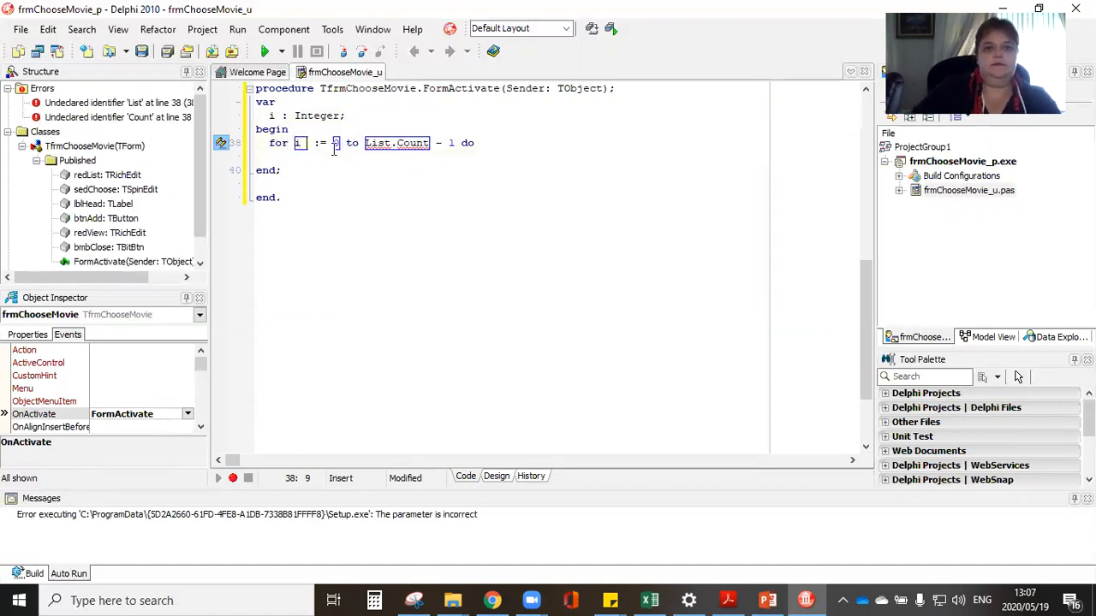
{"action": "left_click_drag", "start_coordinate": [334, 143], "coordinate": [454, 143]}
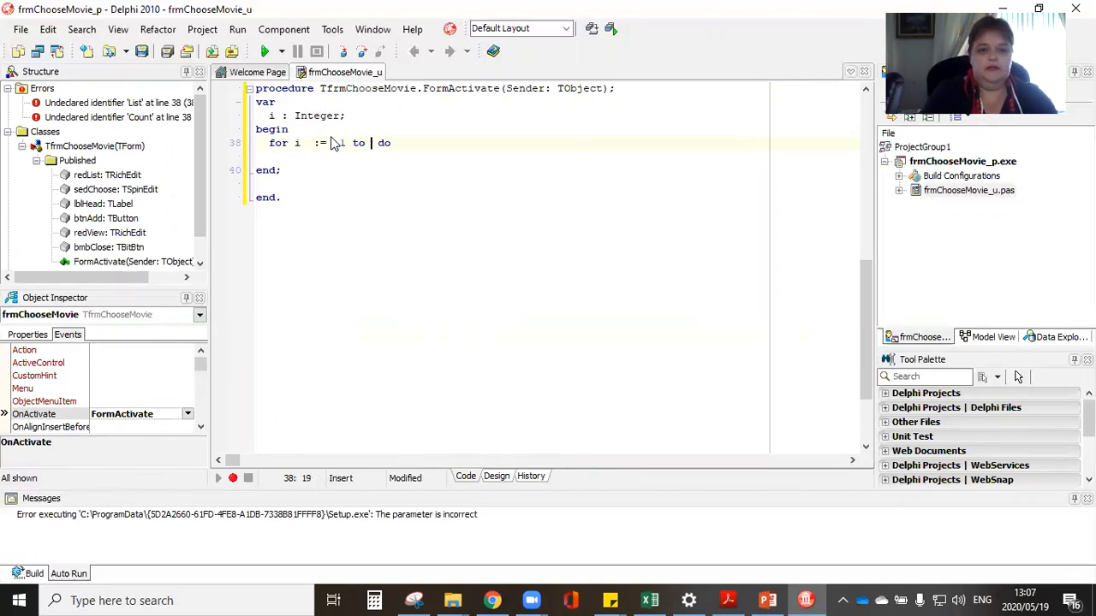
{"action": "type", "text": "1"}
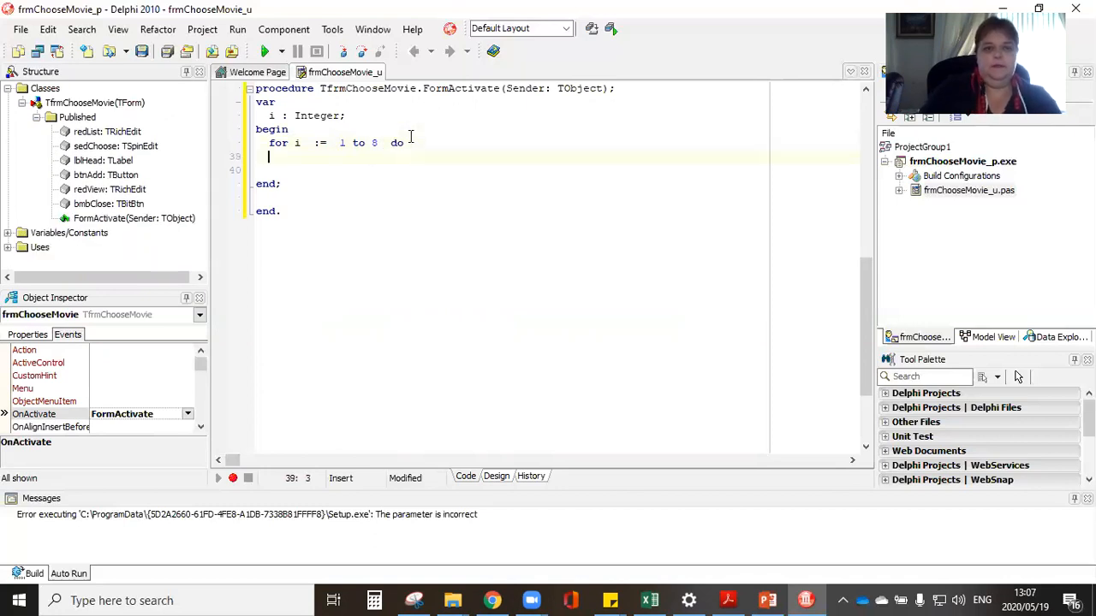
{"action": "type", "text": "brgin"}
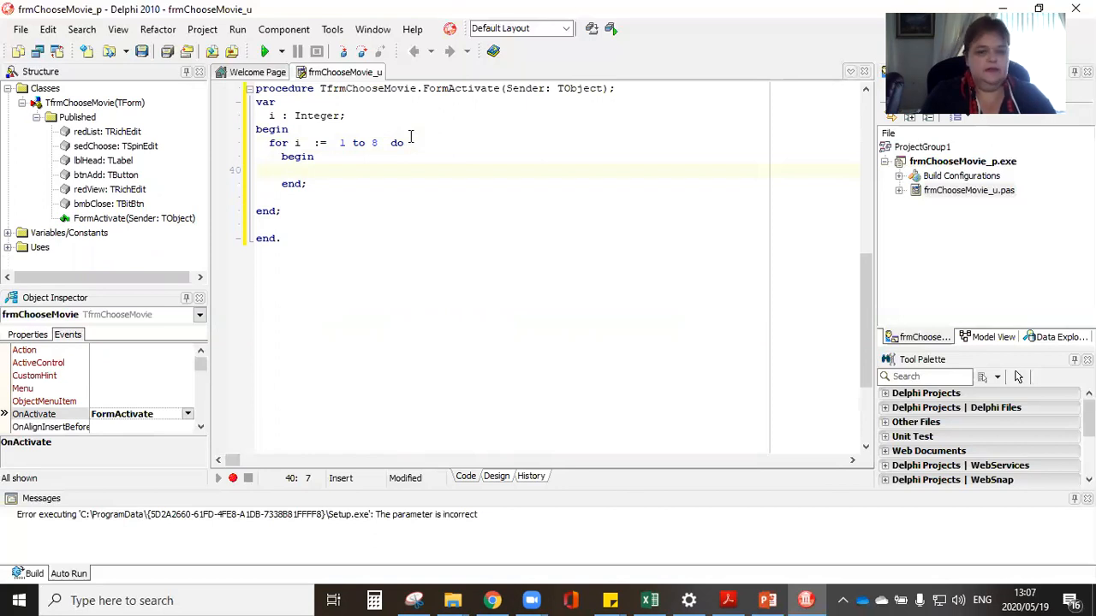
{"action": "type", "text": "redList"}
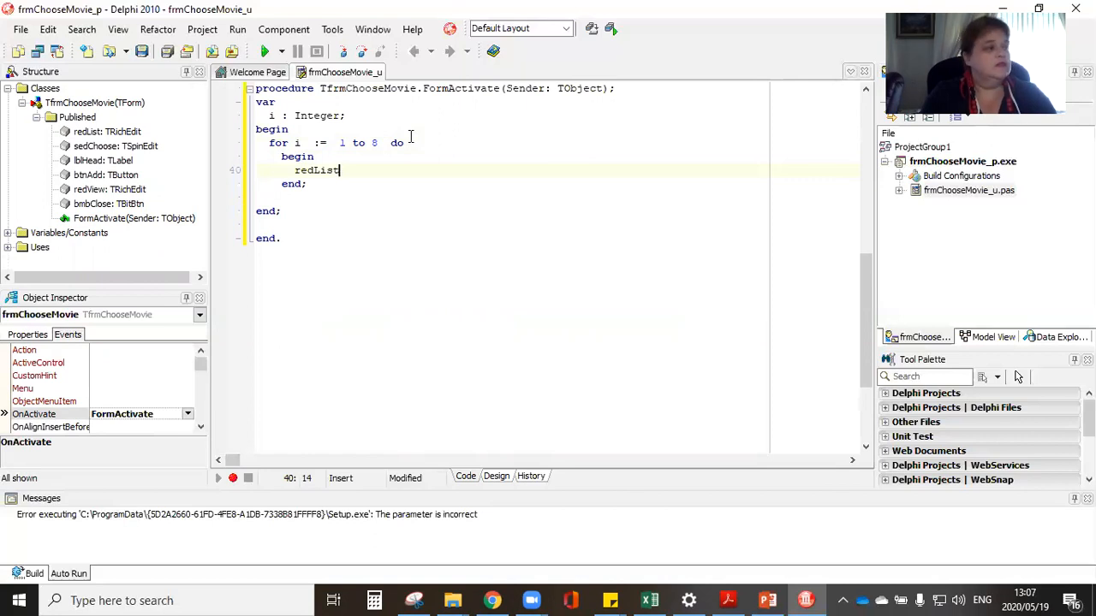
Step: Type redList.Lines.Add(IntToStr(i) + #9 arrMovies[i]); inside the loop body
{"action": "type", "text": ".Lines.Add("}
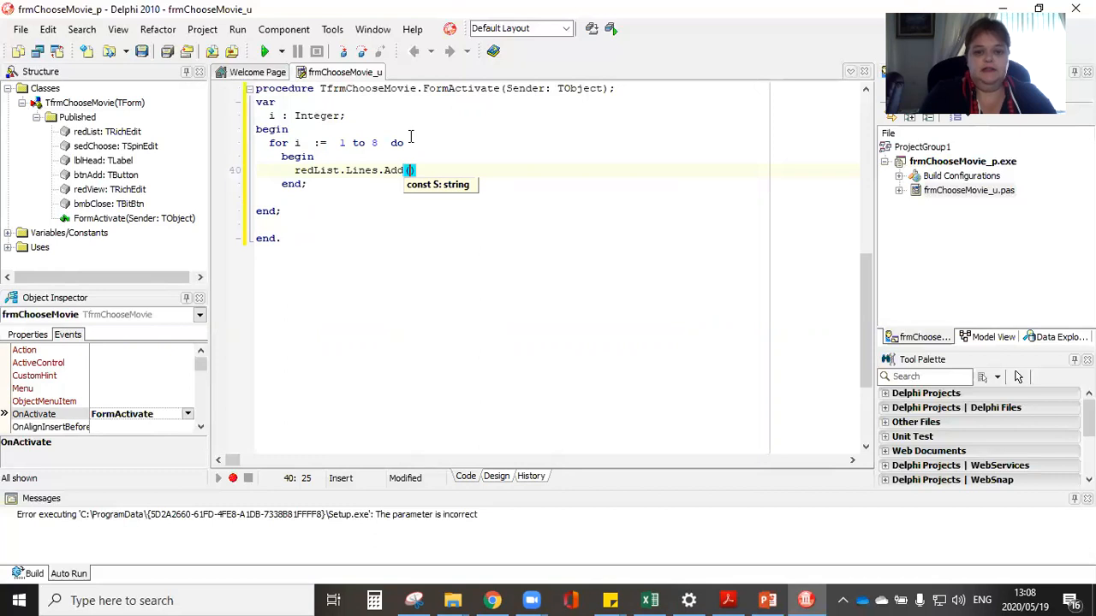
{"action": "type", "text": "IntToStr(i"}
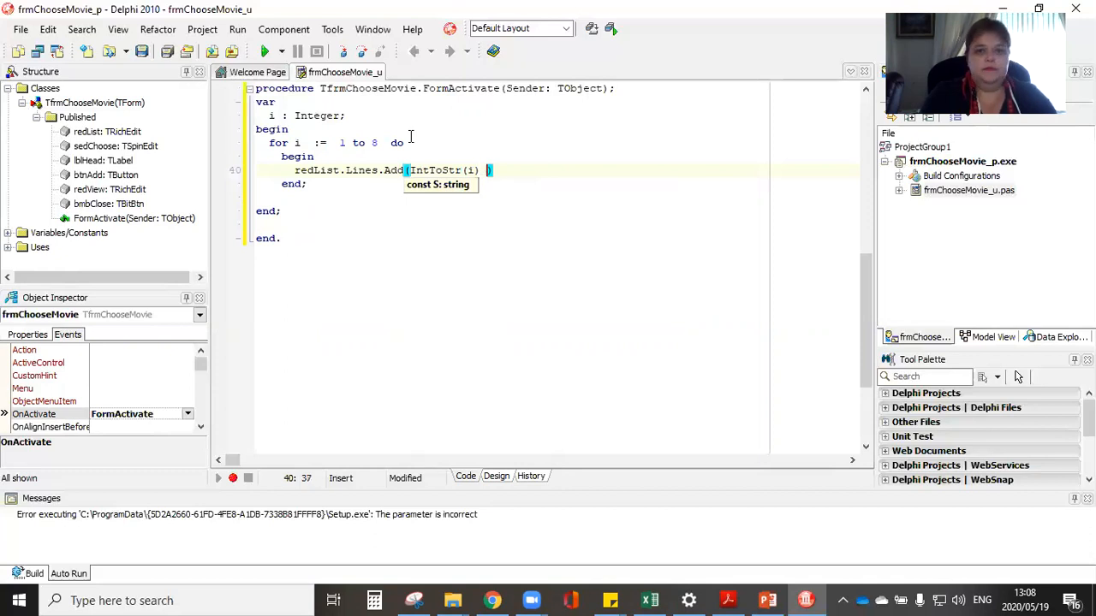
{"action": "type", "text": "+ #"}
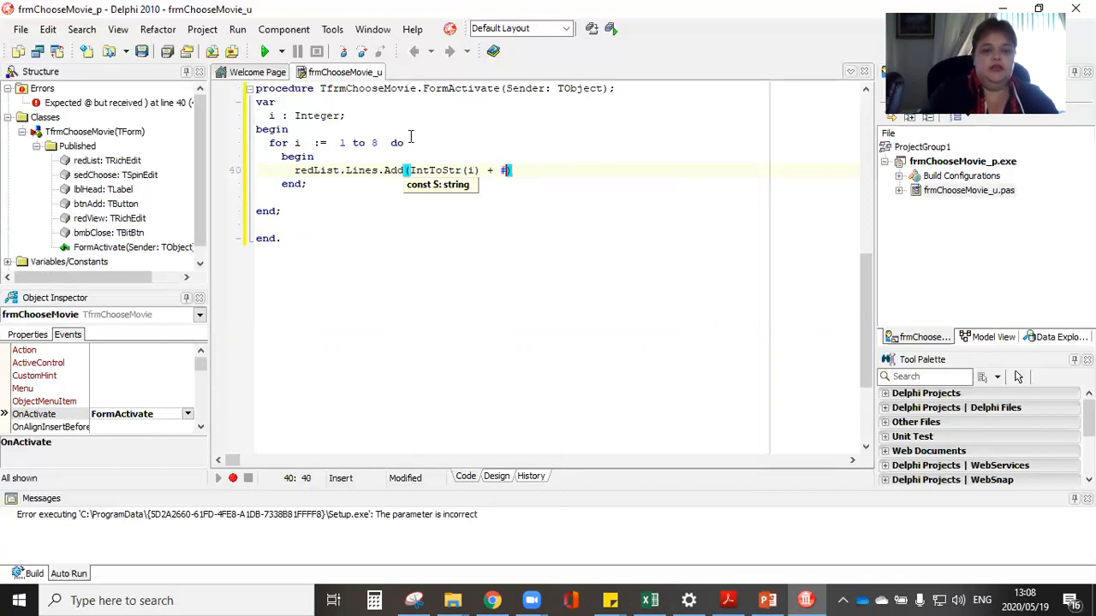
{"action": "type", "text": "9"}
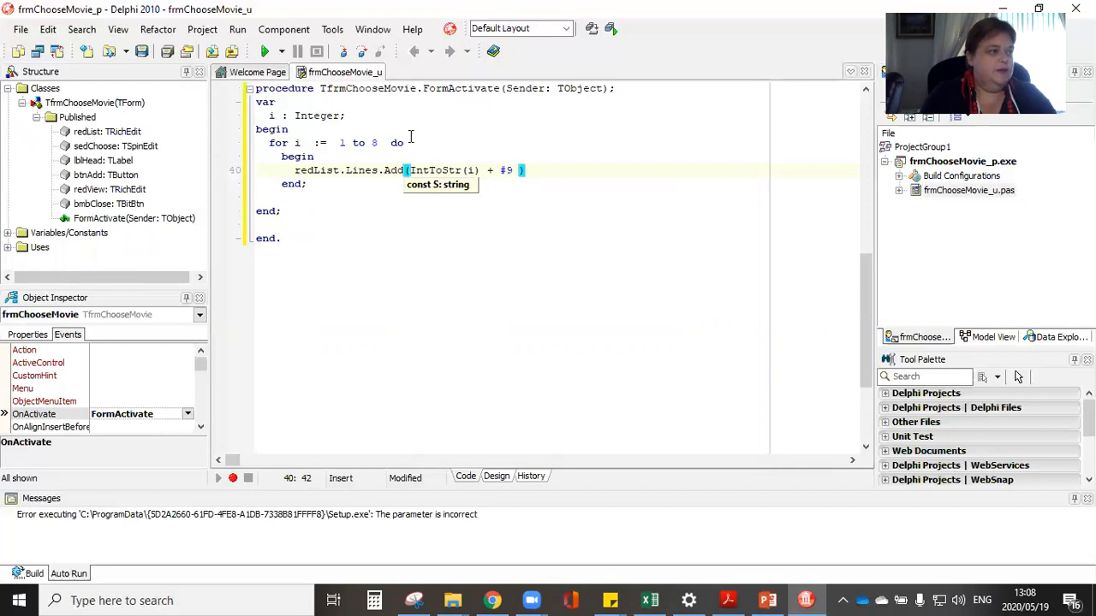
{"action": "type", "text": "arrMovies["}
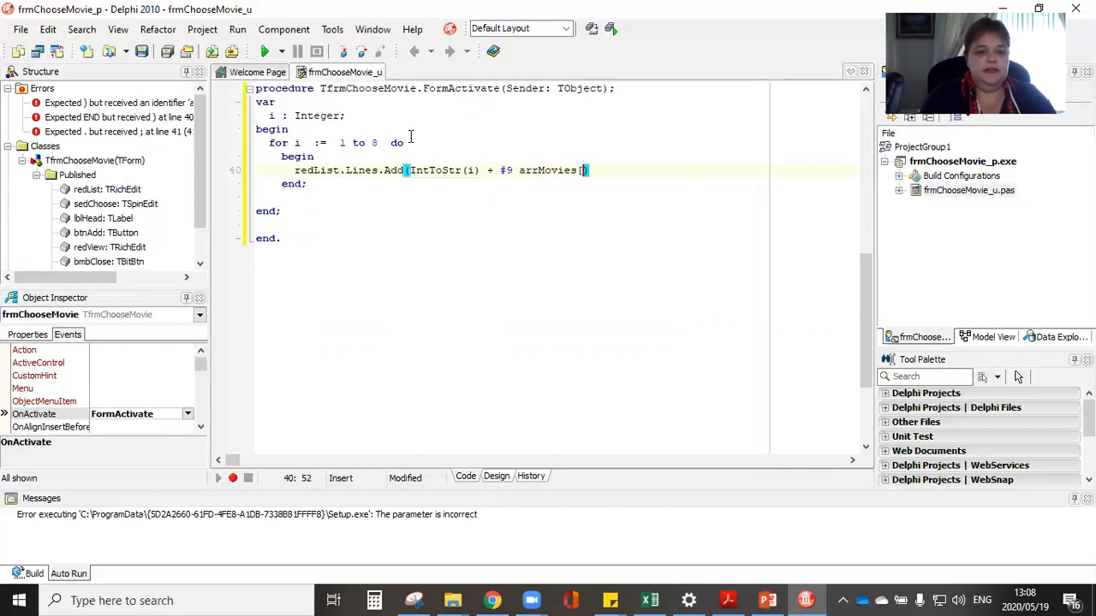
{"action": "type", "text": "i]"}
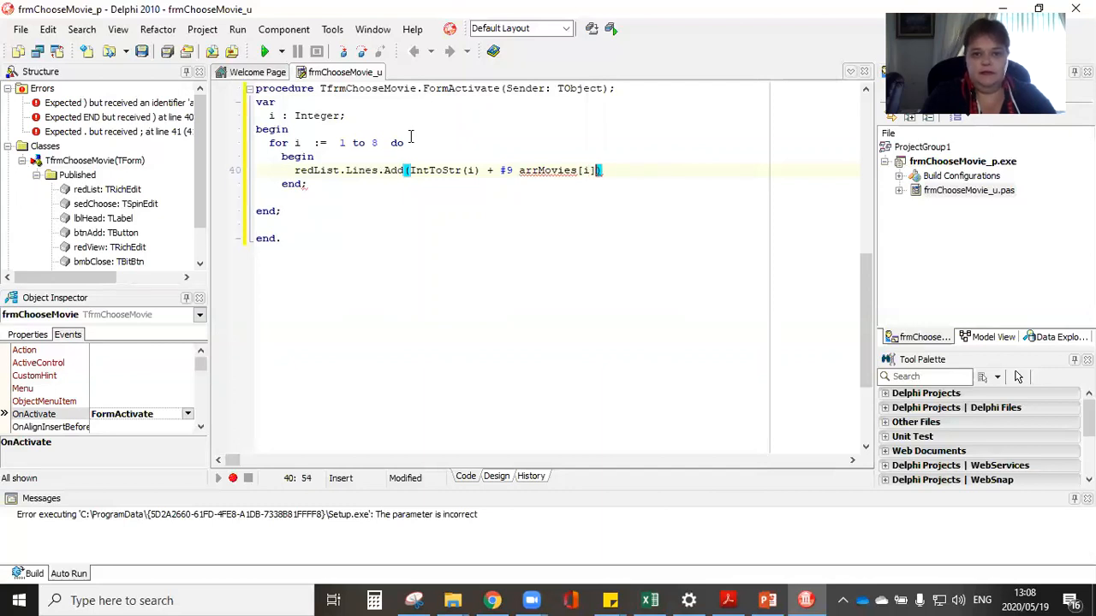
{"action": "type", "text": ");"}
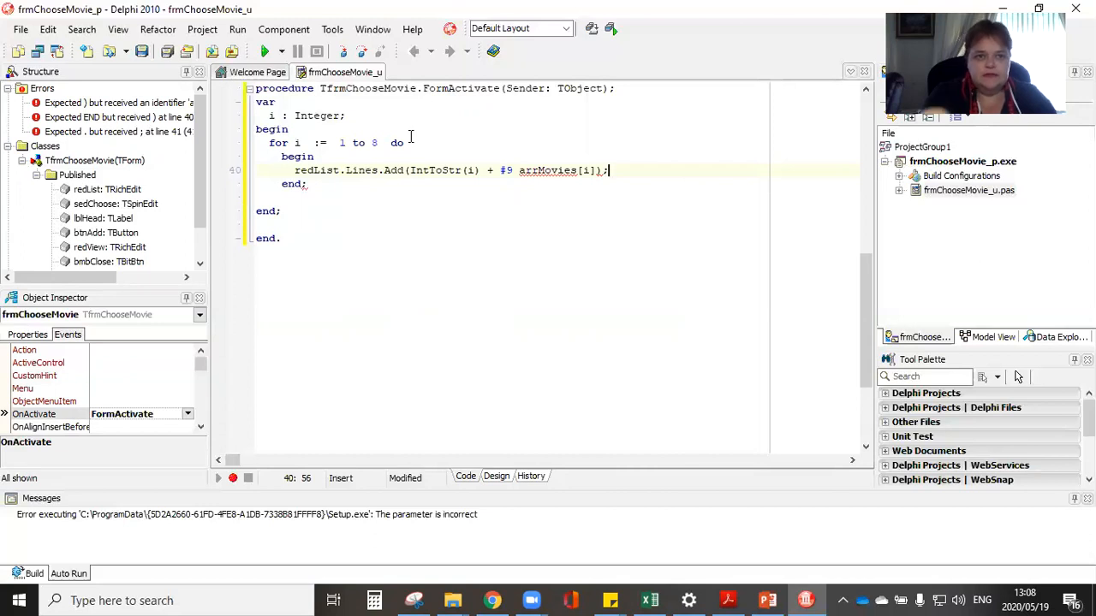
Step: Review the arrMovies constant, insert the missing '+' before arrMovies[i], and return to Design view
{"action": "scroll", "scroll_direction": "up", "scroll_amount": 3}
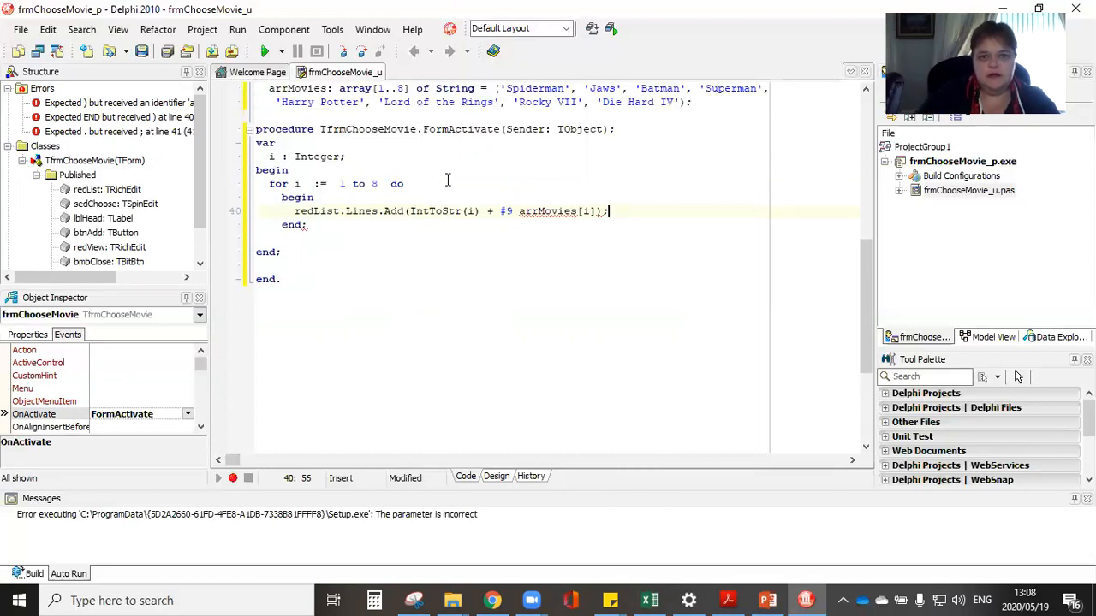
{"action": "scroll", "scroll_direction": "up", "scroll_amount": 3}
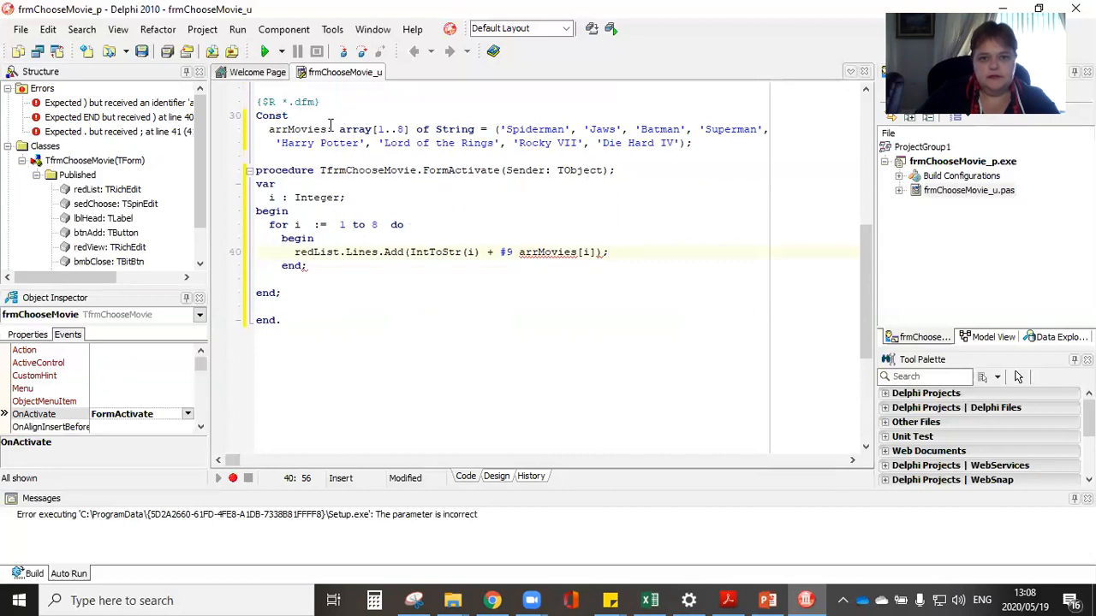
{"action": "left_click", "coordinate": [603, 252]}
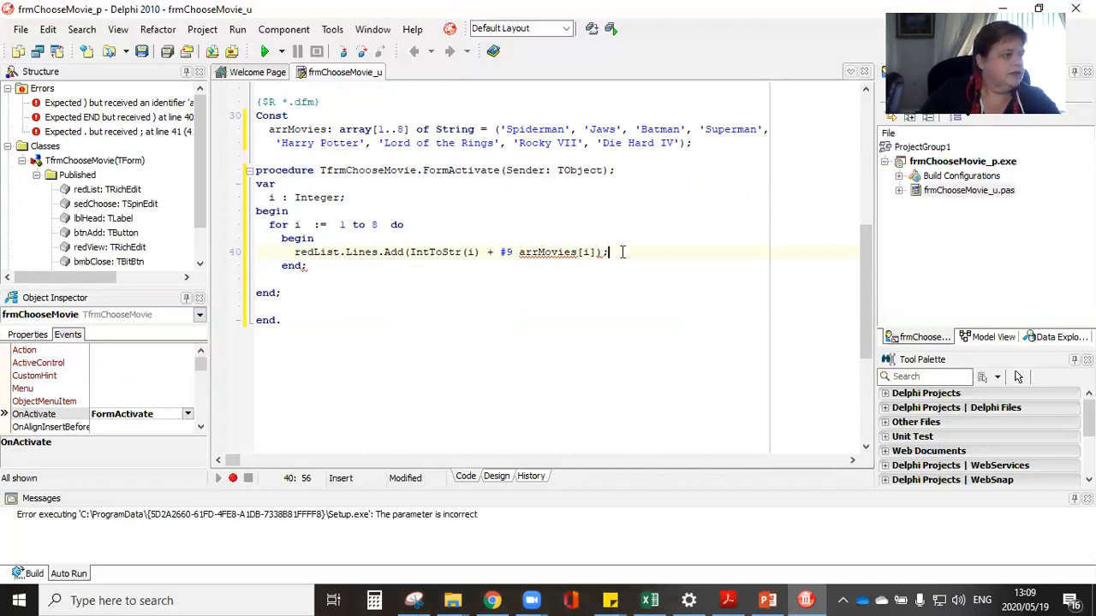
{"action": "mouse_move", "coordinate": [425, 252]}
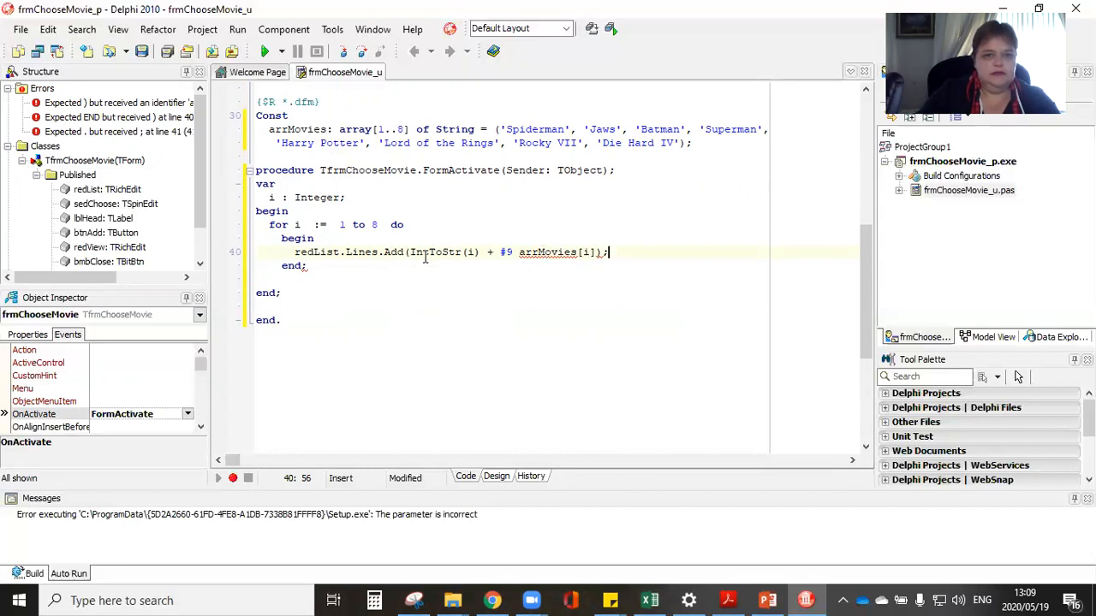
{"action": "mouse_move", "coordinate": [489, 261]}
{"action": "type", "text": "+ "}
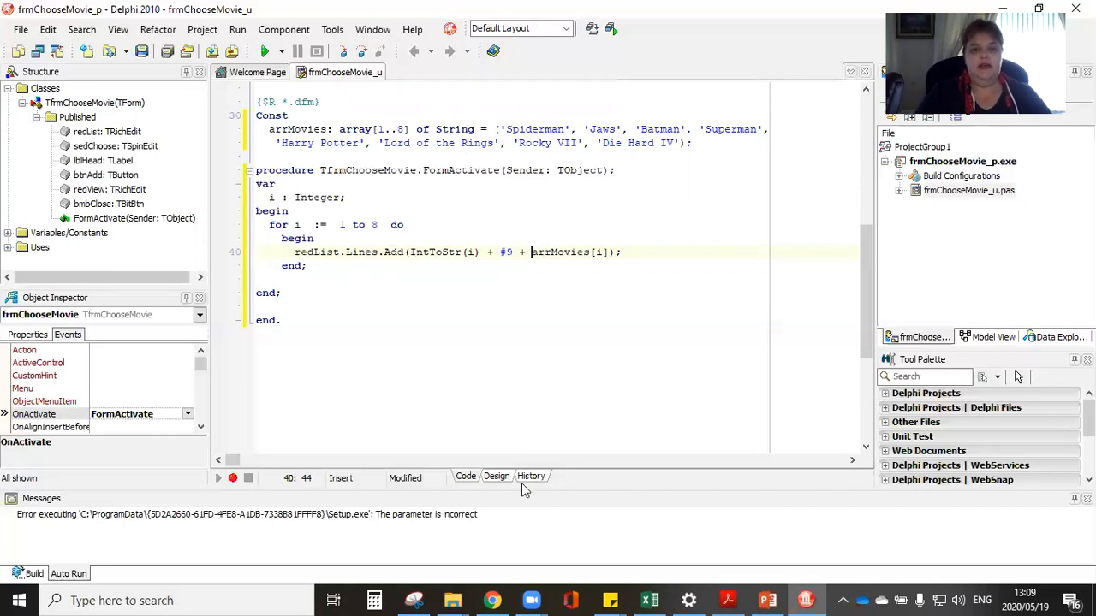
{"action": "left_click", "coordinate": [497, 476]}
{"action": "type", "text": "i"}
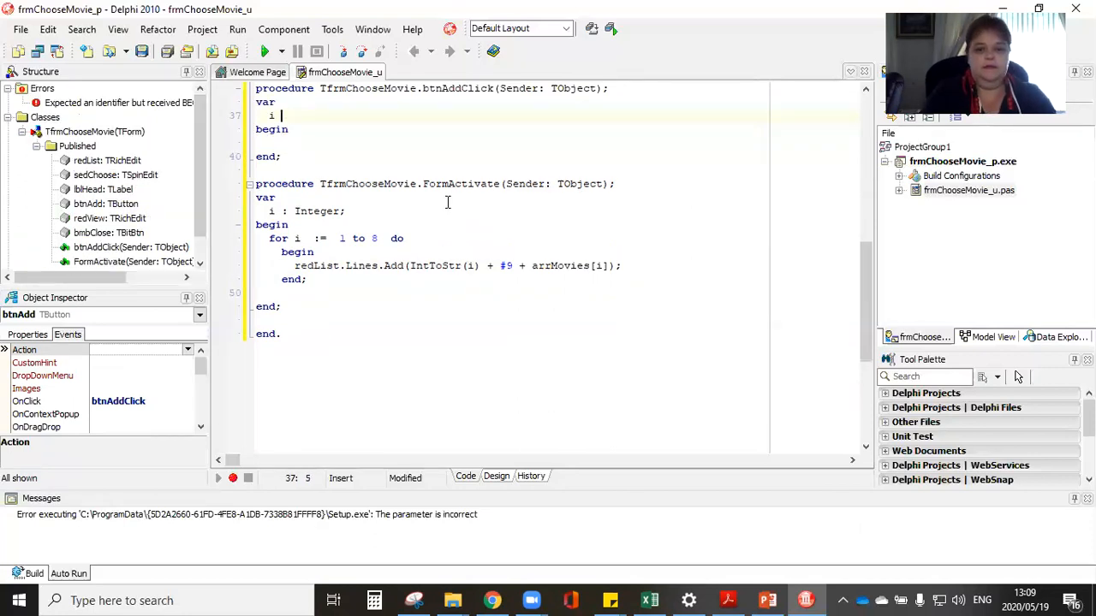
Step: Declare i: integer and write iNumber := sedChoose.Value; in btnAddClick
{"action": "type", "text": ": integer"}
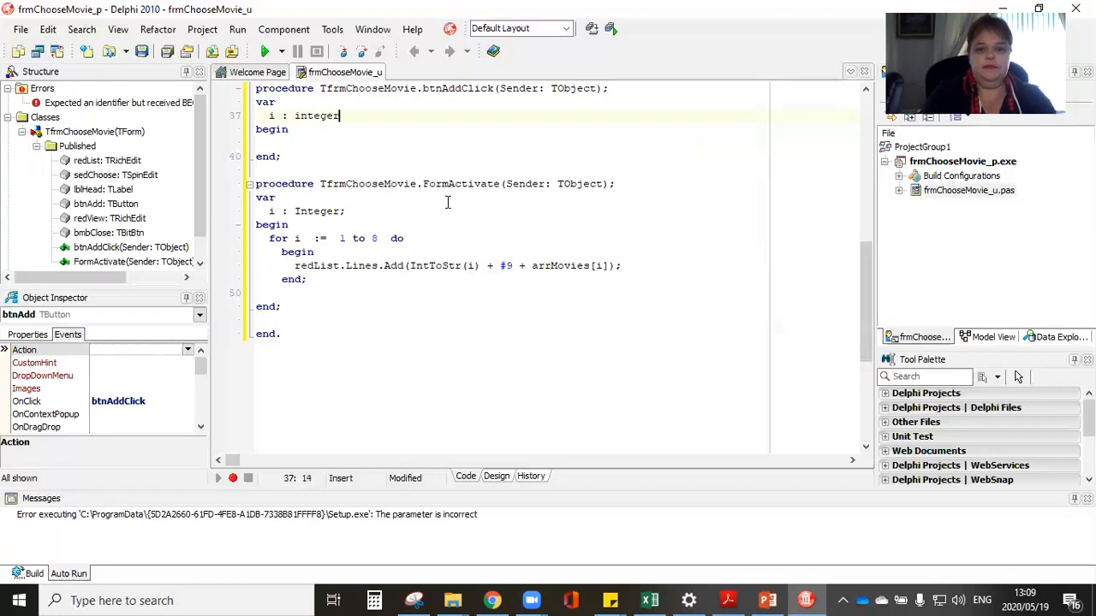
{"action": "type", "text": ";"}
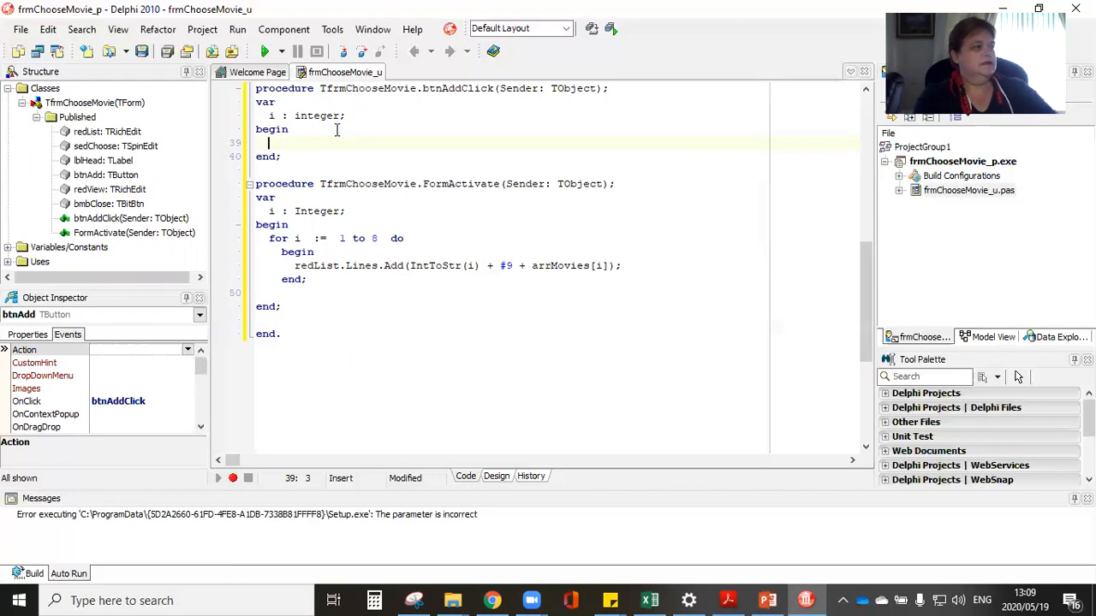
{"action": "type", "text": "iNumer"}
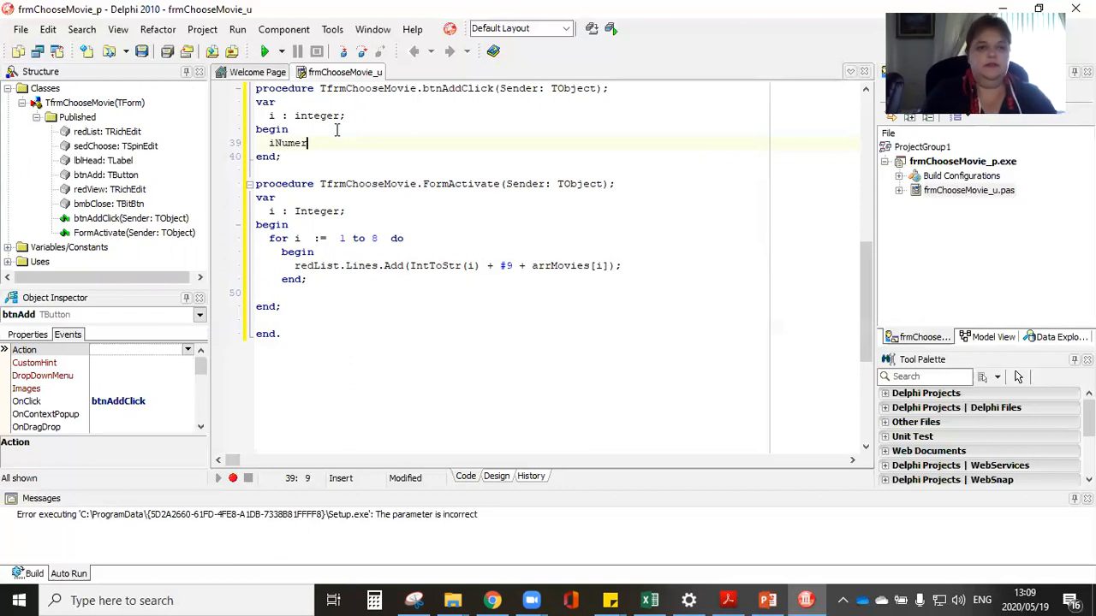
{"action": "type", "text": "r"}
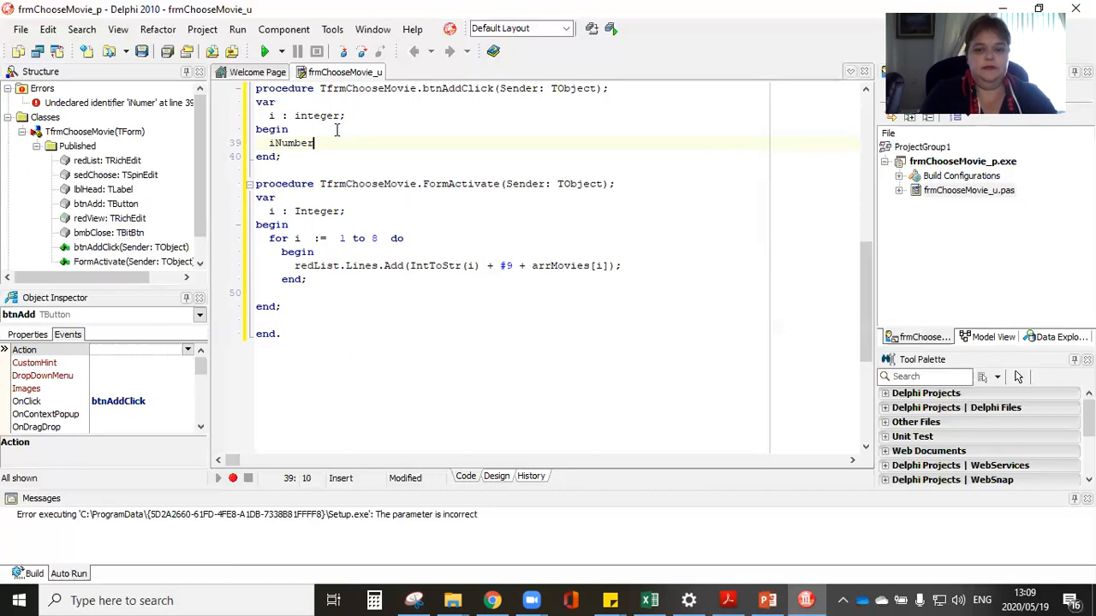
{"action": "type", "text": ":="}
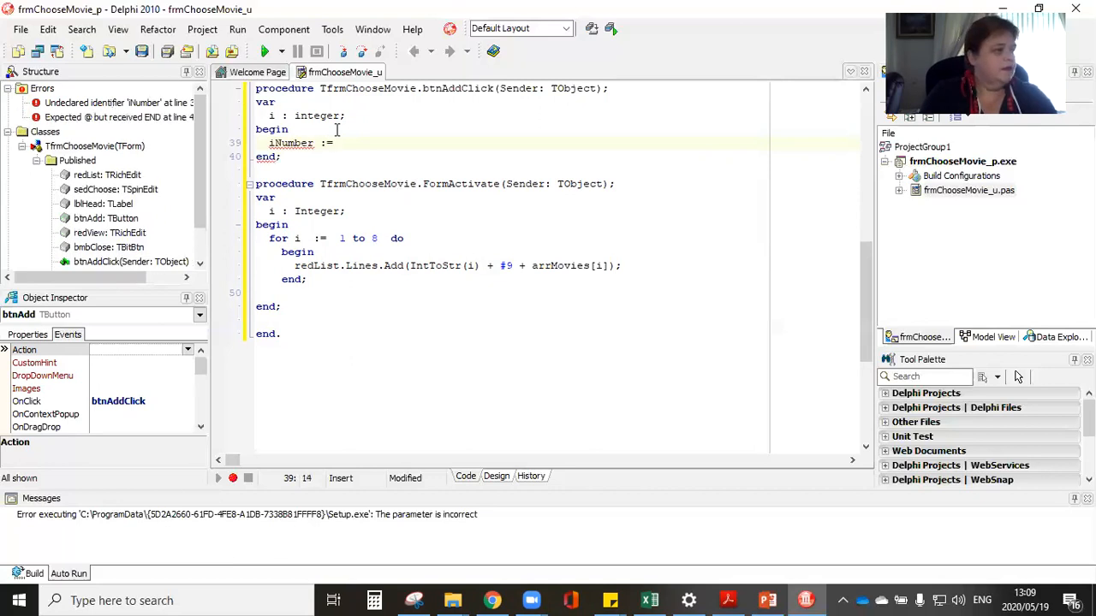
{"action": "type", "text": "sedCho"}
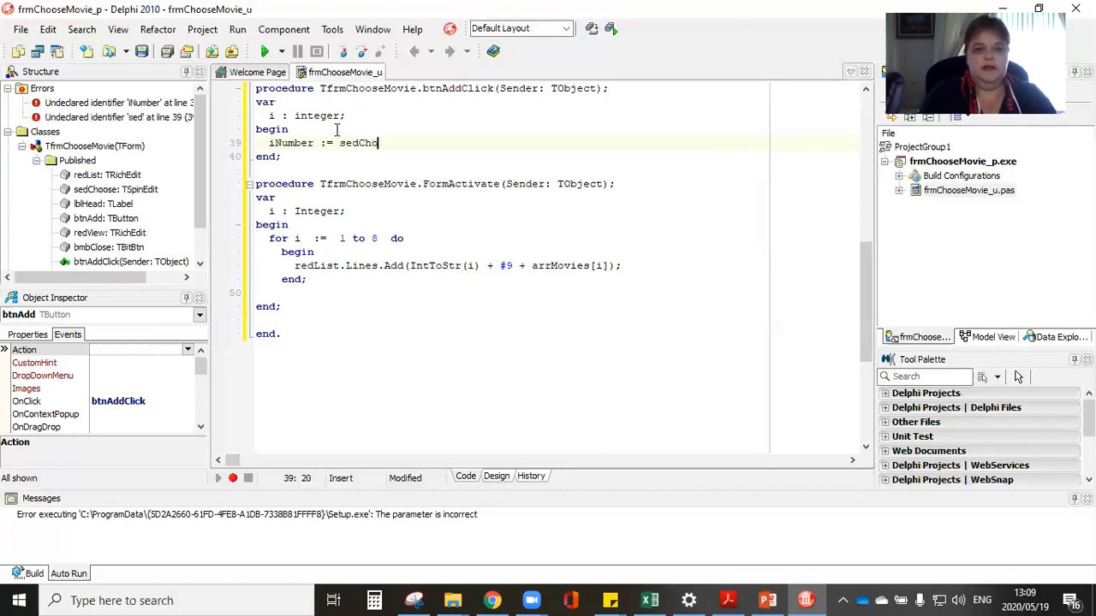
{"action": "type", "text": "ose"}
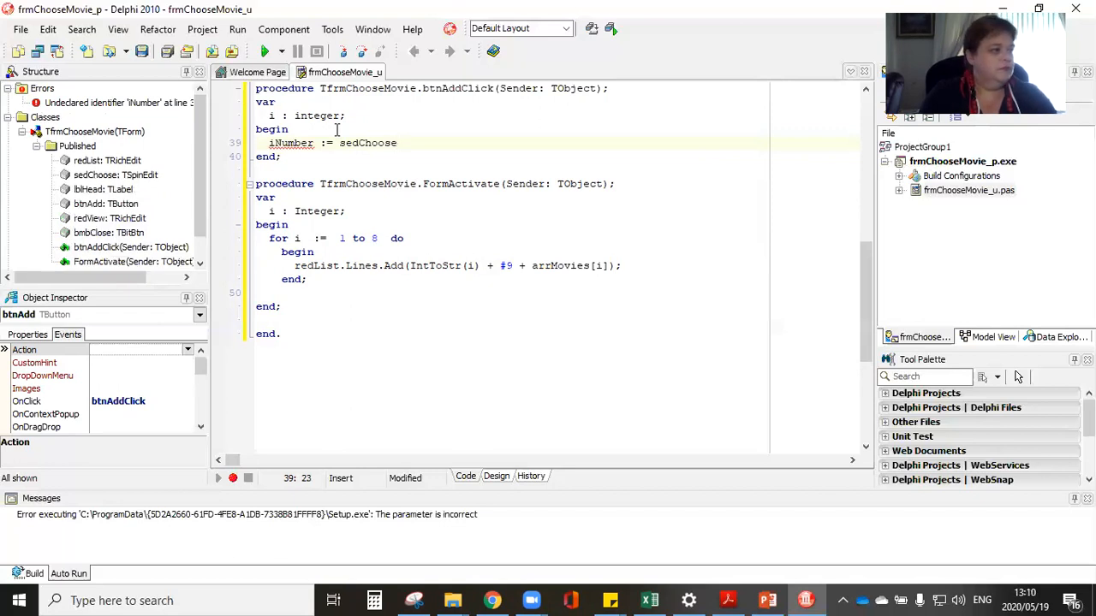
{"action": "type", "text": ".Vi"}
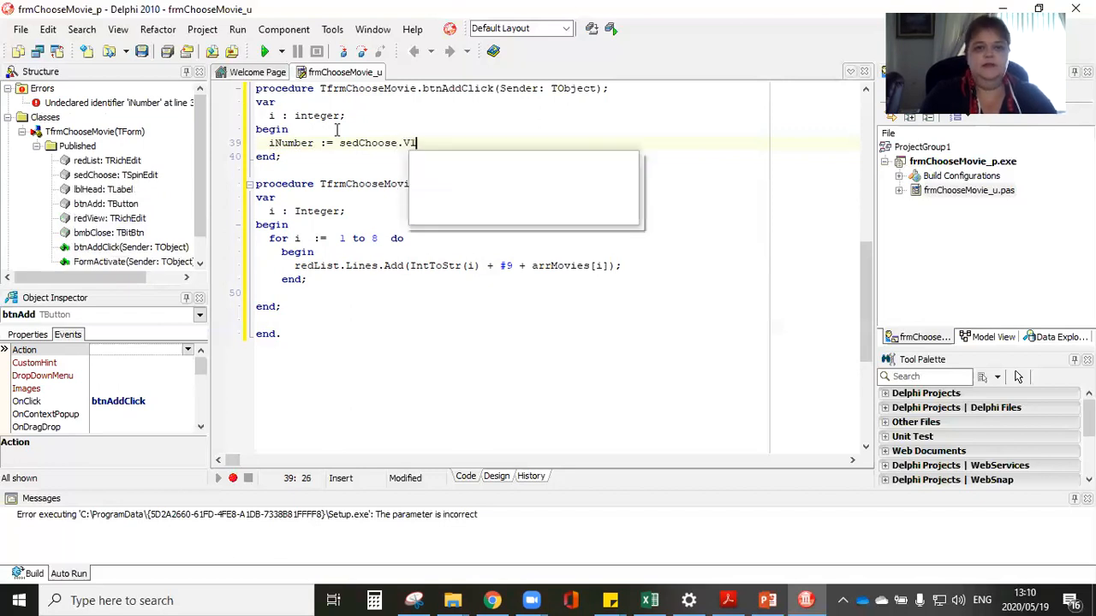
{"action": "type", "text": "alue;"}
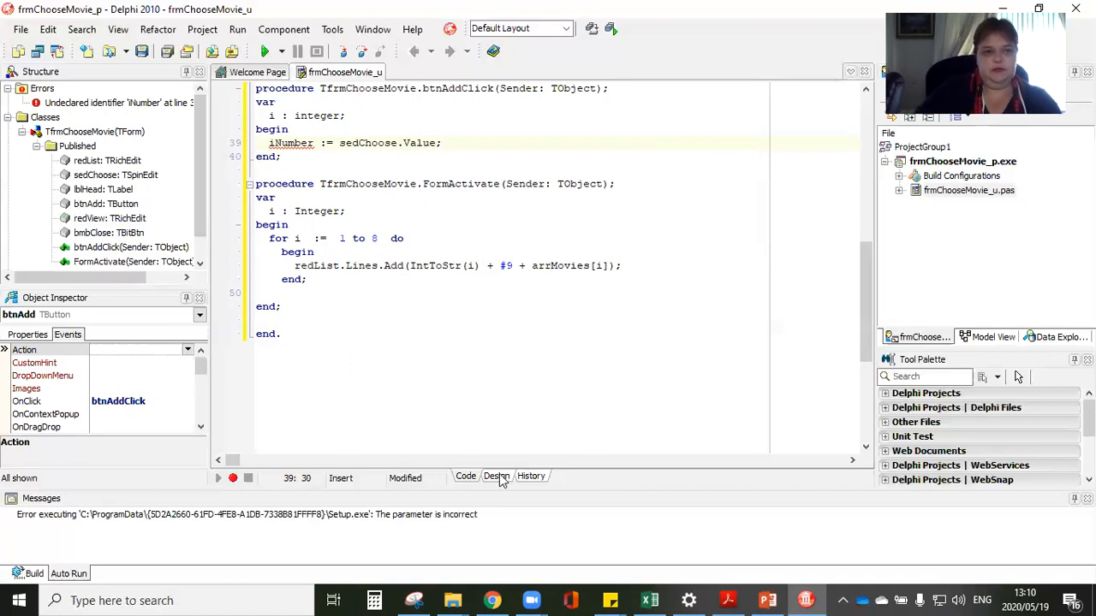
{"action": "left_click", "coordinate": [496, 476]}
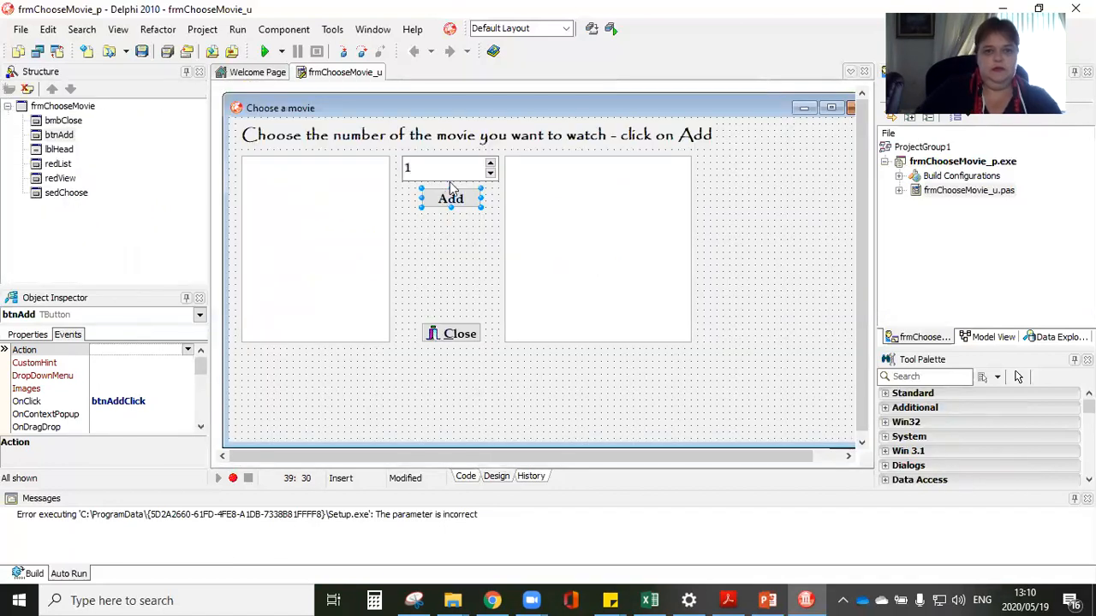
{"action": "left_click", "coordinate": [445, 168]}
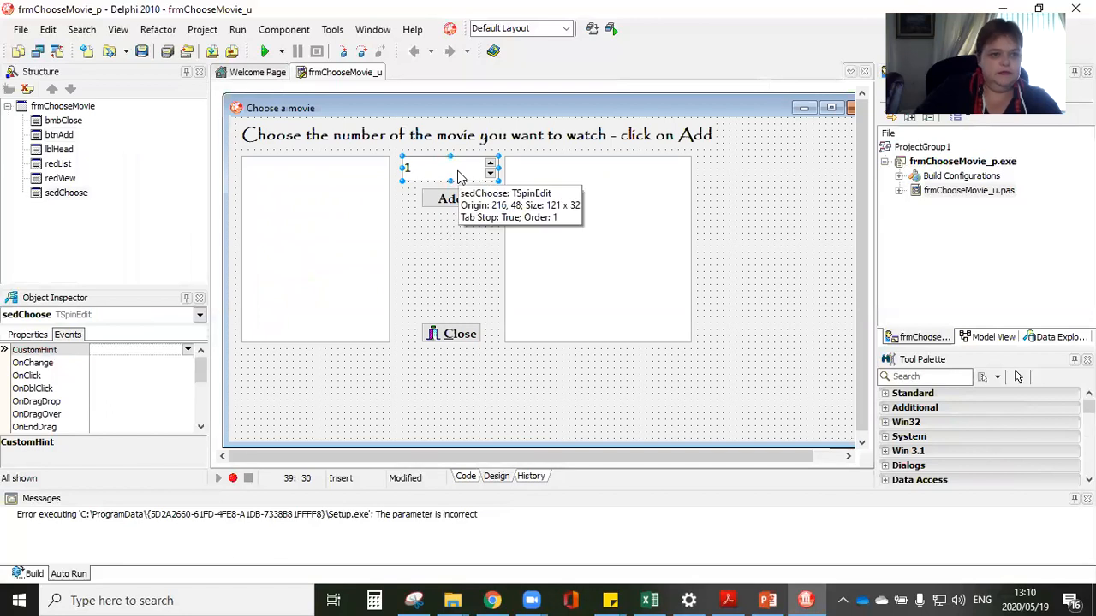
{"action": "mouse_move", "coordinate": [468, 486]}
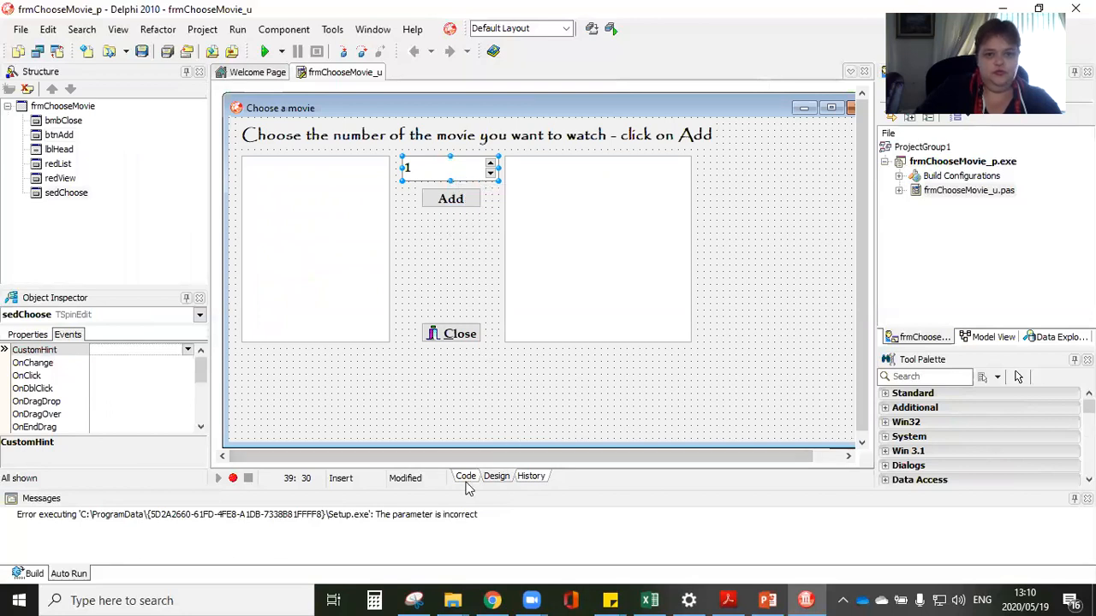
{"action": "left_click", "coordinate": [465, 476]}
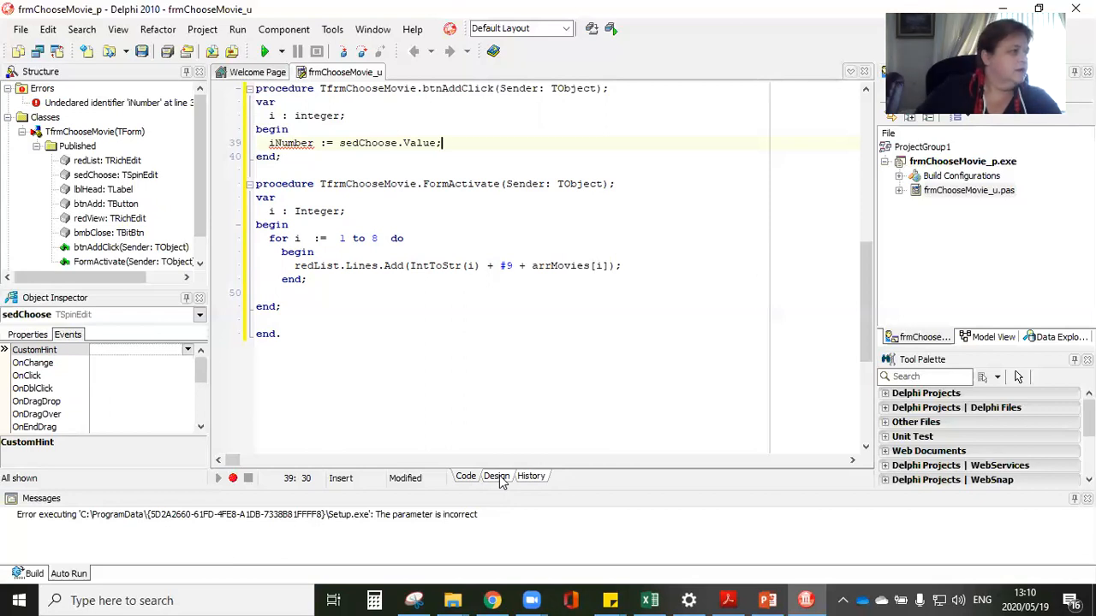
Step: Rename i to iNumber and add redView.Lines.Add(arrMovies[iNumber]); to btnAddClick
{"action": "left_click", "coordinate": [323, 116]}
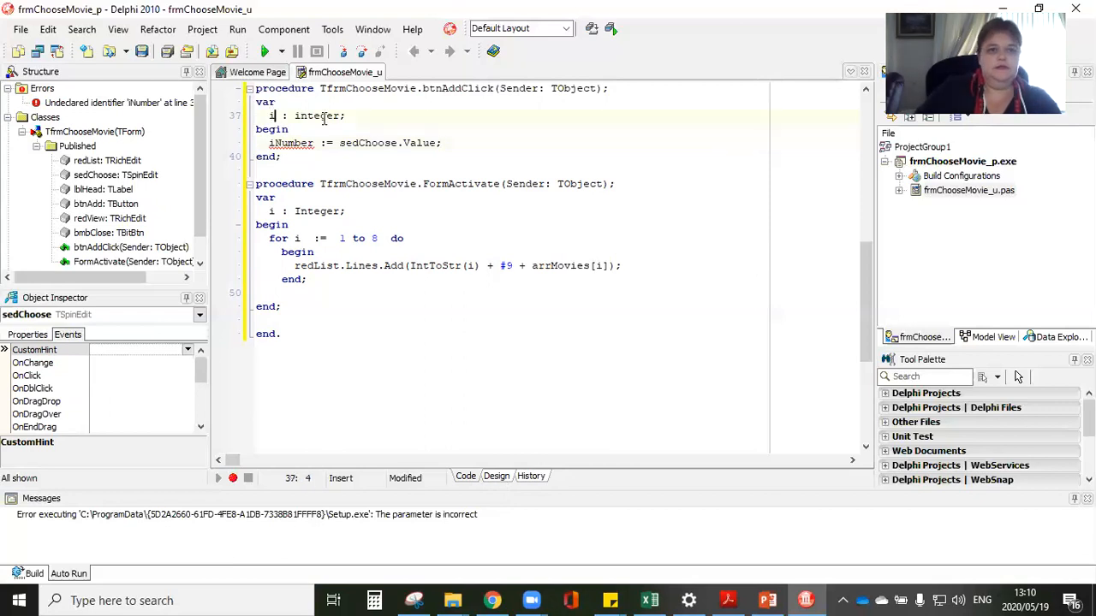
{"action": "type", "text": "Number"}
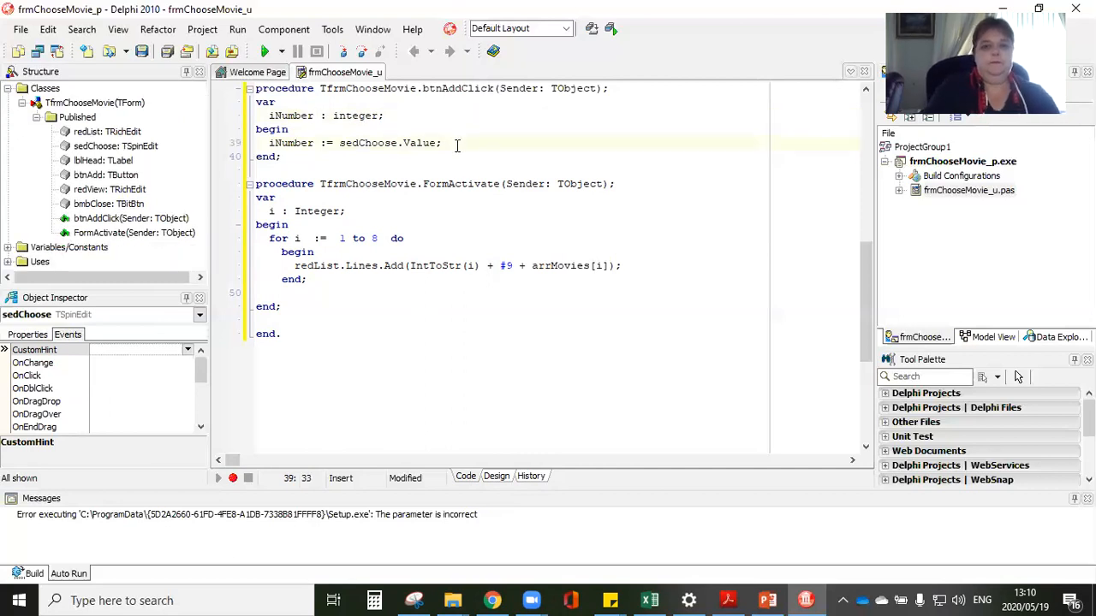
{"action": "type", "text": "re"}
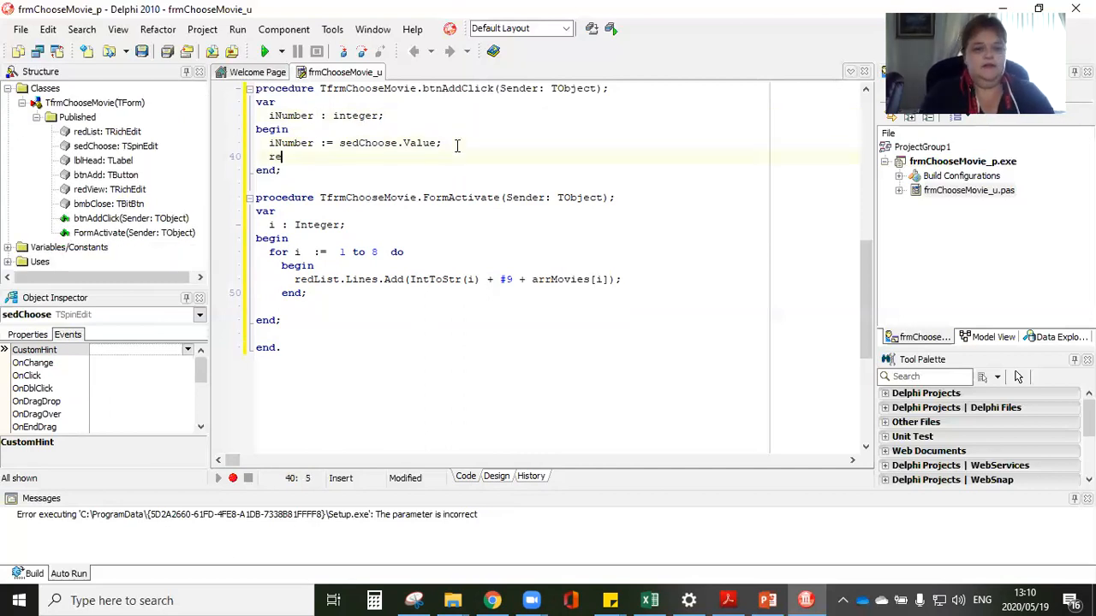
{"action": "type", "text": "dView"}
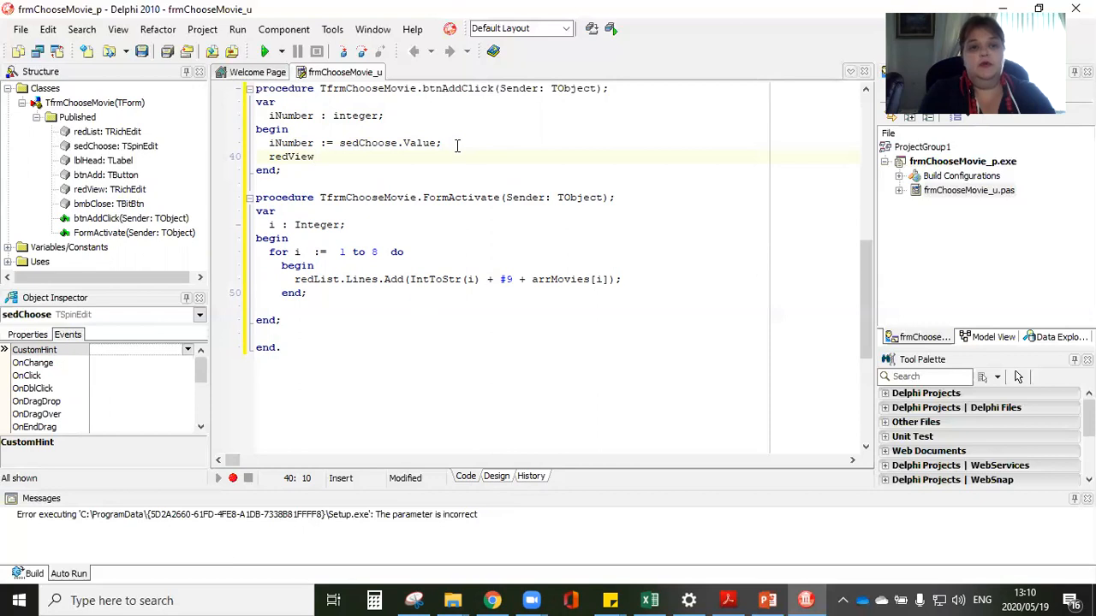
{"action": "type", "text": ".Lines"}
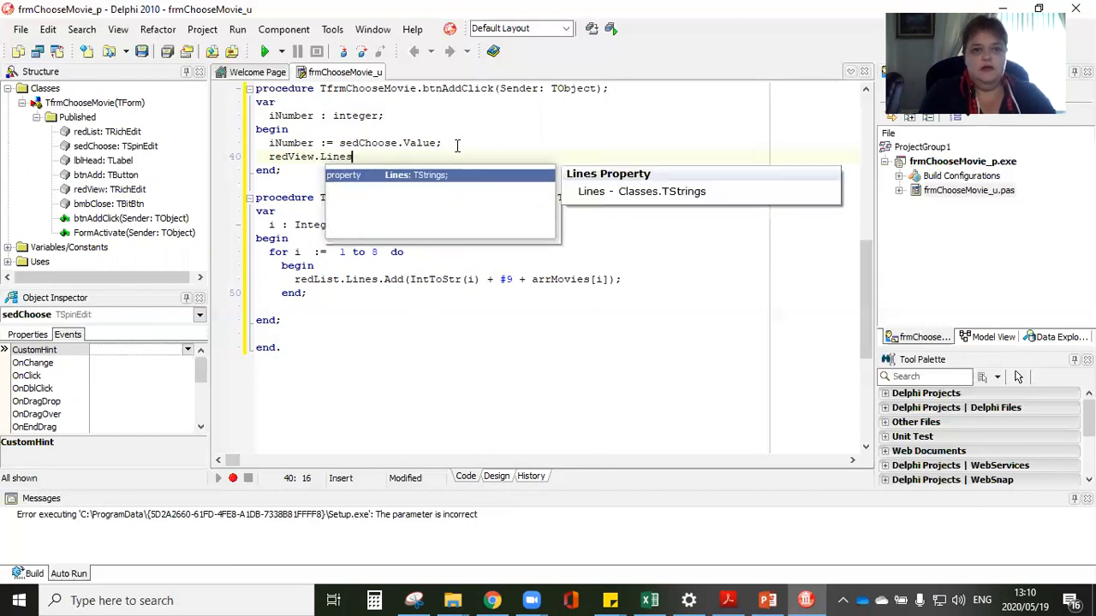
{"action": "type", "text": ".Add("}
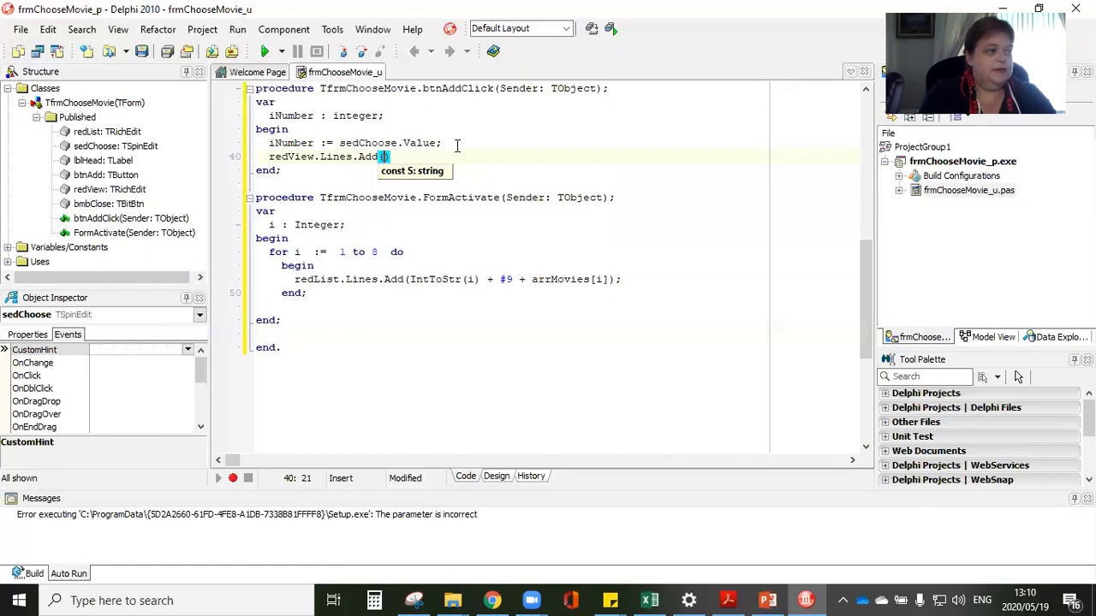
{"action": "type", "text": "arrMar"}
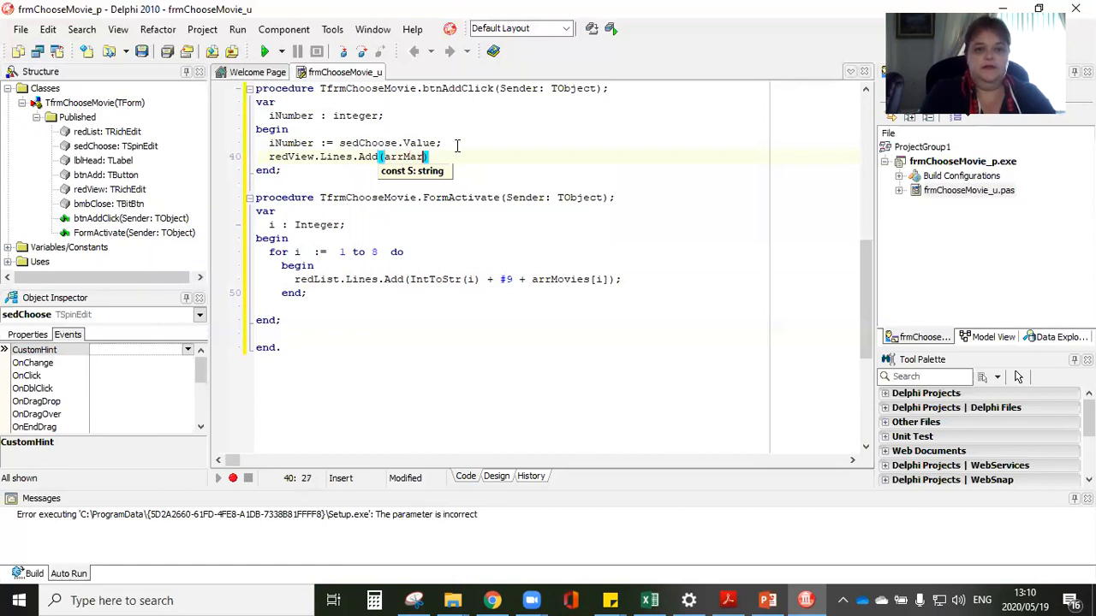
{"action": "type", "text": "i"}
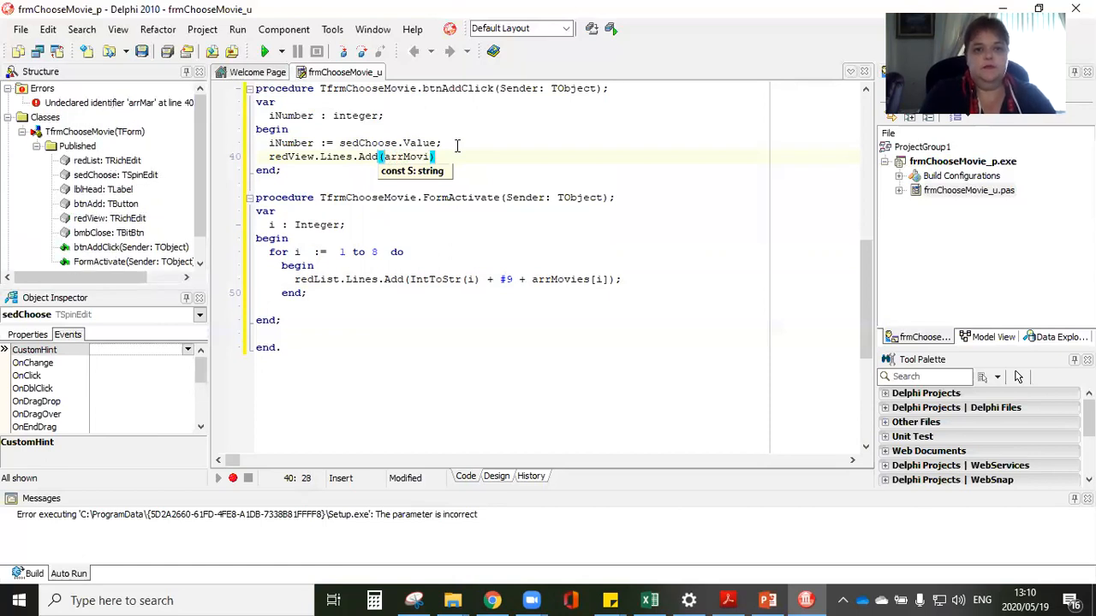
{"action": "type", "text": "es[iNumber"}
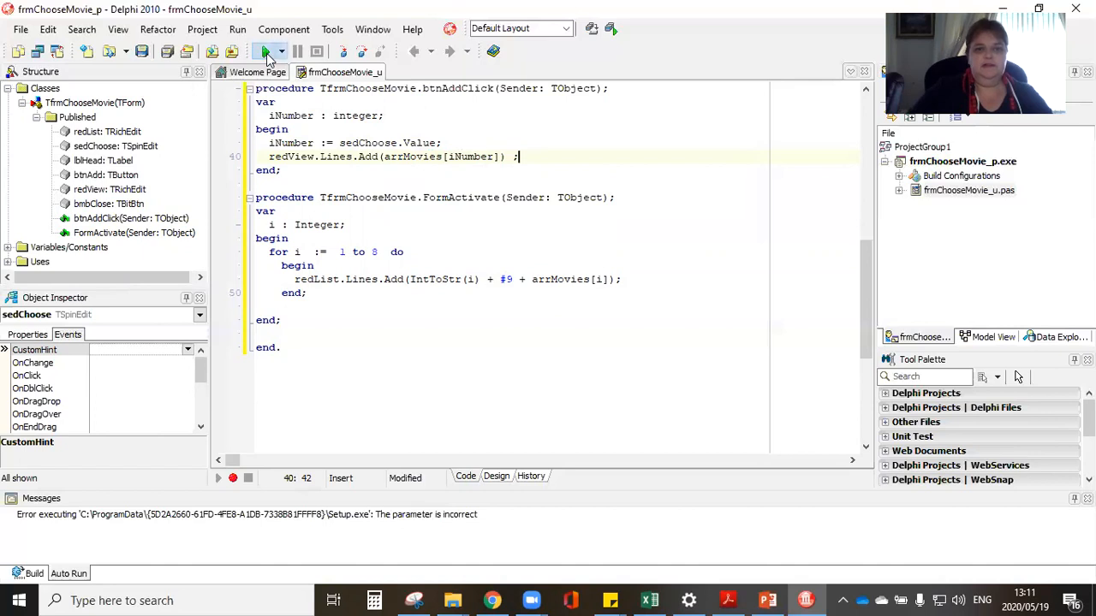
Step: Compile and run the movie project with the toolbar Run button
{"action": "left_click", "coordinate": [266, 51]}
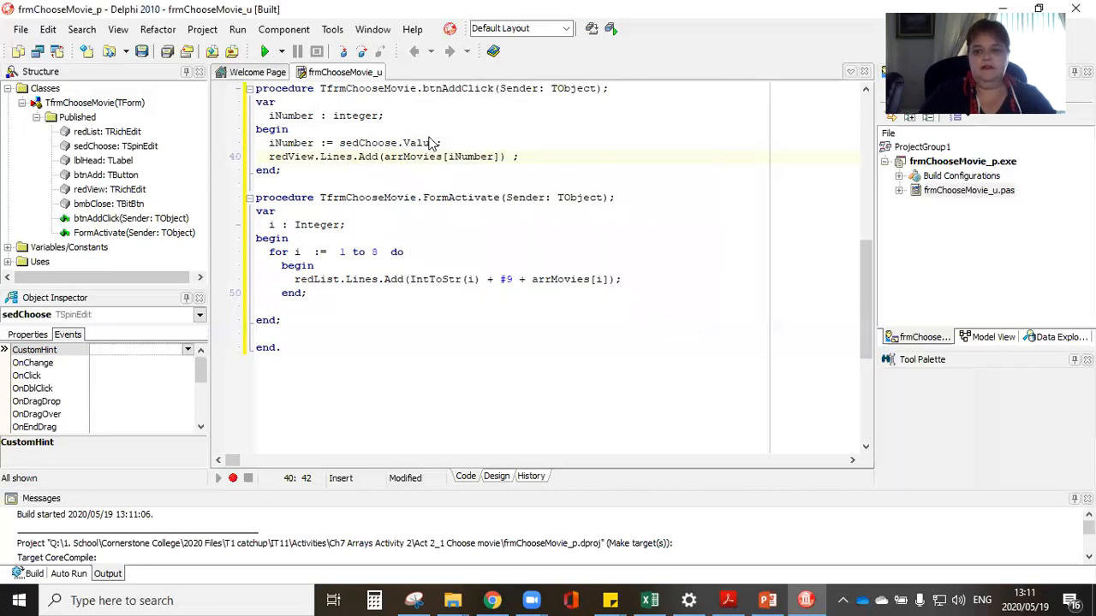
{"action": "left_click", "coordinate": [264, 51]}
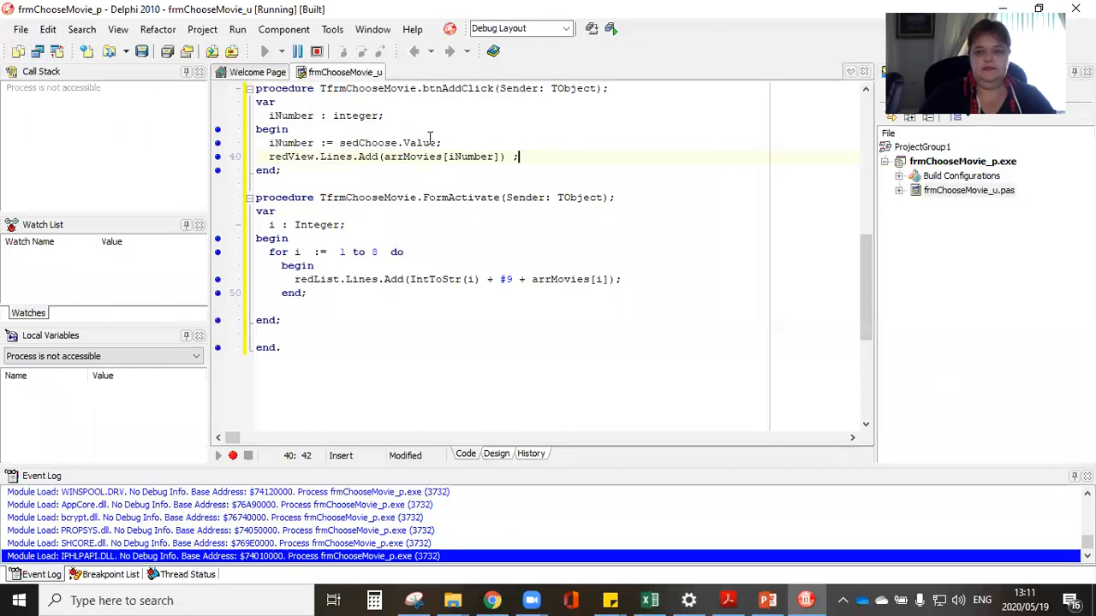
Step: Bring the running Choose a movie window, listing eight titles, into focus
{"action": "left_click", "coordinate": [265, 51]}
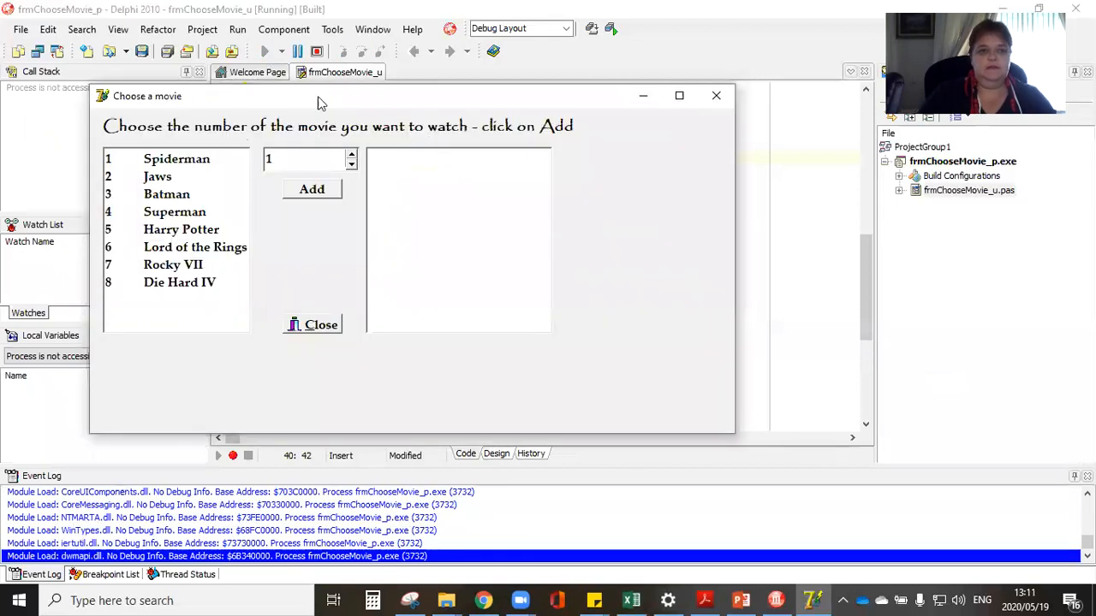
{"action": "mouse_move", "coordinate": [264, 117]}
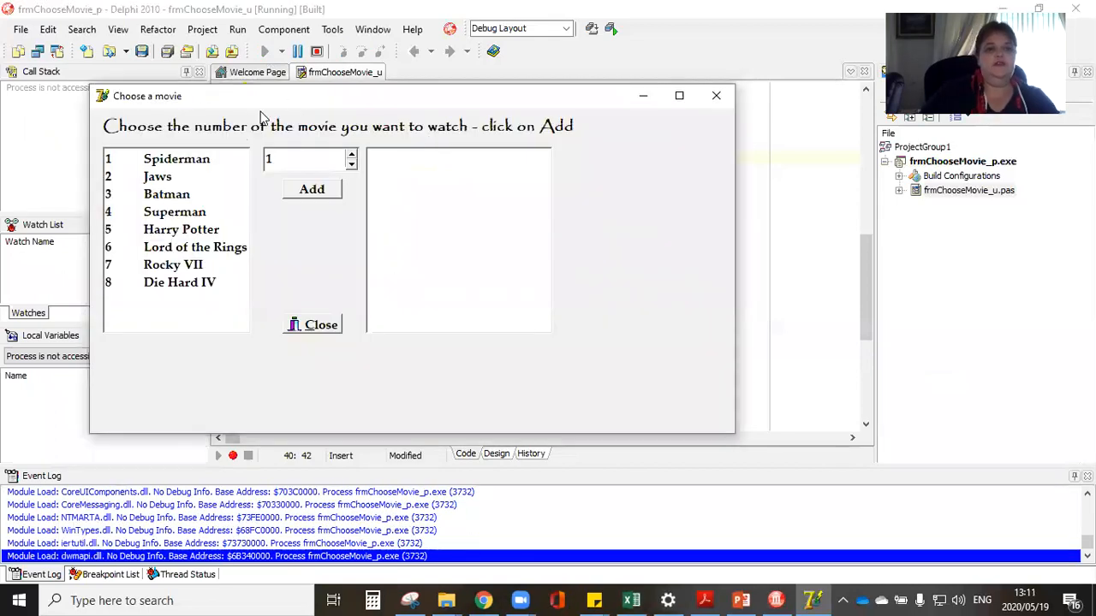
{"action": "mouse_move", "coordinate": [210, 359]}
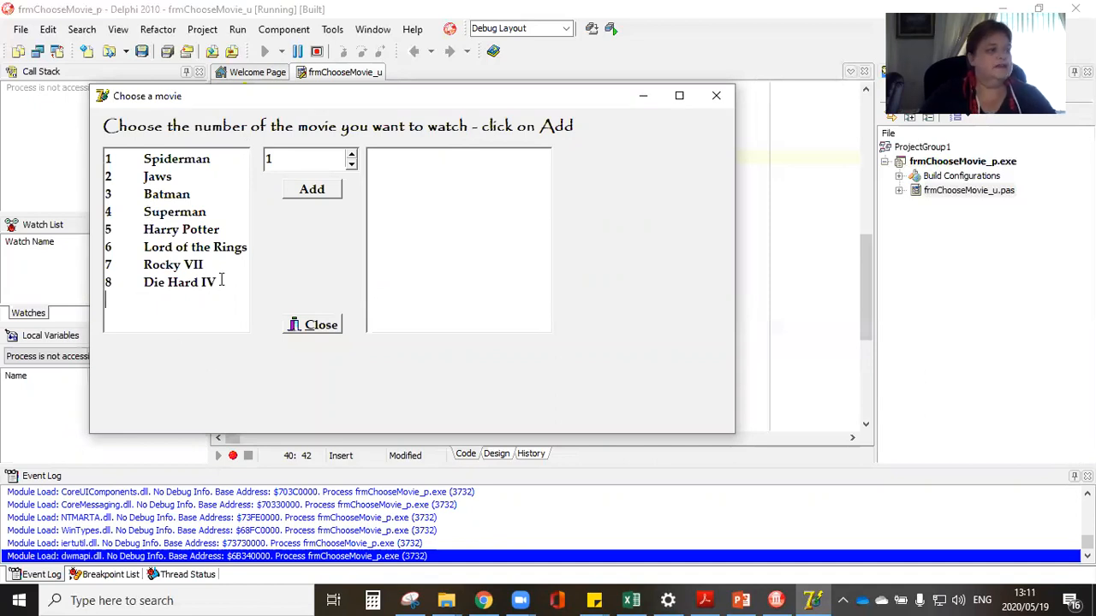
{"action": "mouse_move", "coordinate": [216, 176]}
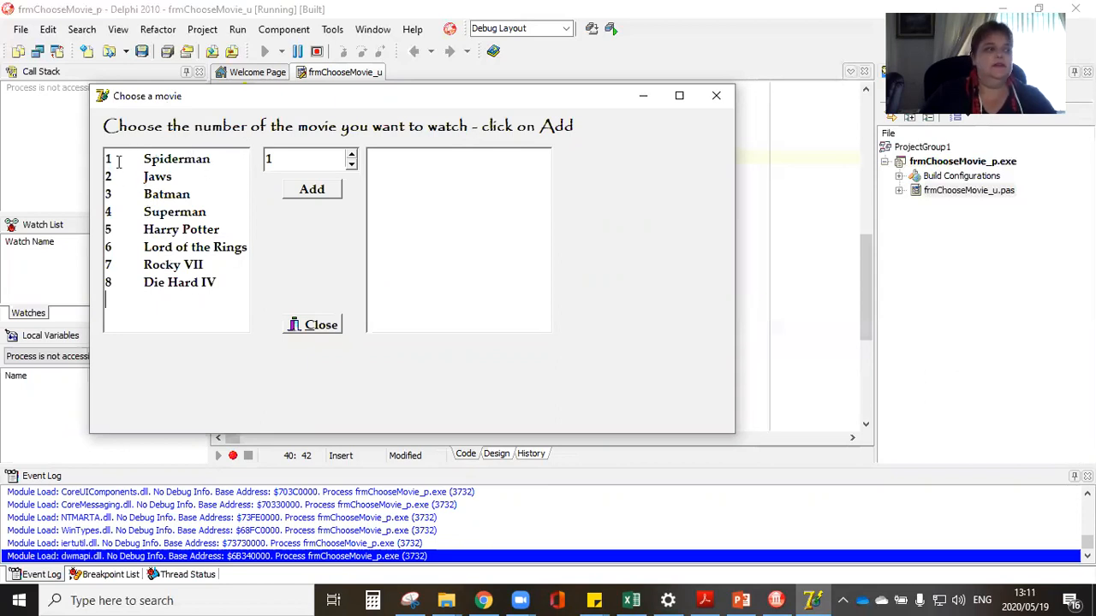
{"action": "mouse_move", "coordinate": [454, 371]}
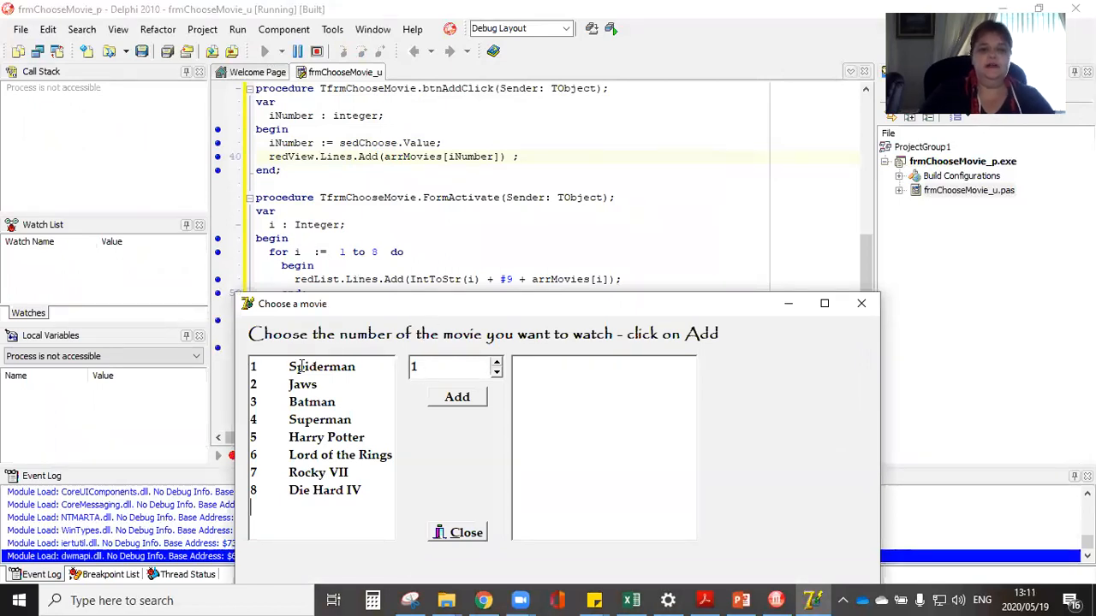
{"action": "mouse_move", "coordinate": [442, 314]}
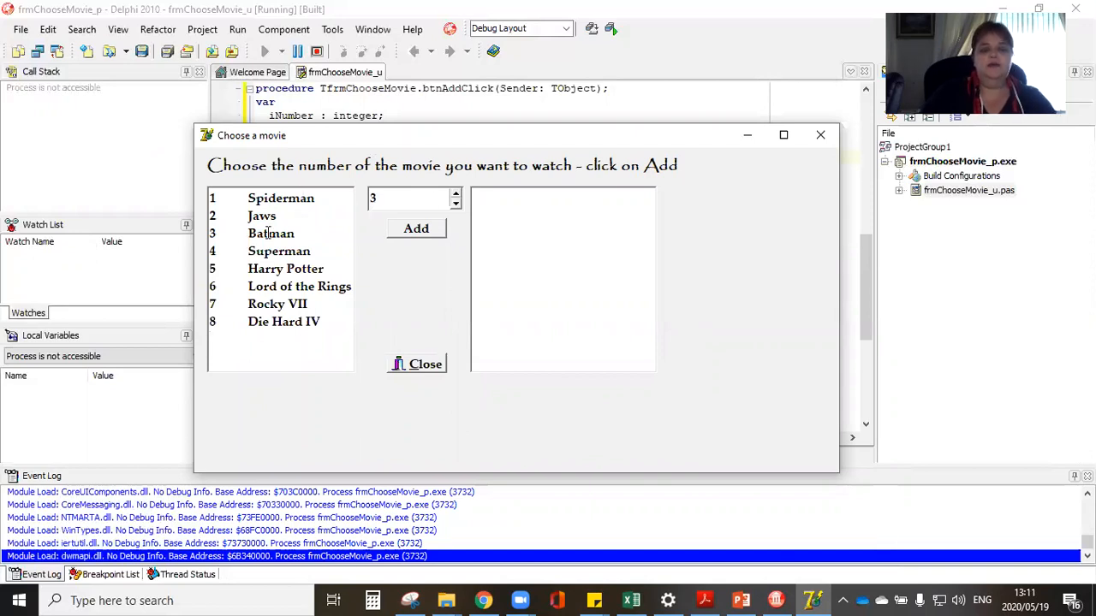
Step: Add movie 3, Batman, to the viewing list, then close the running movie program
{"action": "left_click", "coordinate": [416, 229]}
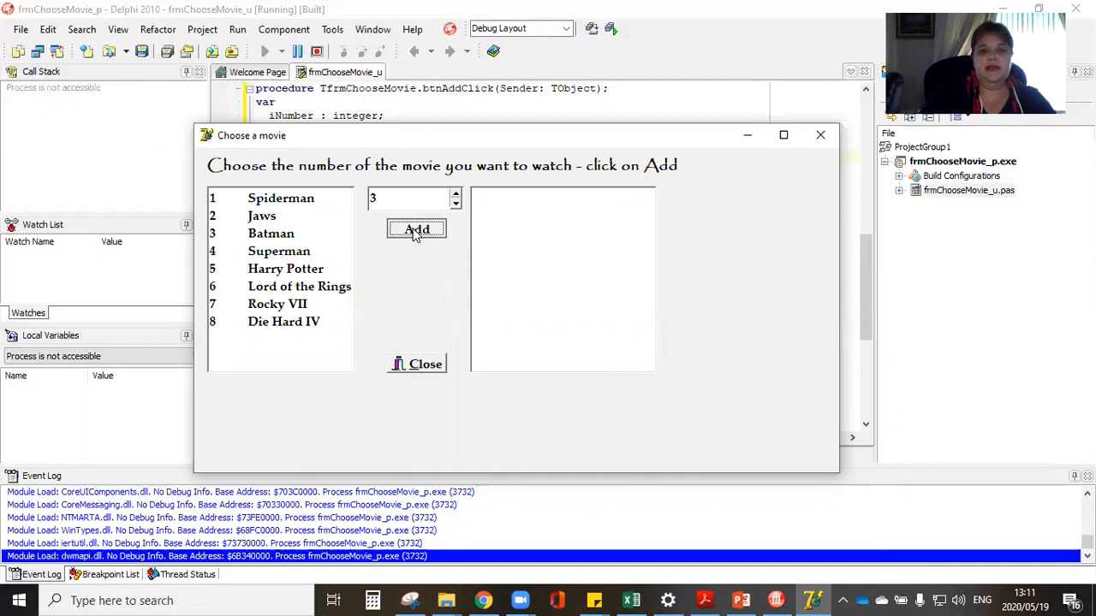
{"action": "left_click", "coordinate": [416, 229]}
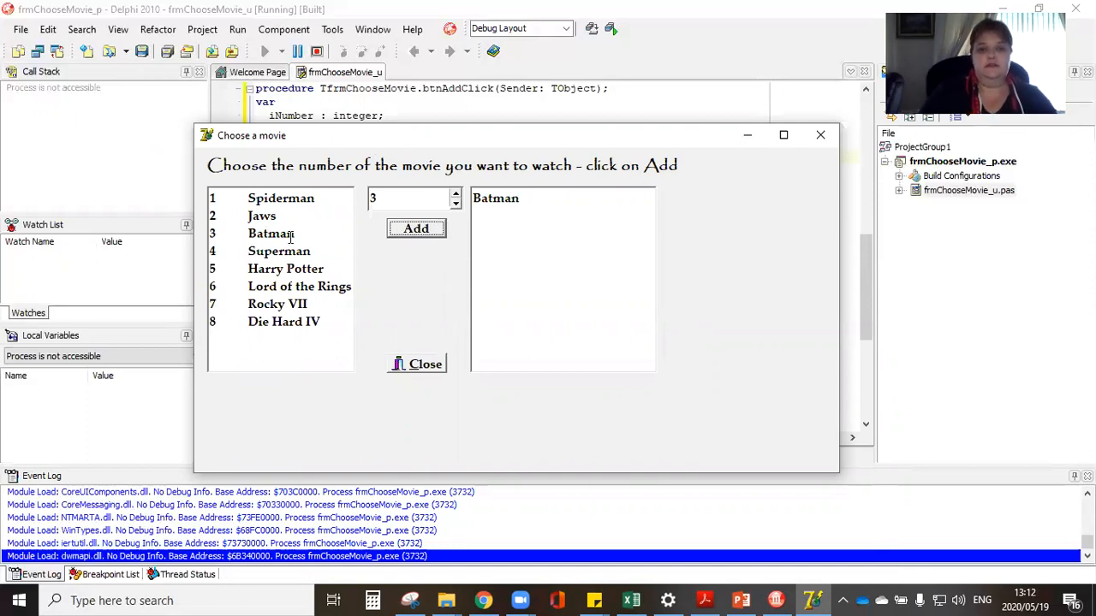
{"action": "mouse_move", "coordinate": [360, 242]}
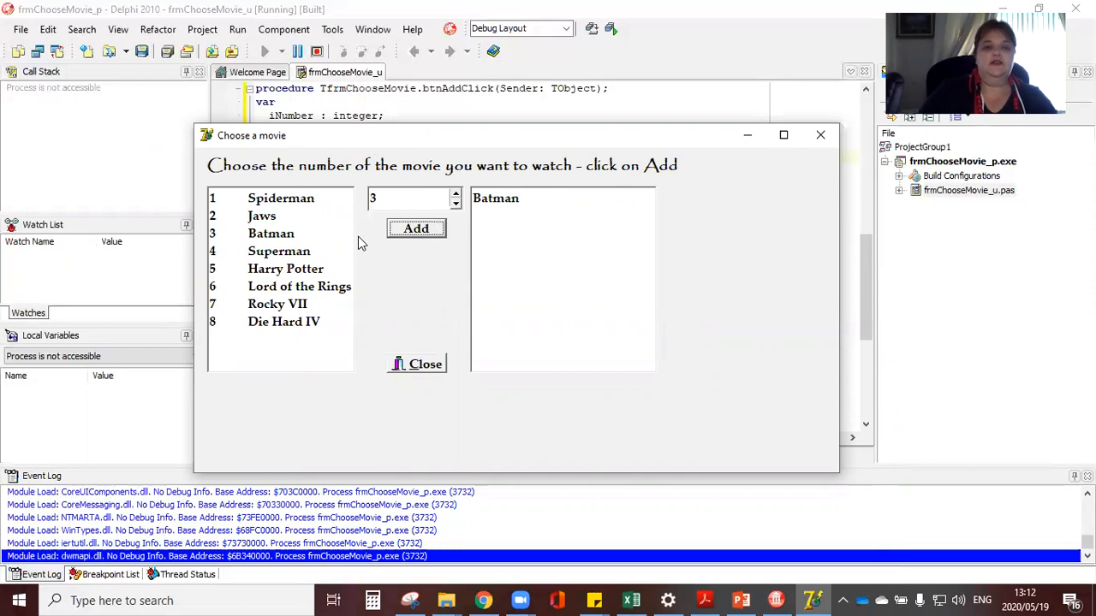
{"action": "mouse_move", "coordinate": [349, 219]}
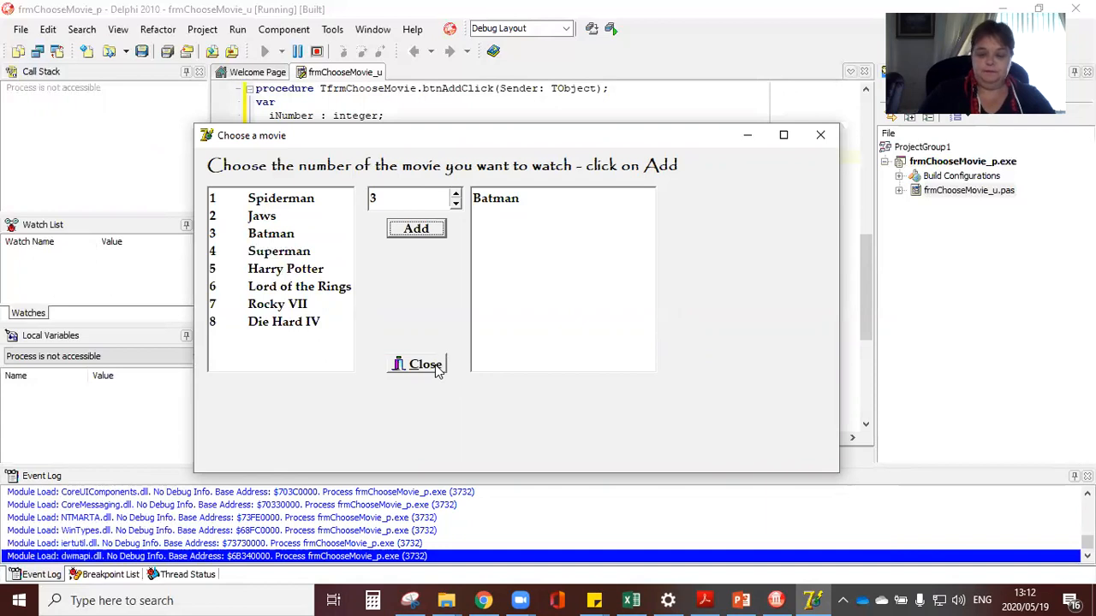
{"action": "left_click", "coordinate": [419, 364]}
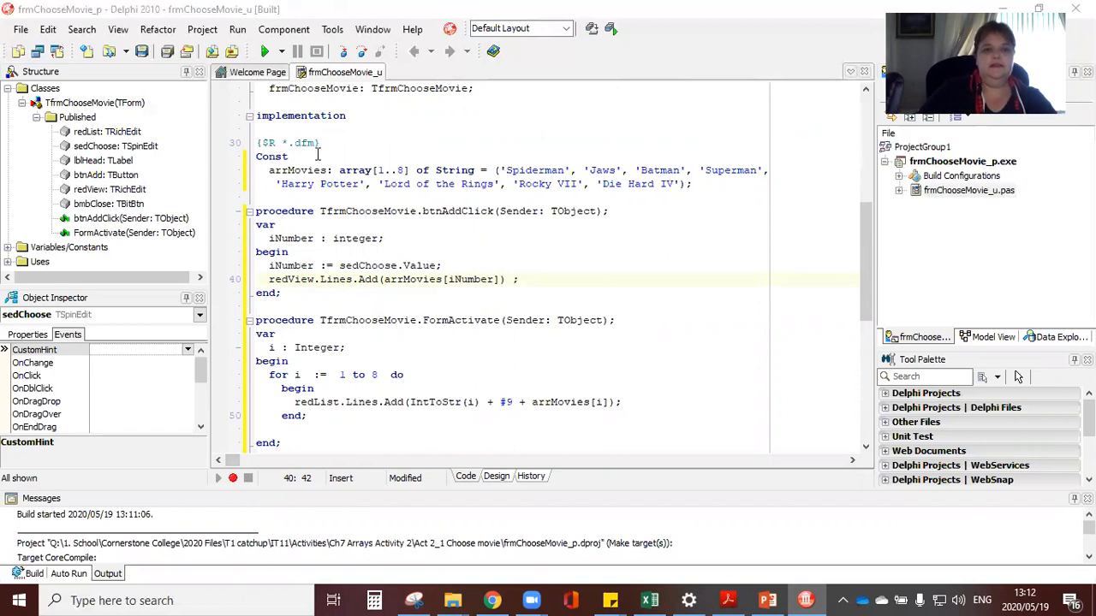
Step: Add the comment '//step 1 declare your constant' after the Const line
{"action": "left_click", "coordinate": [325, 157]}
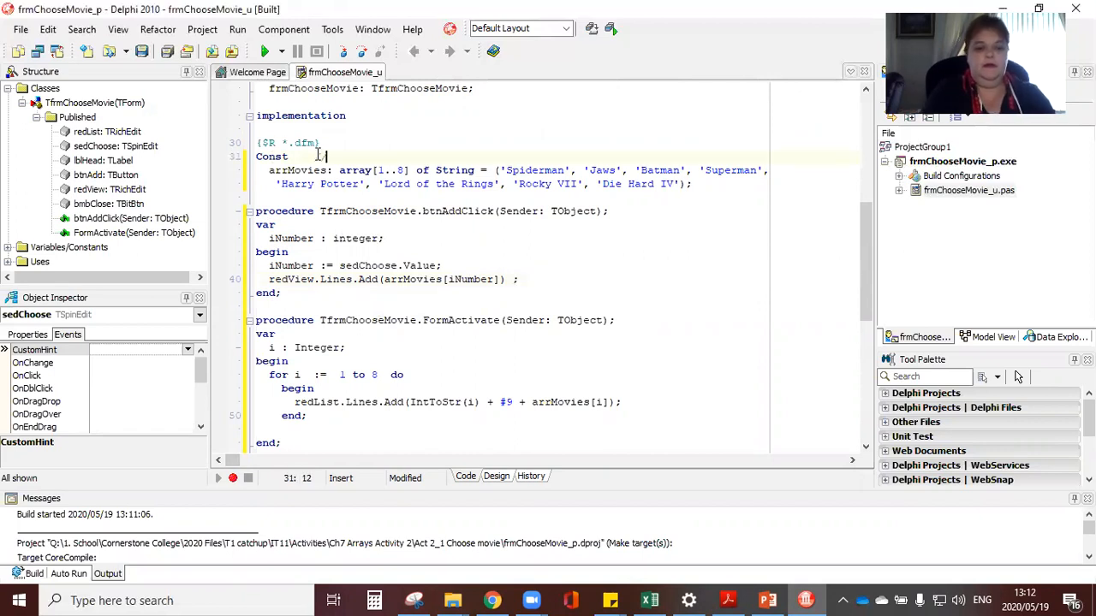
{"action": "type", "text": "//step"}
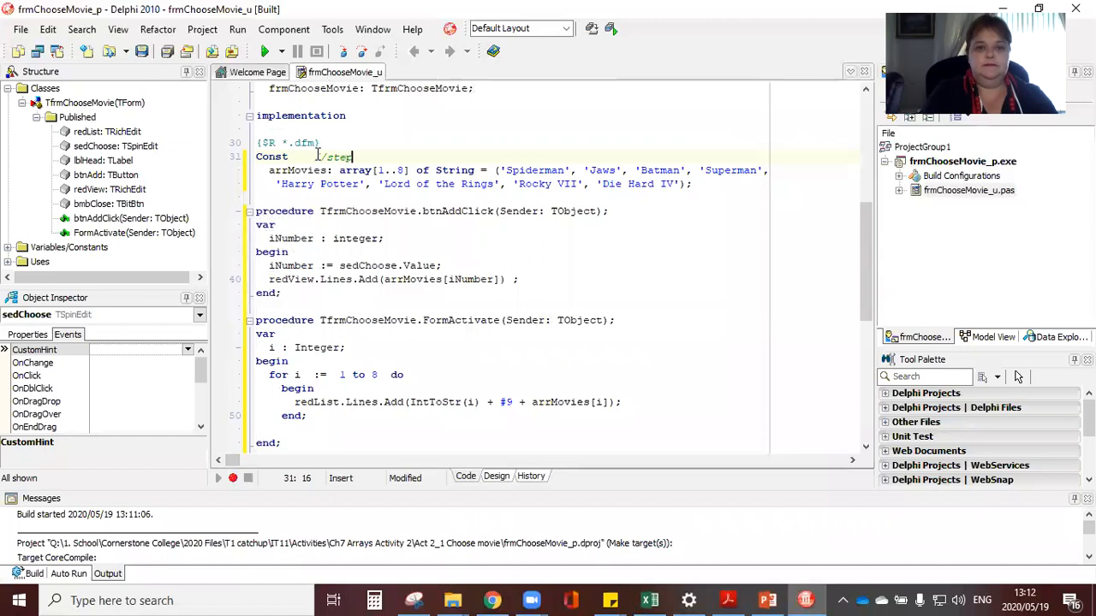
{"action": "type", "text": "1 dec"}
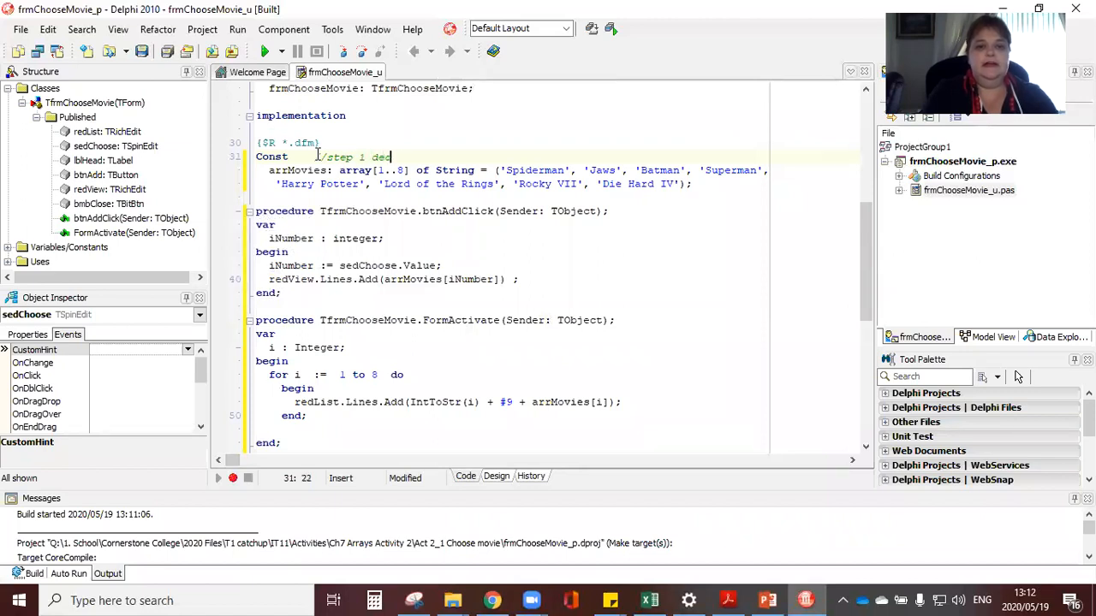
{"action": "type", "text": "clare your constant"}
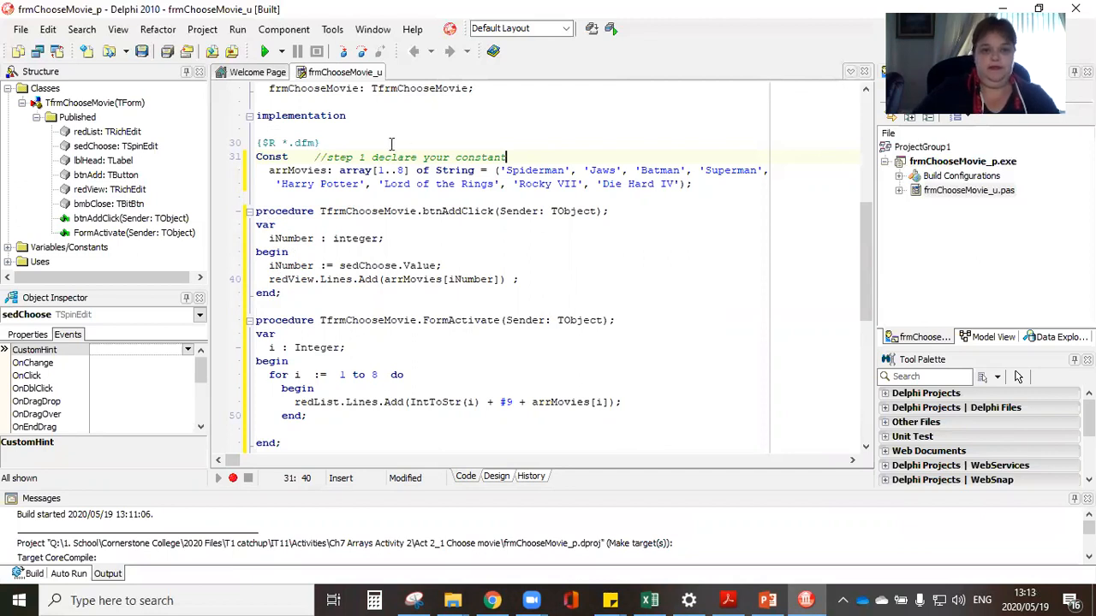
{"action": "mouse_move", "coordinate": [310, 331]}
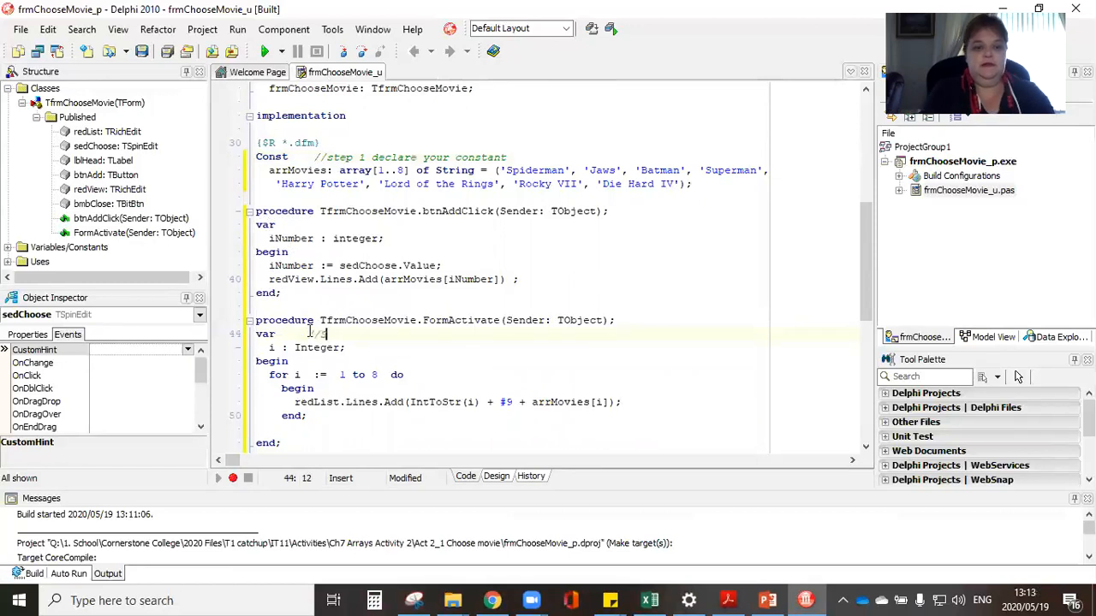
Step: Comment FormActivate's var line: '//Step 2 Assign the movies to a number and in the first rich edit'
{"action": "type", "text": "//Step 2"}
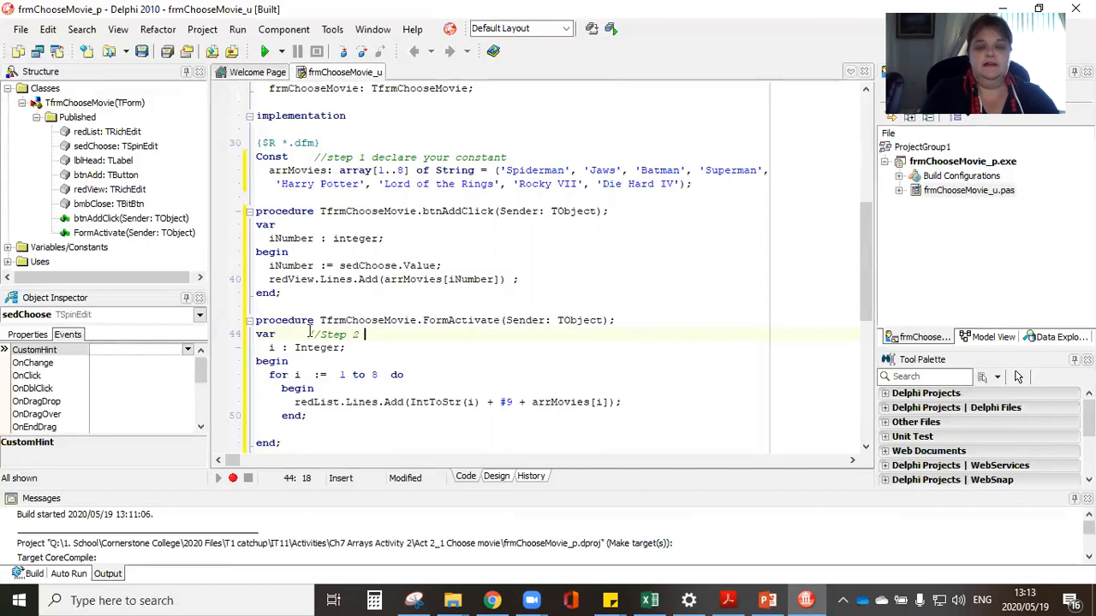
{"action": "type", "text": "Assign the movies"}
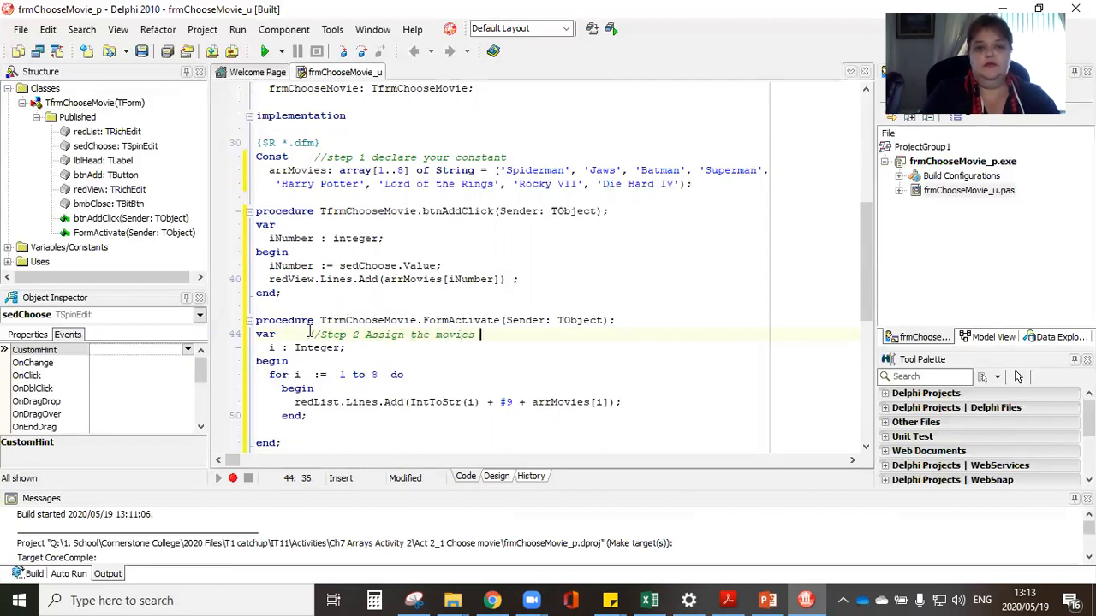
{"action": "type", "text": "to"}
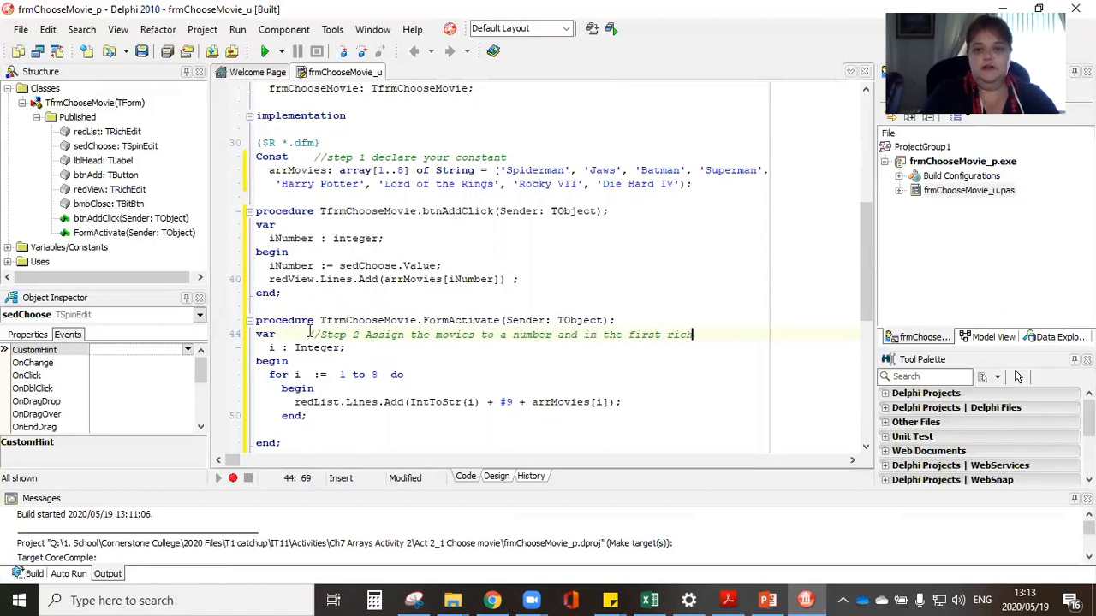
{"action": "type", "text": "edit"}
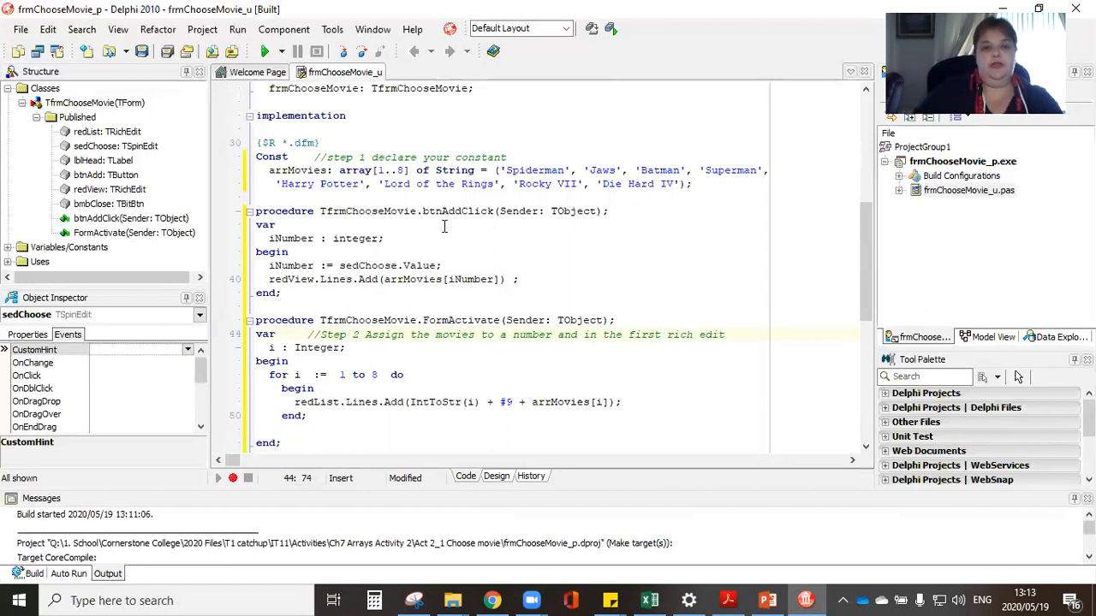
{"action": "left_click", "coordinate": [318, 224]}
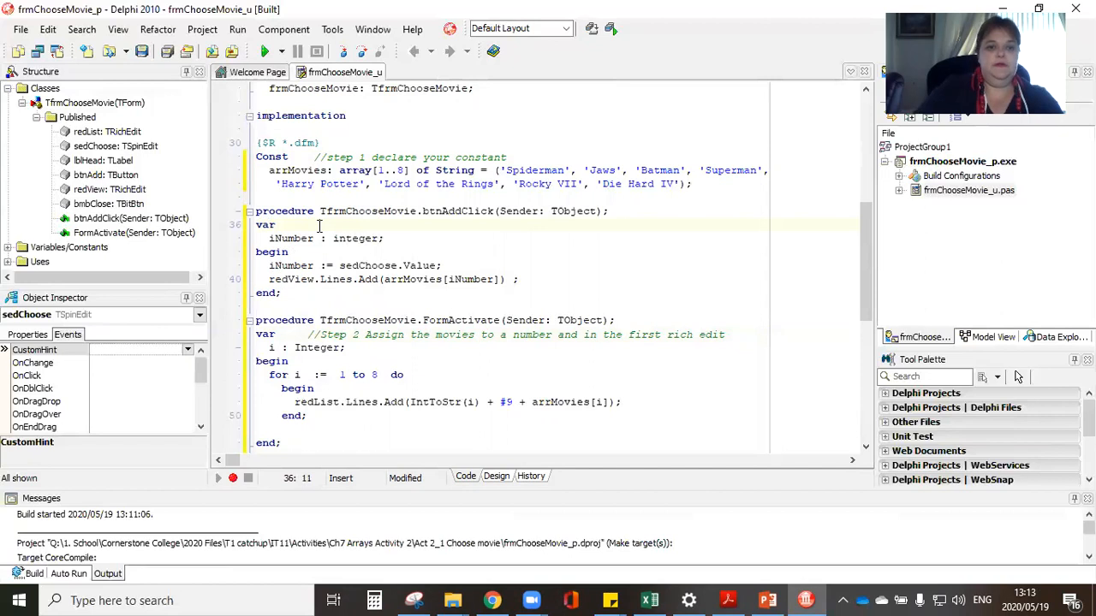
Step: Comment btnAddClick's var line: '//Step 3 Display the selected movie in the 2nd Rich Edit'
{"action": "type", "text": "//"}
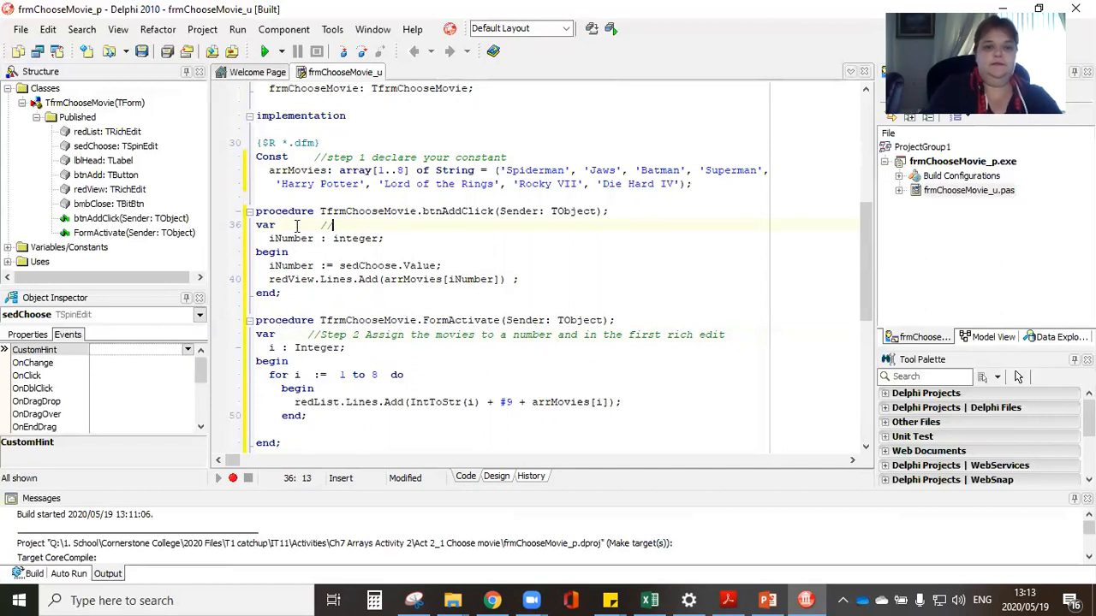
{"action": "type", "text": "Step"}
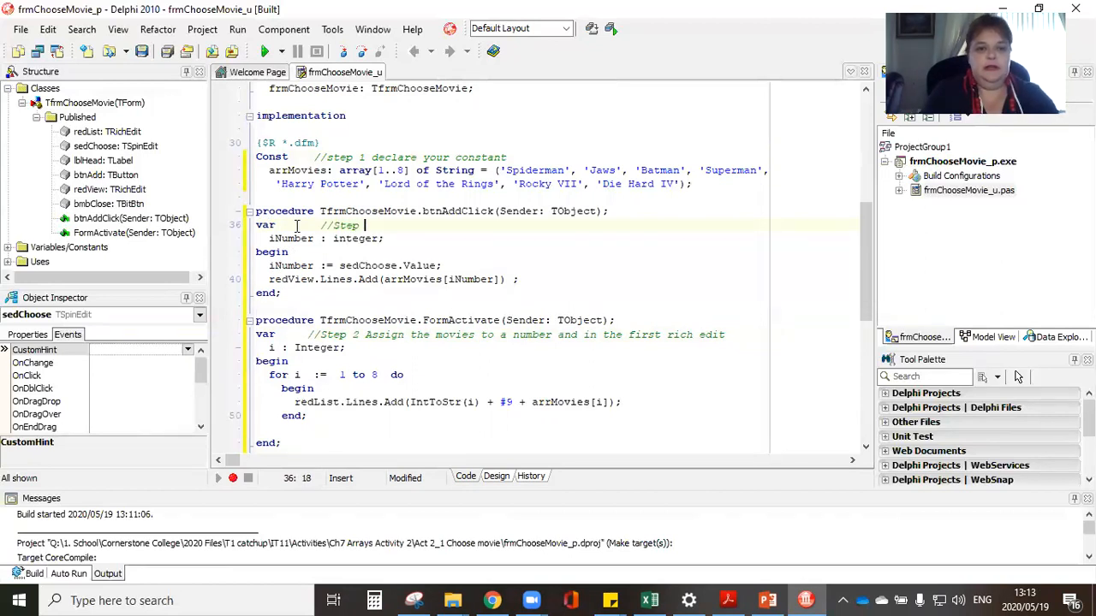
{"action": "type", "text": "3"}
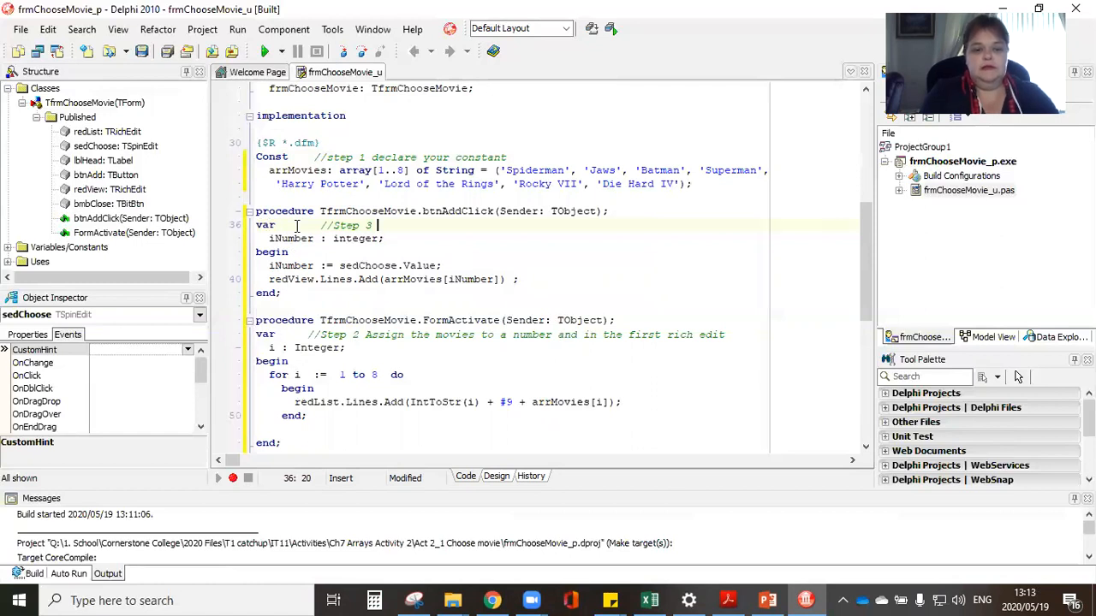
{"action": "type", "text": "Assig"}
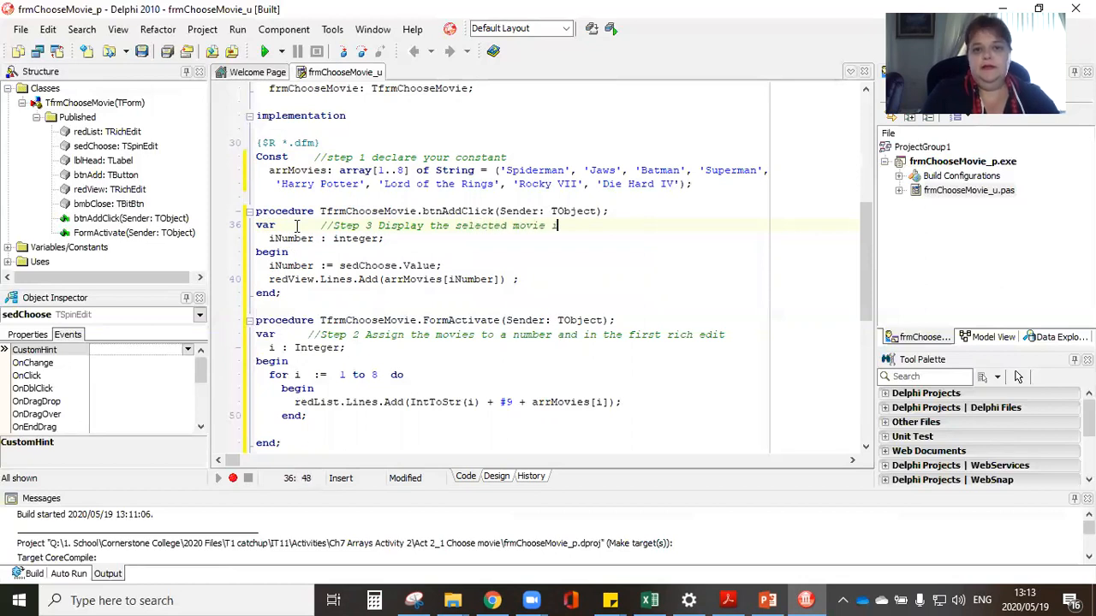
{"action": "type", "text": "in the"}
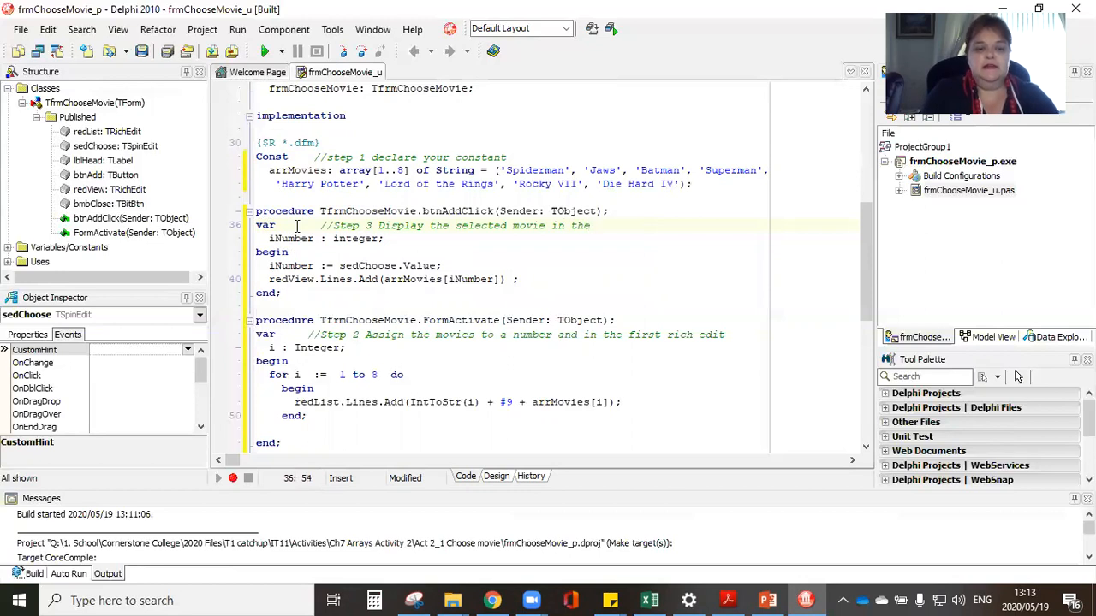
{"action": "type", "text": "2nd r"}
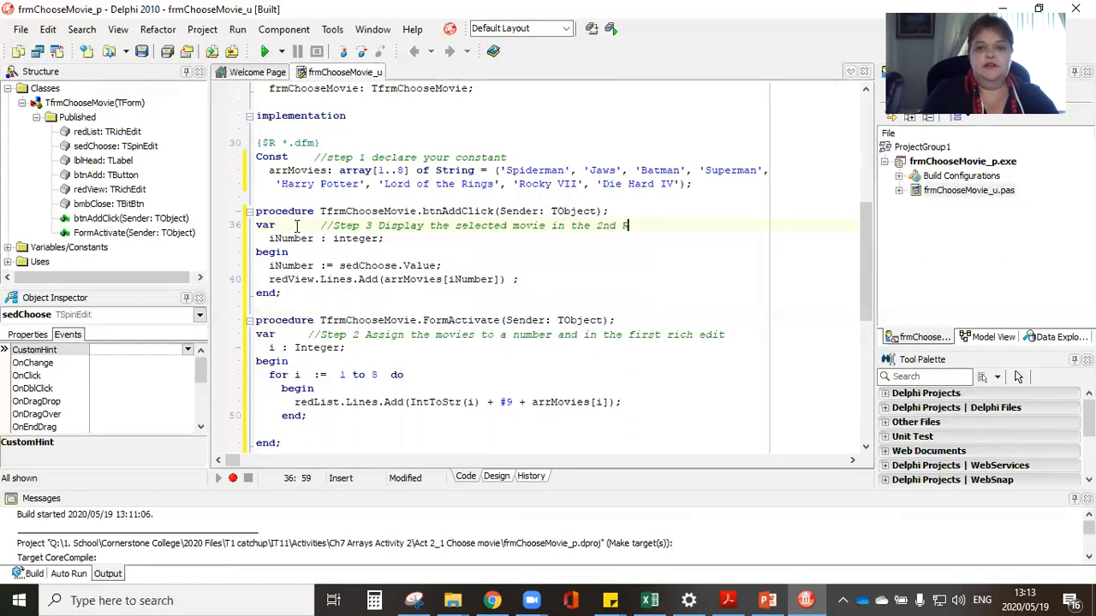
{"action": "type", "text": "ich Edit"}
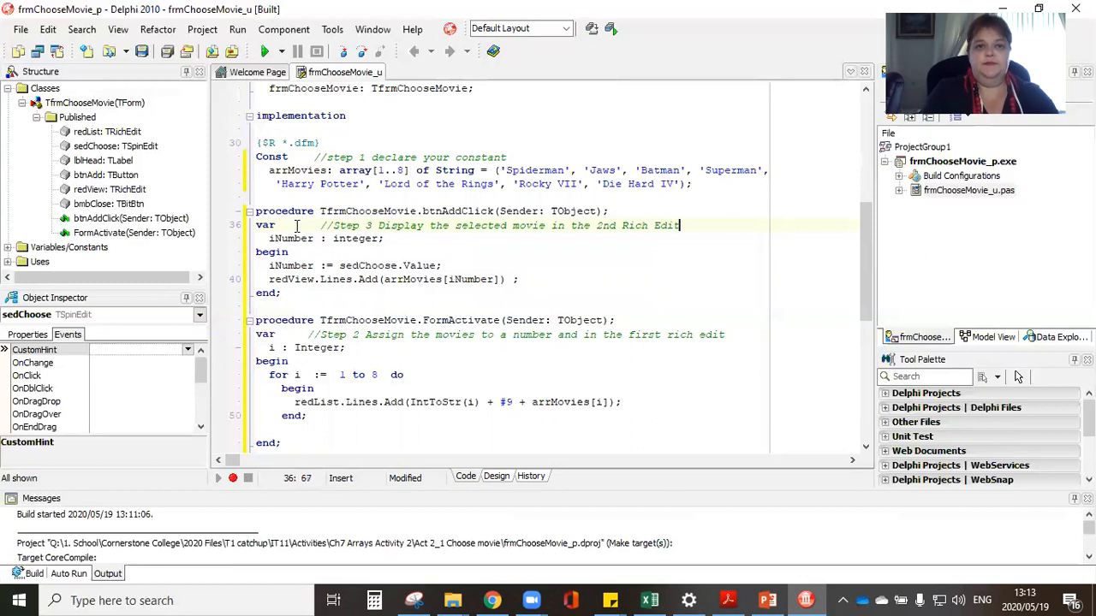
{"action": "scroll", "scroll_direction": "up", "scroll_amount": 3}
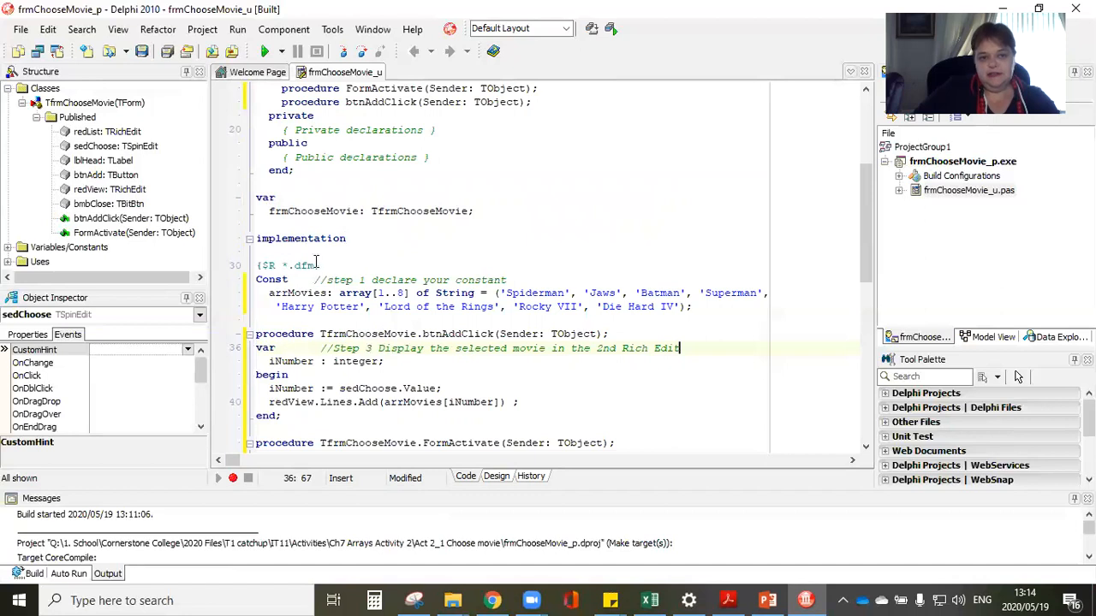
Step: Highlight the arrMovies constant declaration and its 1..8 index range
{"action": "left_click", "coordinate": [339, 266]}
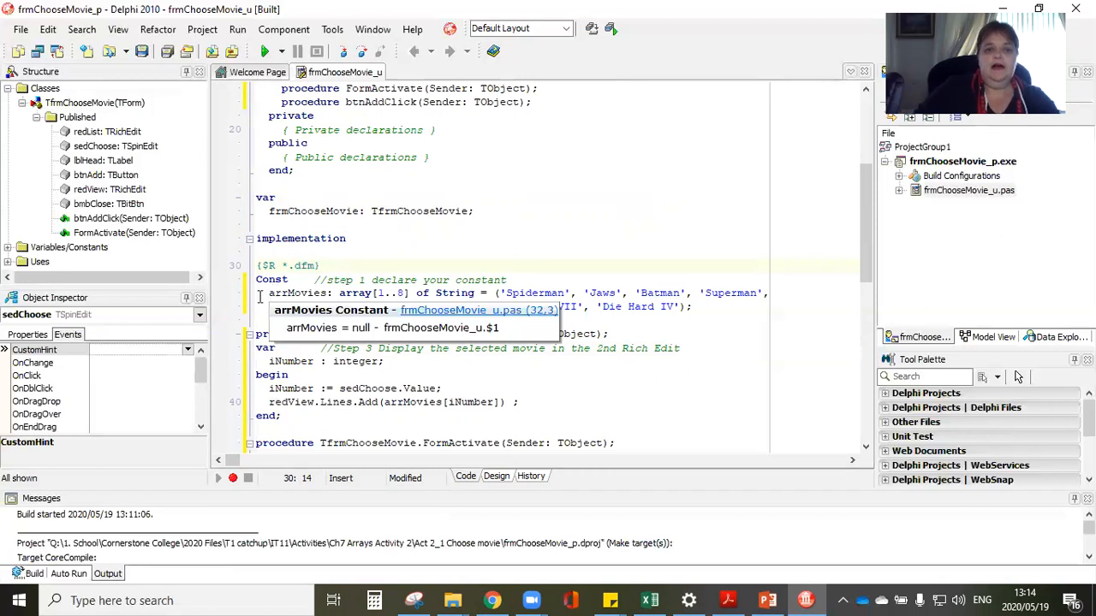
{"action": "double_click", "coordinate": [297, 292]}
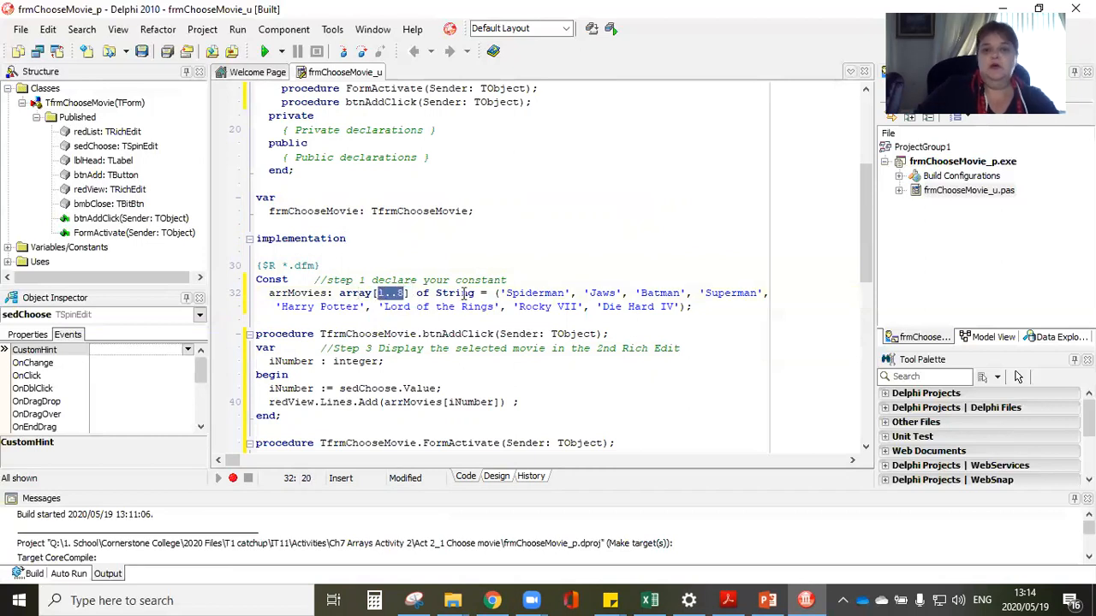
{"action": "double_click", "coordinate": [454, 293]}
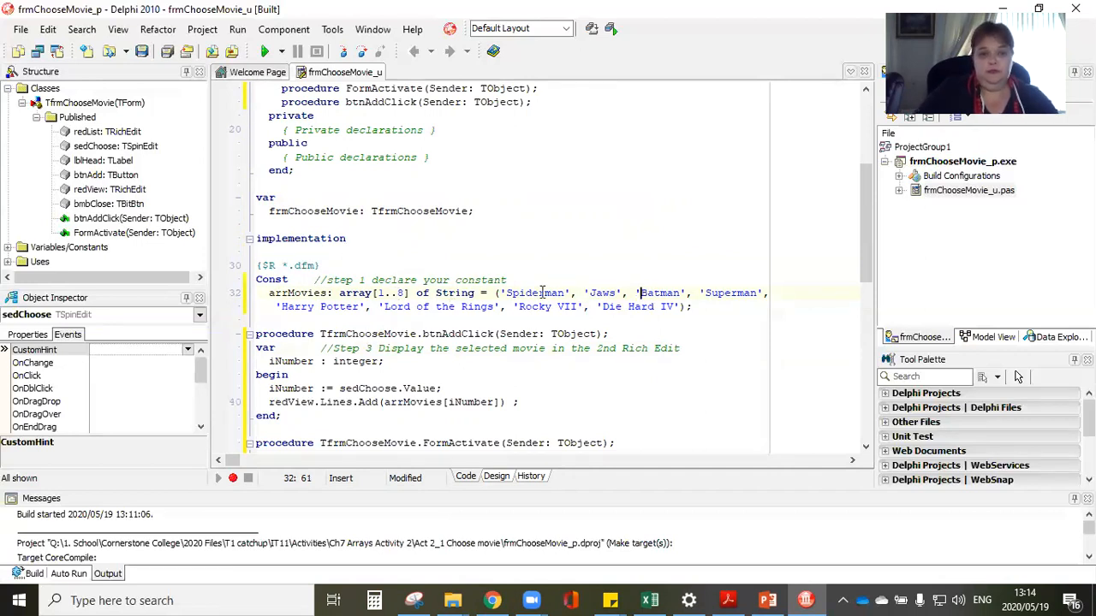
{"action": "scroll", "scroll_direction": "down", "scroll_amount": 3}
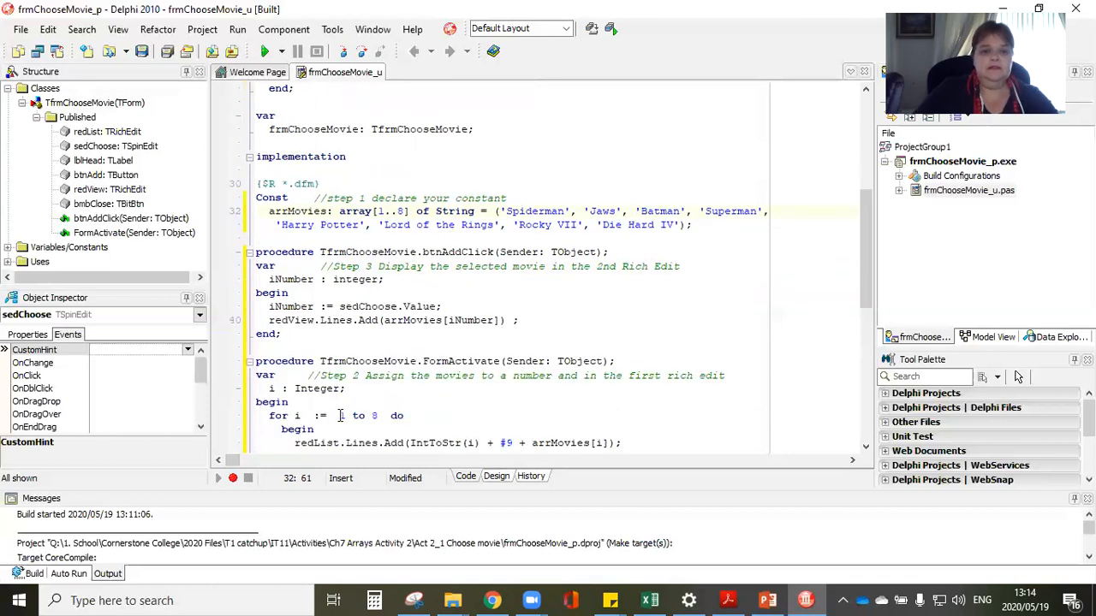
{"action": "scroll", "scroll_direction": "down", "scroll_amount": 3}
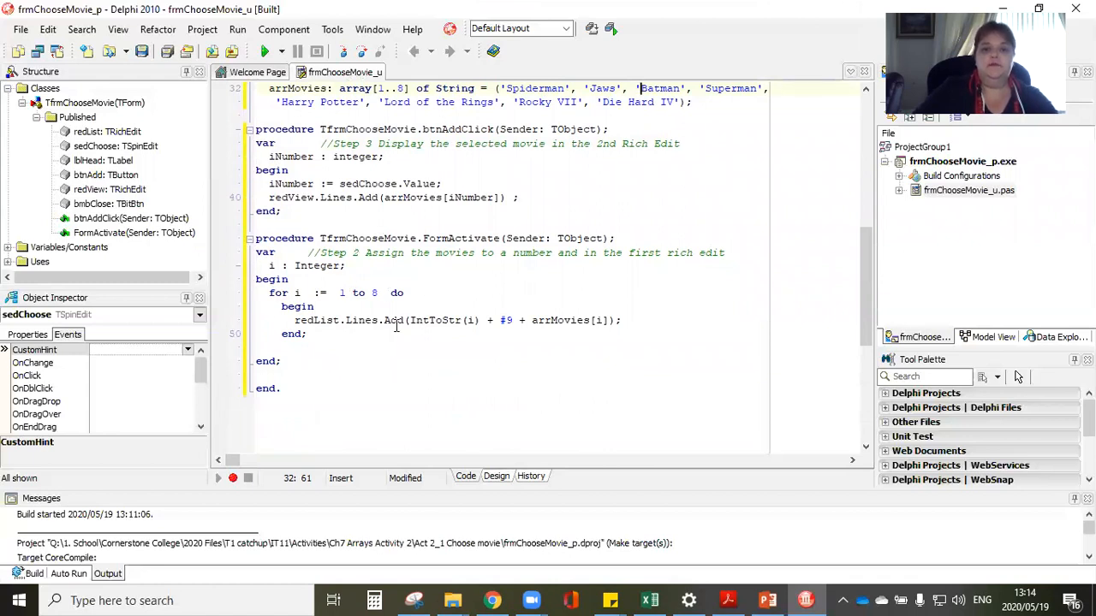
{"action": "left_click", "coordinate": [407, 319]}
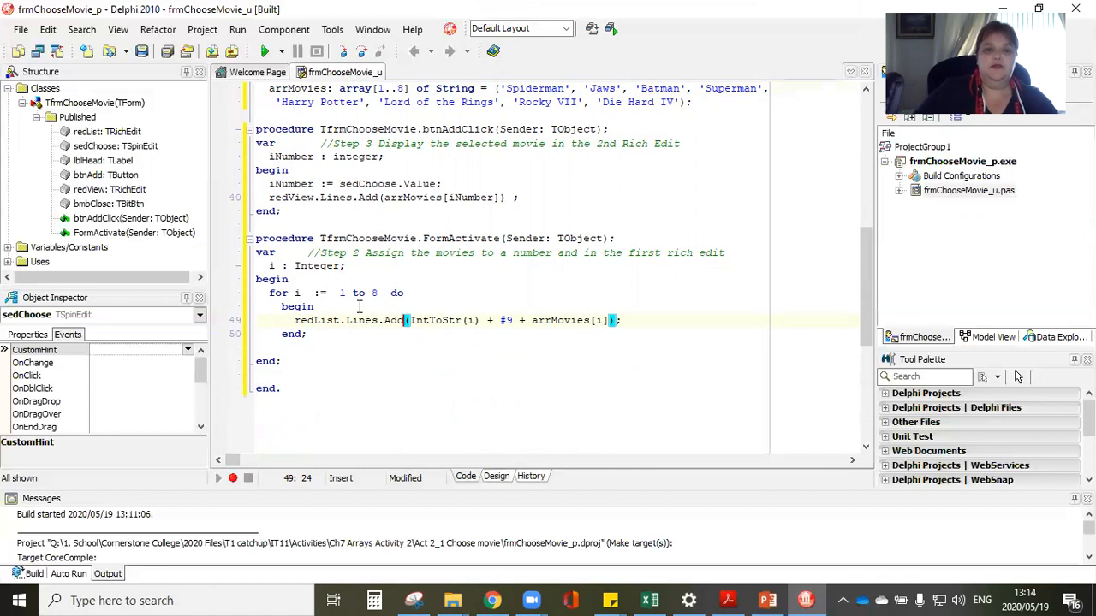
{"action": "scroll", "scroll_direction": "up", "scroll_amount": 3}
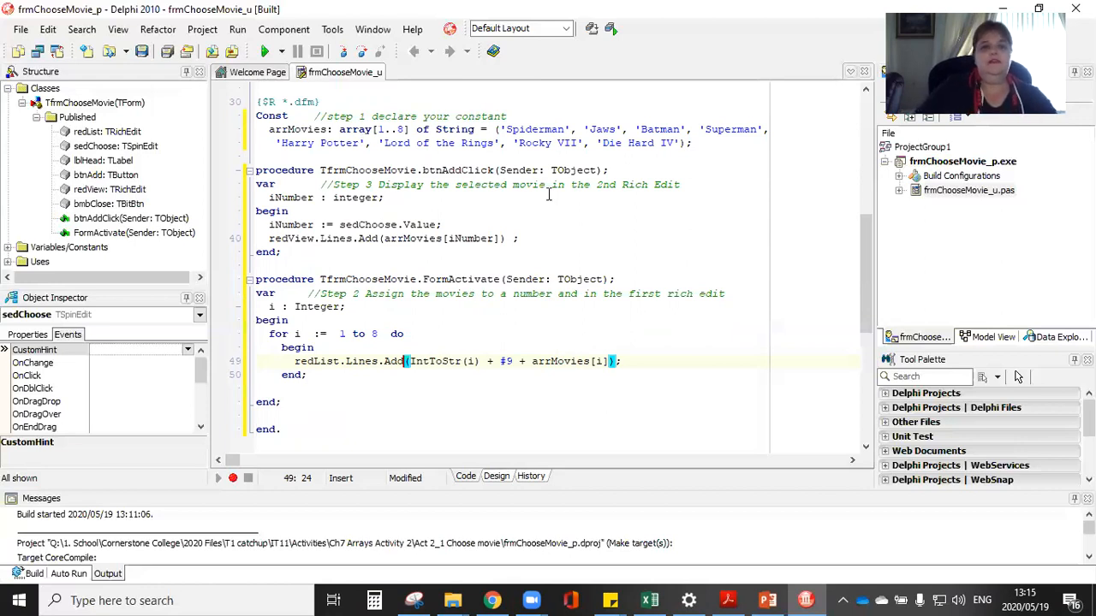
{"action": "mouse_move", "coordinate": [385, 297]}
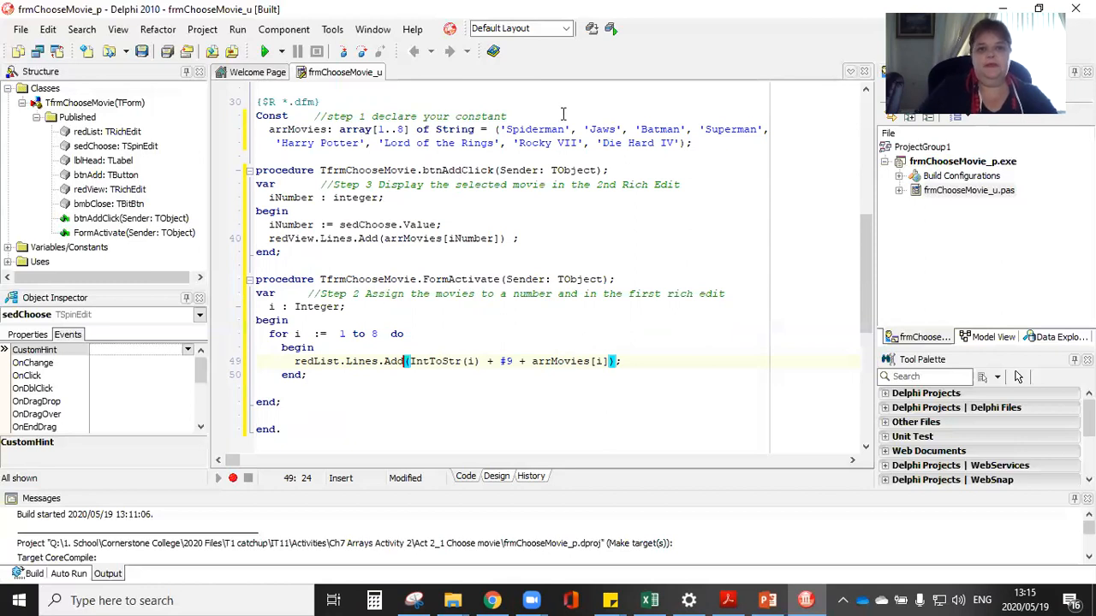
{"action": "left_click", "coordinate": [543, 101]}
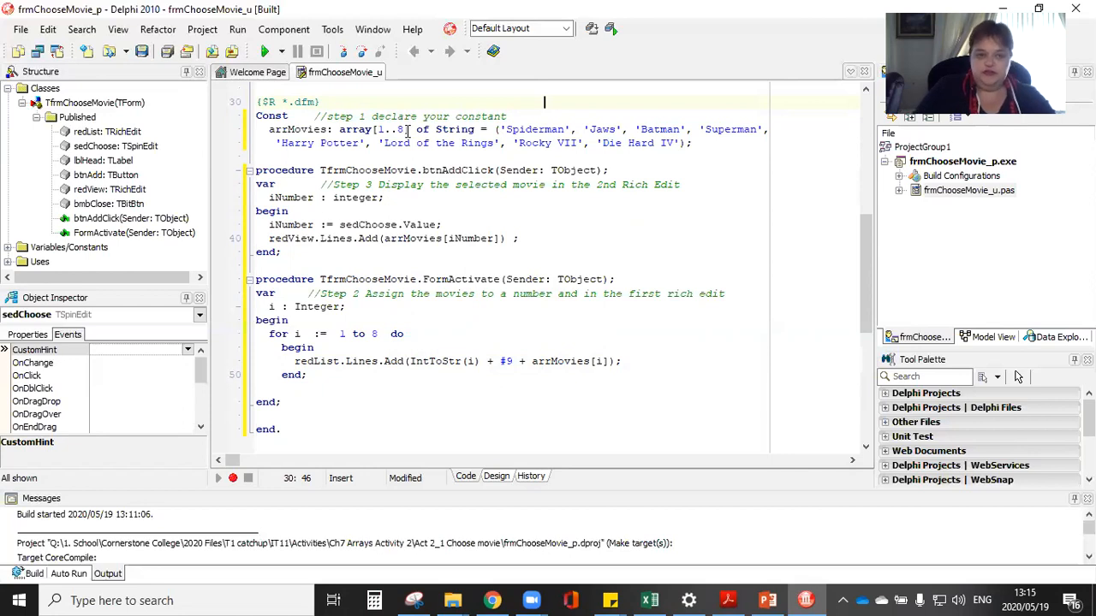
{"action": "mouse_move", "coordinate": [21, 30]}
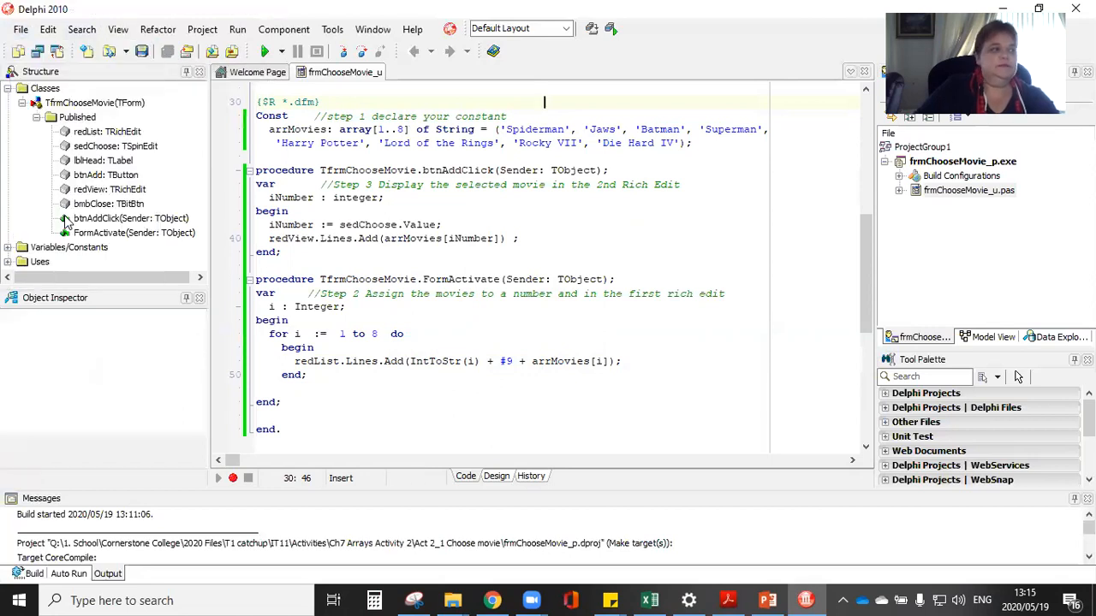
Step: Close all files of the frmChooseMovie project, returning to the Welcome Page
{"action": "left_click", "coordinate": [257, 72]}
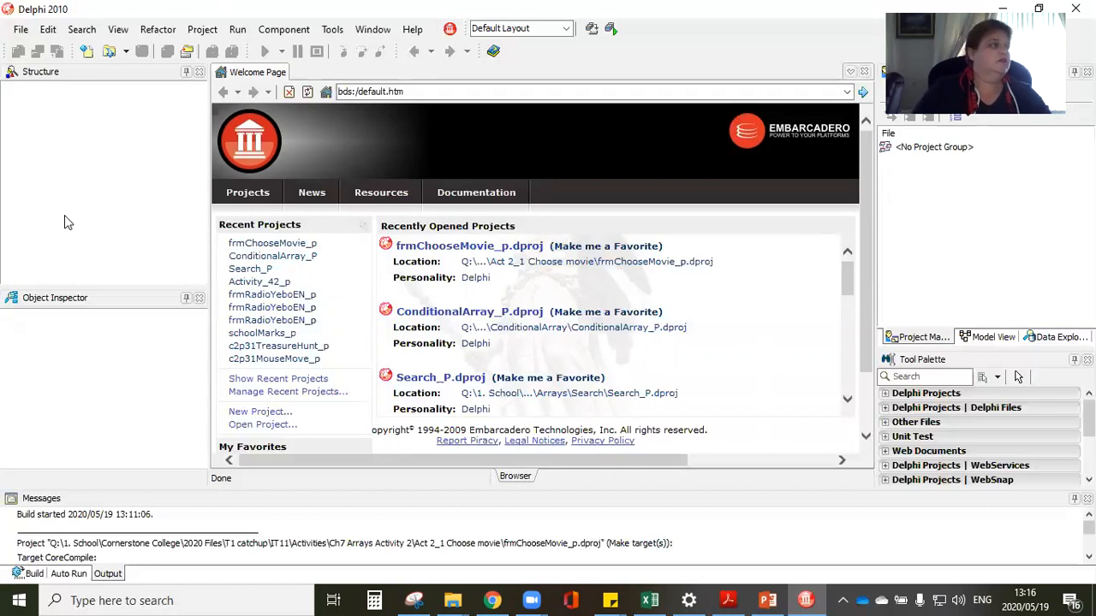
Step: Browse to Act 2_2 Game > Show letter every minute and pick frmOneMinute_p.dpr
{"action": "left_click", "coordinate": [20, 29]}
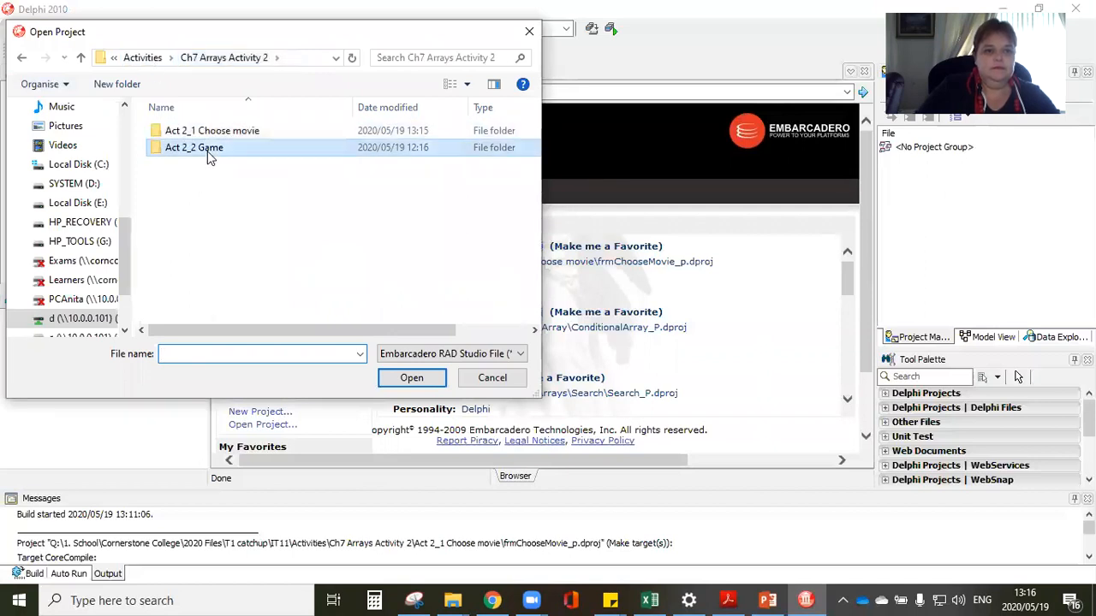
{"action": "double_click", "coordinate": [195, 148]}
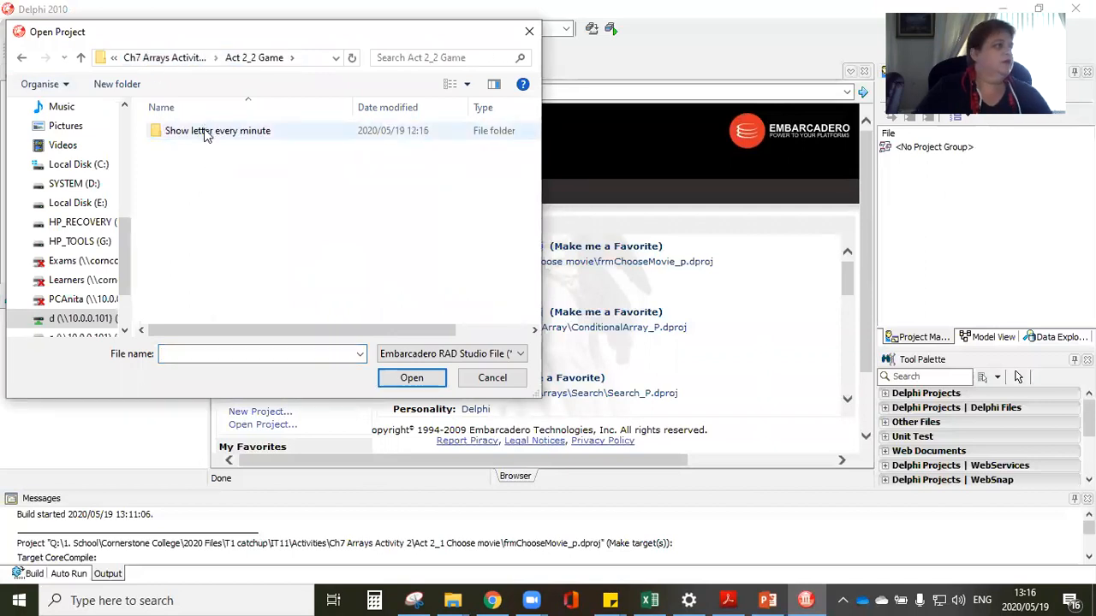
{"action": "mouse_move", "coordinate": [217, 130]}
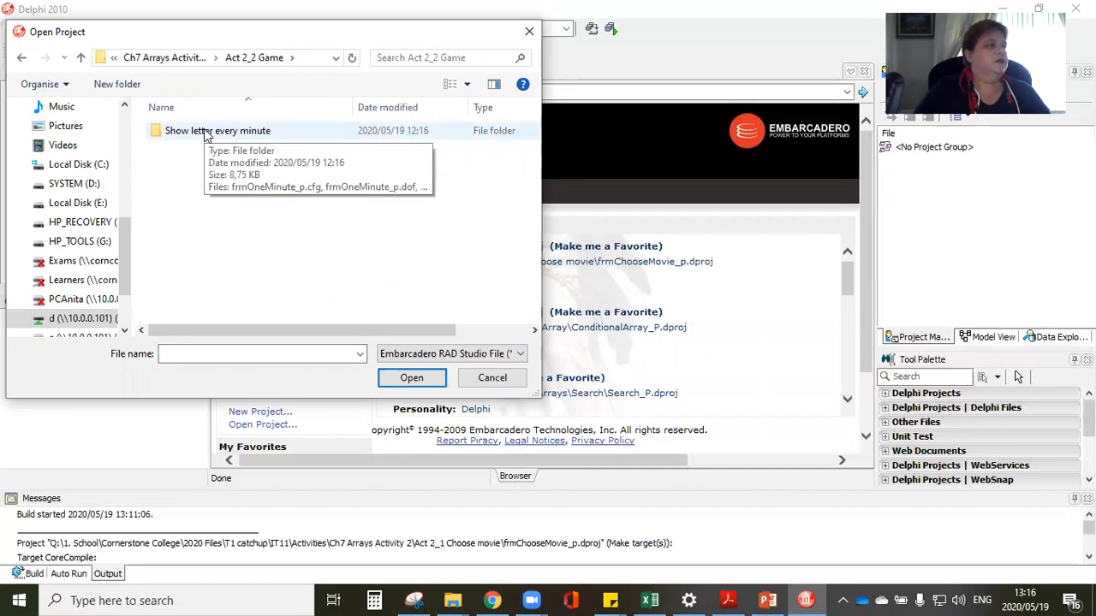
{"action": "double_click", "coordinate": [217, 130]}
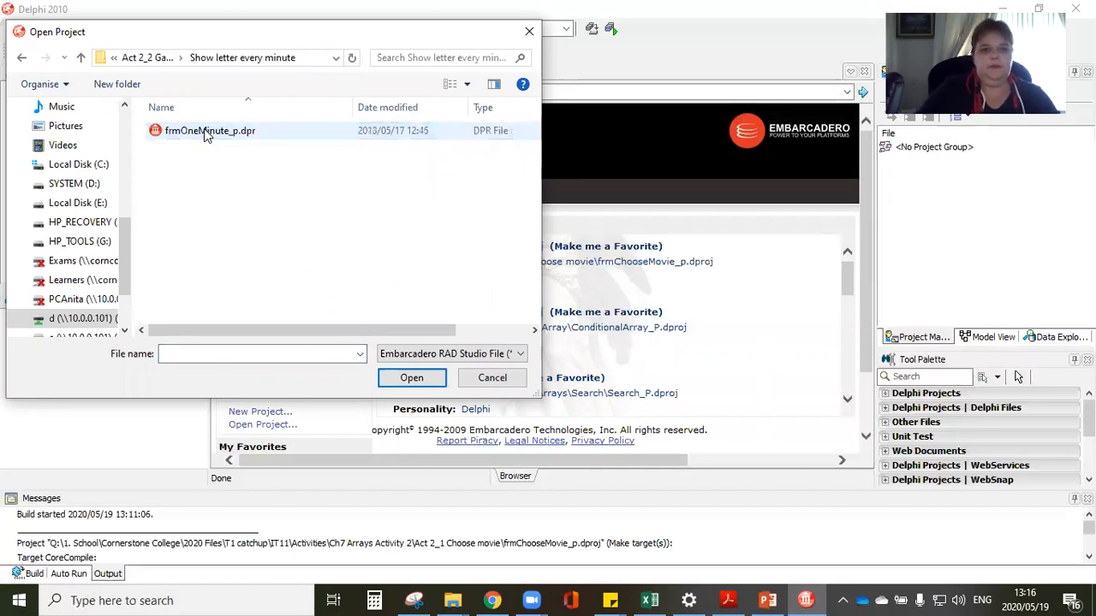
{"action": "left_click", "coordinate": [493, 378]}
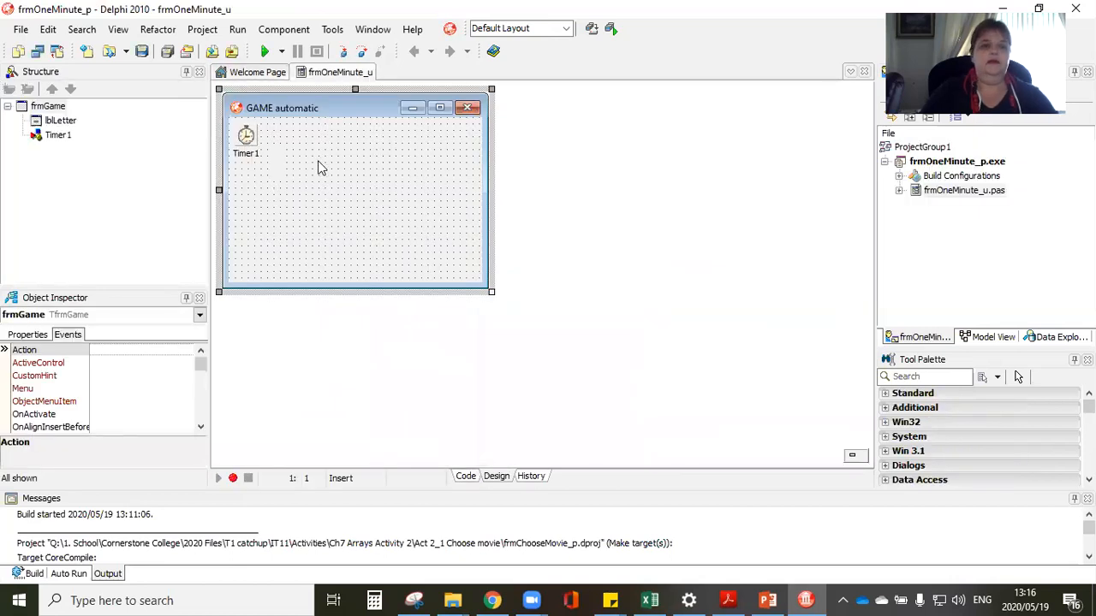
{"action": "mouse_move", "coordinate": [300, 254]}
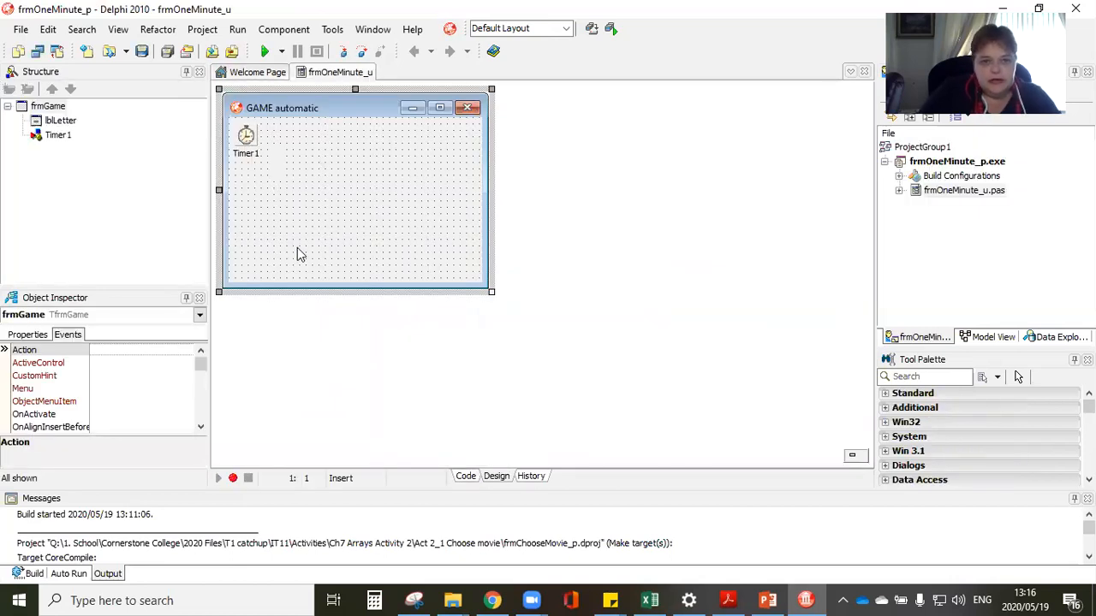
{"action": "mouse_move", "coordinate": [313, 160]}
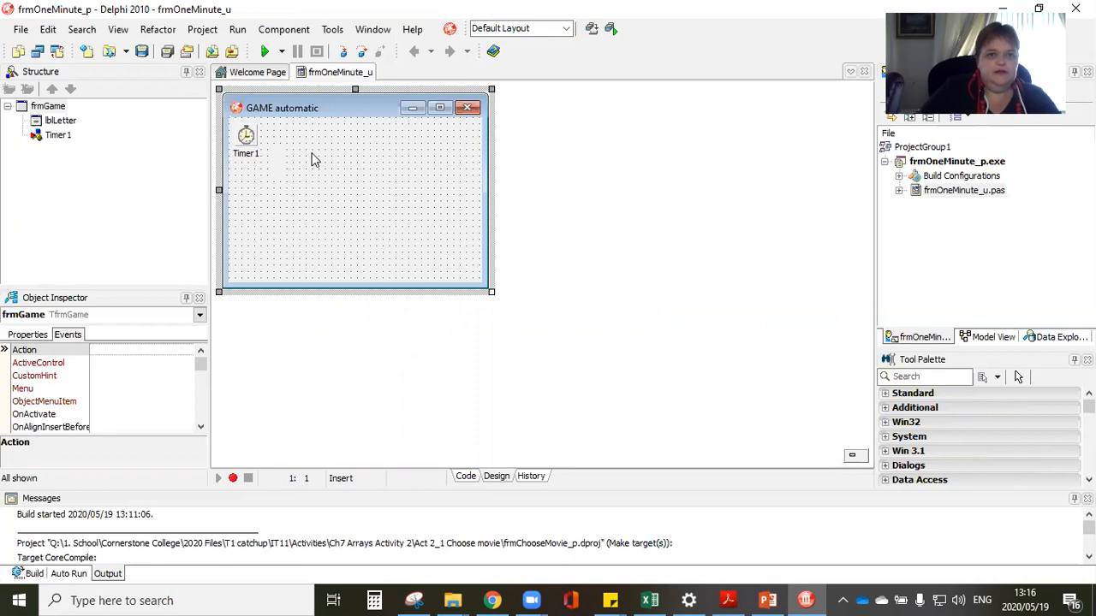
{"action": "mouse_move", "coordinate": [247, 137]}
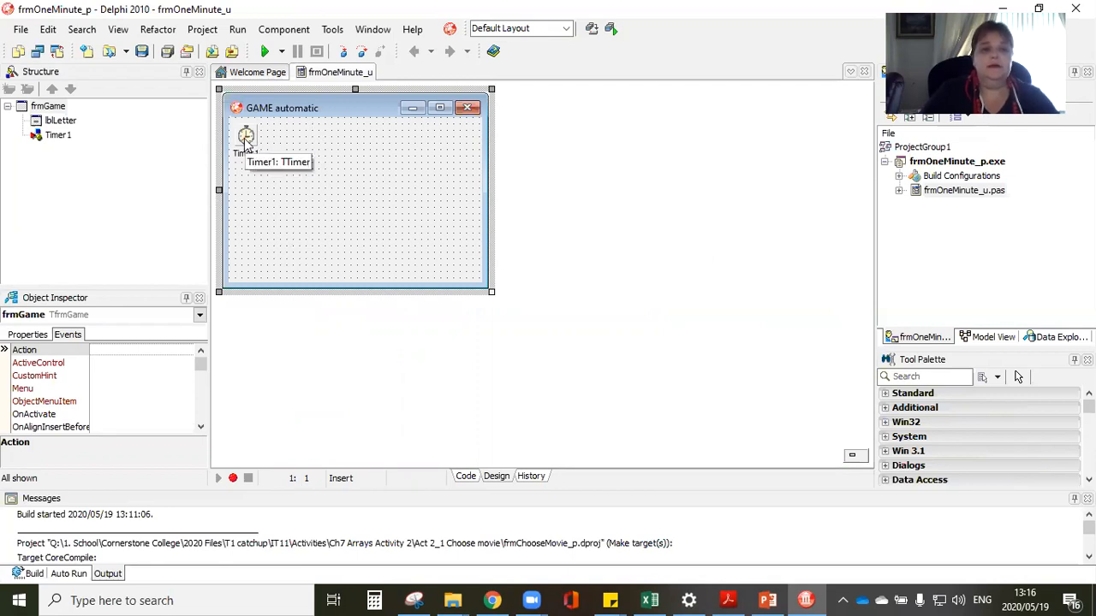
{"action": "mouse_move", "coordinate": [277, 165]}
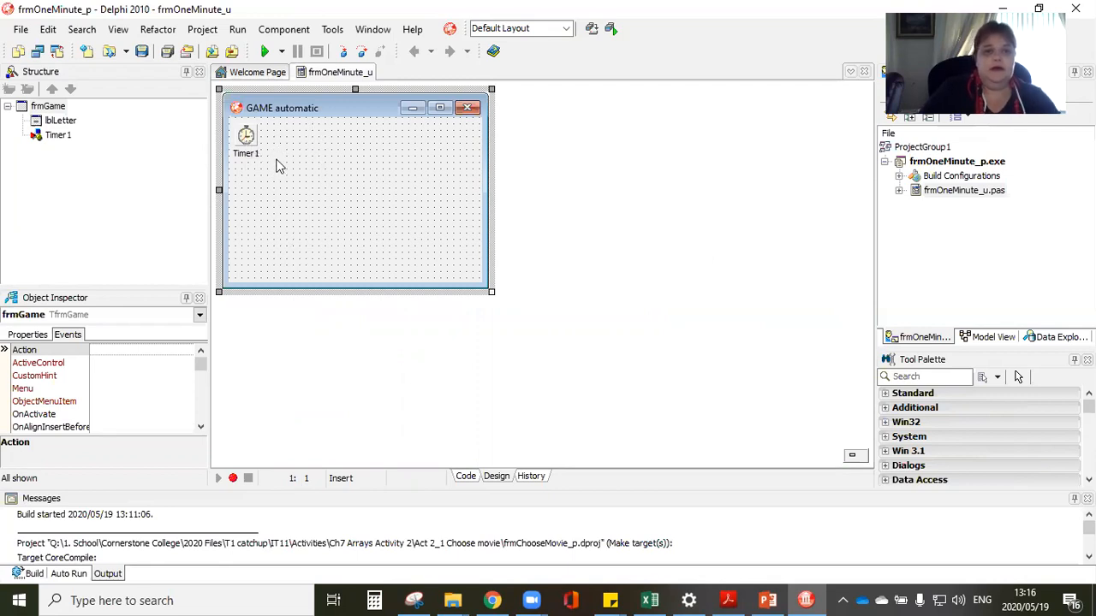
{"action": "left_click", "coordinate": [276, 163]}
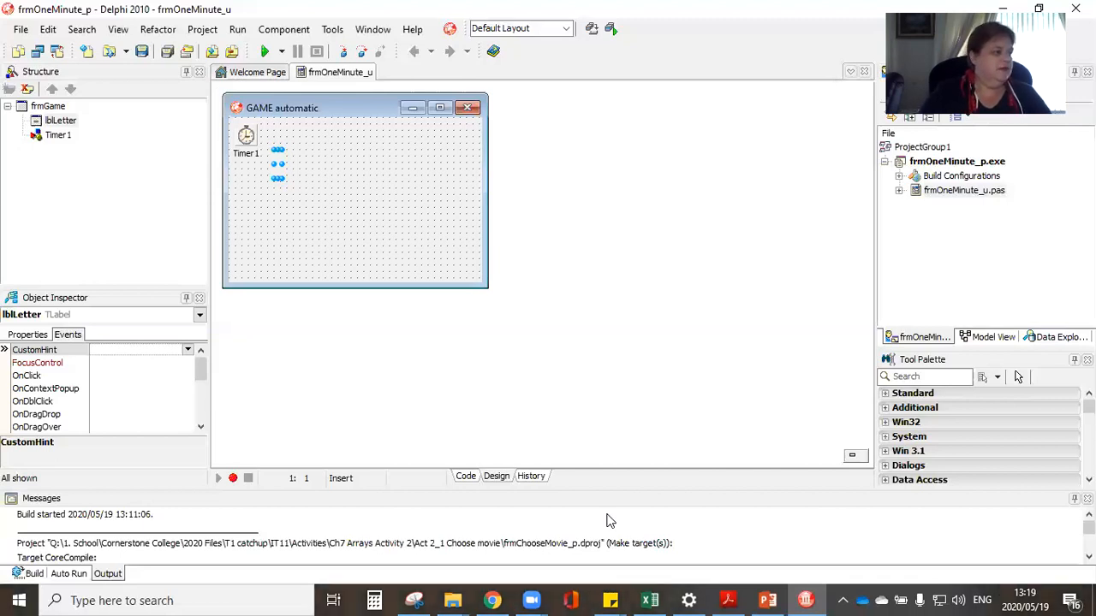
{"action": "mouse_move", "coordinate": [739, 514]}
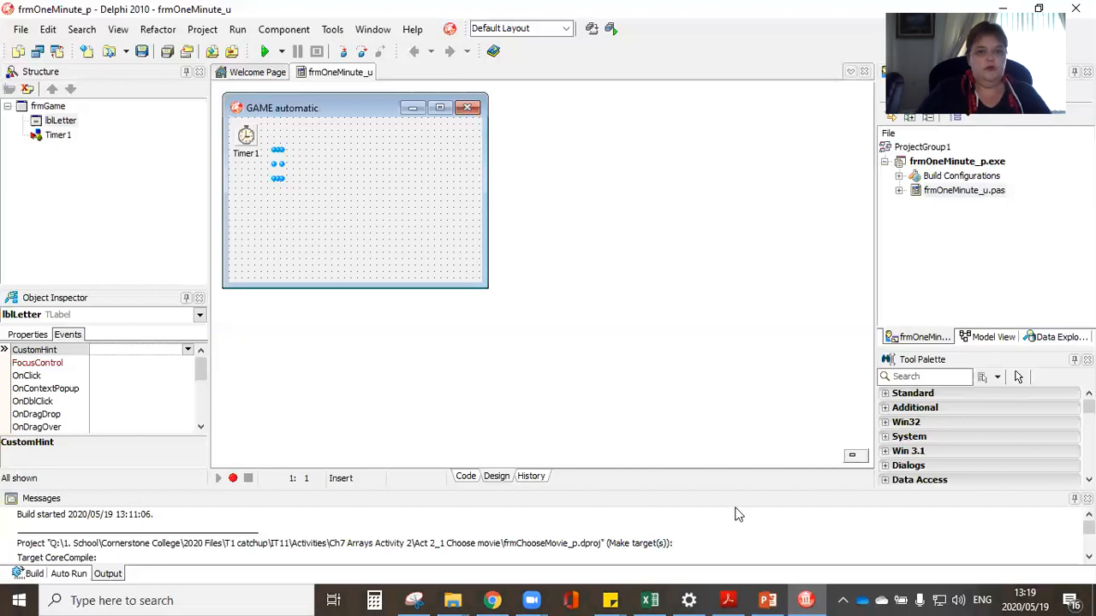
{"action": "mouse_move", "coordinate": [245, 137]}
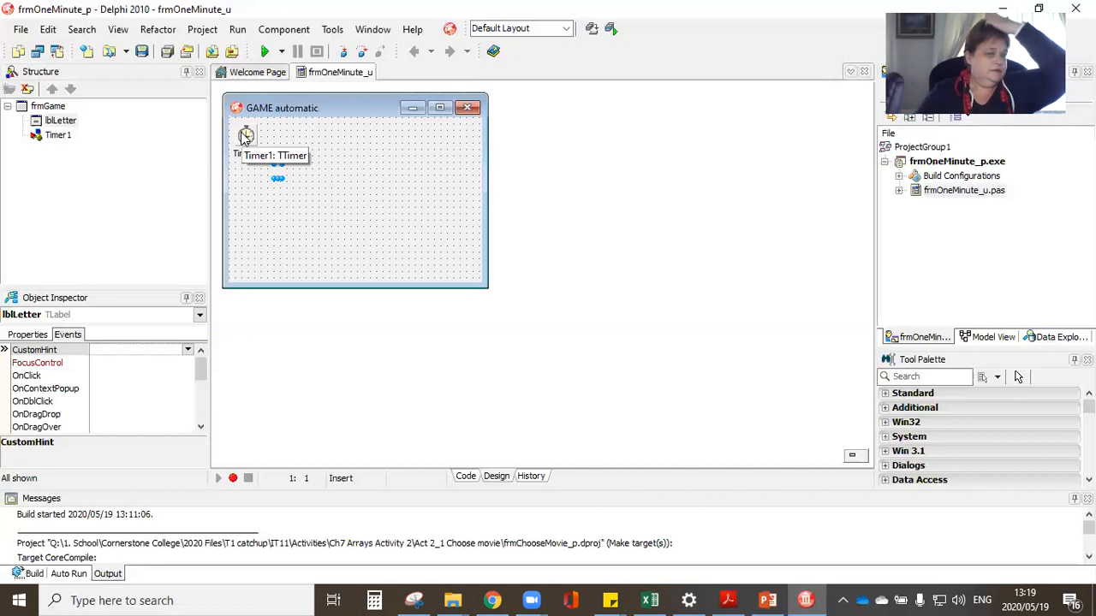
{"action": "mouse_move", "coordinate": [381, 216]}
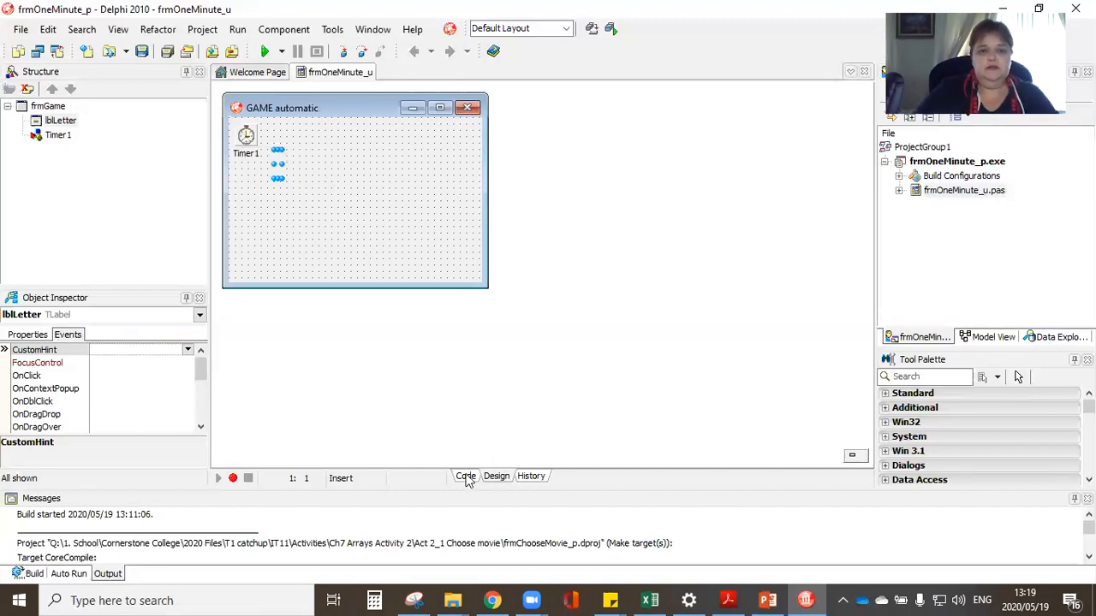
Step: In the unit source, declare Const arrLetters: array[1..22] of char
{"action": "left_click", "coordinate": [465, 476]}
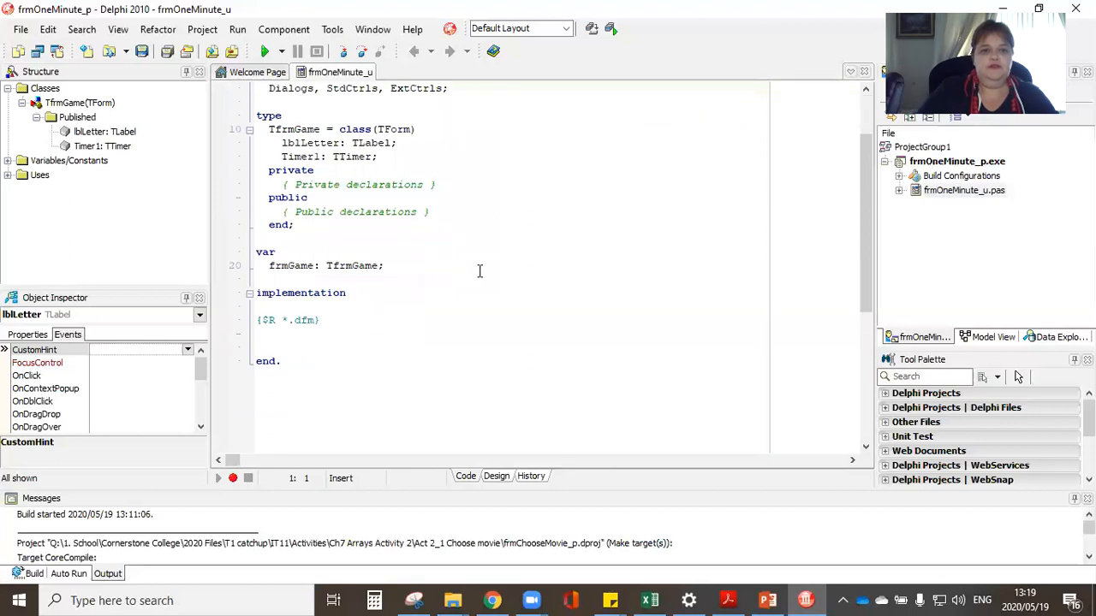
{"action": "left_click", "coordinate": [291, 347]}
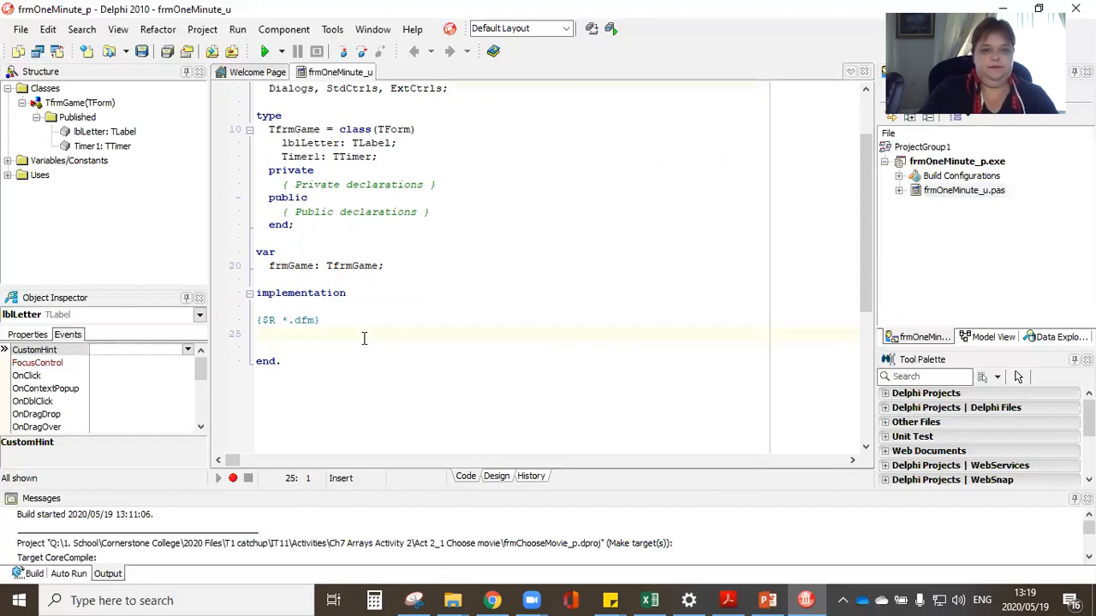
{"action": "type", "text": "Const"}
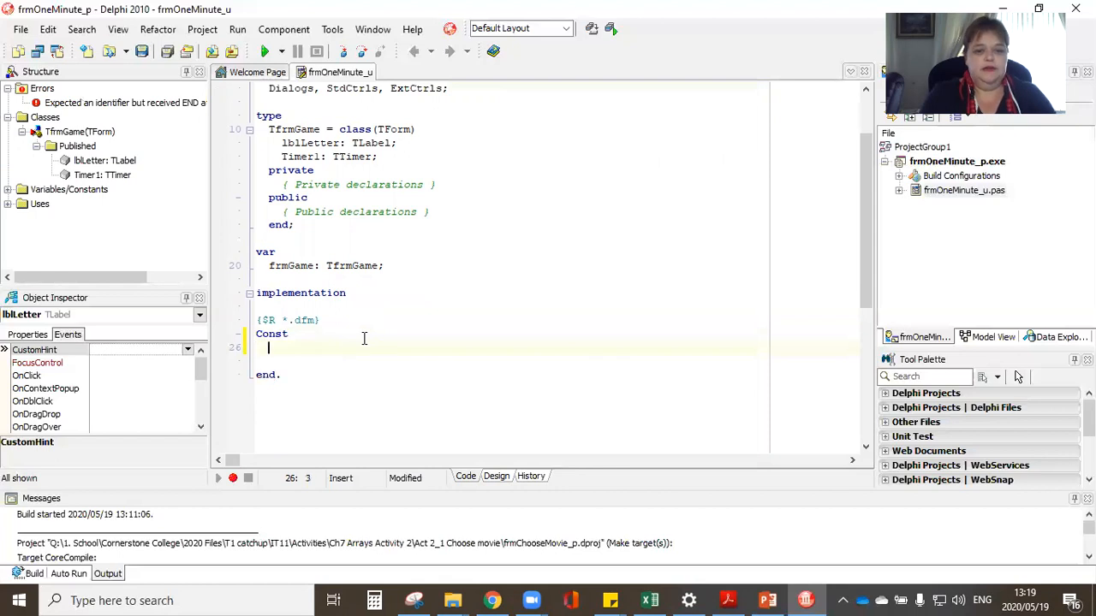
{"action": "type", "text": "arrLe"}
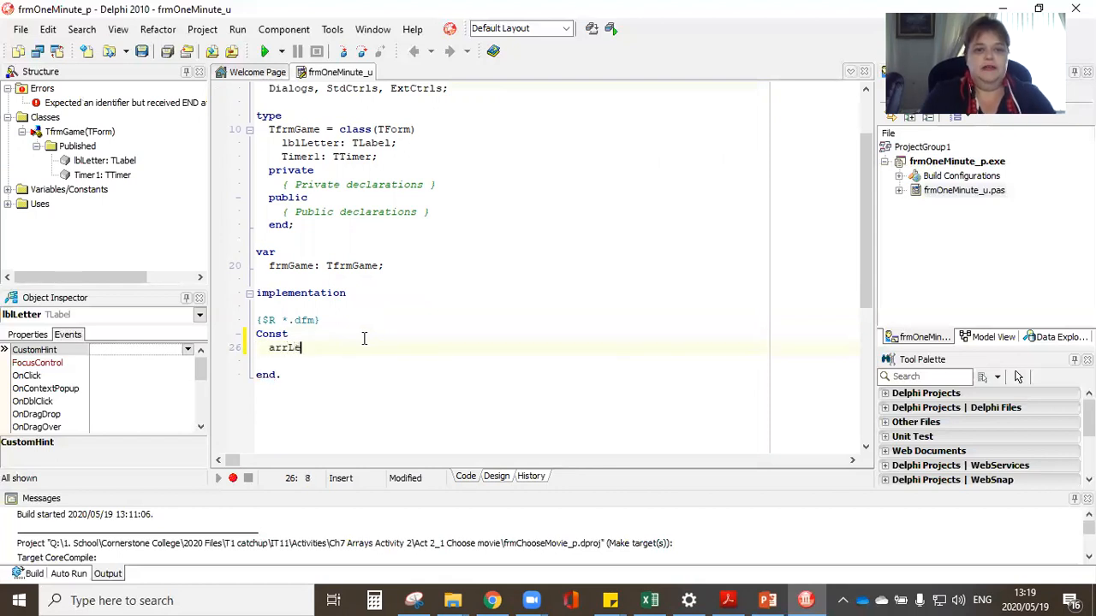
{"action": "type", "text": "tters:"}
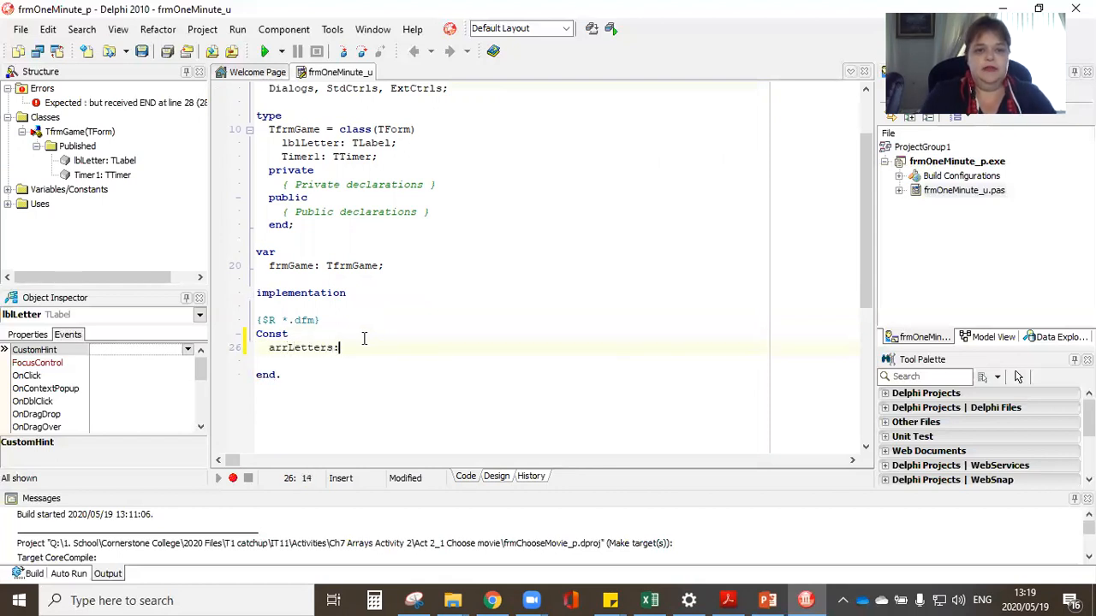
{"action": "type", "text": "array"}
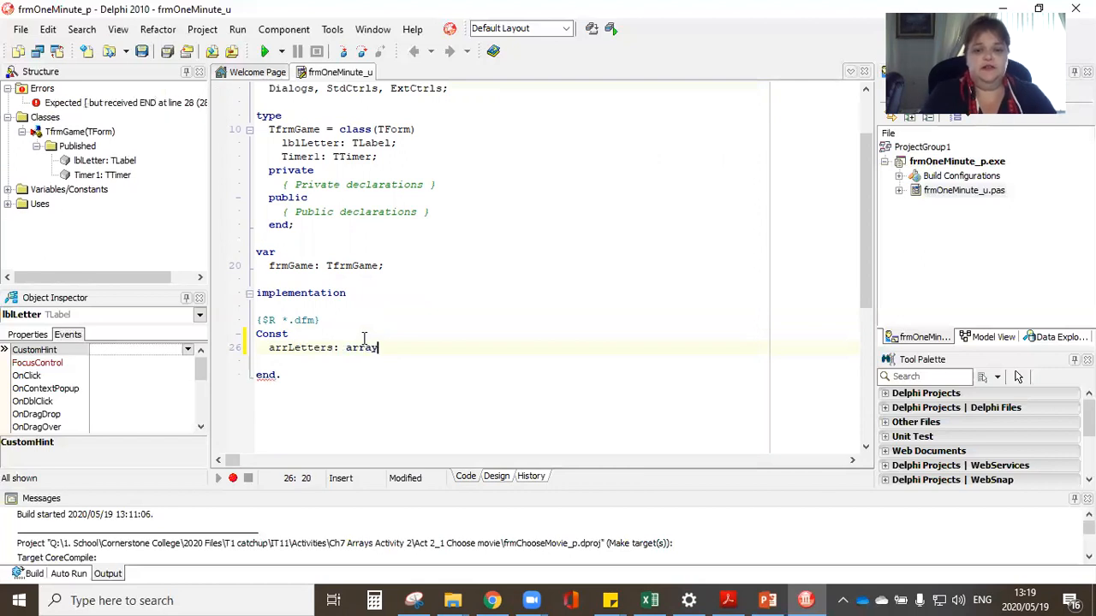
{"action": "type", "text": "["}
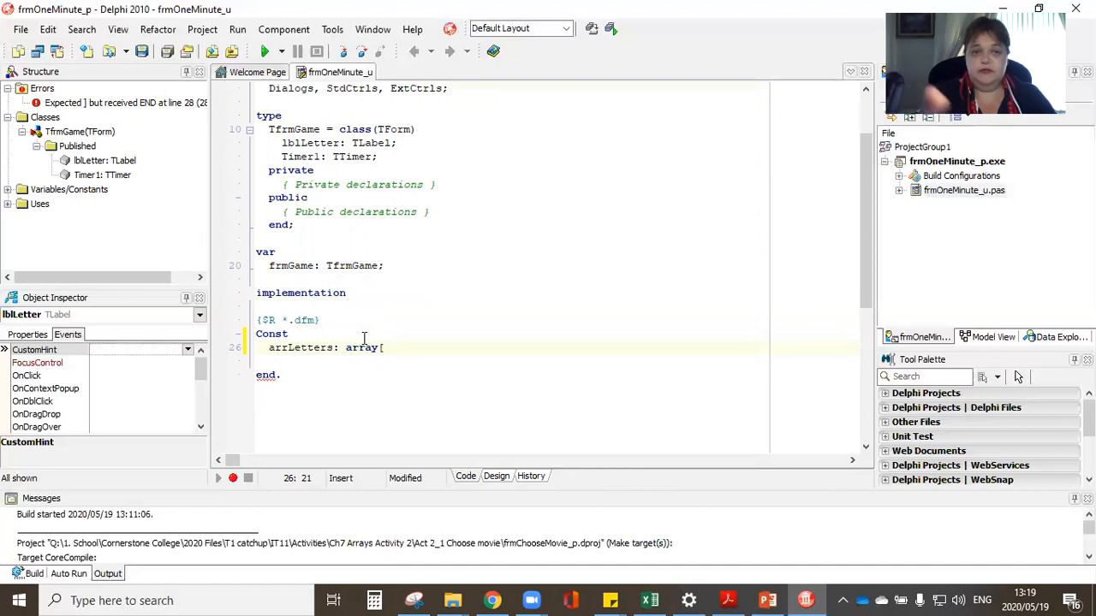
{"action": "type", "text": "[1.."}
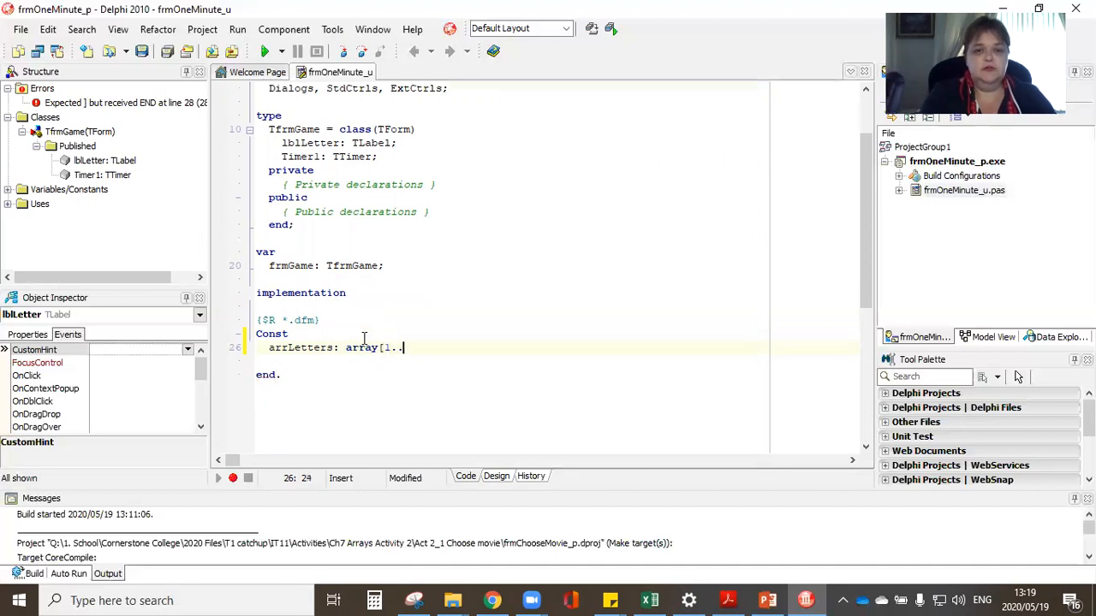
{"action": "type", "text": "22]"}
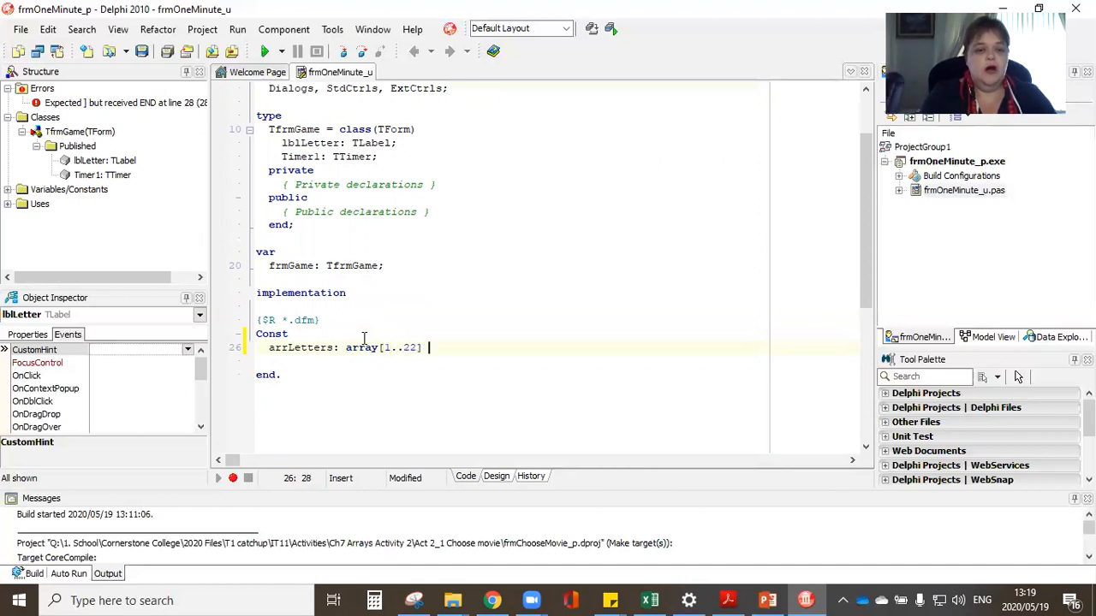
{"action": "type", "text": "pf"}
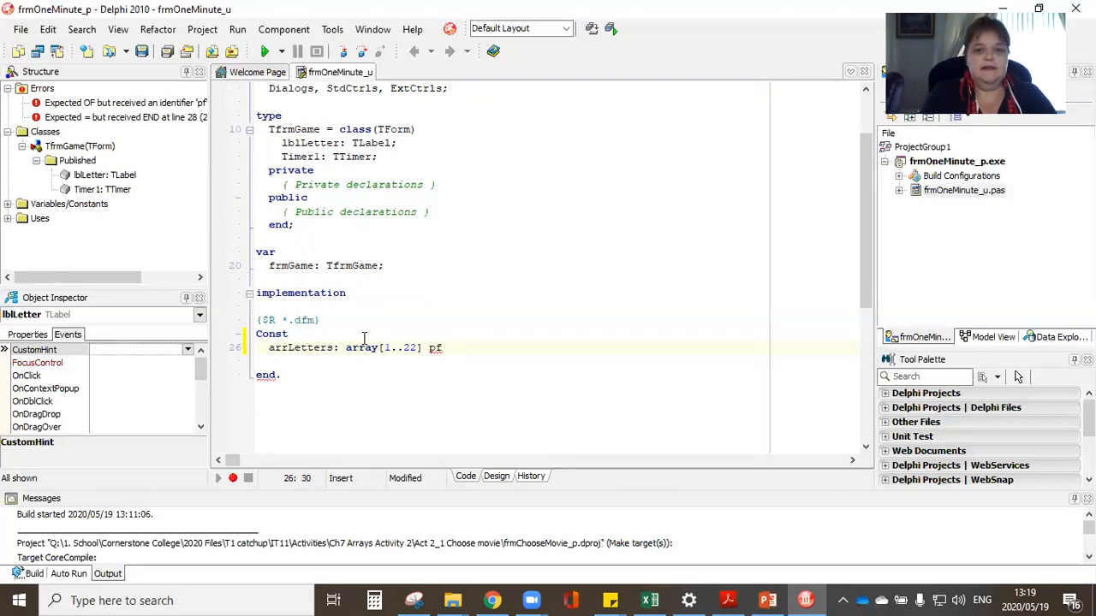
{"action": "type", "text": "of"}
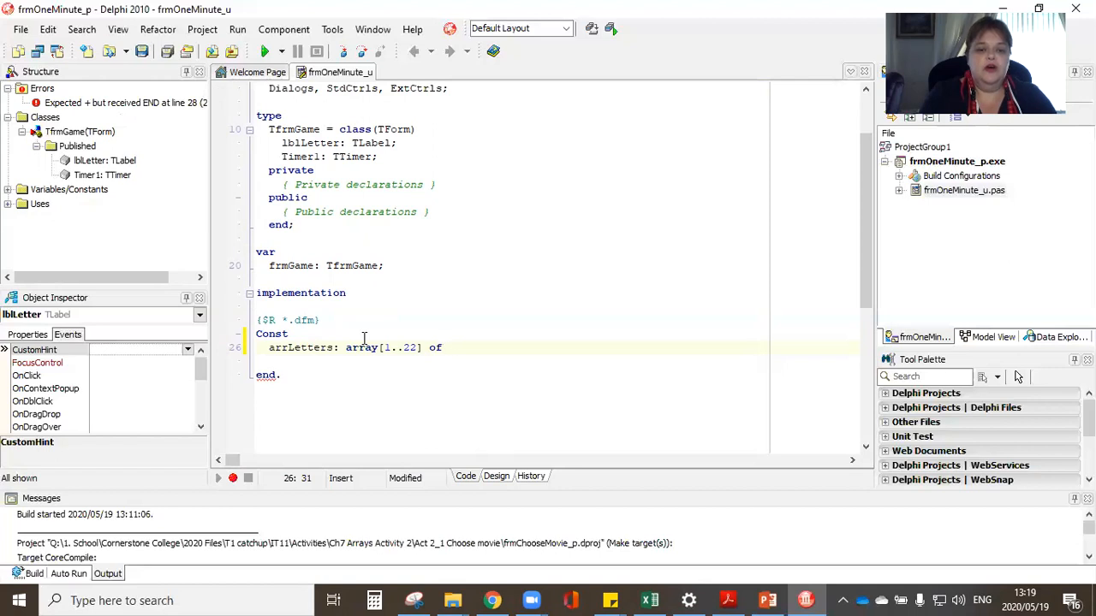
{"action": "type", "text": "char ="}
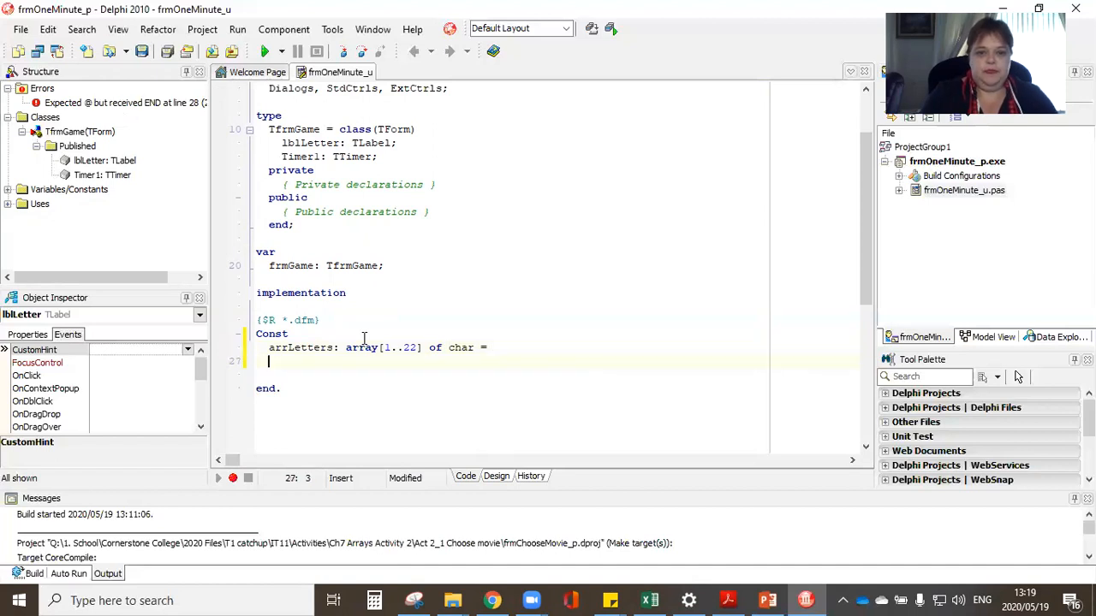
Step: Start the arrLetters value list with letters 'A' through 'M'
{"action": "type", "text": "["}
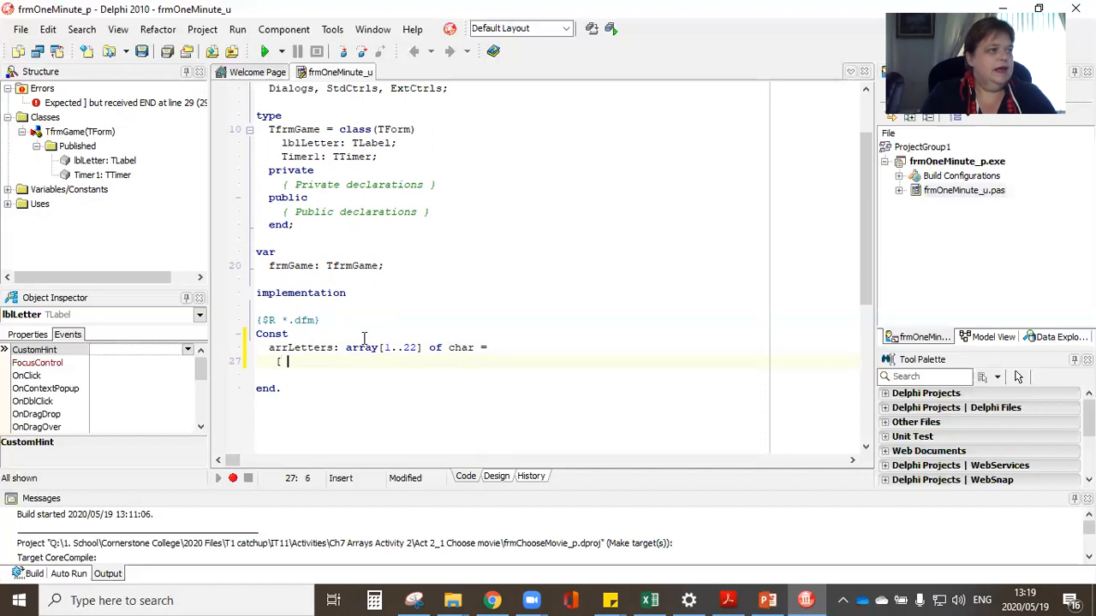
{"action": "type", "text": "'"}
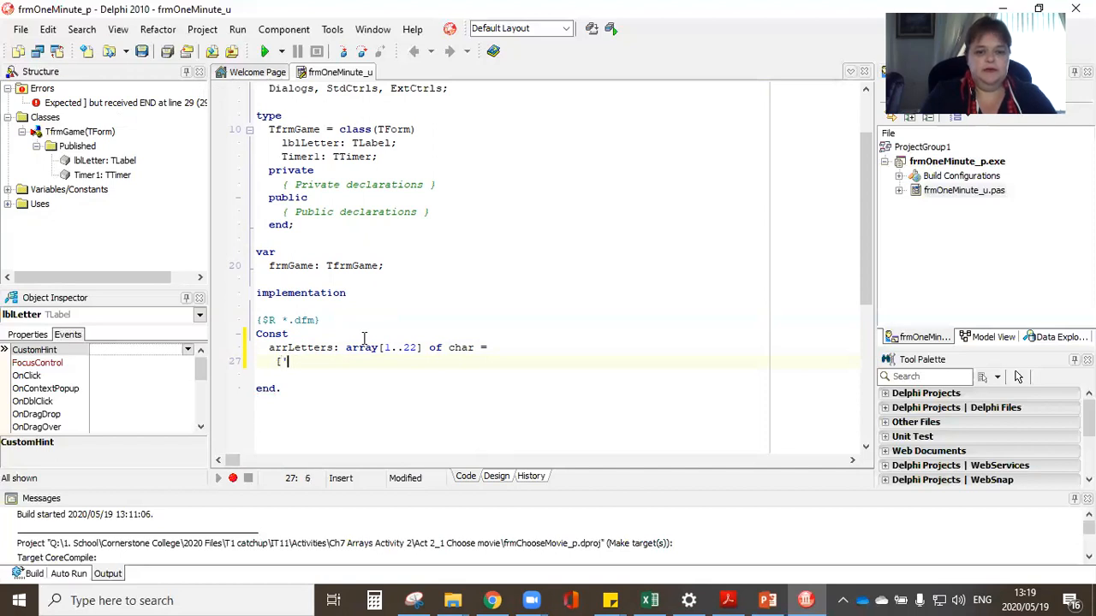
{"action": "type", "text": "A',"}
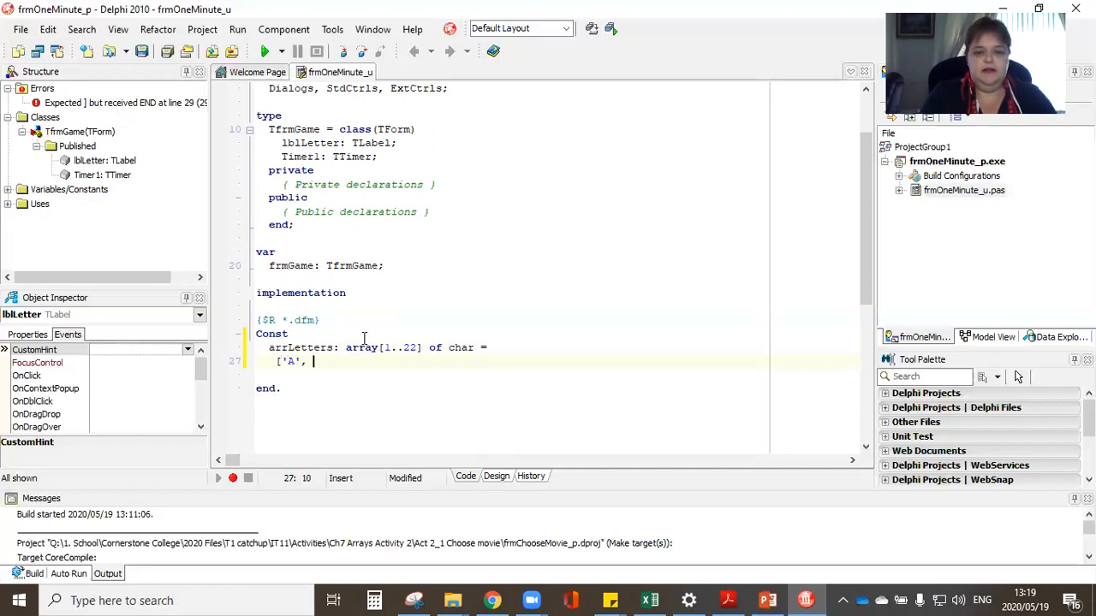
{"action": "type", "text": "'B', 'C', 'D"}
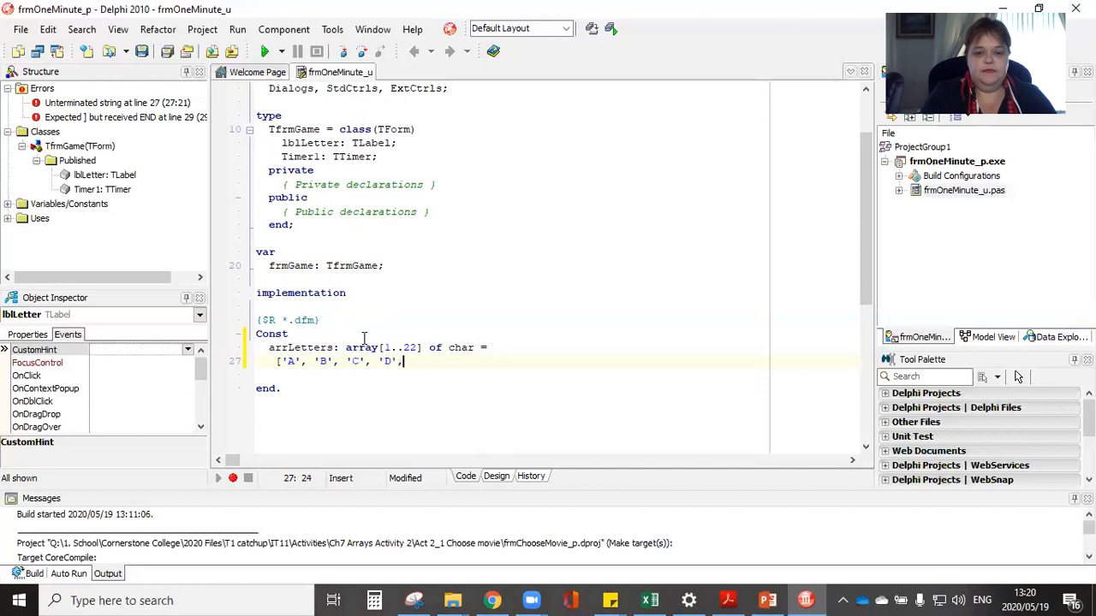
{"action": "type", "text": ",'E'"}
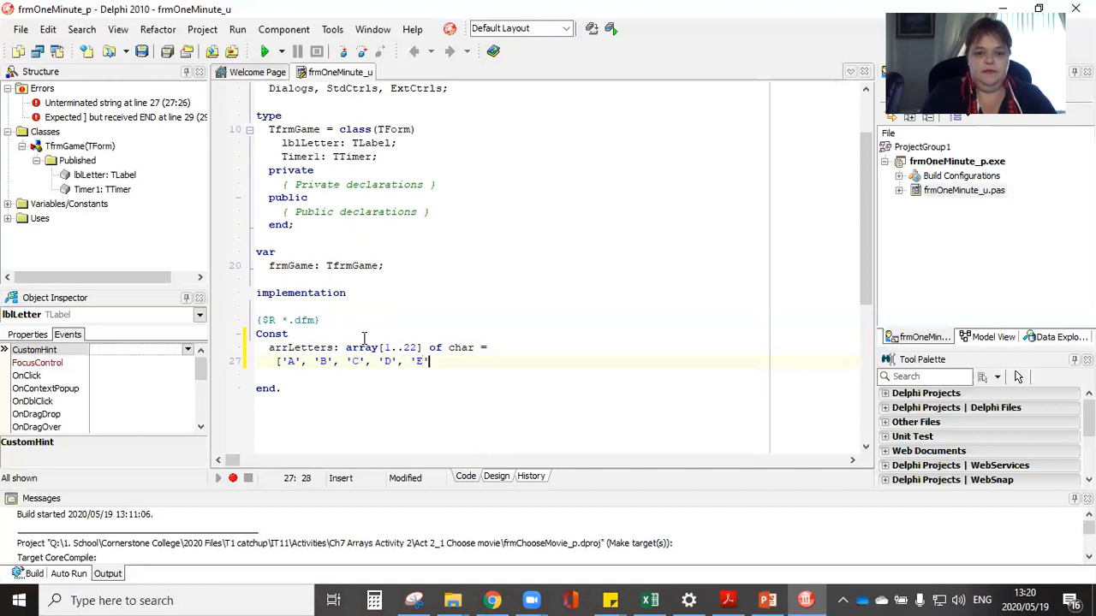
{"action": "type", "text": ", 'F'"}
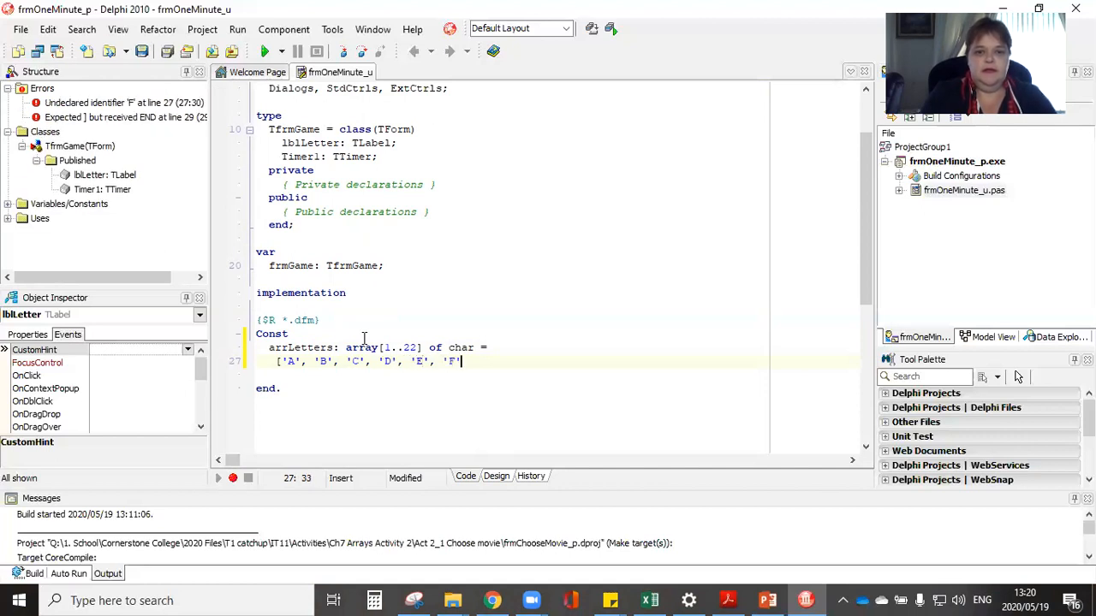
{"action": "type", "text": ", ;"}
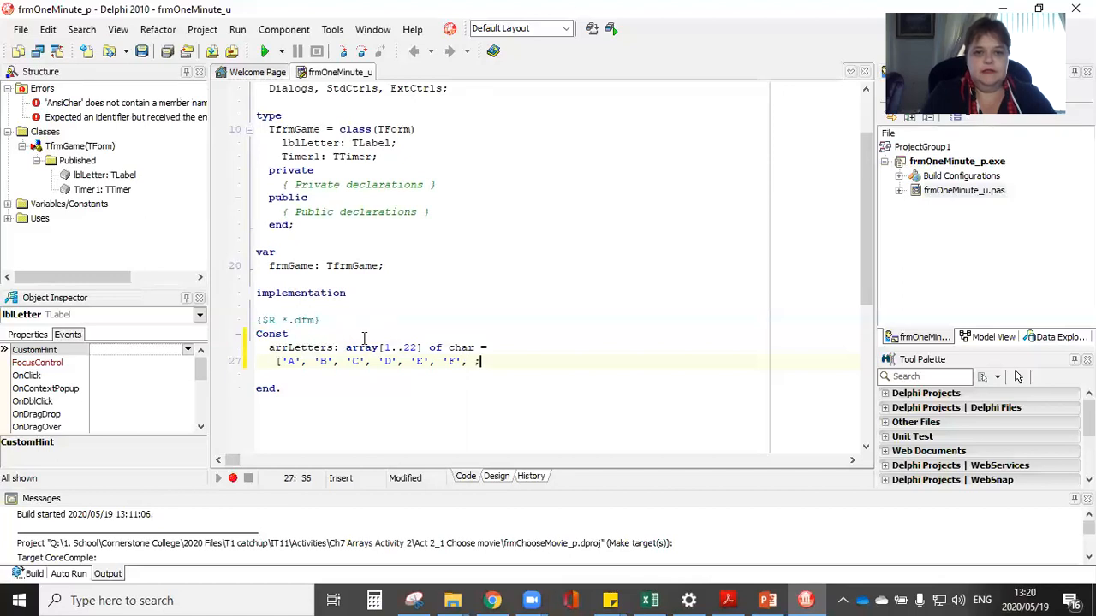
{"action": "type", "text": "'G', 'H"}
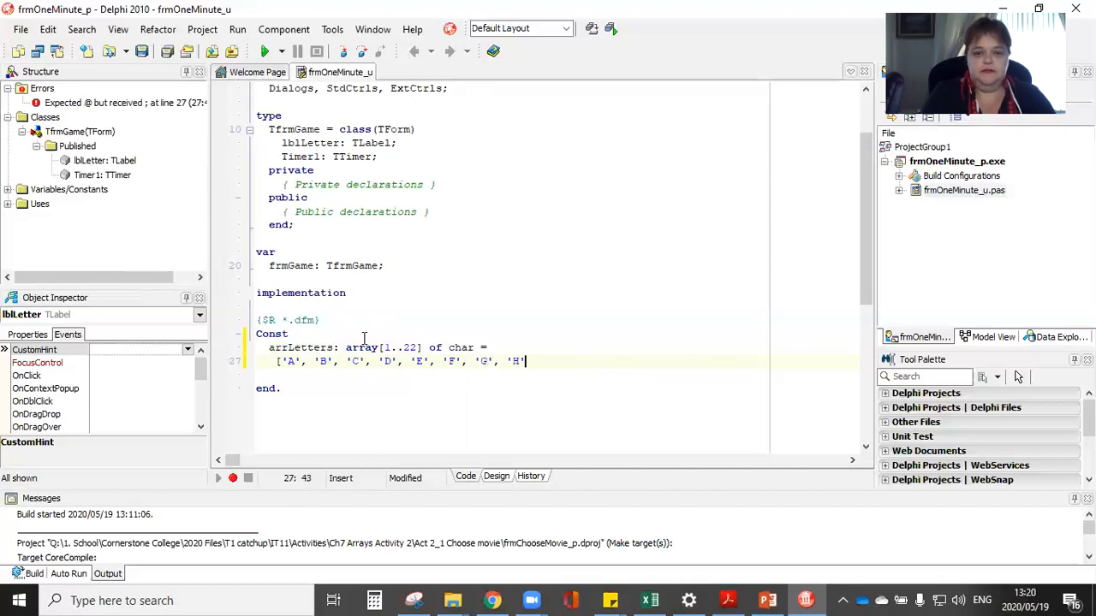
{"action": "type", "text": ", 'I', 'J',"}
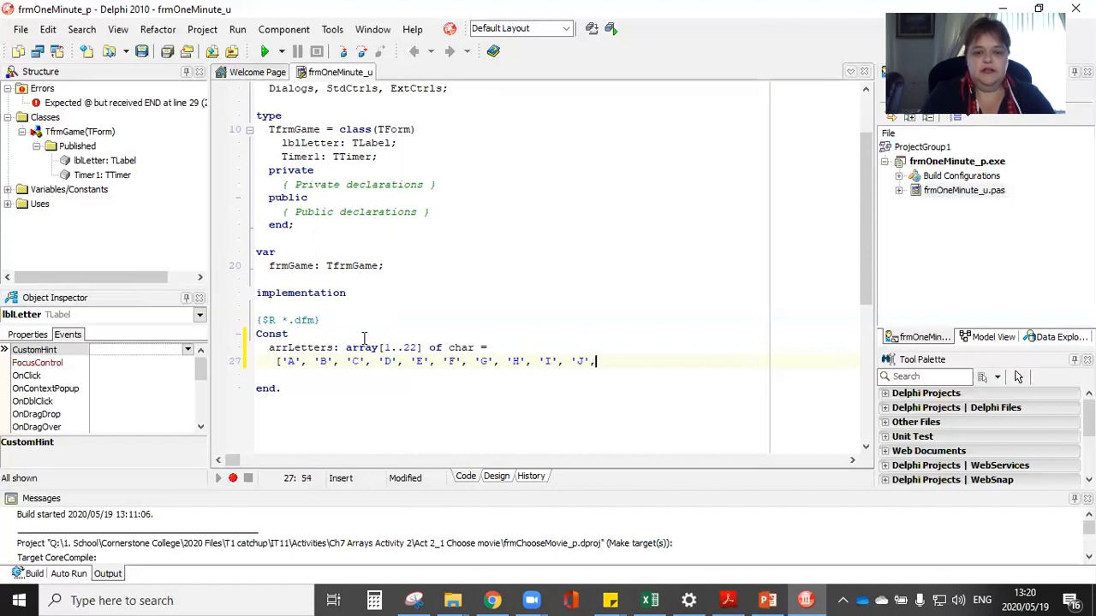
{"action": "type", "text": "'K',"}
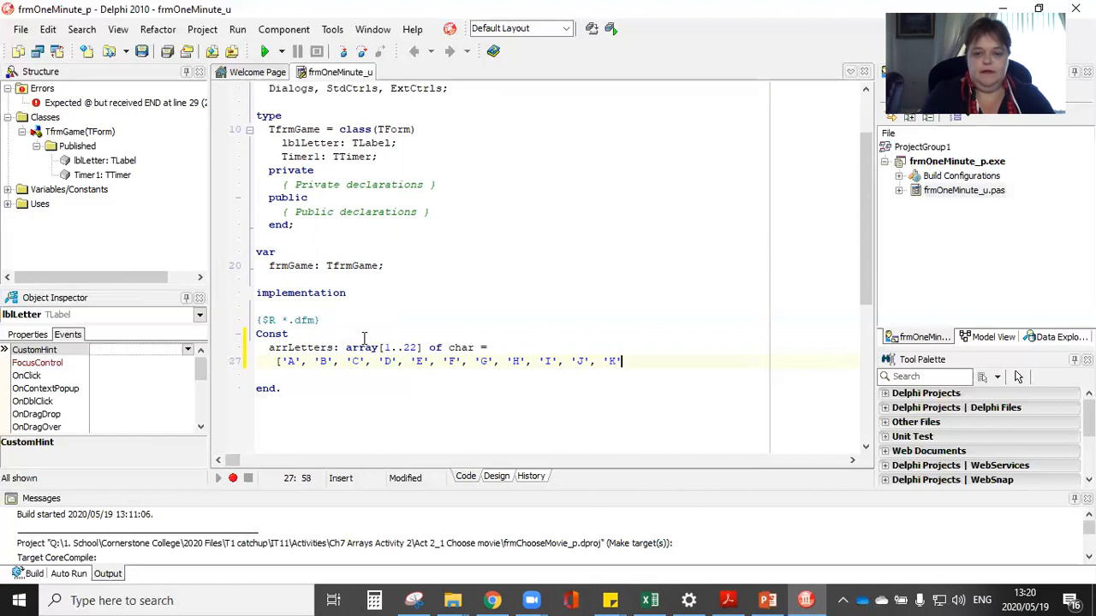
{"action": "type", "text": ", 'L'"}
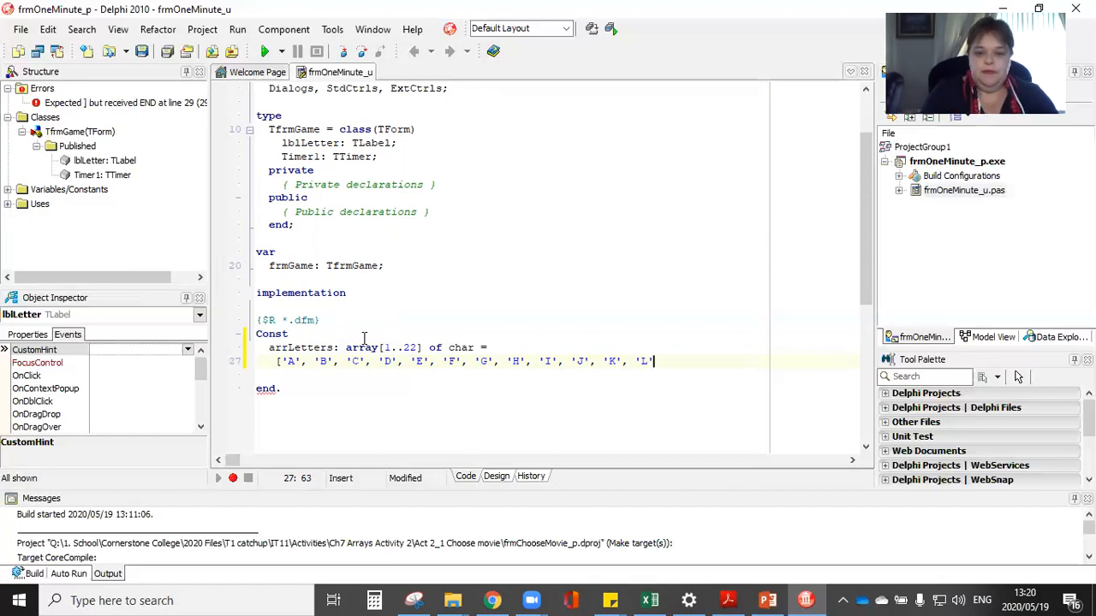
{"action": "type", "text": "'M',"}
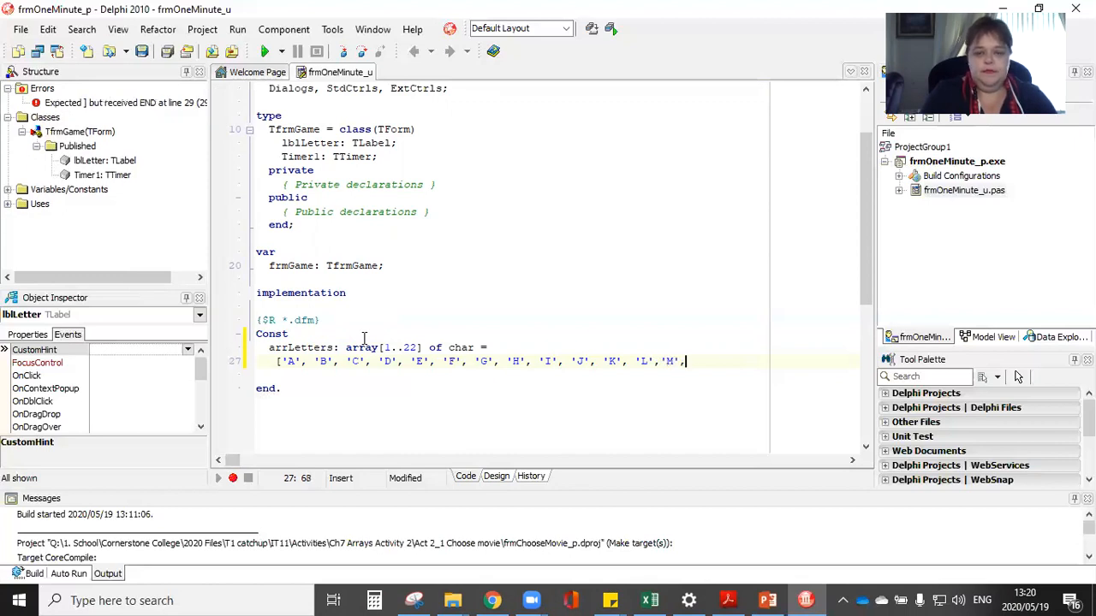
Step: Add letters 'N' through 'W', remove stray characters, and close the declaration
{"action": "type", "text": "'N','C"}
{"action": "type", "text": "'P',"}
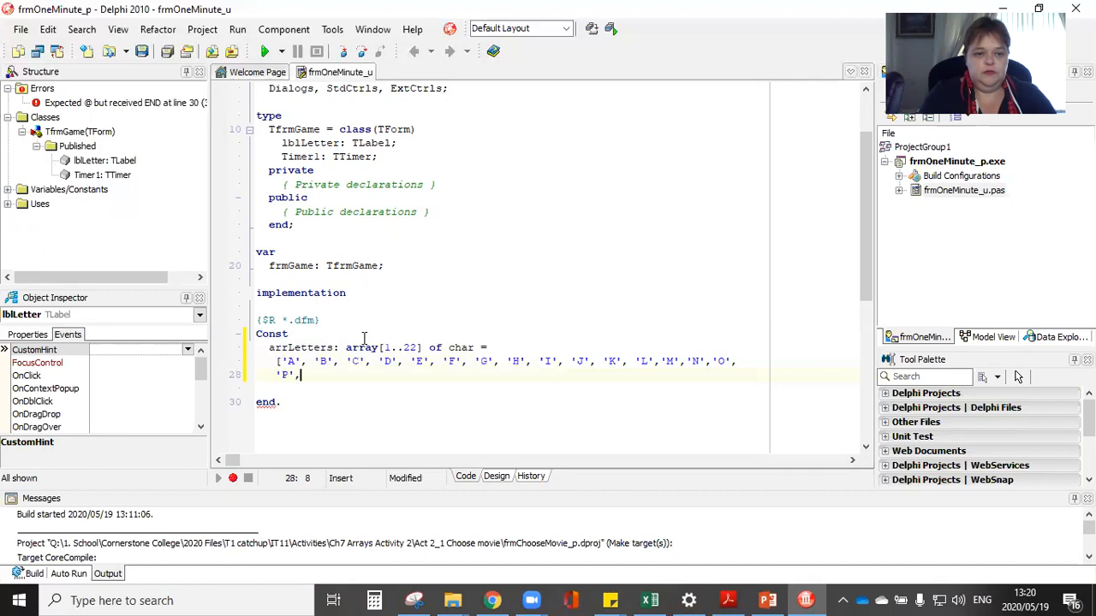
{"action": "type", "text": "'R','"}
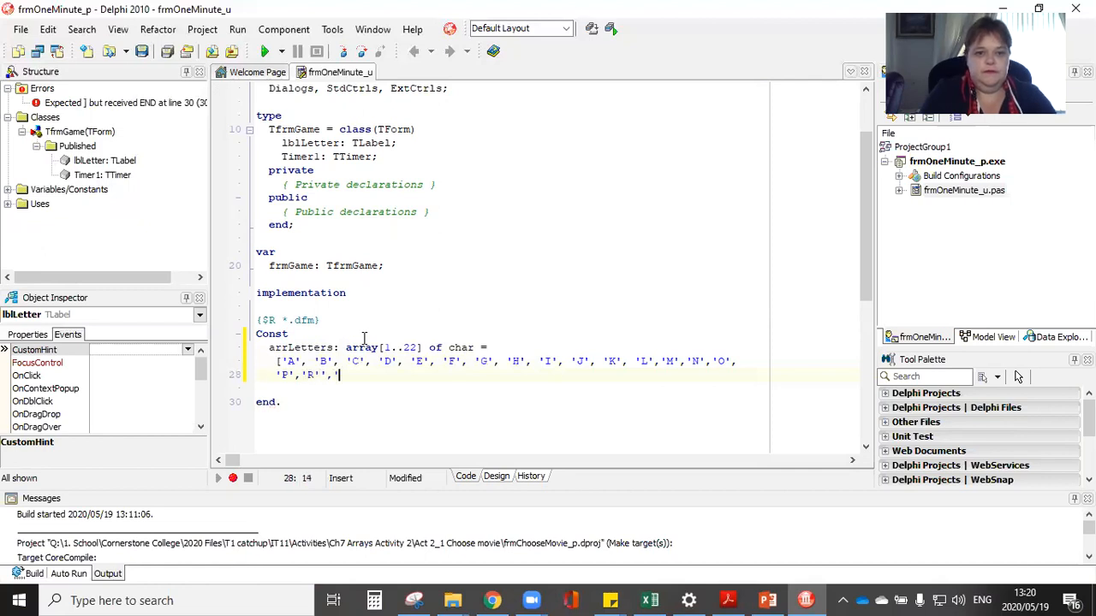
{"action": "key", "text": "Backspace"}
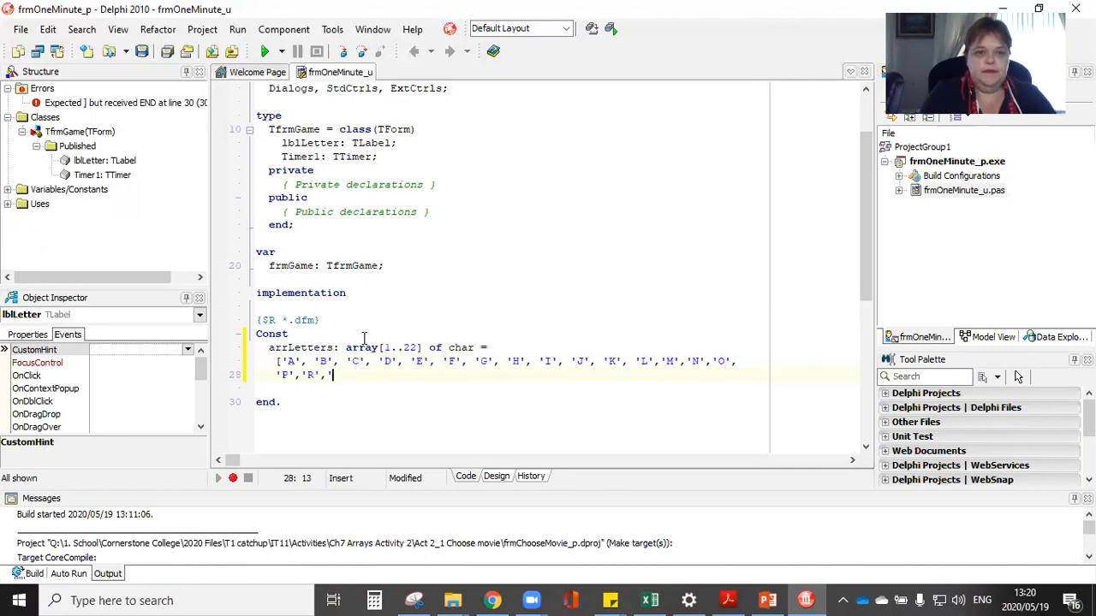
{"action": "type", "text": "'S','T','U"}
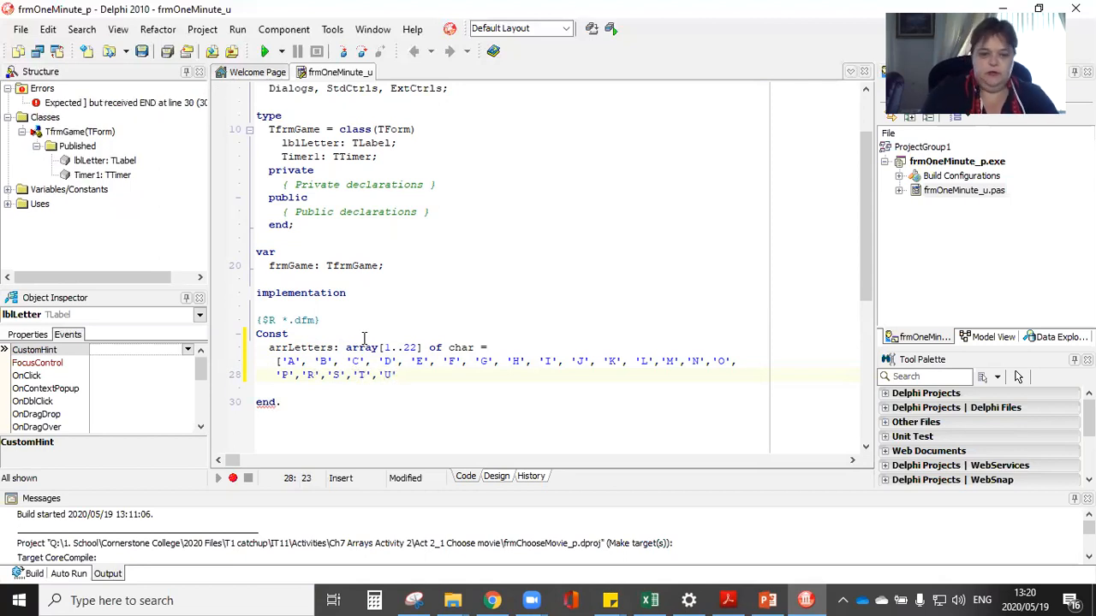
{"action": "type", "text": ","}
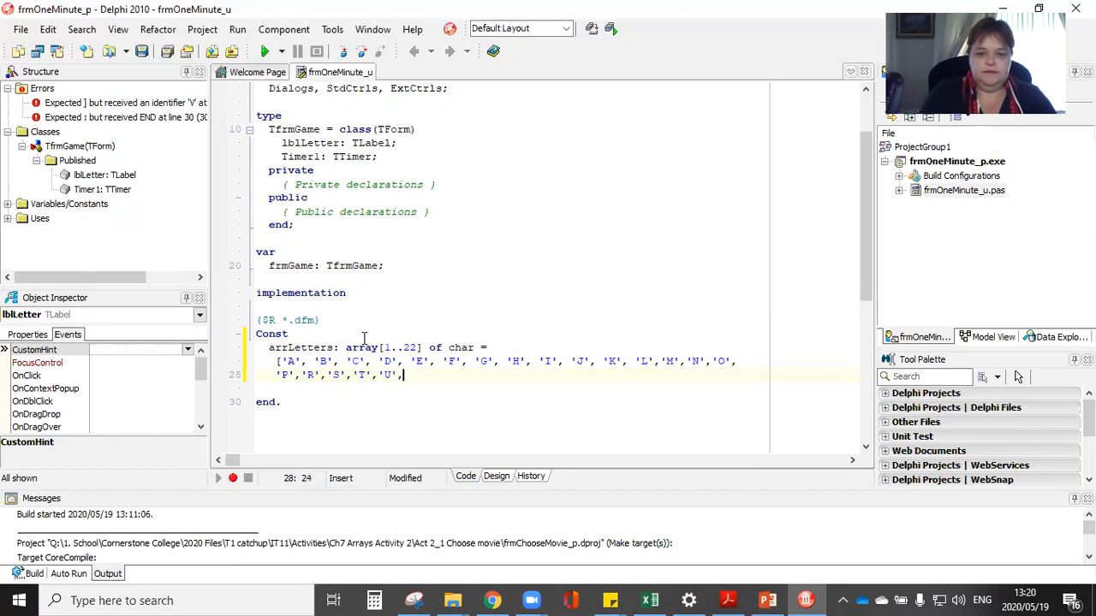
{"action": "type", "text": "'V',"}
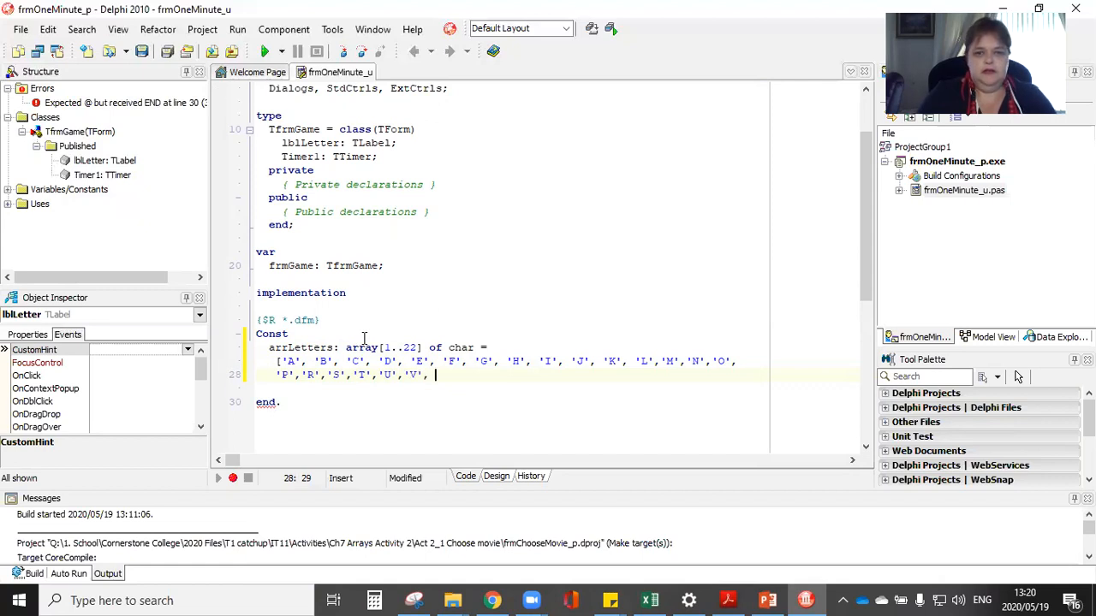
{"action": "type", "text": "'"}
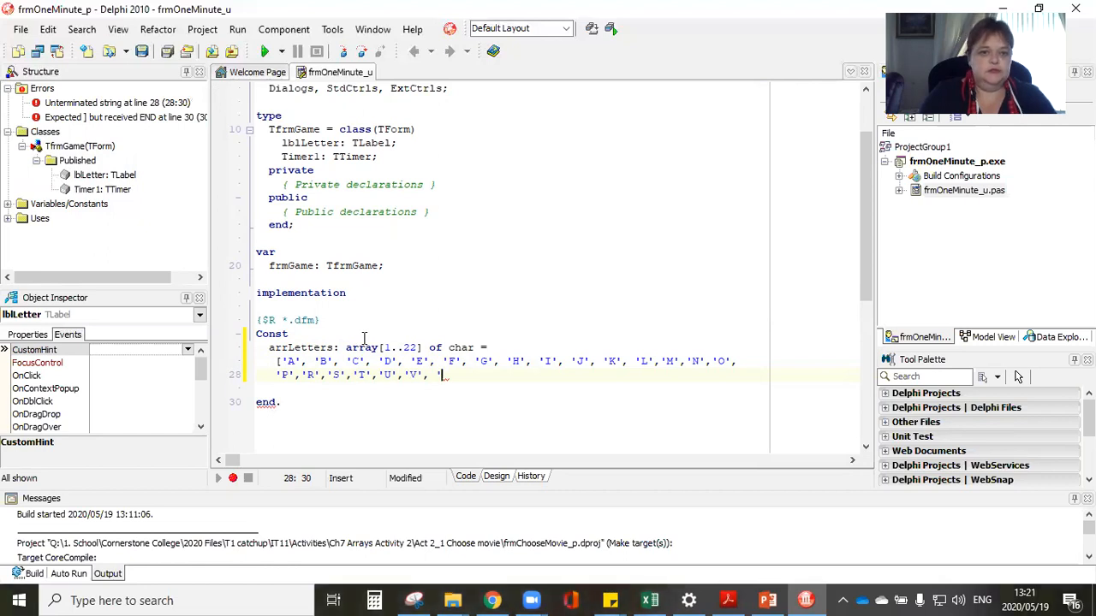
{"action": "key", "text": "BackSpace"}
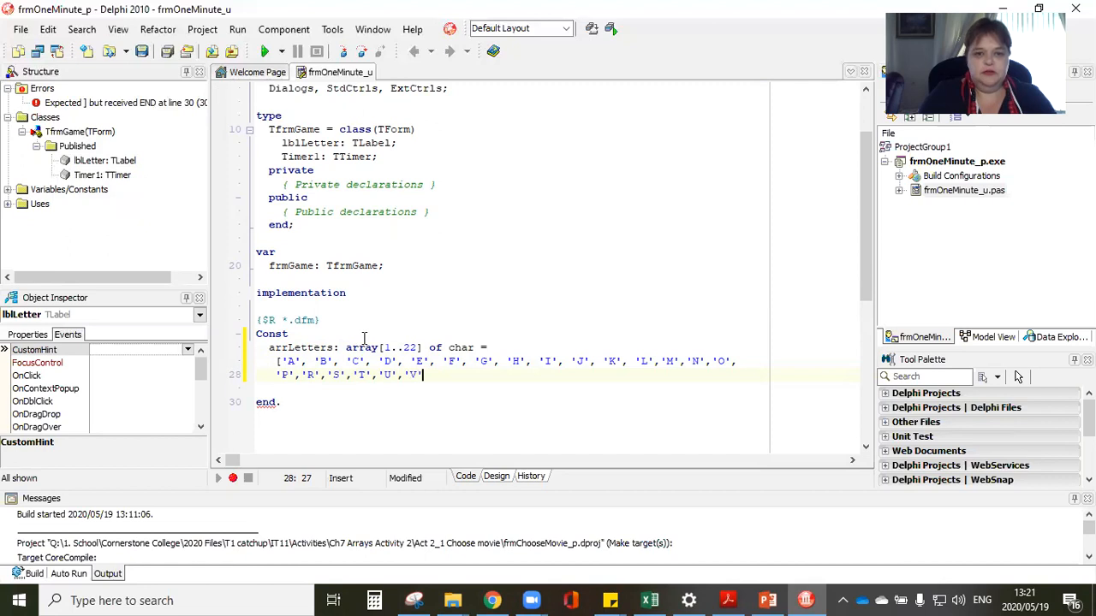
{"action": "type", "text": ",'W'"}
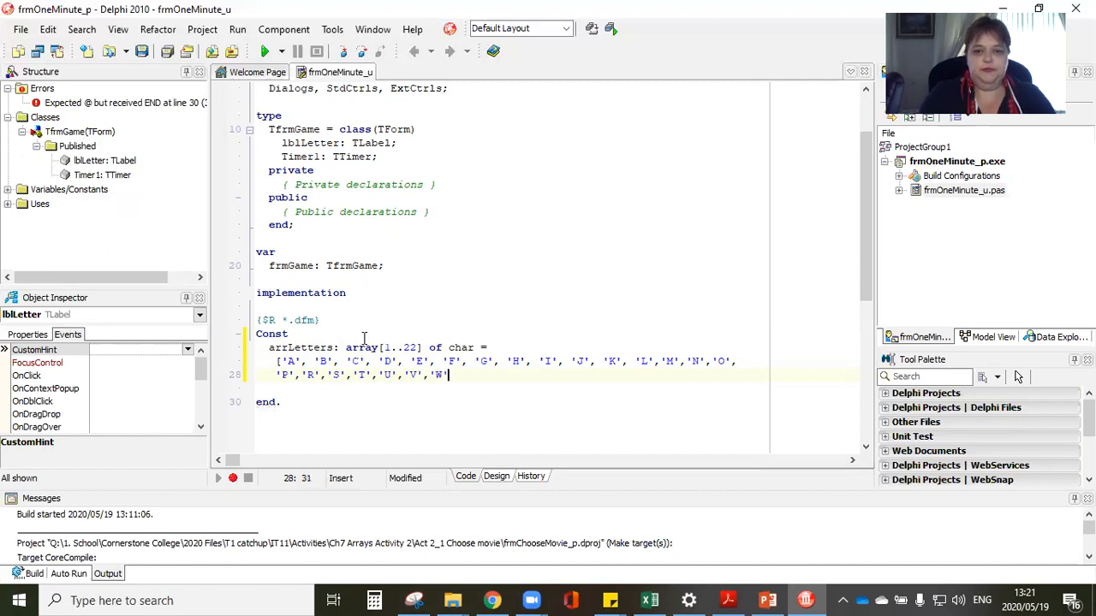
{"action": "type", "text": "]"}
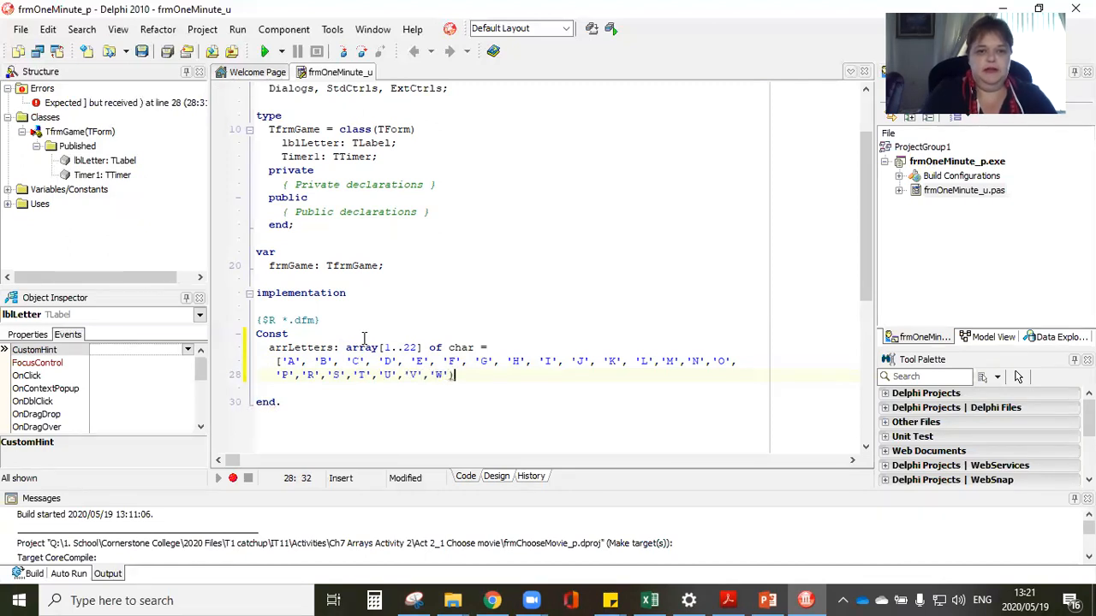
{"action": "key", "text": "Backspace"}
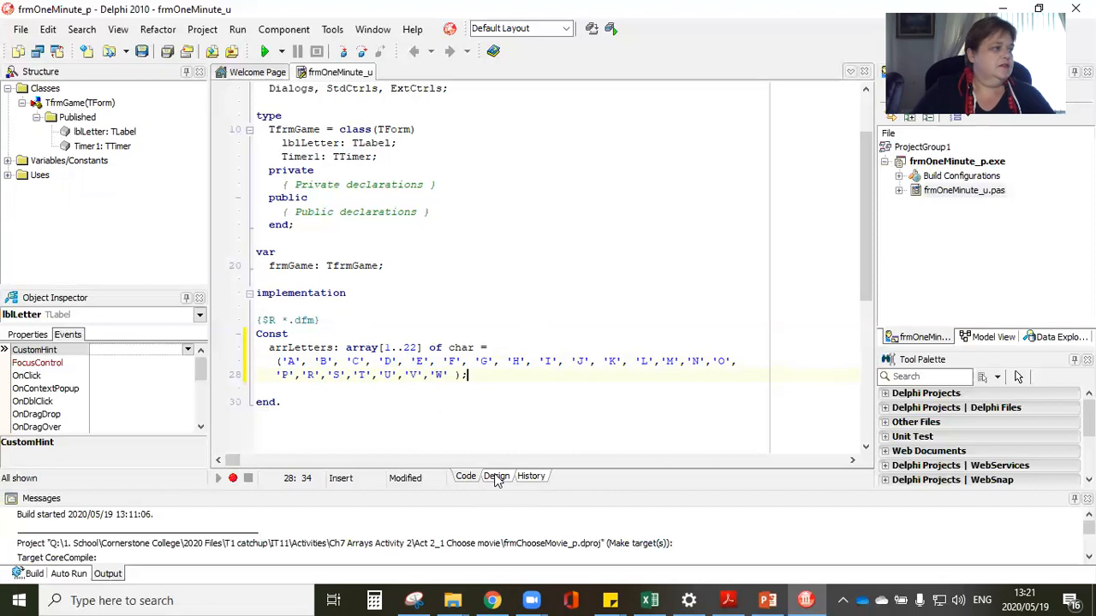
Step: Create the form's OnActivate handler calling Randomize, then return to the form layout
{"action": "left_click", "coordinate": [495, 476]}
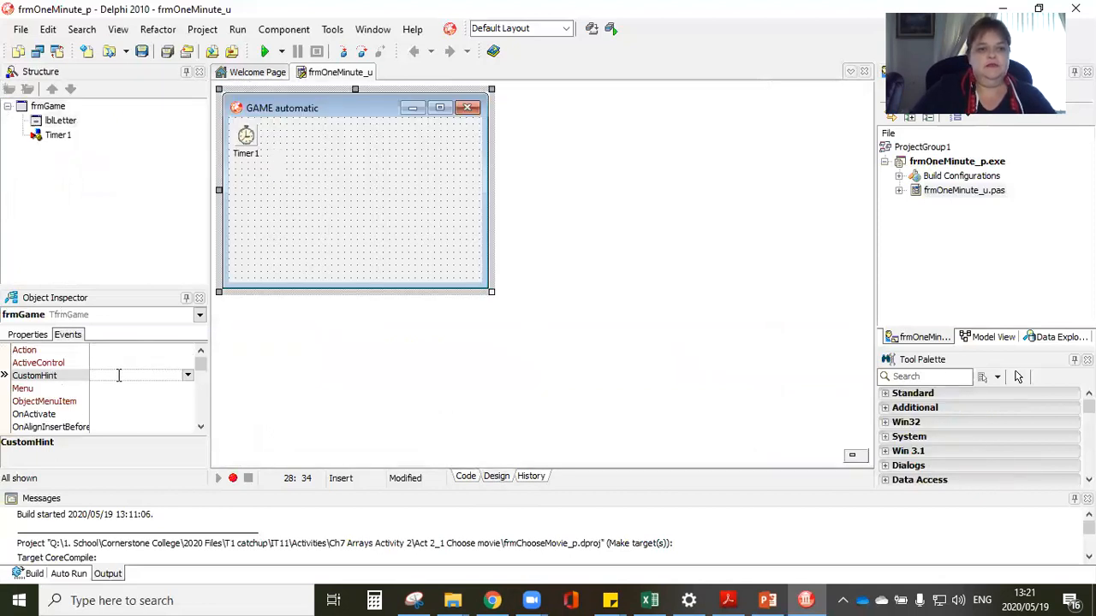
{"action": "left_click", "coordinate": [34, 414]}
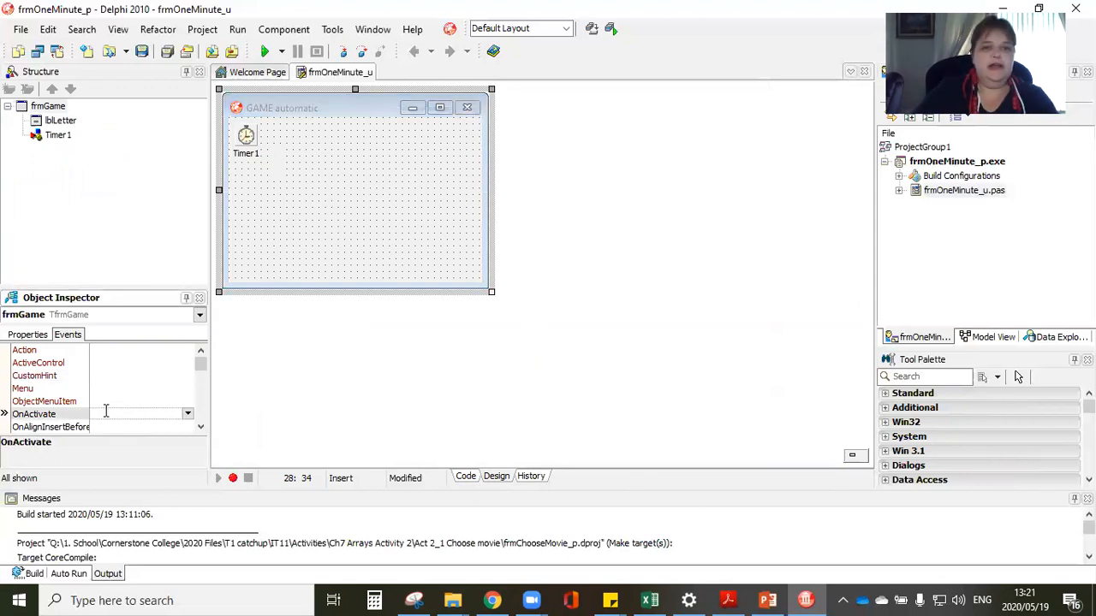
{"action": "double_click", "coordinate": [129, 414]}
{"action": "type", "text": "Randomi"}
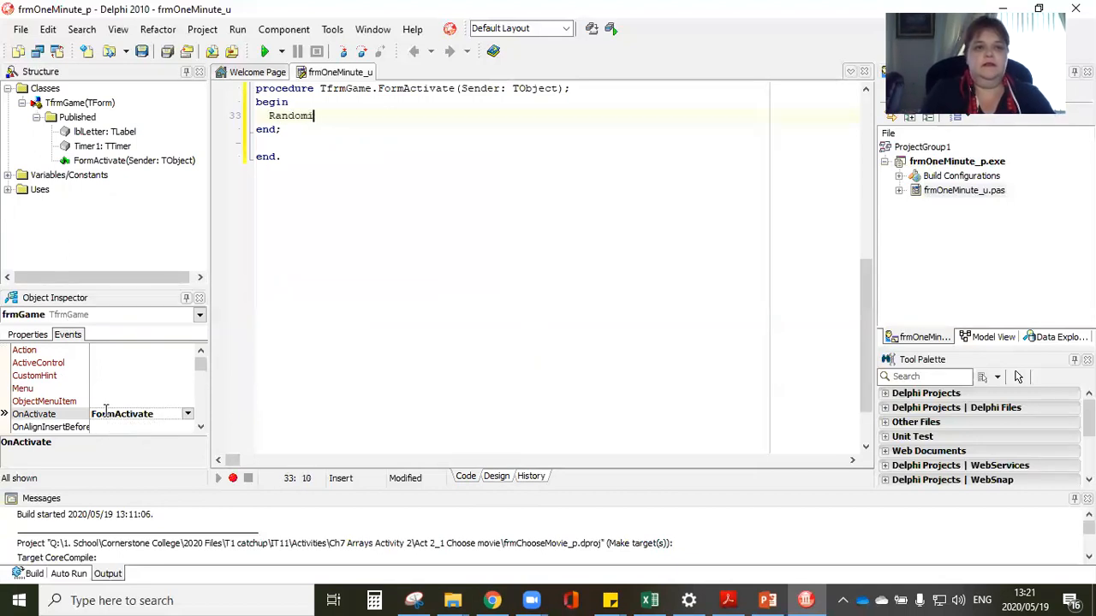
{"action": "type", "text": "ze;"}
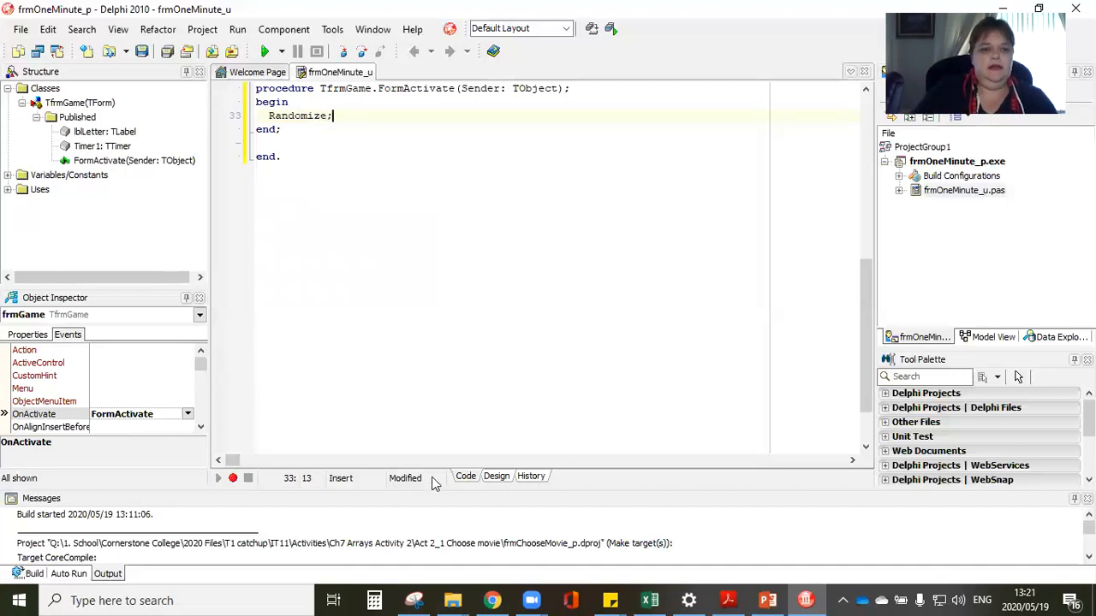
{"action": "left_click", "coordinate": [495, 475]}
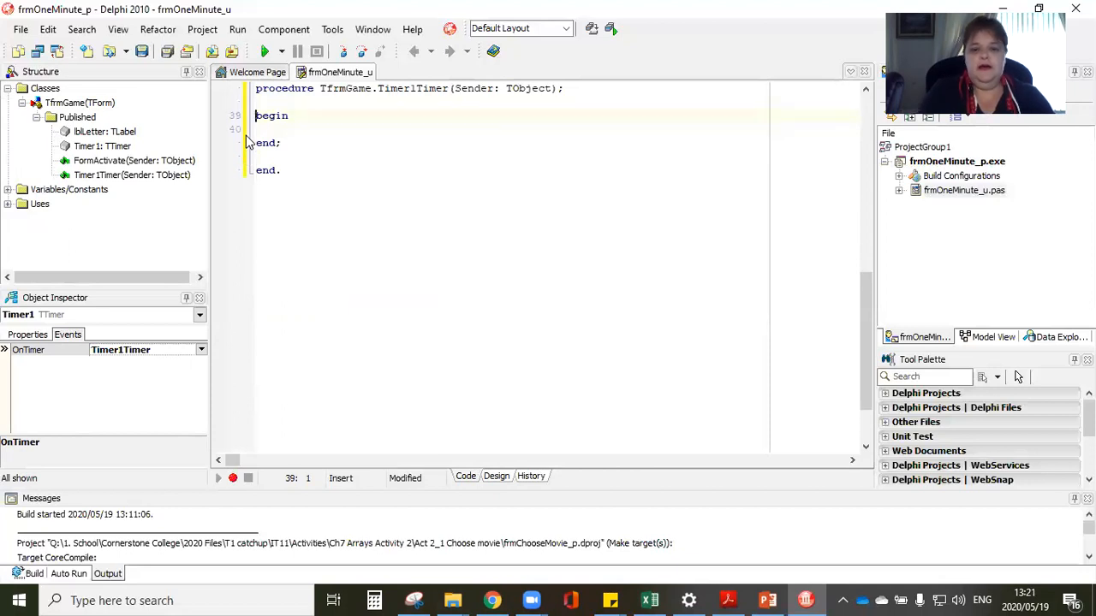
Step: In Timer1Timer, declare iIndex: integer, call Beep, and set iIndex := Random(22) + 1
{"action": "type", "text": "var"}
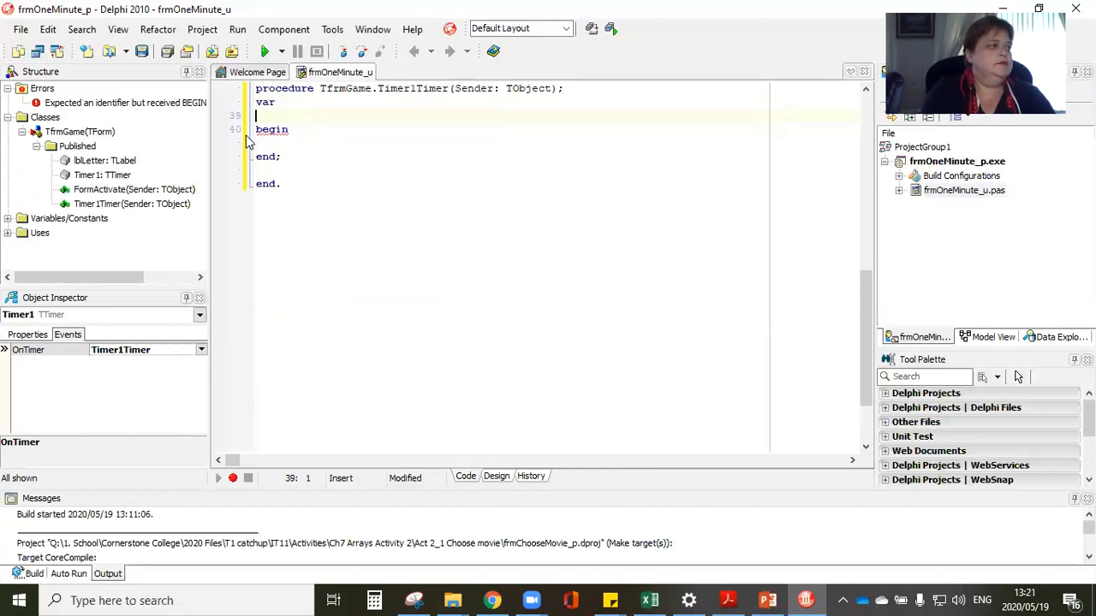
{"action": "type", "text": "iInd"}
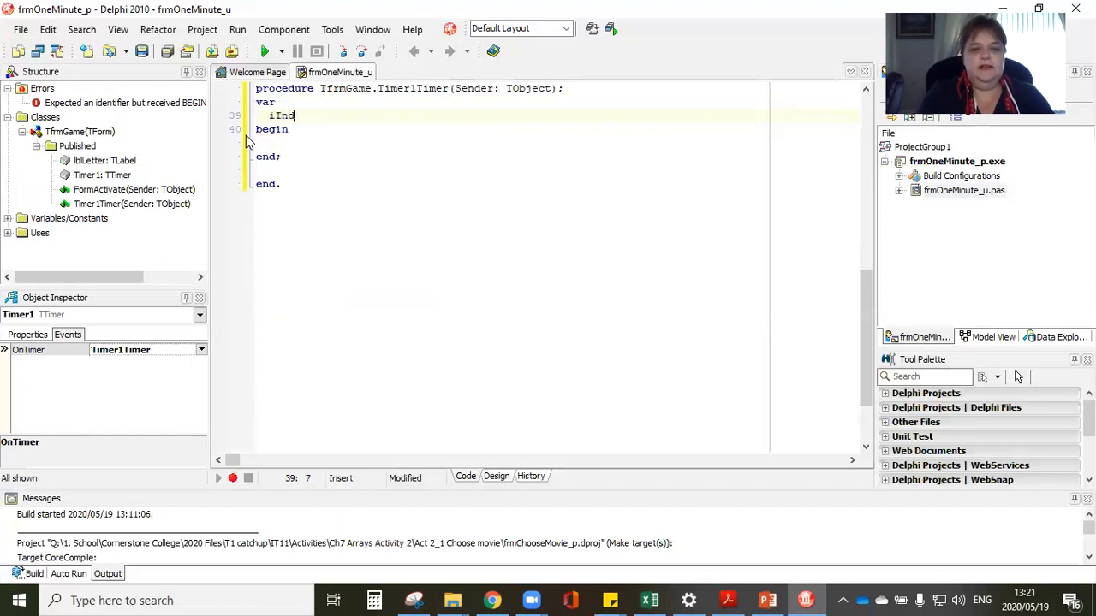
{"action": "type", "text": "ex :i"}
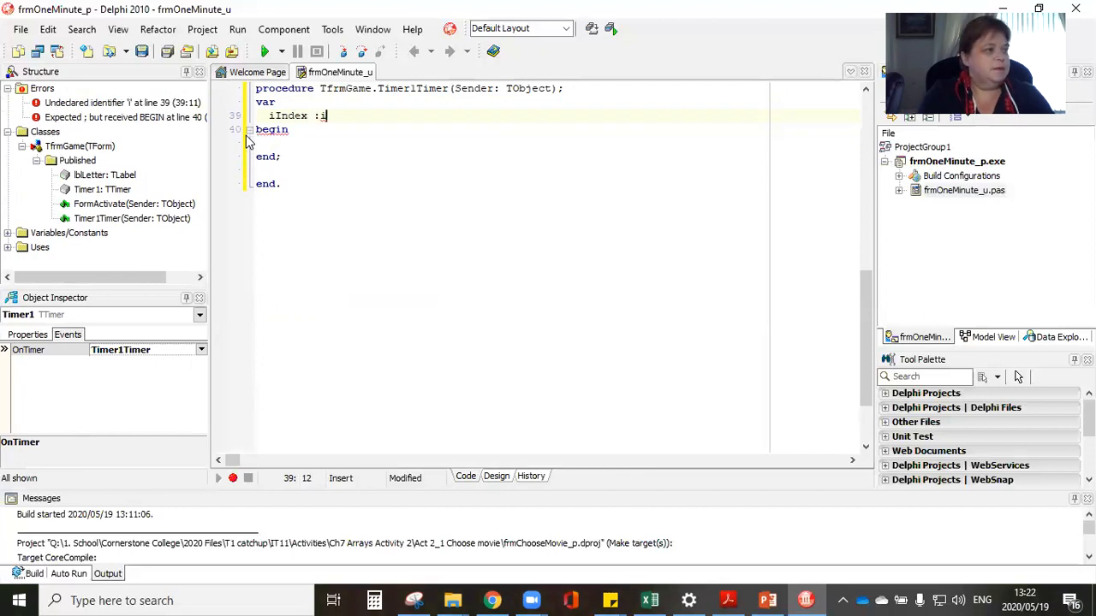
{"action": "type", "text": "nteger;"}
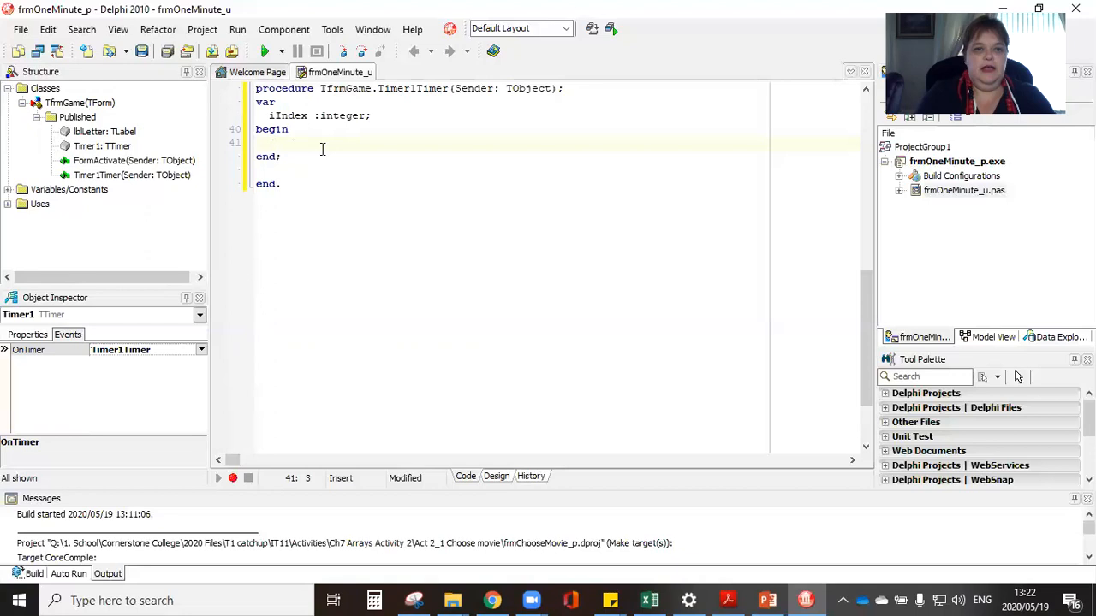
{"action": "type", "text": "Bee"}
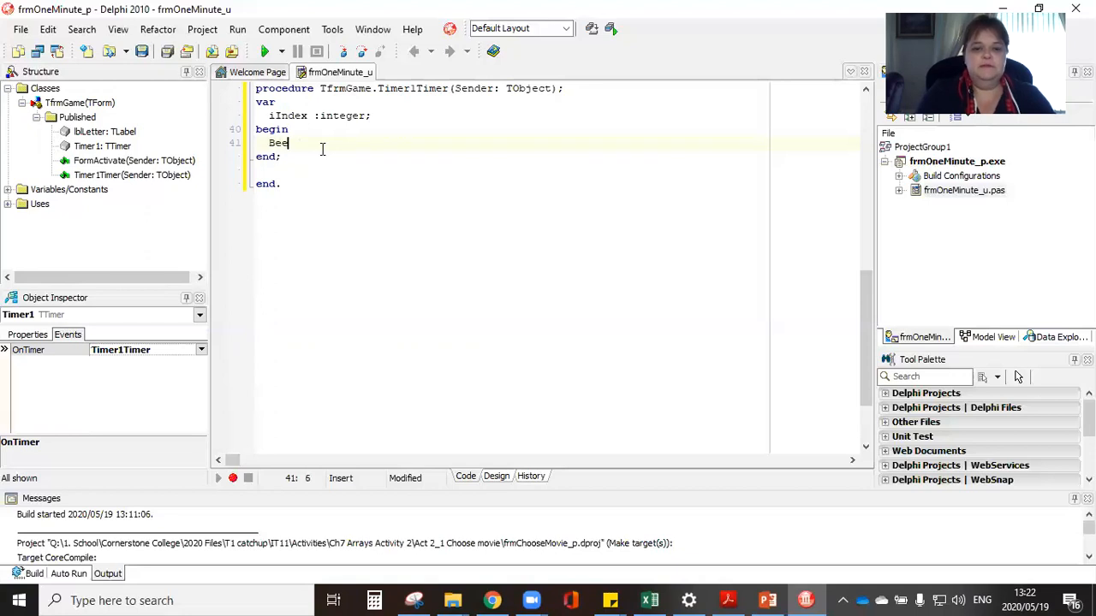
{"action": "type", "text": "p;"}
{"action": "type", "text": "i"}
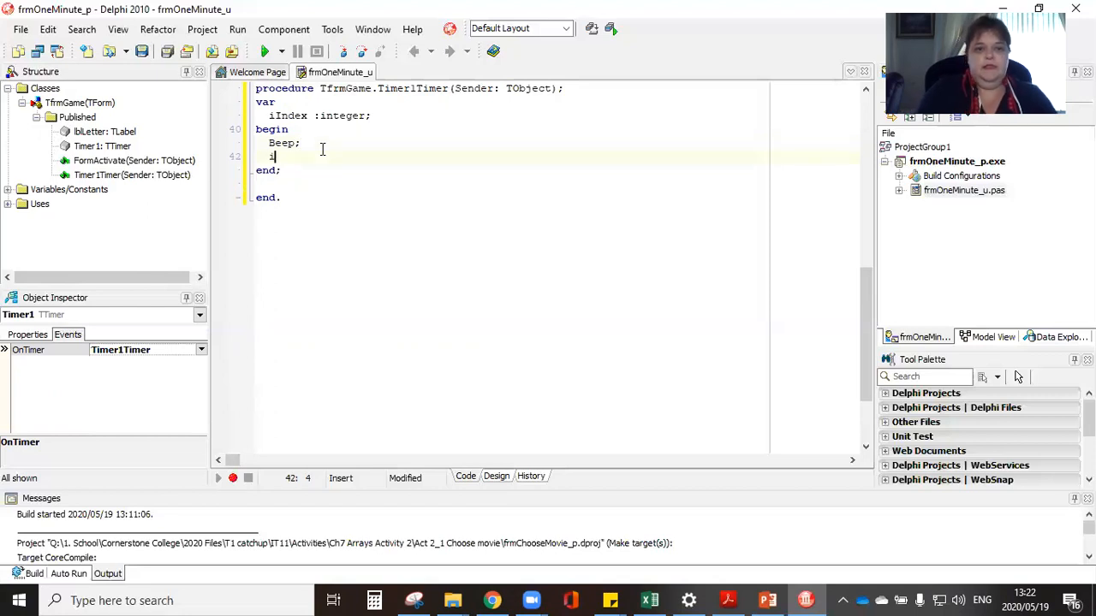
{"action": "type", "text": "Index :="}
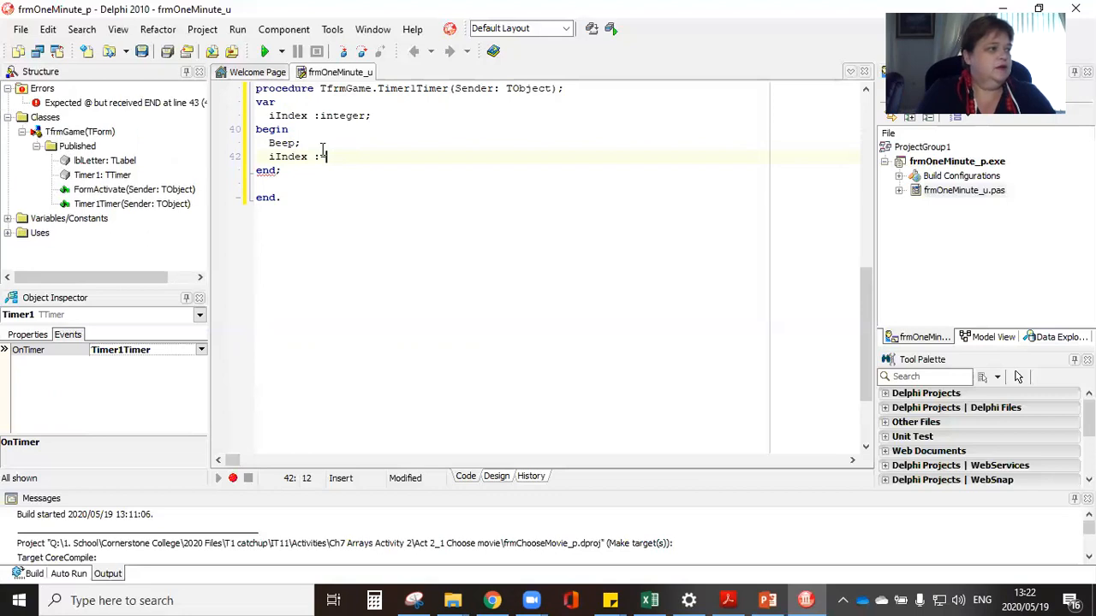
{"action": "type", "text": "Rando"}
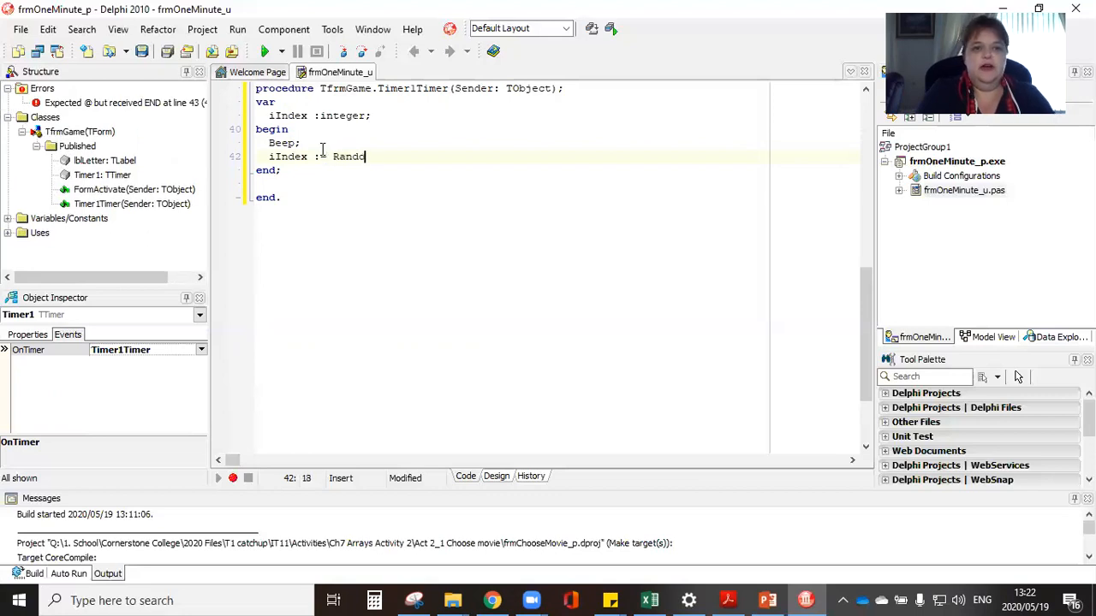
{"action": "type", "text": "om"}
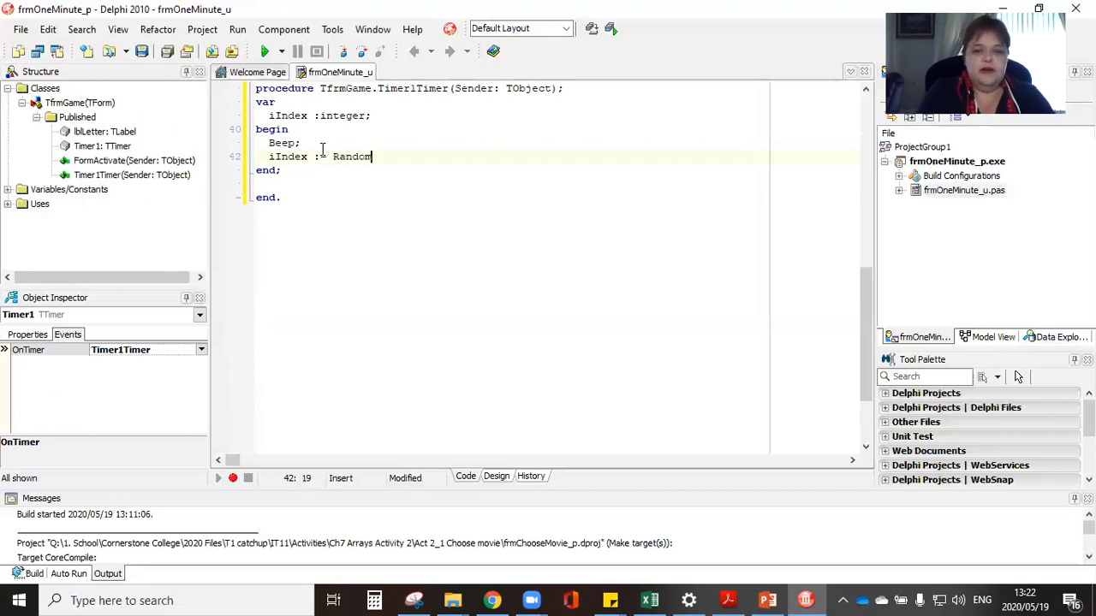
{"action": "type", "text": "(22) +"}
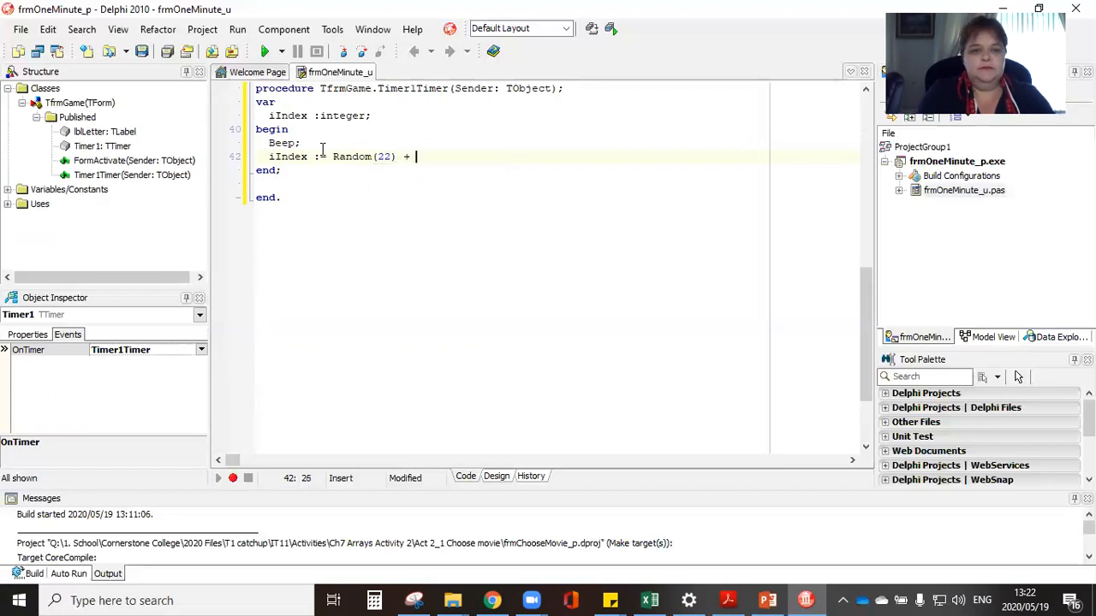
{"action": "type", "text": "1"}
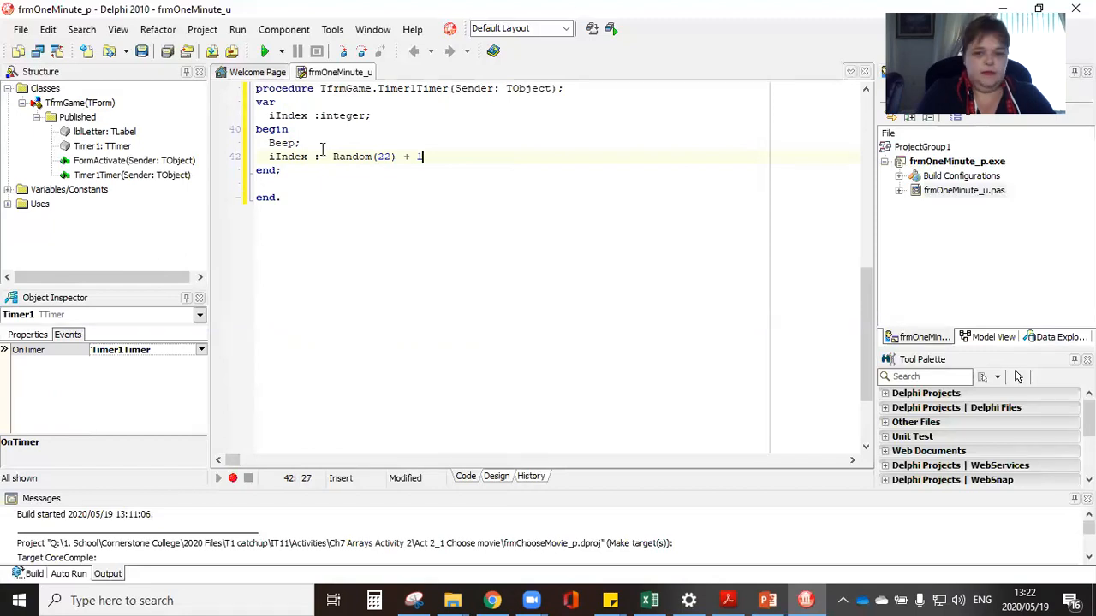
Step: Add the line lblLetter.Caption := arrLetter[iIndex]; after the index assignment
{"action": "key", "text": "Return"}
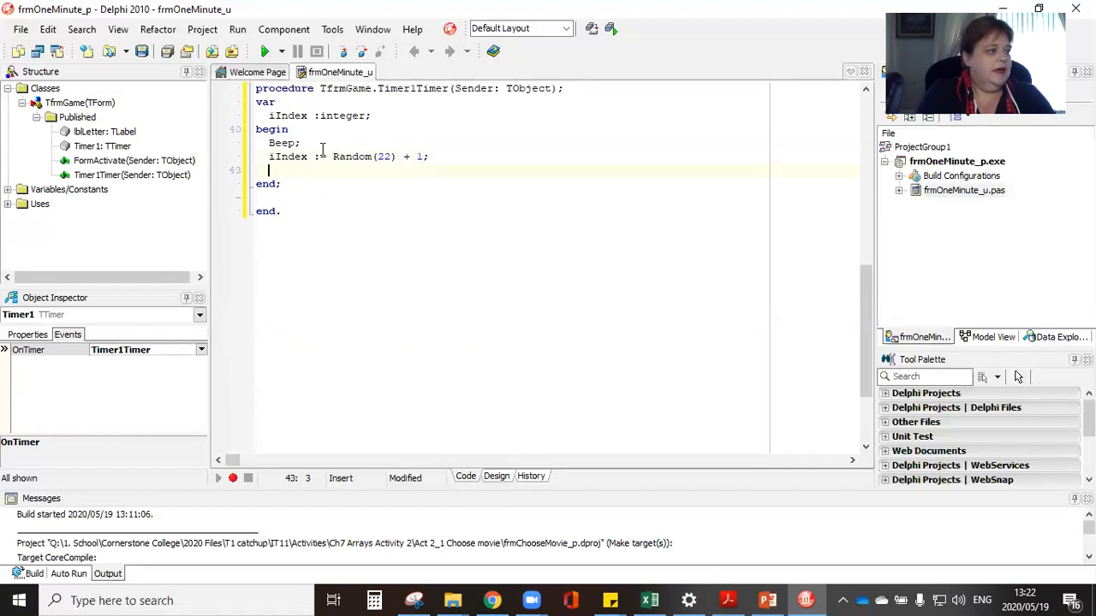
{"action": "type", "text": "lblC"}
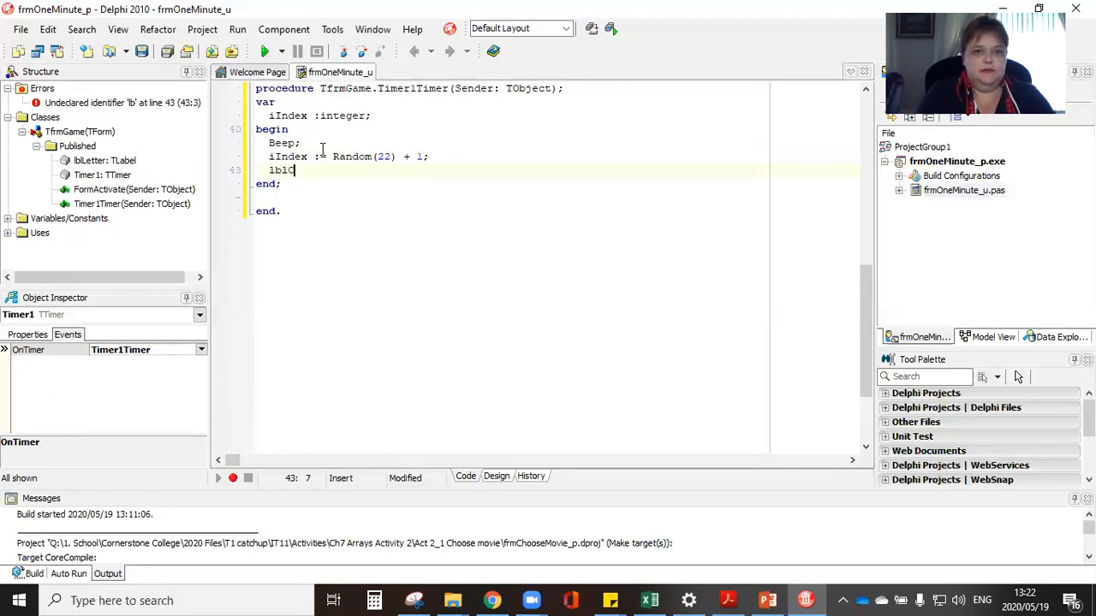
{"action": "type", "text": "Letter."}
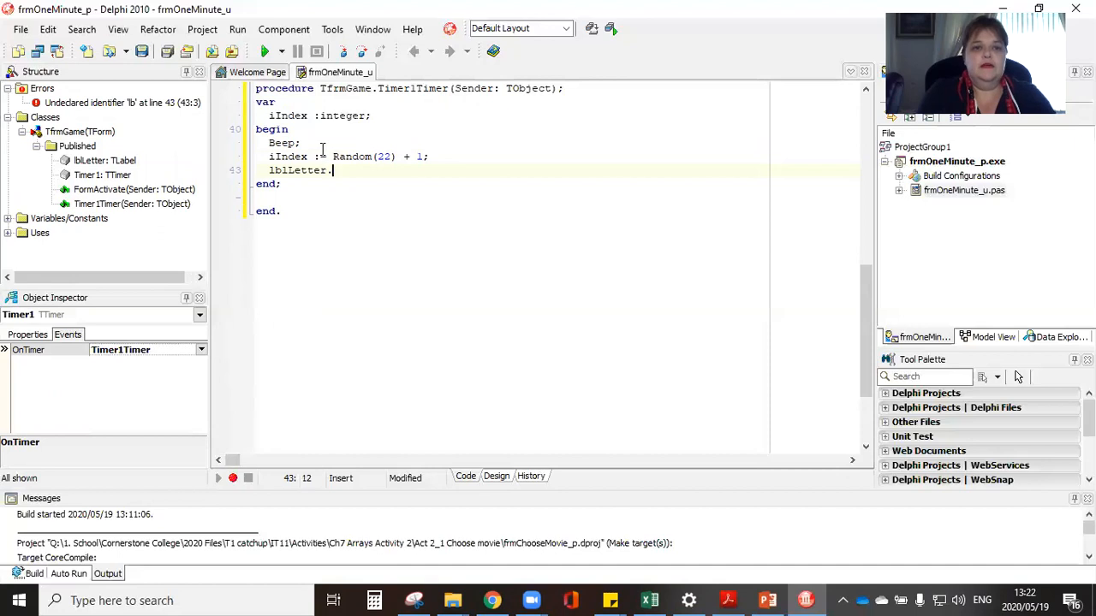
{"action": "type", "text": "Caption :="}
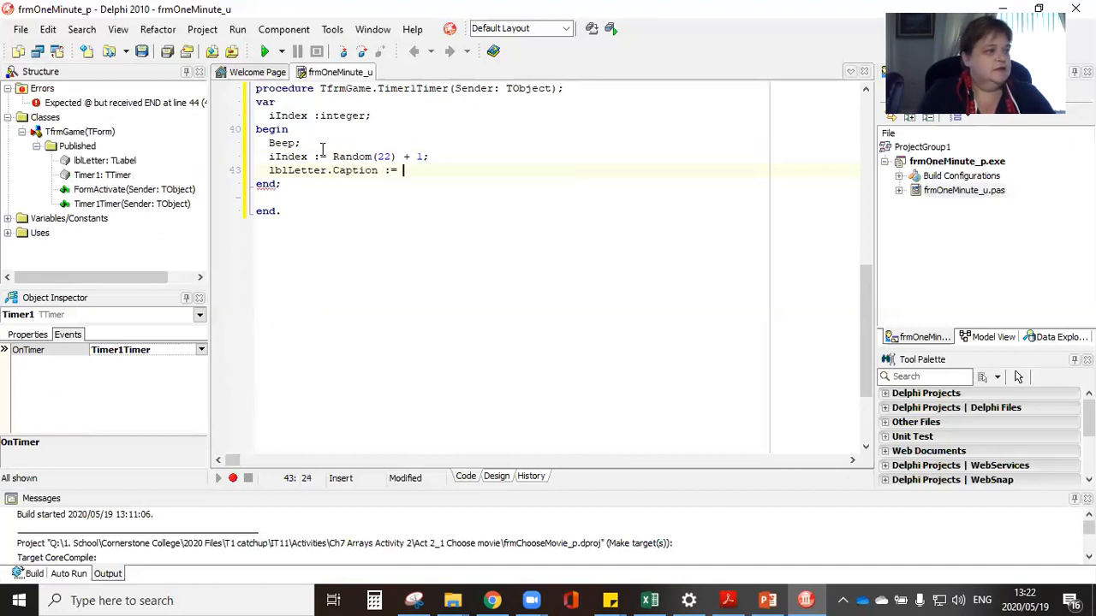
{"action": "type", "text": "arrLetter"}
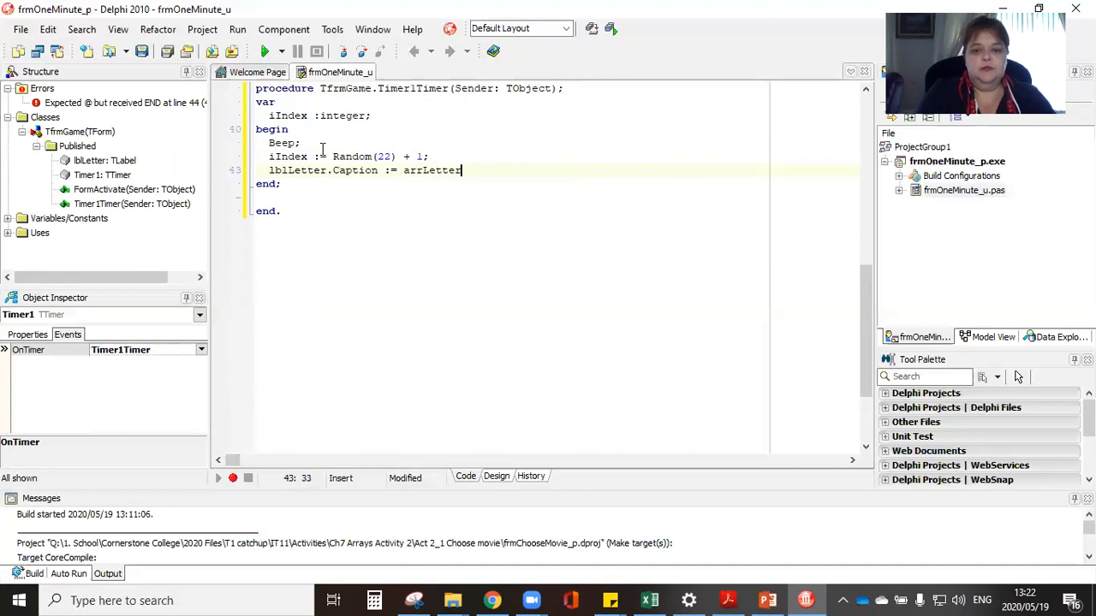
{"action": "type", "text": "[i"}
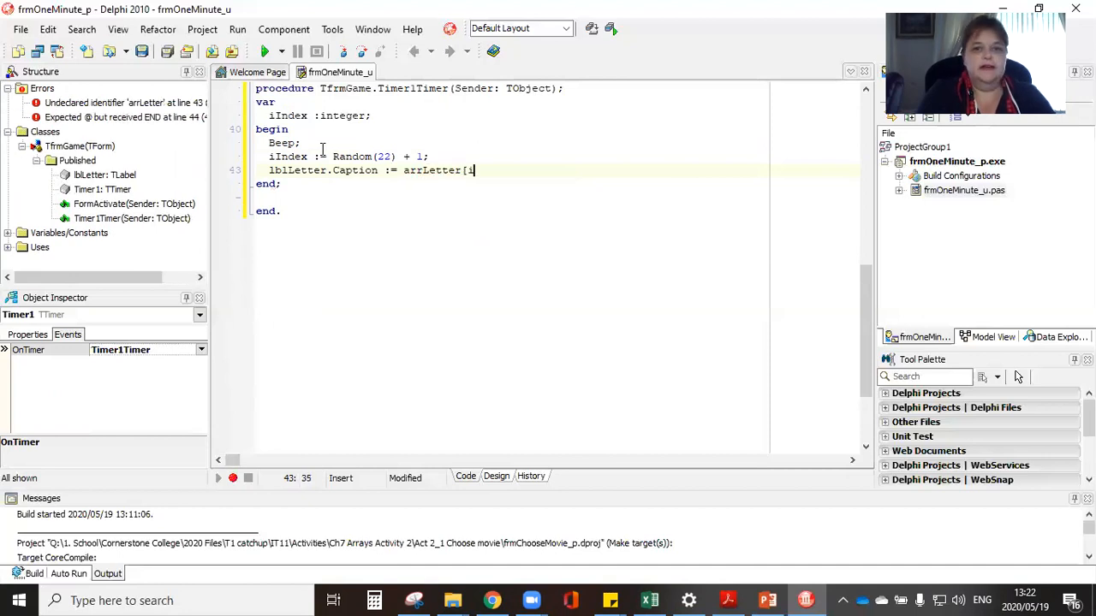
{"action": "type", "text": "Index"}
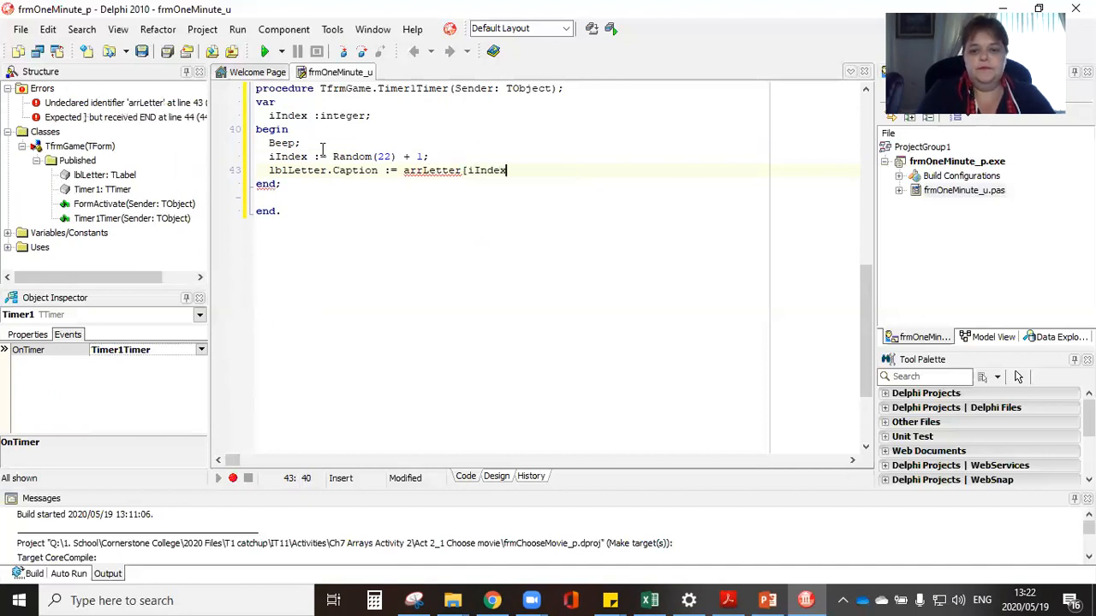
{"action": "type", "text": "];"}
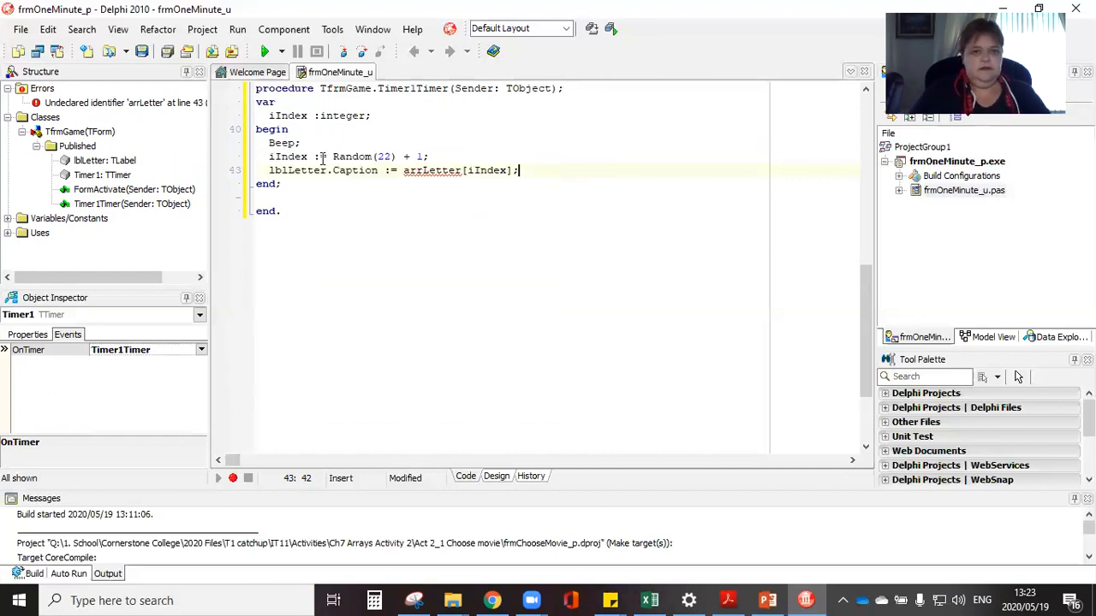
Step: Rename the constant arrLetters to arrLetter in the Const section
{"action": "scroll", "scroll_direction": "up", "scroll_amount": 3}
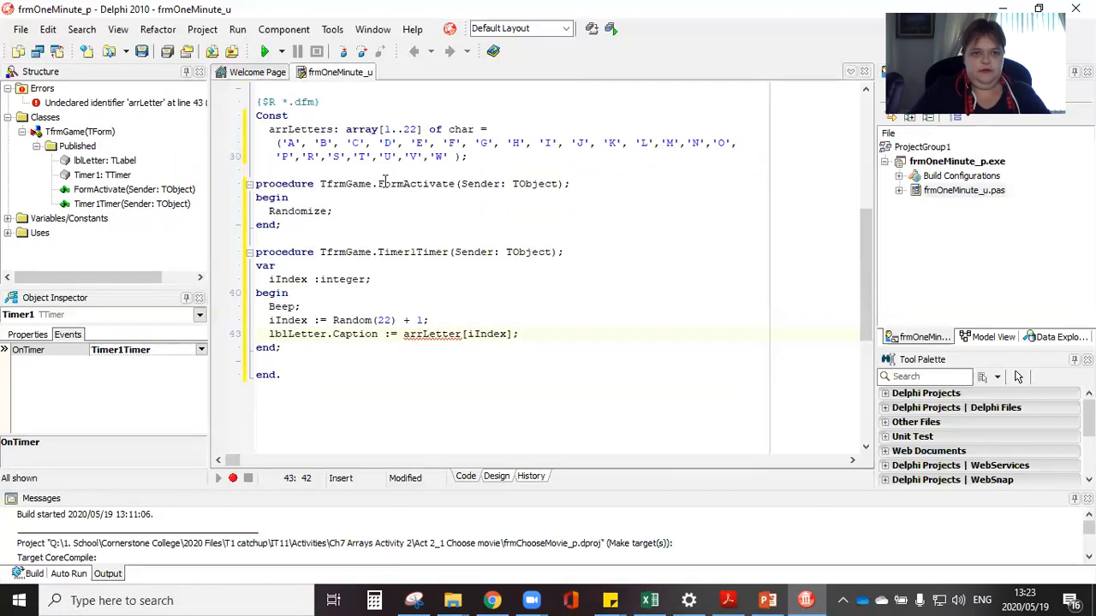
{"action": "left_click", "coordinate": [334, 128]}
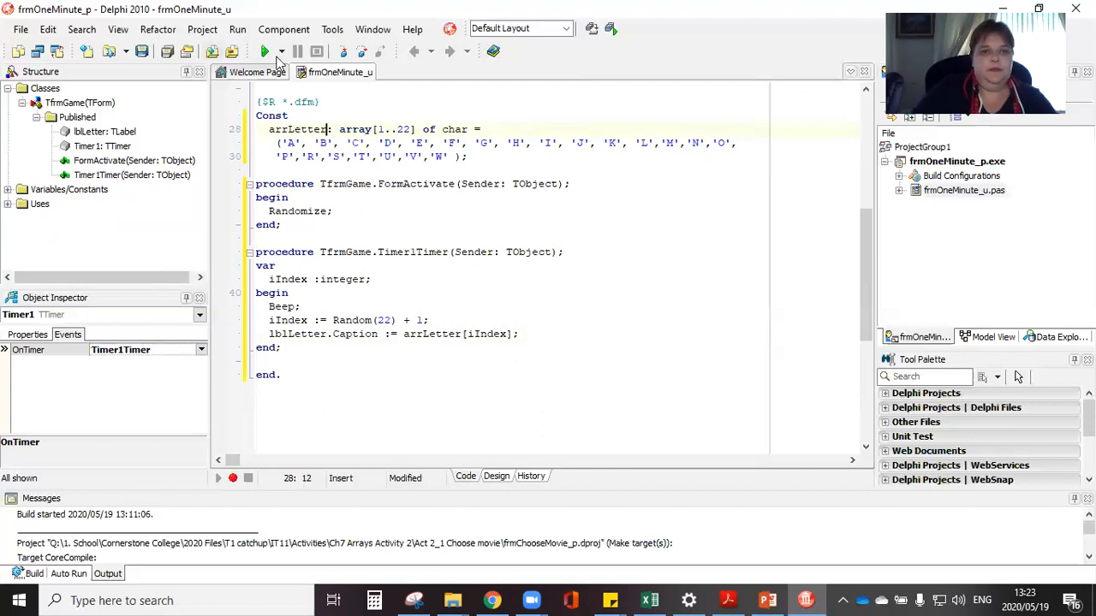
{"action": "left_click", "coordinate": [265, 51]}
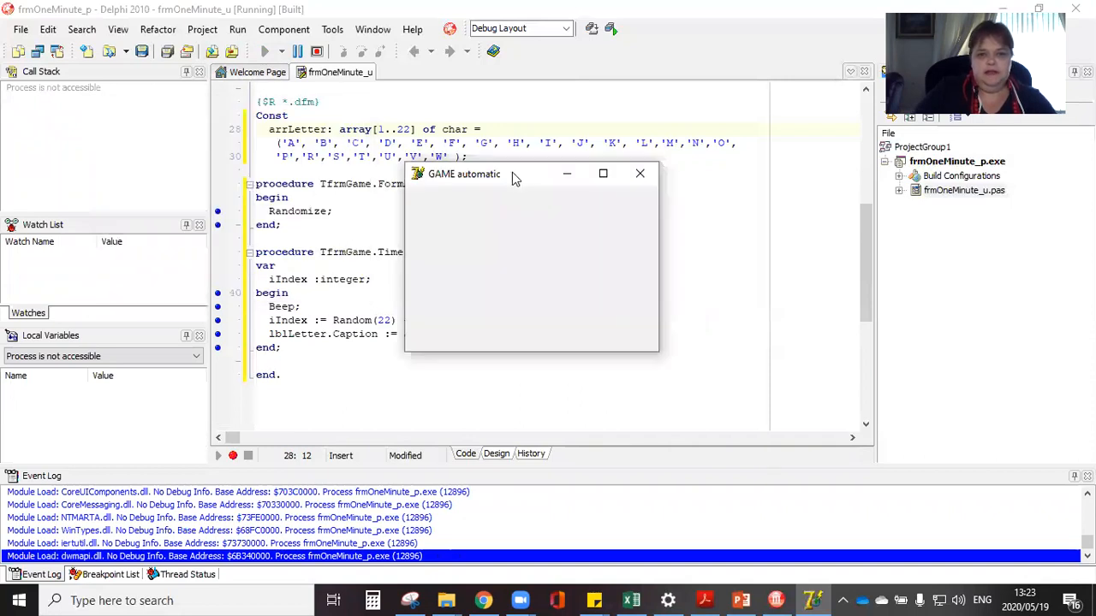
{"action": "mouse_move", "coordinate": [494, 245]}
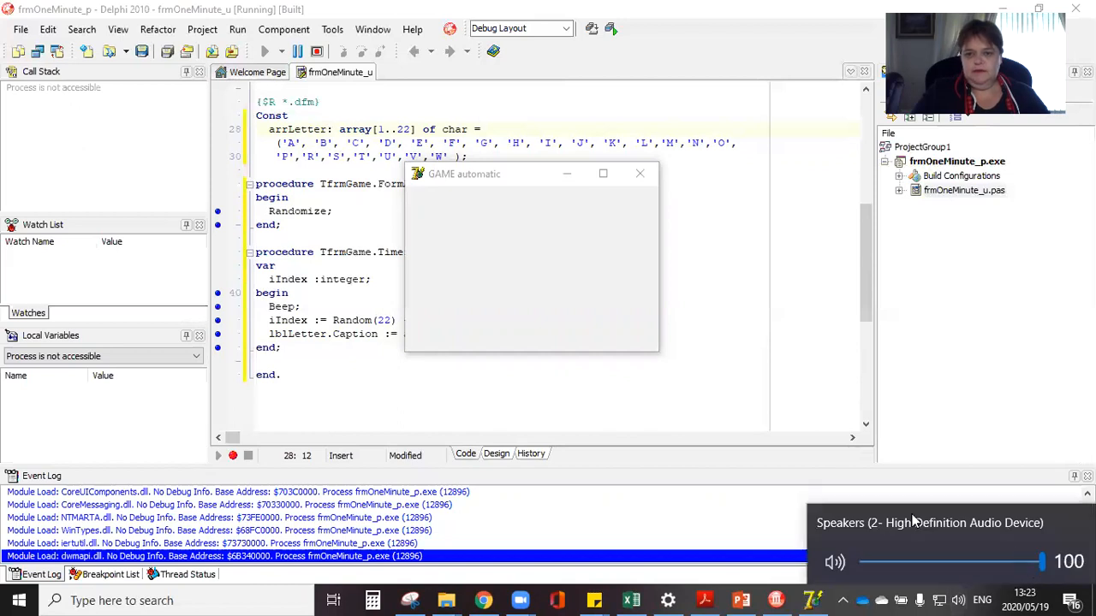
{"action": "left_click", "coordinate": [479, 174]}
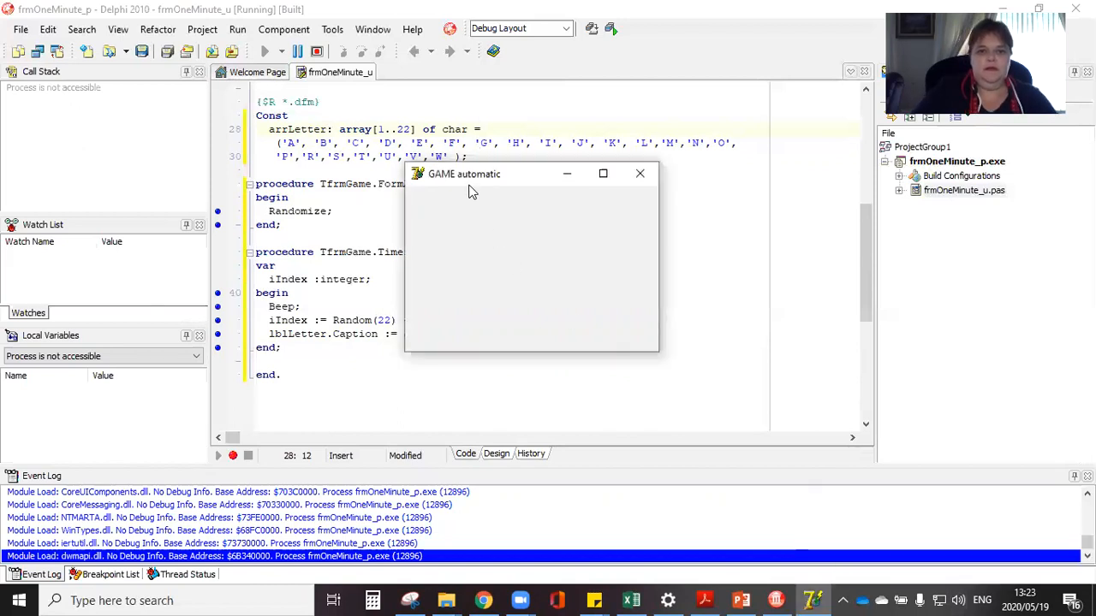
{"action": "mouse_move", "coordinate": [433, 214]}
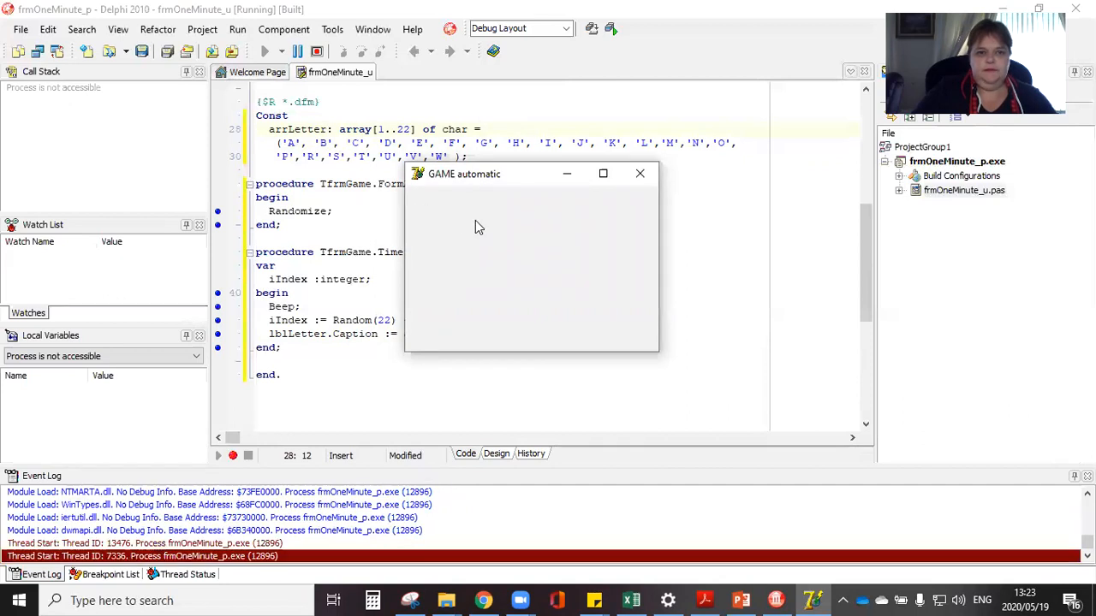
{"action": "mouse_move", "coordinate": [445, 278]}
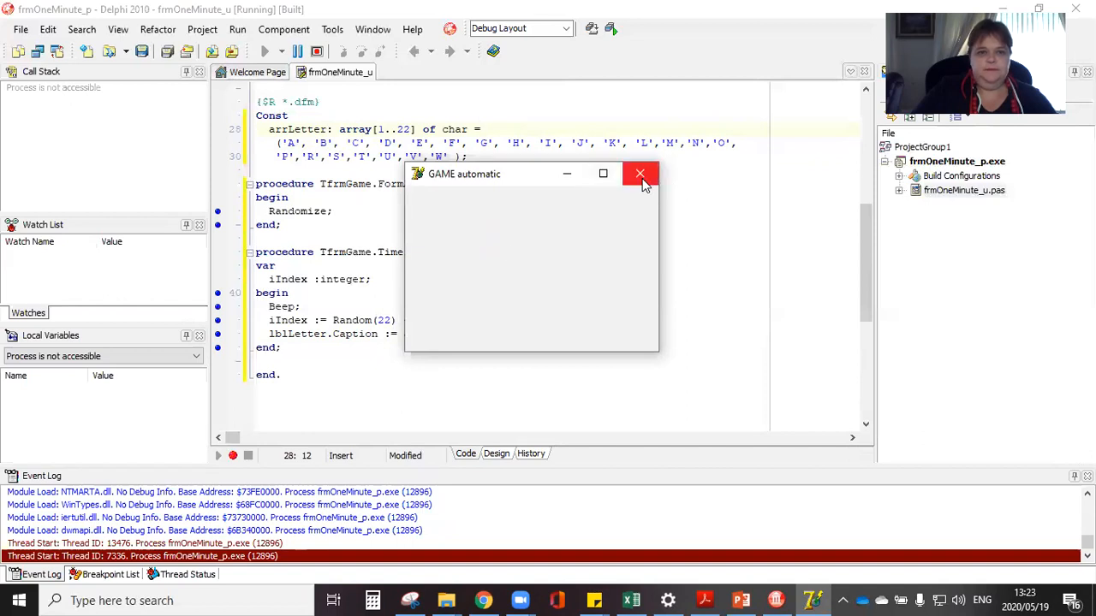
{"action": "left_click", "coordinate": [639, 173]}
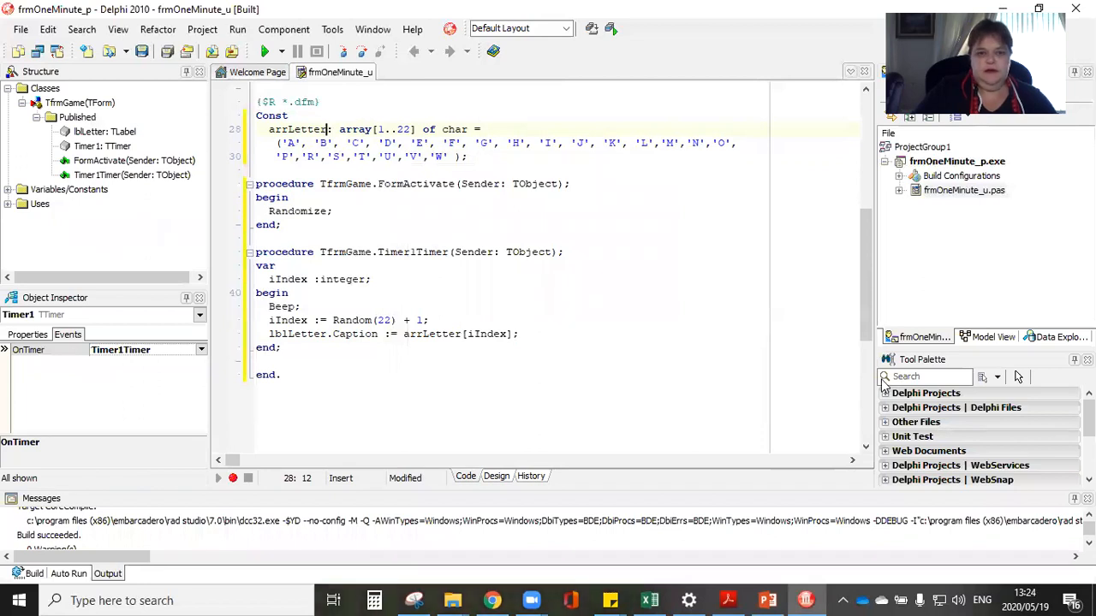
{"action": "left_click", "coordinate": [929, 377]}
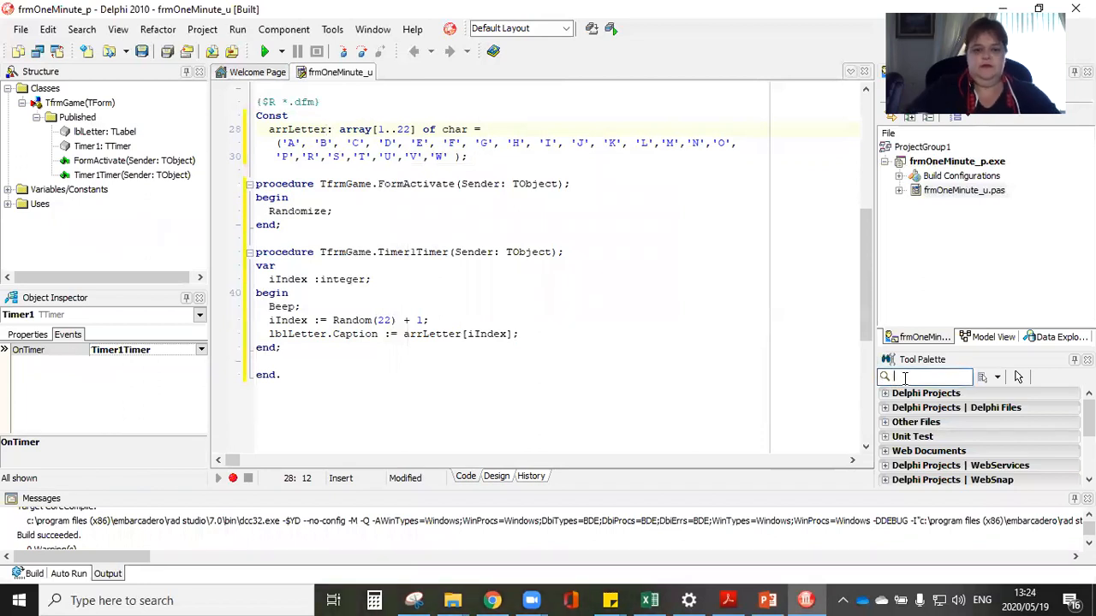
{"action": "type", "text": "button"}
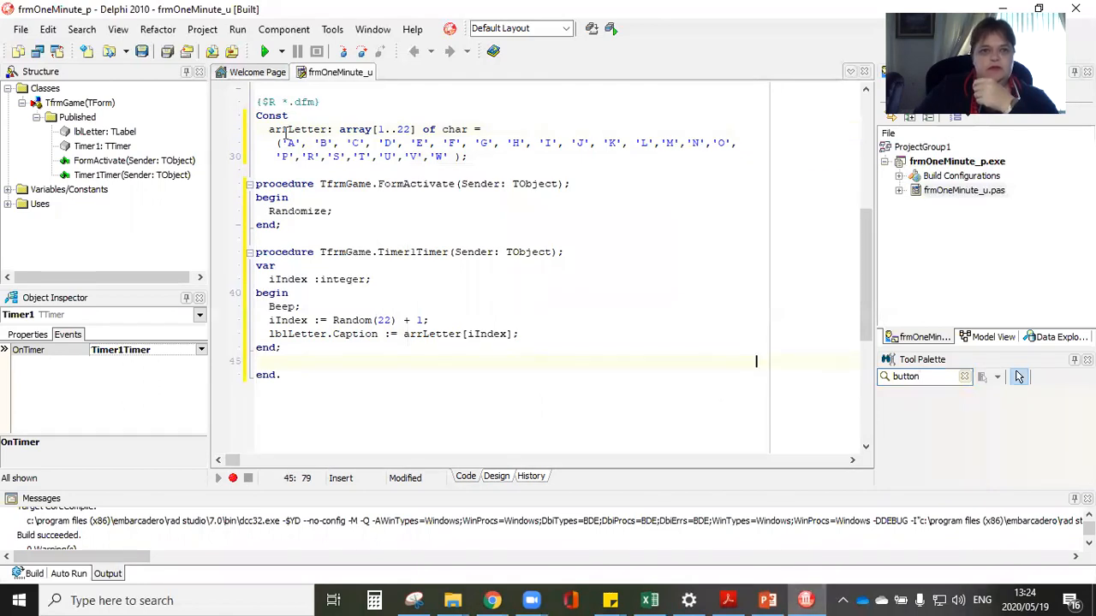
{"action": "left_click", "coordinate": [237, 29]}
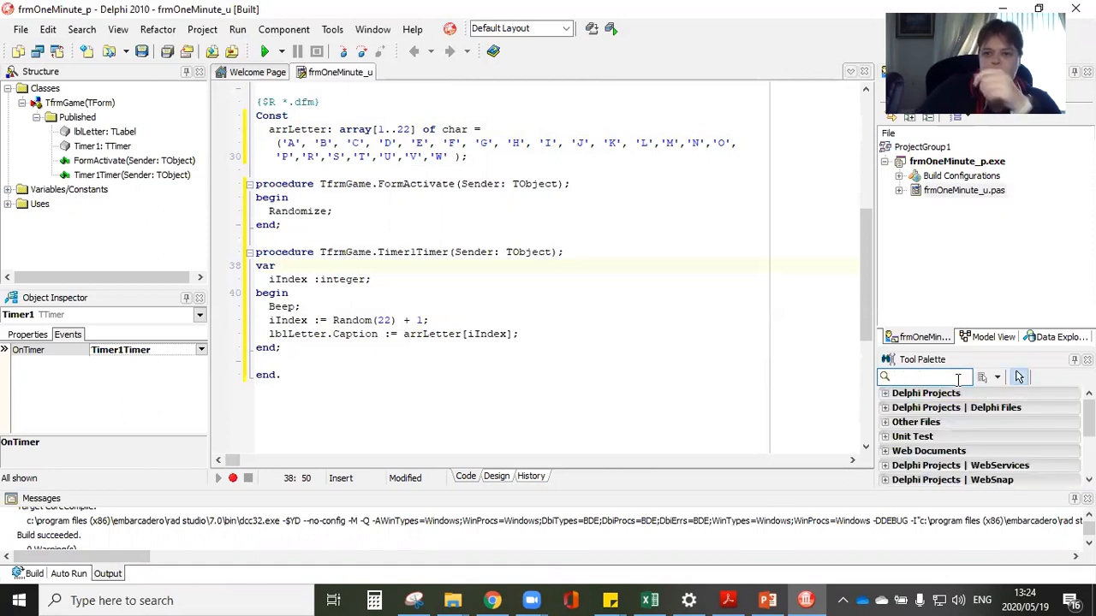
{"action": "type", "text": "bu"}
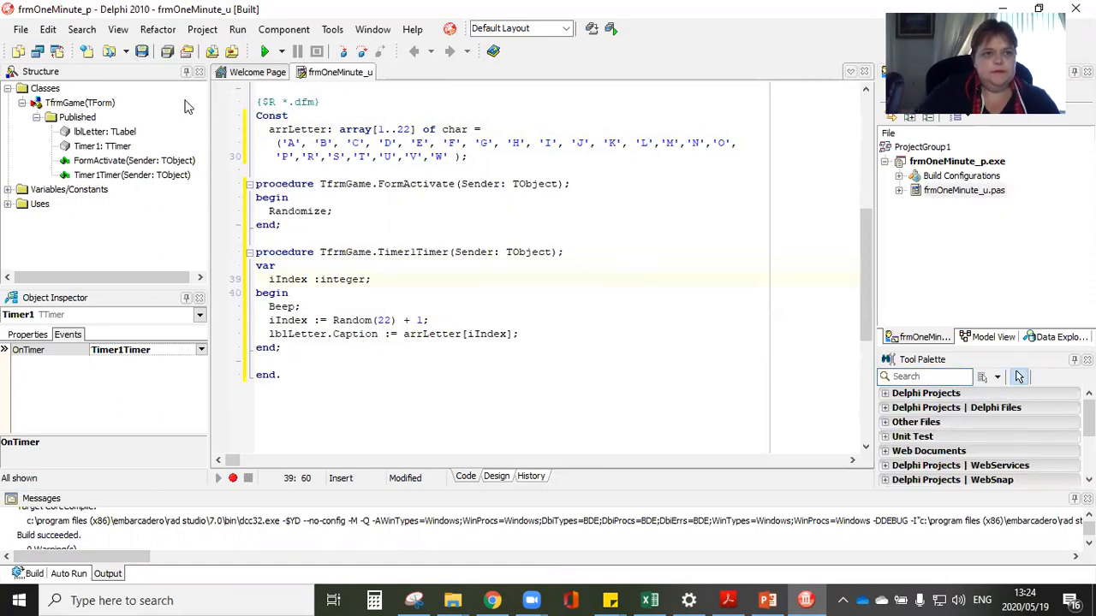
{"action": "mouse_move", "coordinate": [88, 52]}
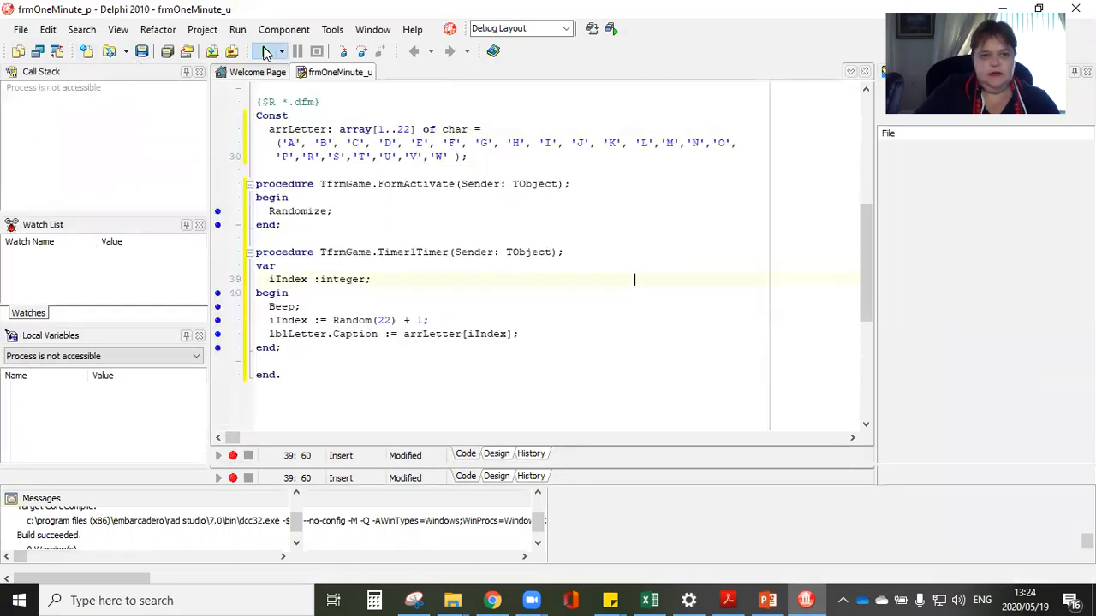
{"action": "left_click", "coordinate": [264, 52]}
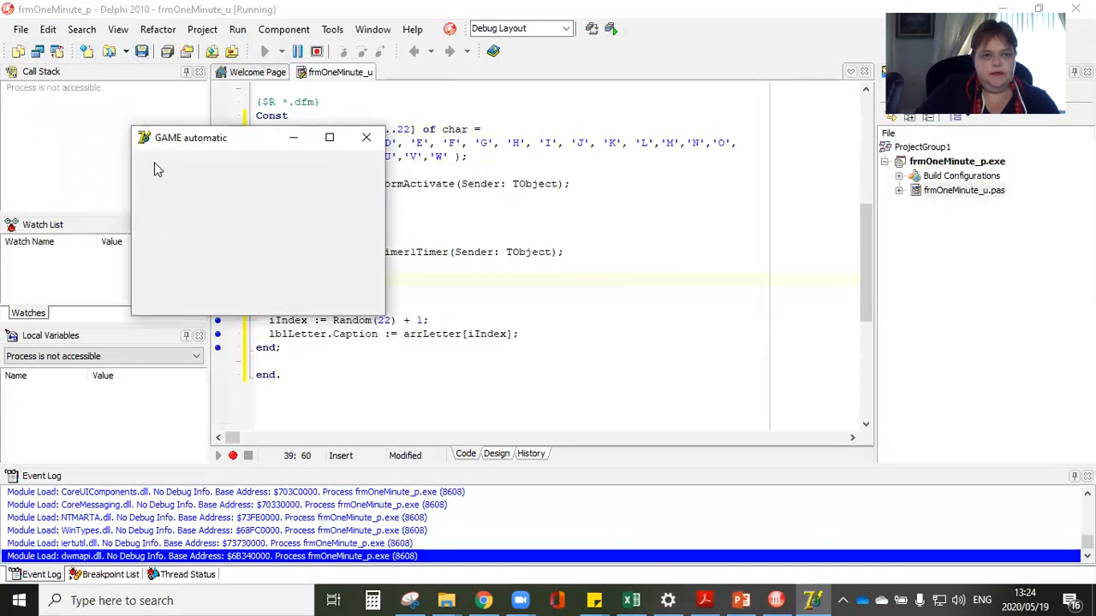
{"action": "mouse_move", "coordinate": [228, 189]}
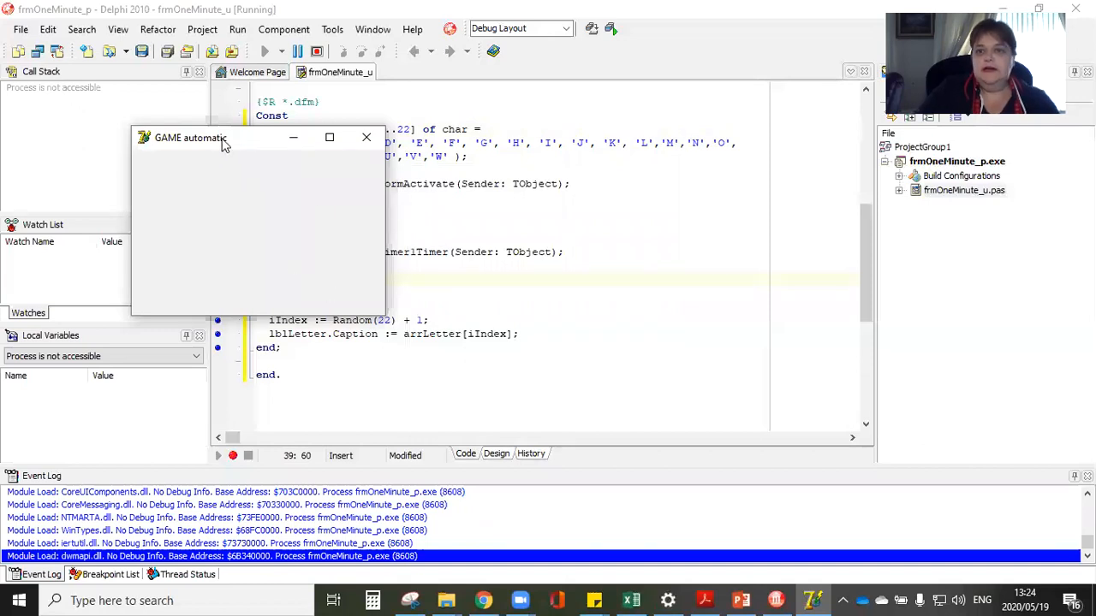
{"action": "left_click_drag", "start_coordinate": [191, 137], "coordinate": [608, 235]}
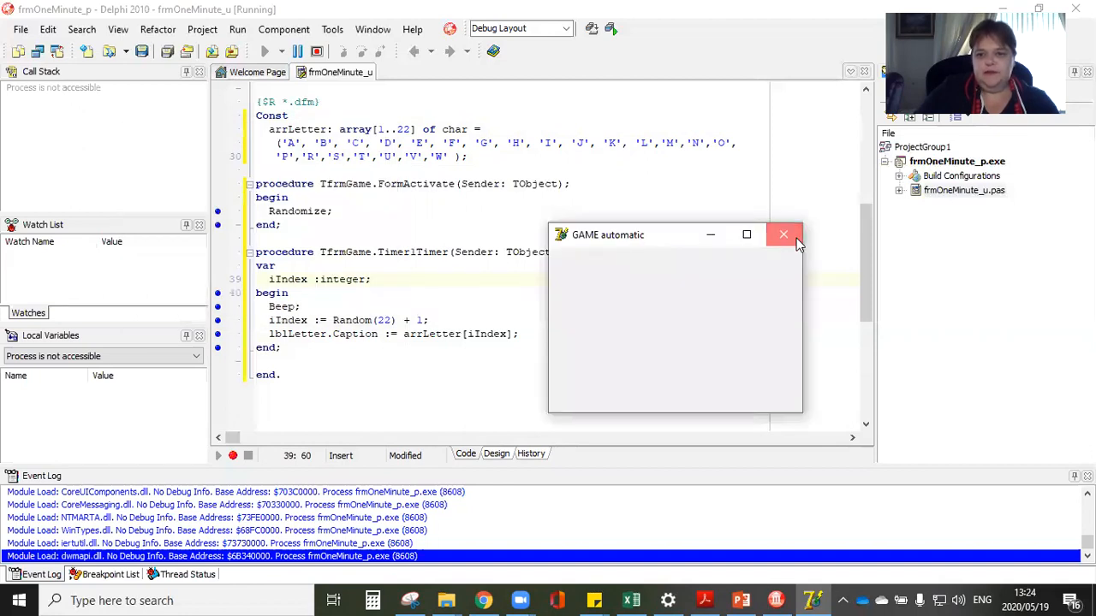
{"action": "left_click", "coordinate": [782, 234]}
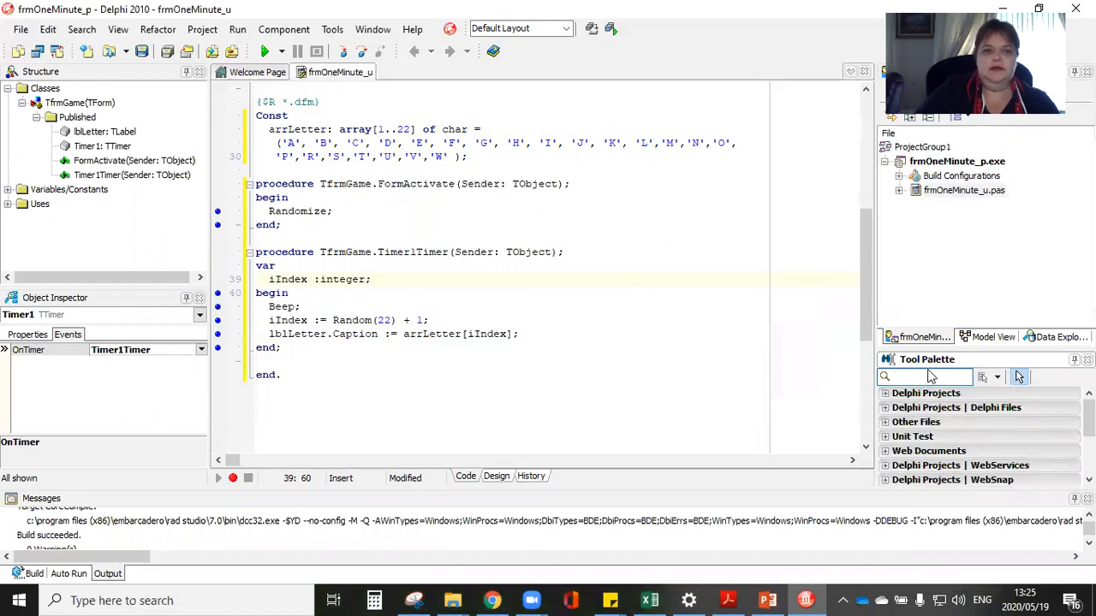
Step: Add a TButton to the form and create its Button1Click handler
{"action": "type", "text": "bu"}
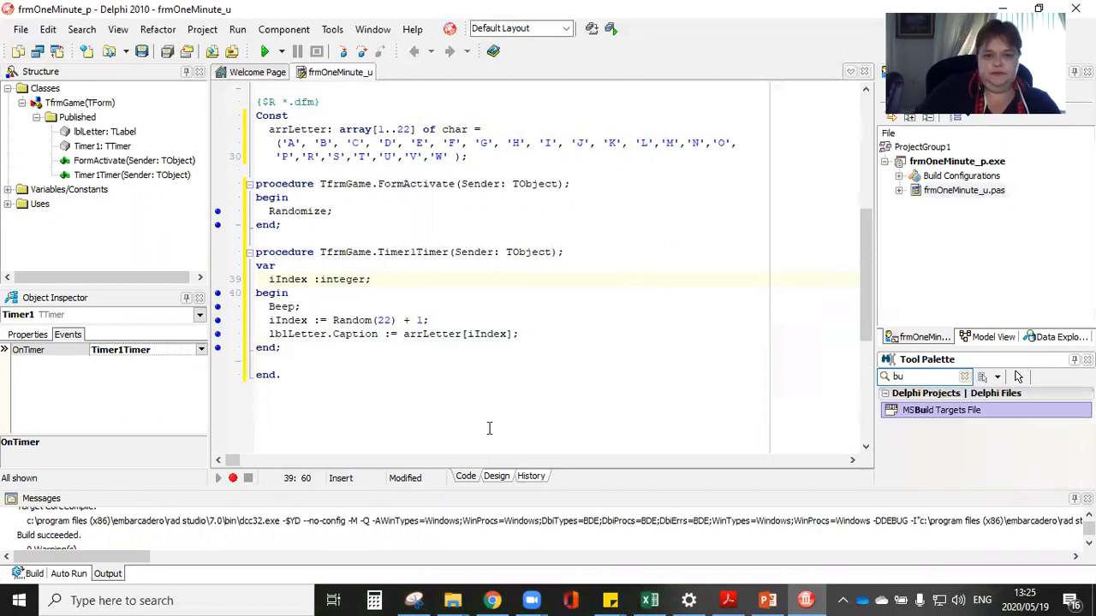
{"action": "left_click", "coordinate": [497, 476]}
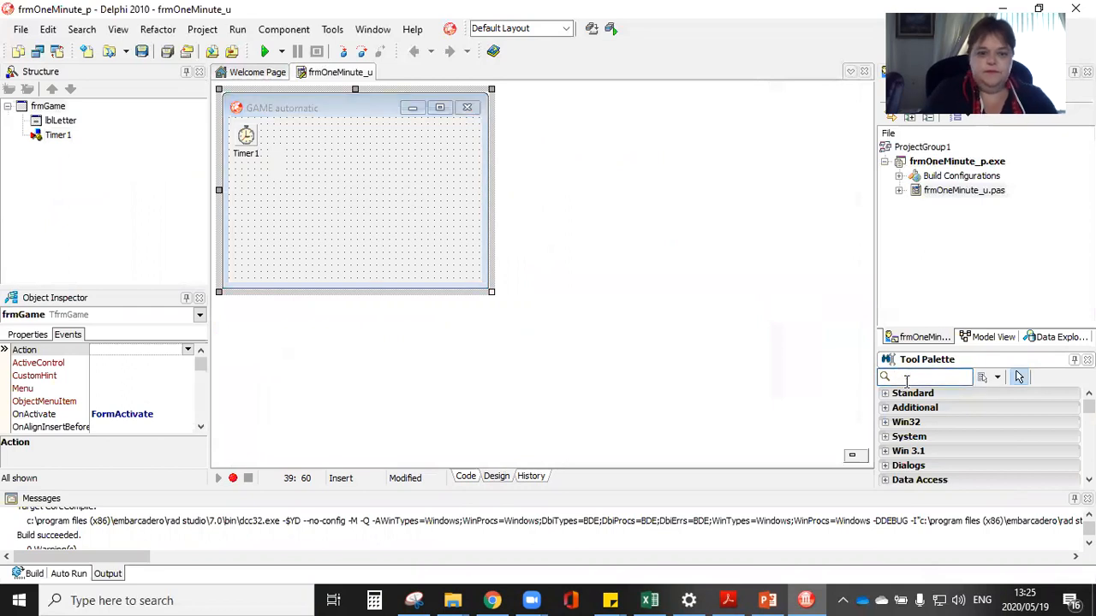
{"action": "type", "text": "button"}
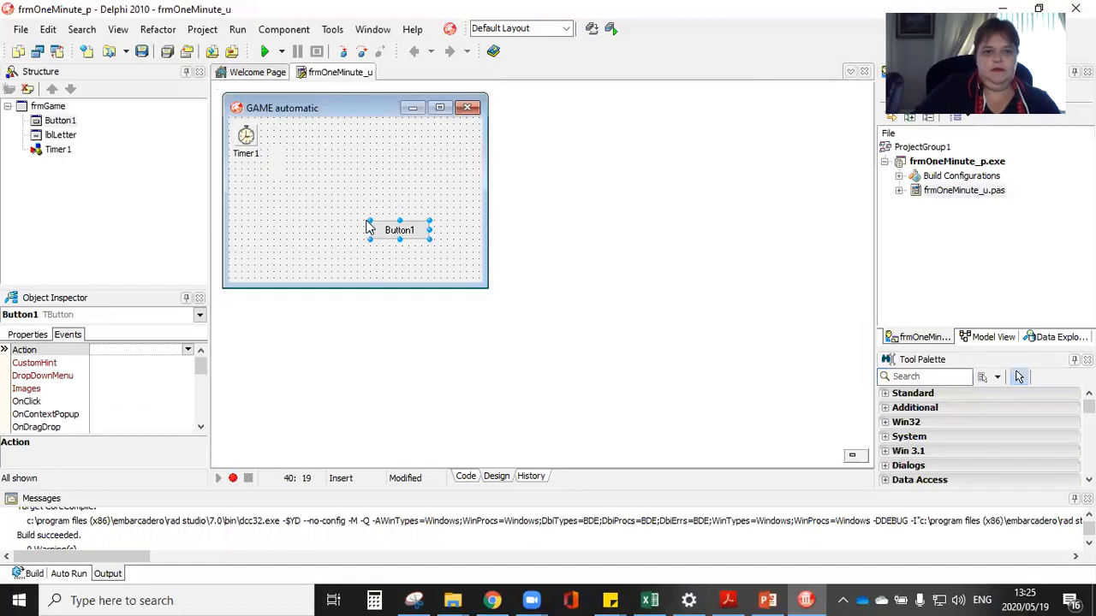
{"action": "left_click", "coordinate": [465, 476]}
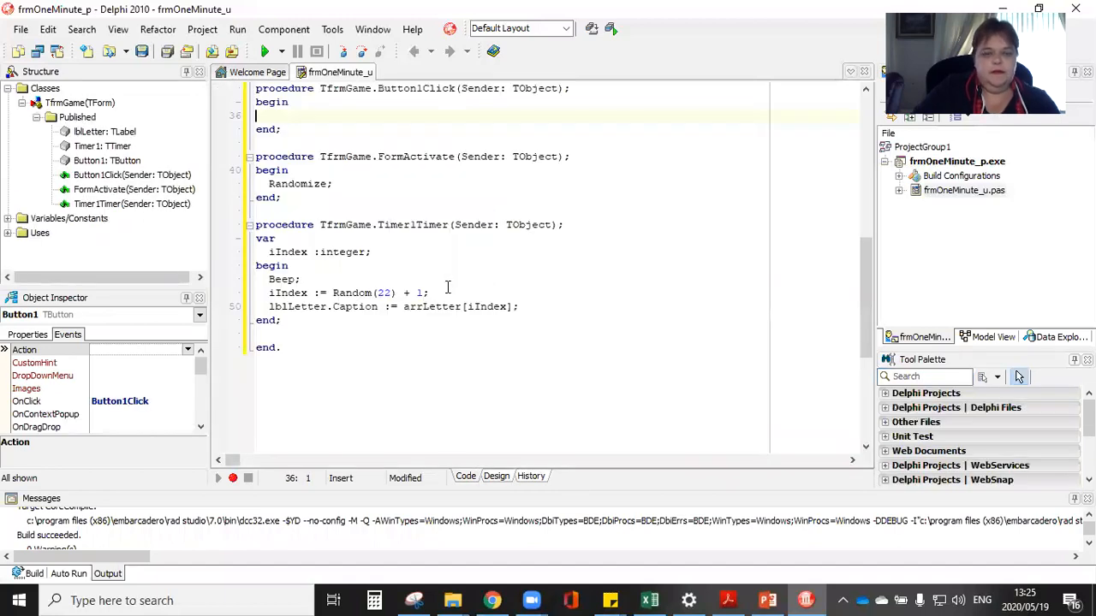
Step: Move the random letter code into Button1Click, comment out Timer1Timer, and compile (two errors)
{"action": "left_click", "coordinate": [261, 225]}
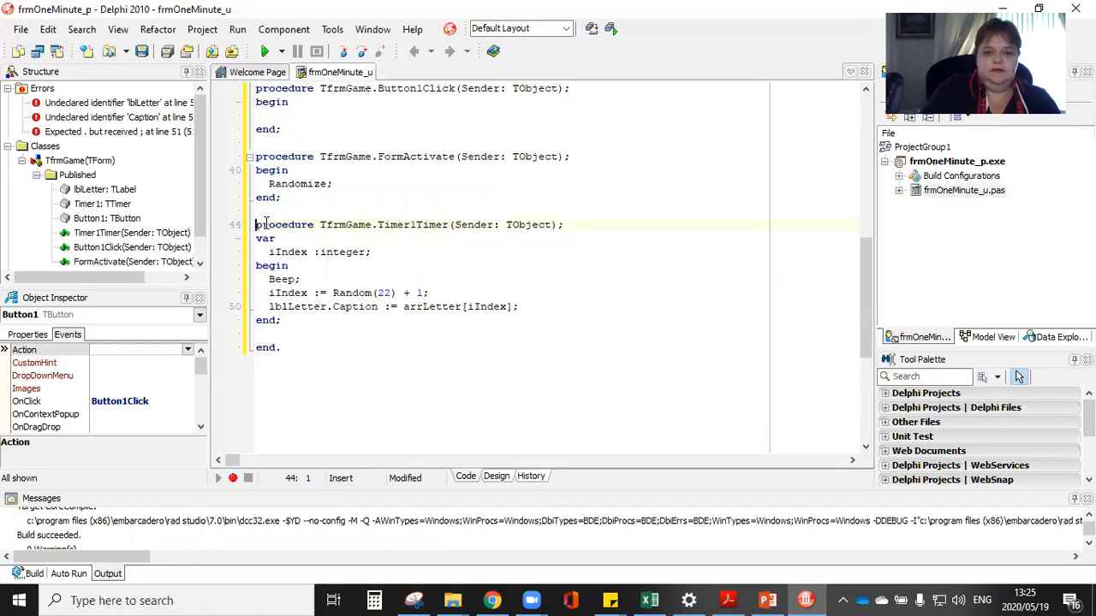
{"action": "type", "text": "("}
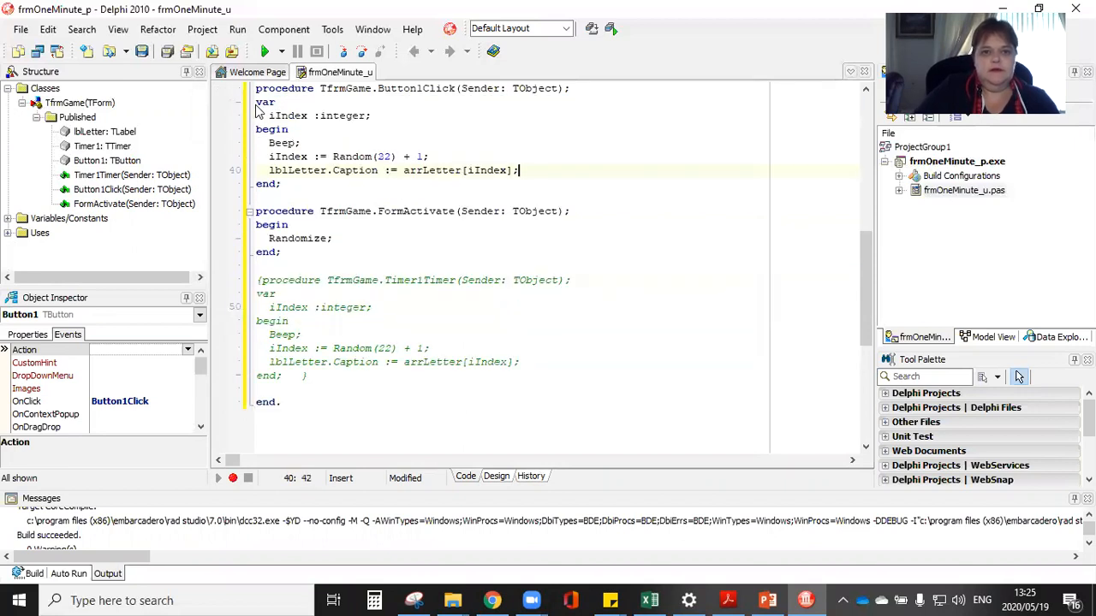
{"action": "left_click", "coordinate": [267, 51]}
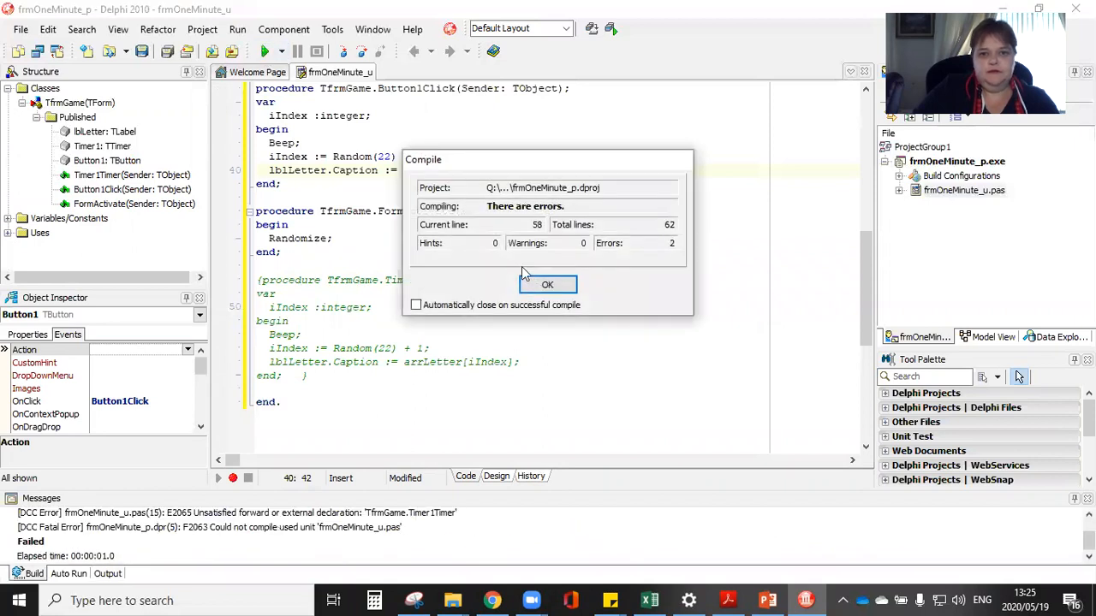
Step: Dismiss the compile errors and run frmOneMinute_p under the debugger
{"action": "left_click", "coordinate": [547, 285]}
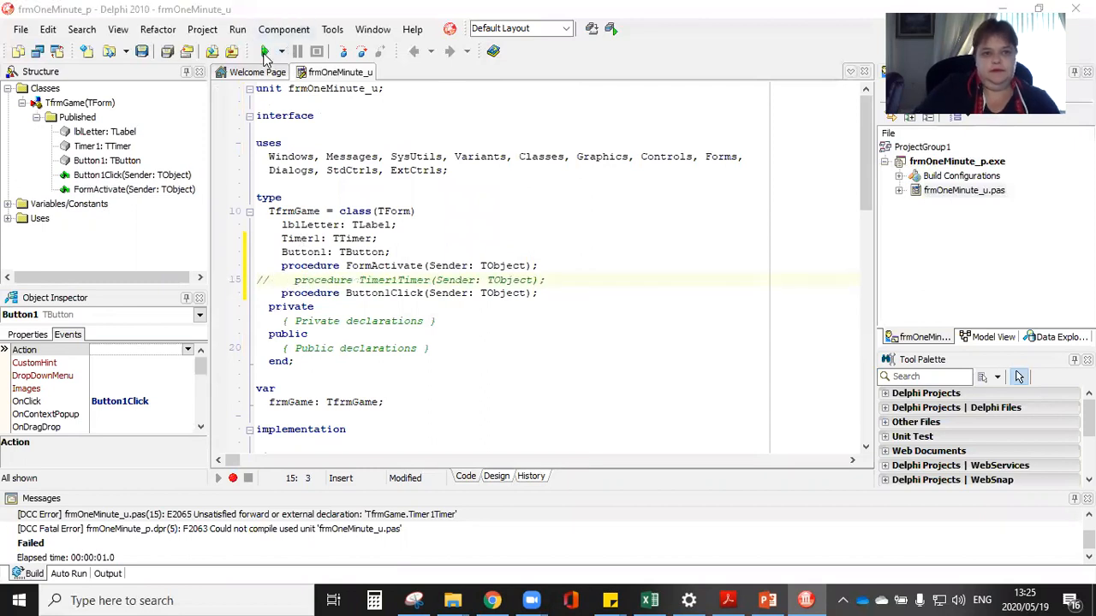
{"action": "left_click", "coordinate": [266, 51]}
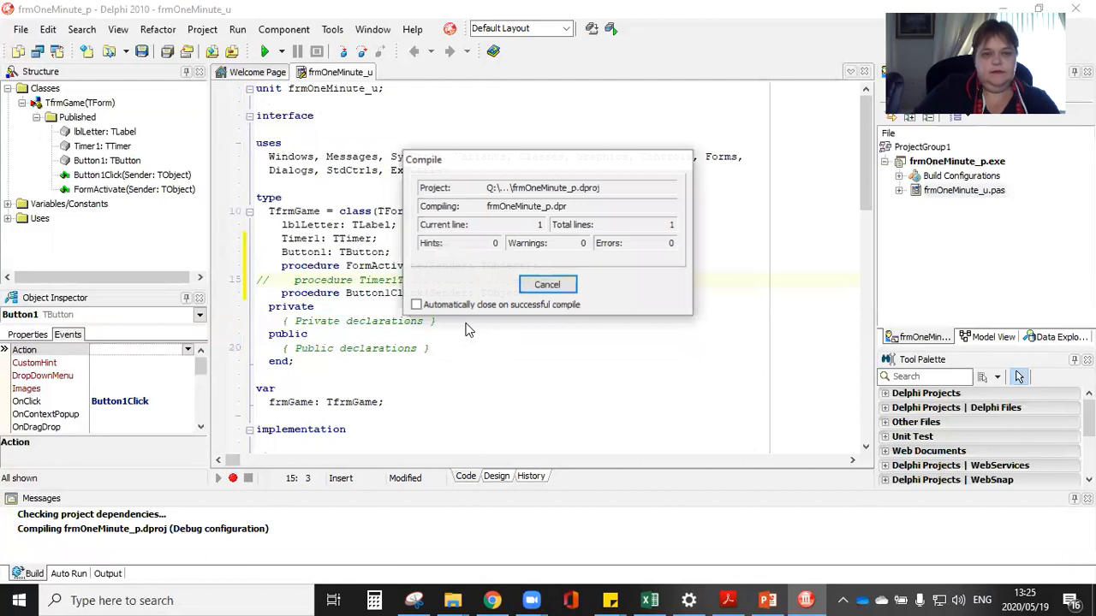
{"action": "left_click", "coordinate": [548, 285]}
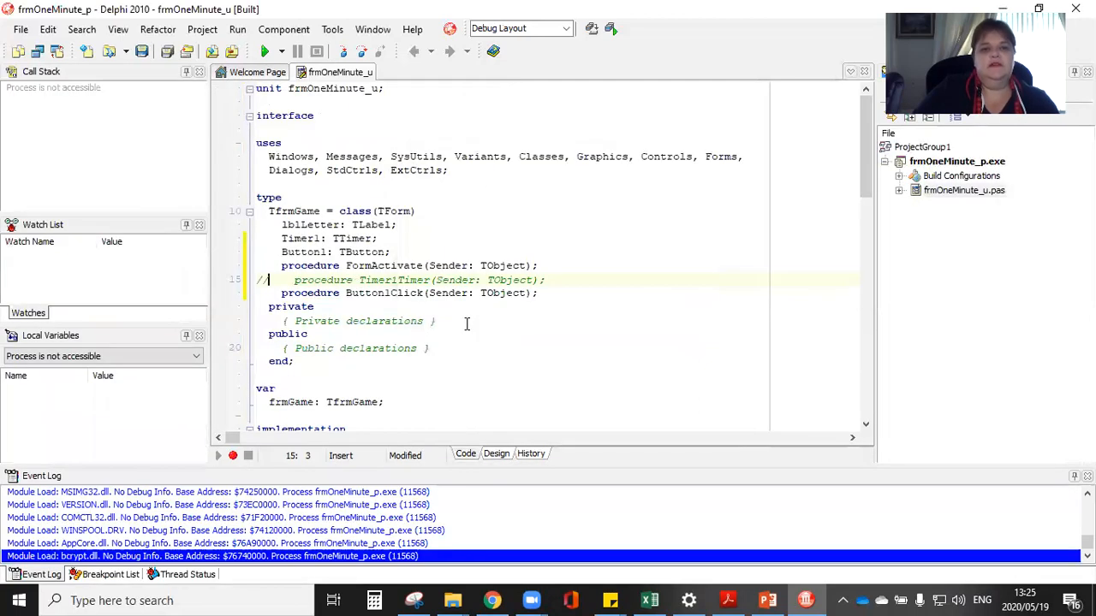
Step: Test the running game by clicking Button1 to show random letters V and U
{"action": "left_click", "coordinate": [266, 51]}
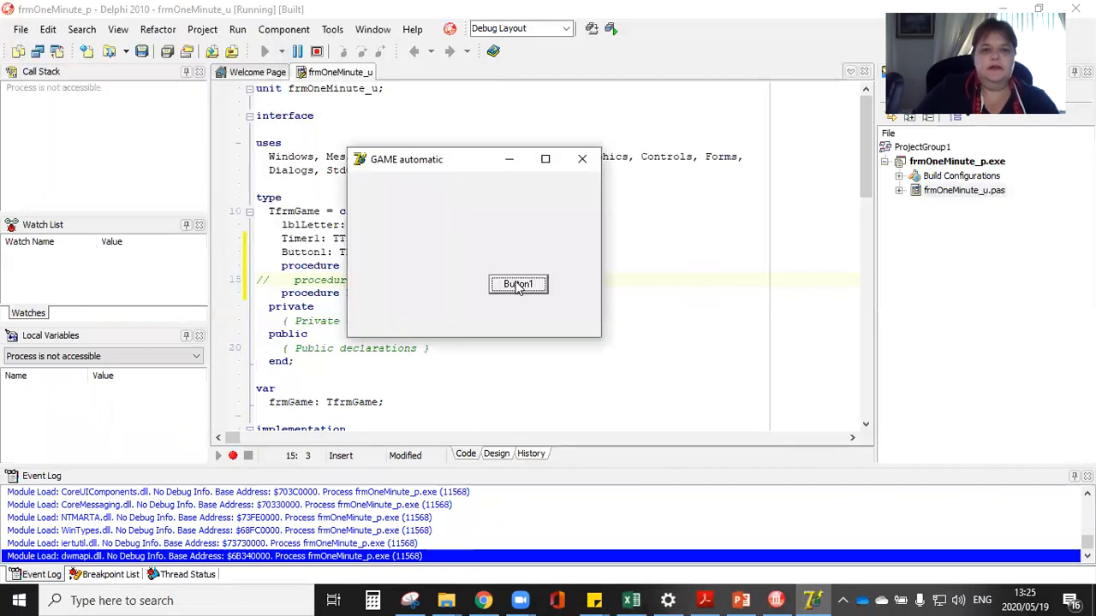
{"action": "left_click", "coordinate": [518, 283]}
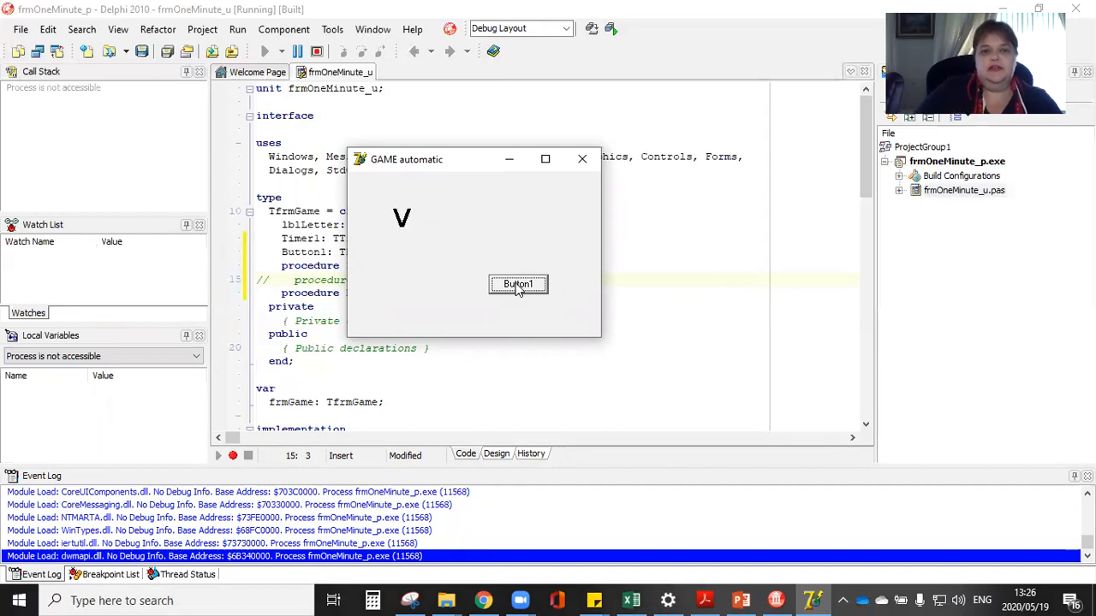
{"action": "left_click", "coordinate": [518, 283]}
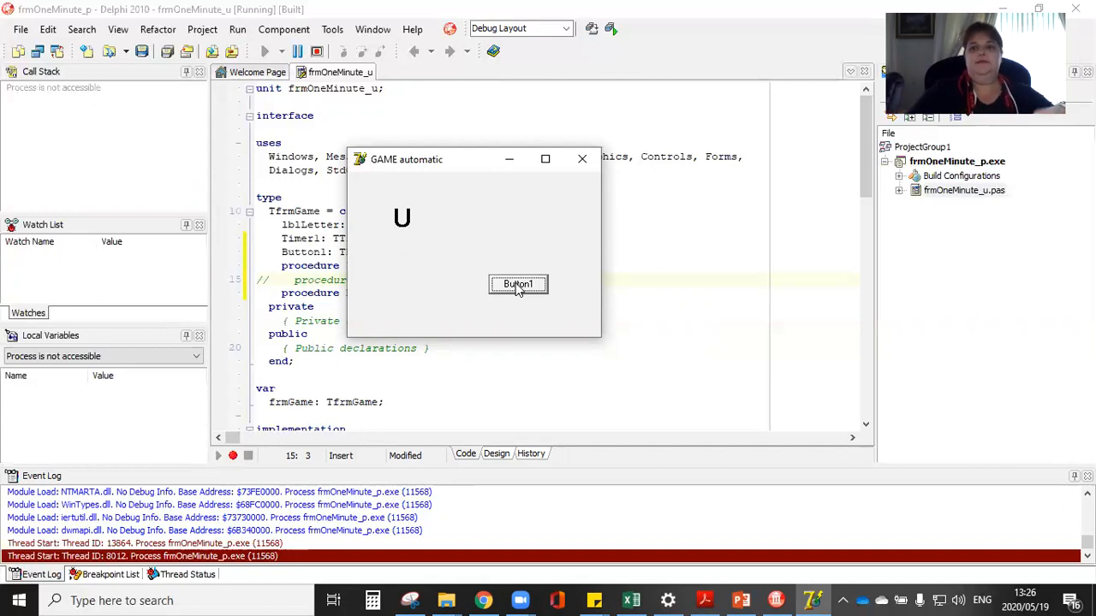
{"action": "mouse_move", "coordinate": [680, 560]}
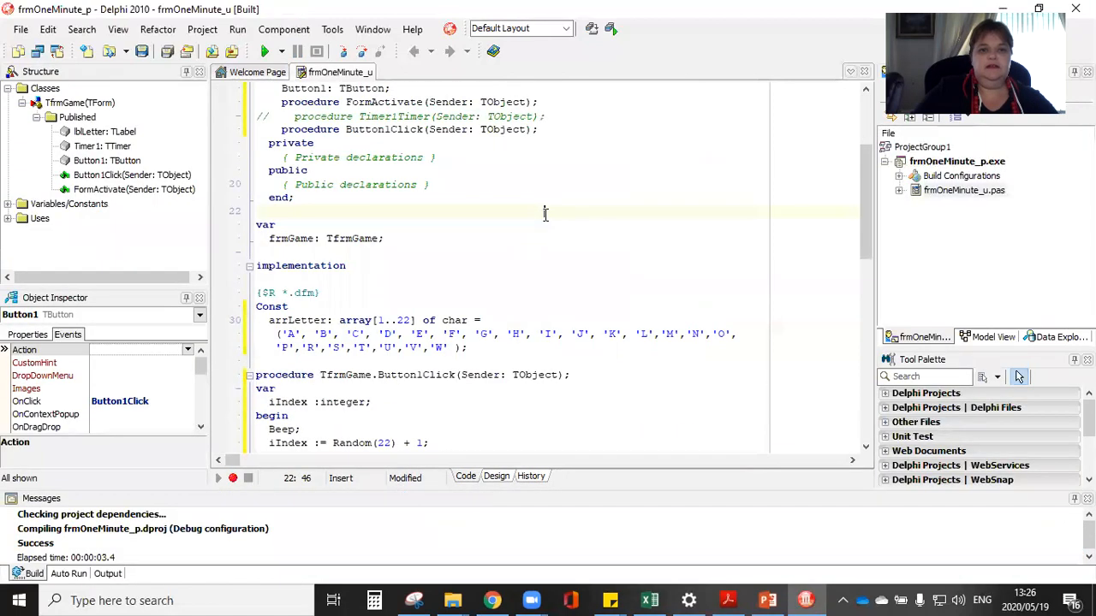
Step: Add the comment '//Step 1 Define your constant' on the Const line
{"action": "scroll", "scroll_direction": "down", "scroll_amount": 3}
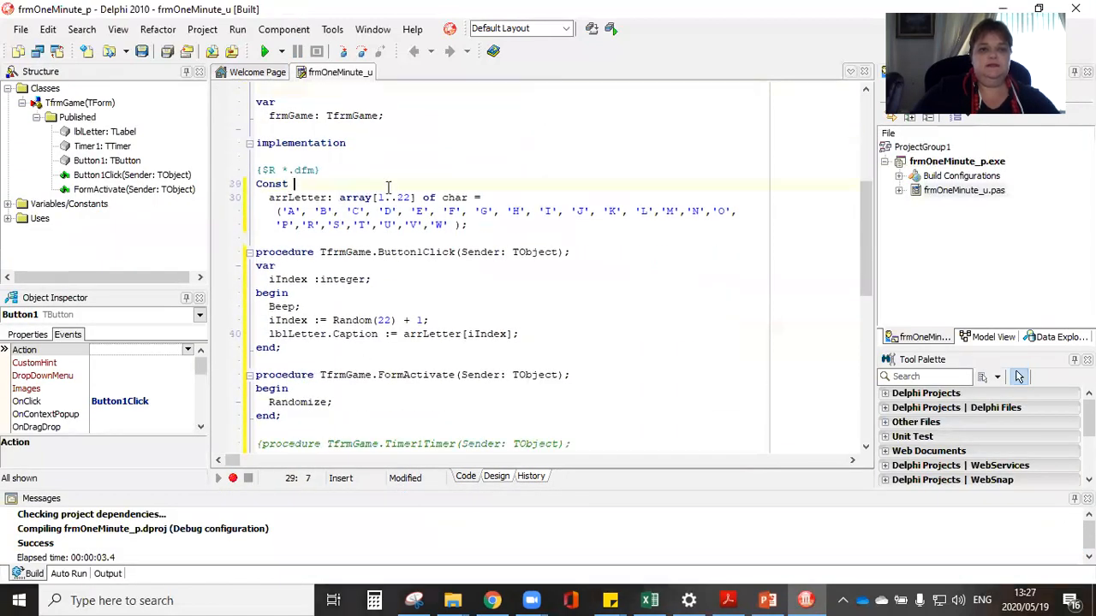
{"action": "type", "text": "//Step 1 Define"}
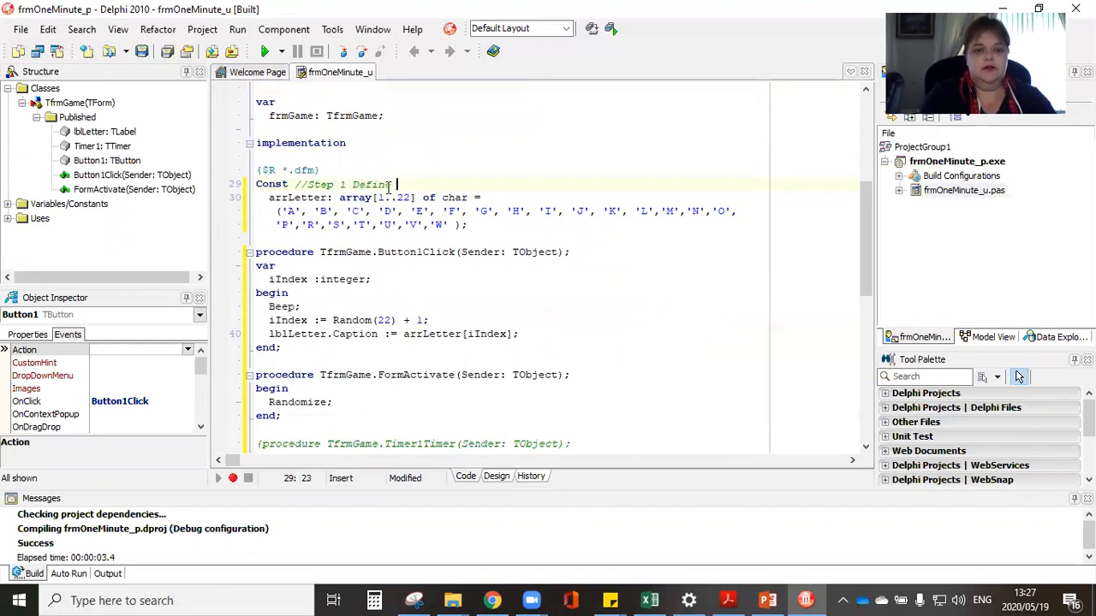
{"action": "type", "text": "your constant"}
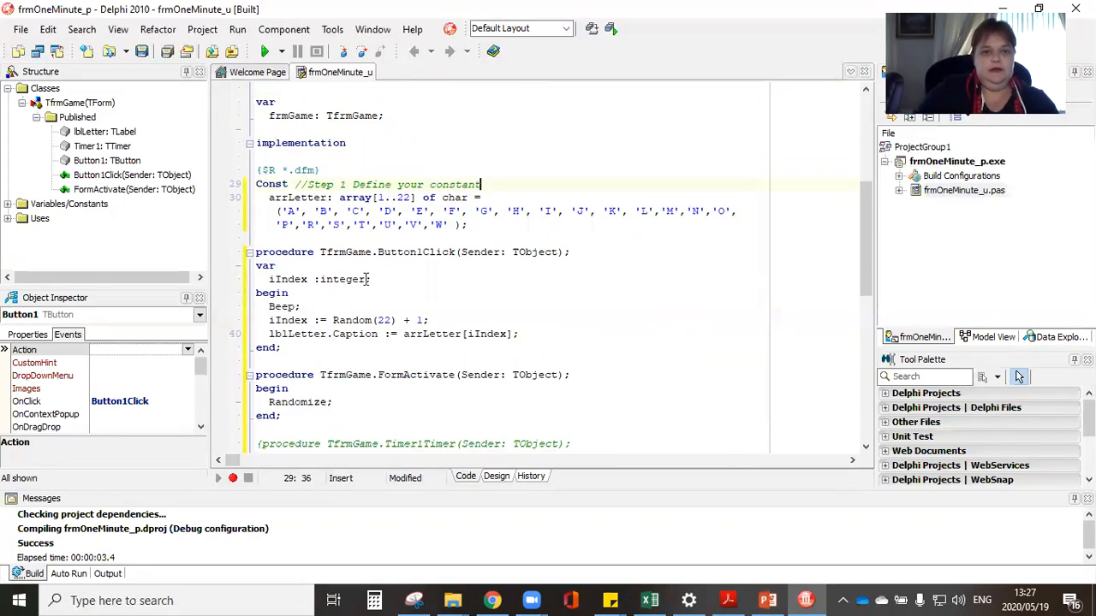
Step: Add '//Step 2. Setup the Form Activate to randomize' after begin in FormActivate
{"action": "scroll", "scroll_direction": "down", "scroll_amount": 3}
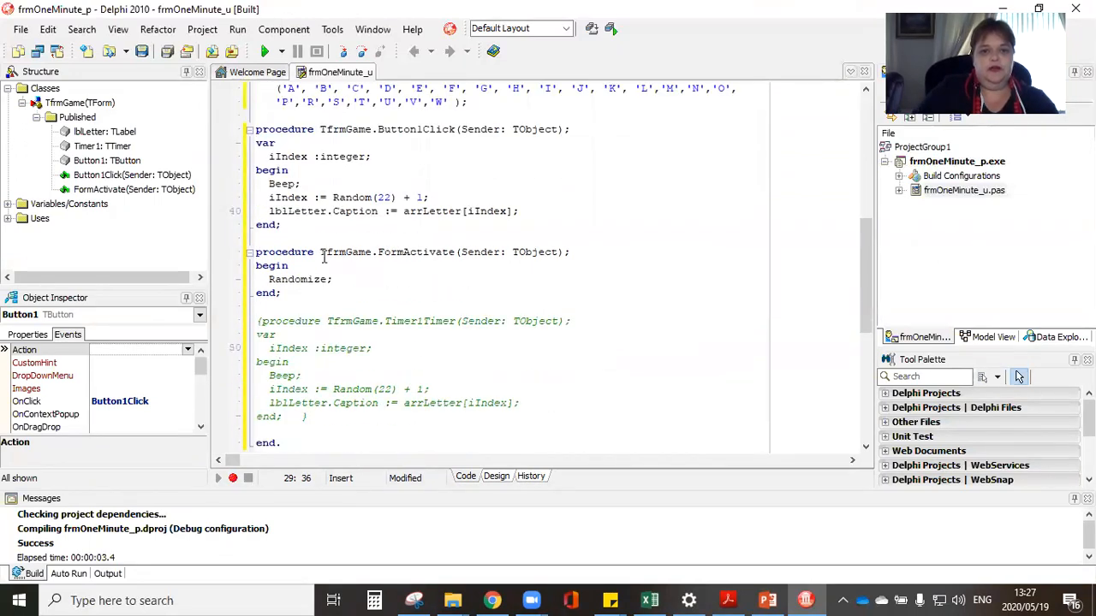
{"action": "left_click", "coordinate": [324, 265]}
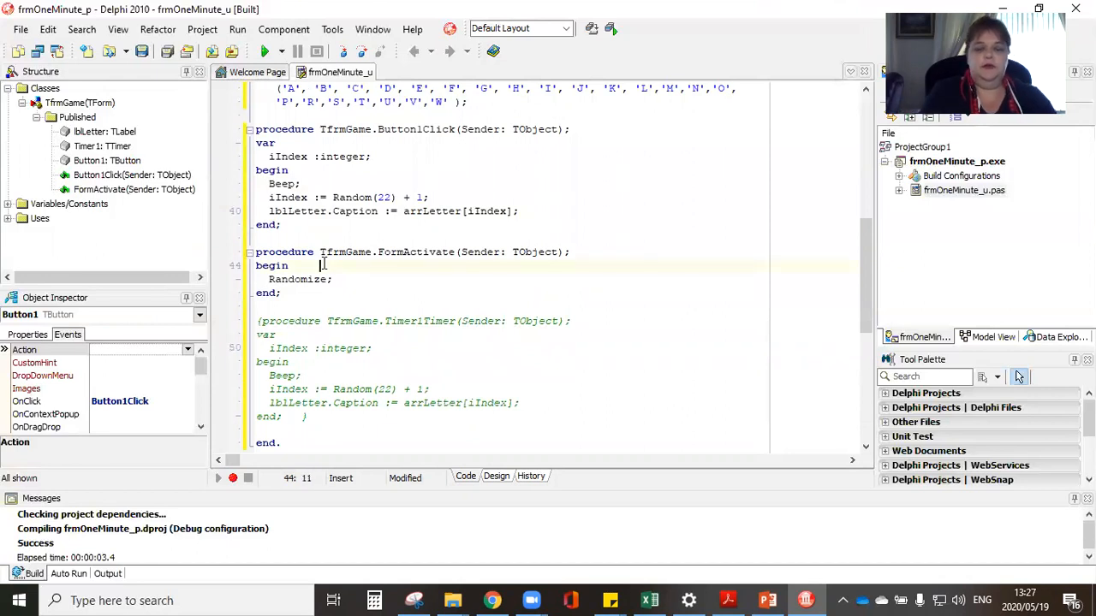
{"action": "type", "text": "//Step 2. Set"}
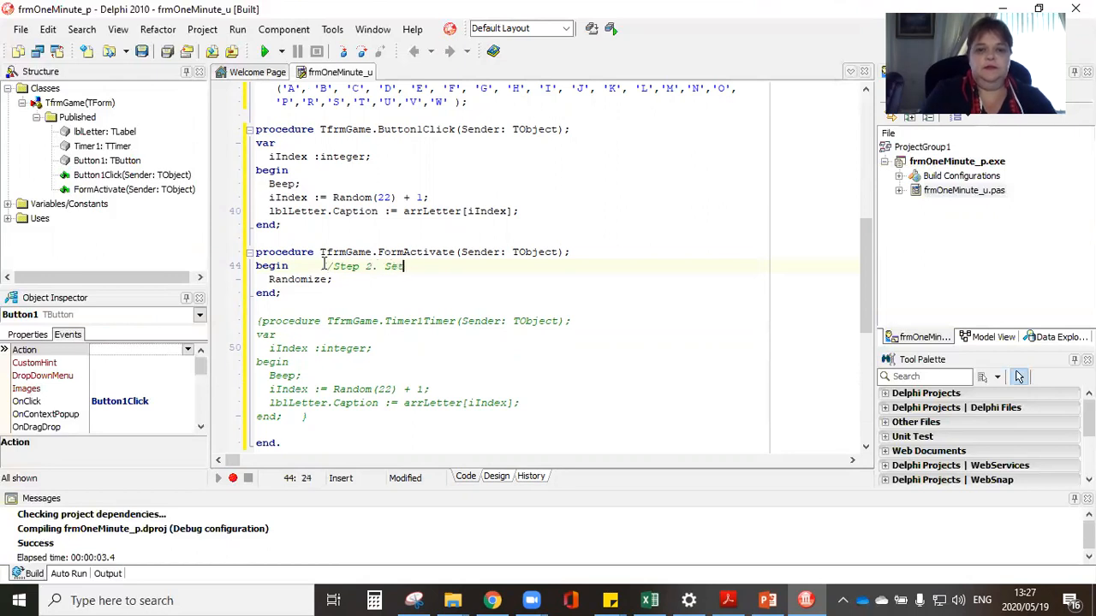
{"action": "type", "text": "up the Forma"}
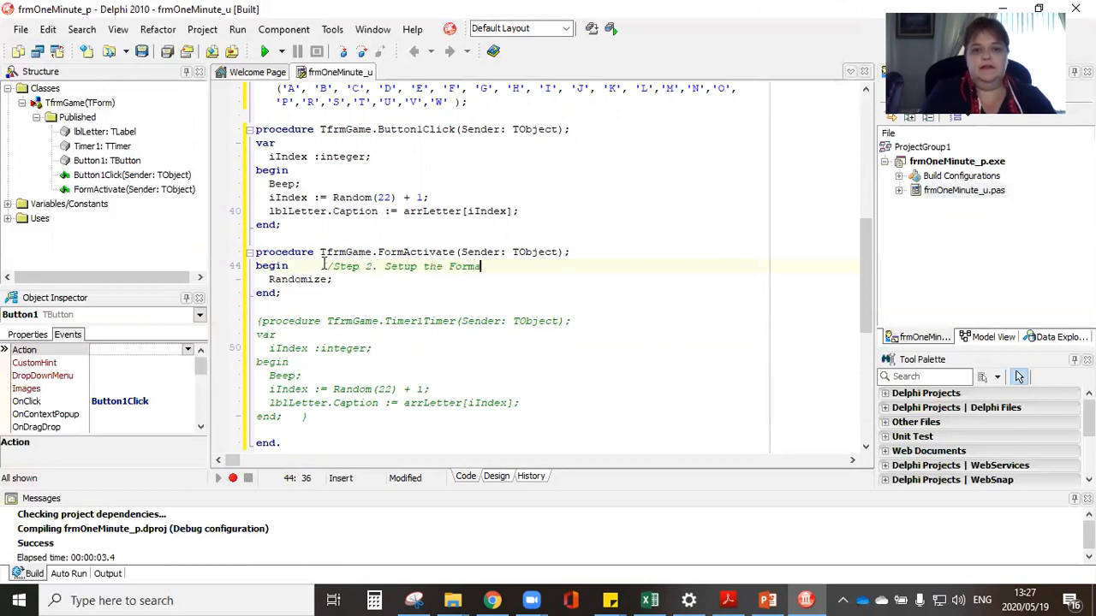
{"action": "type", "text": "Active"}
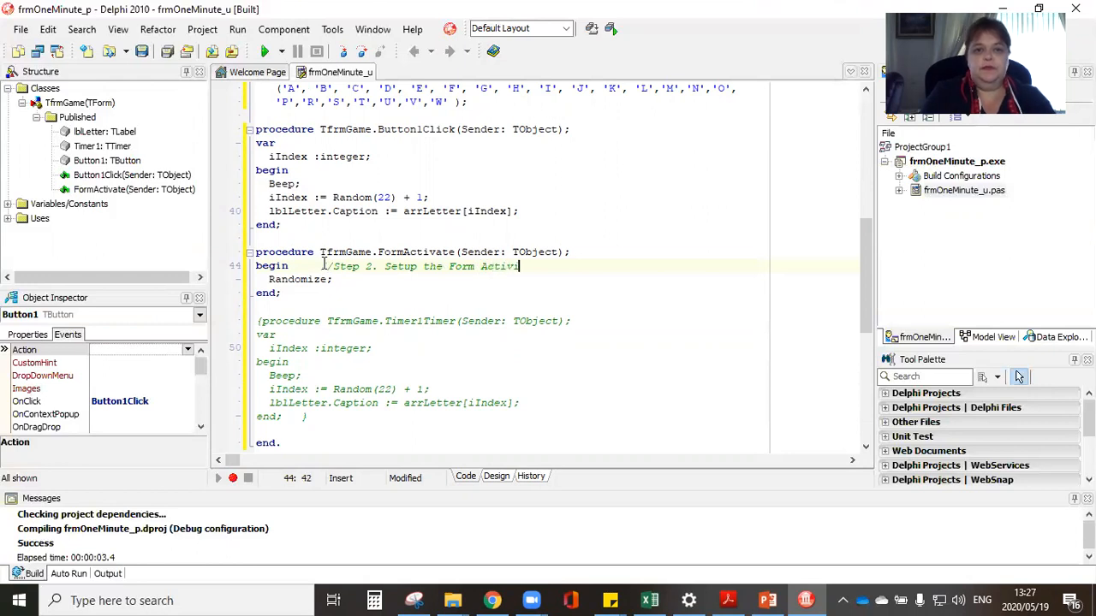
{"action": "type", "text": "ate"}
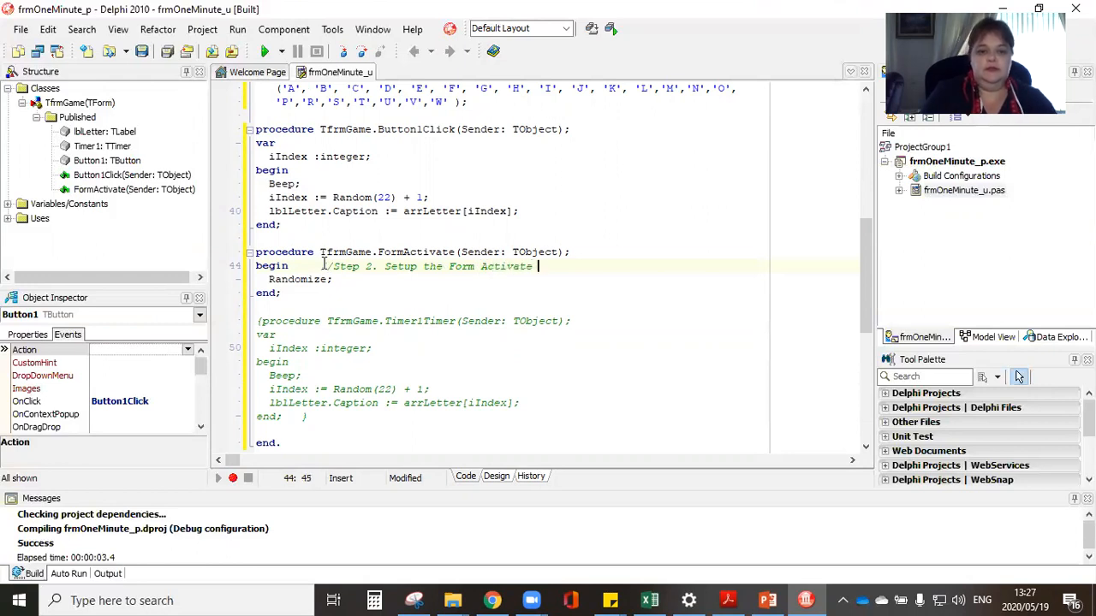
{"action": "type", "text": "to randomi"}
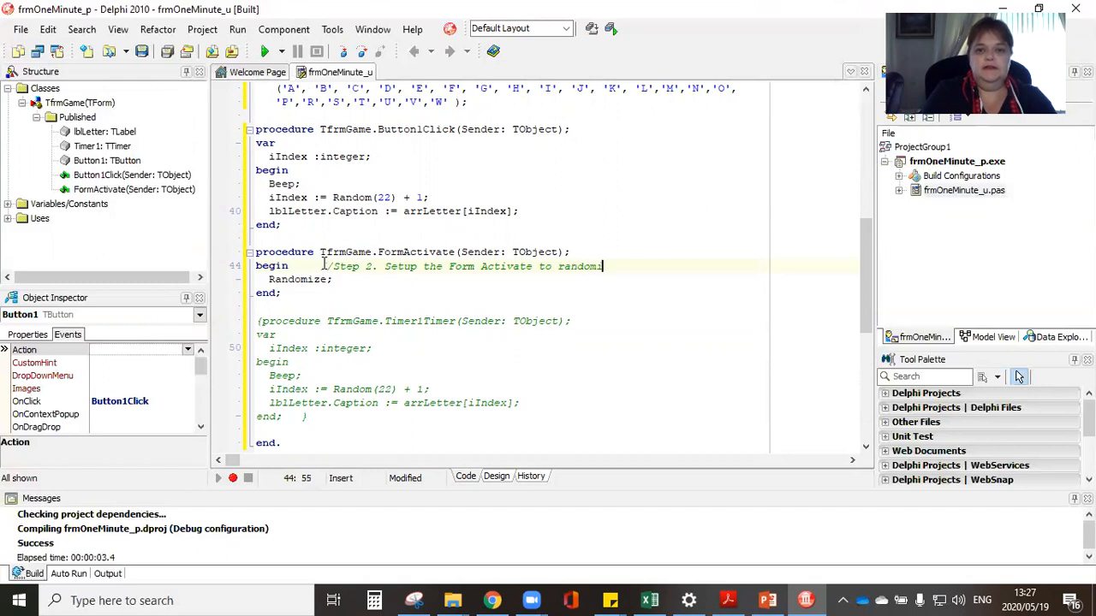
{"action": "type", "text": "ze"}
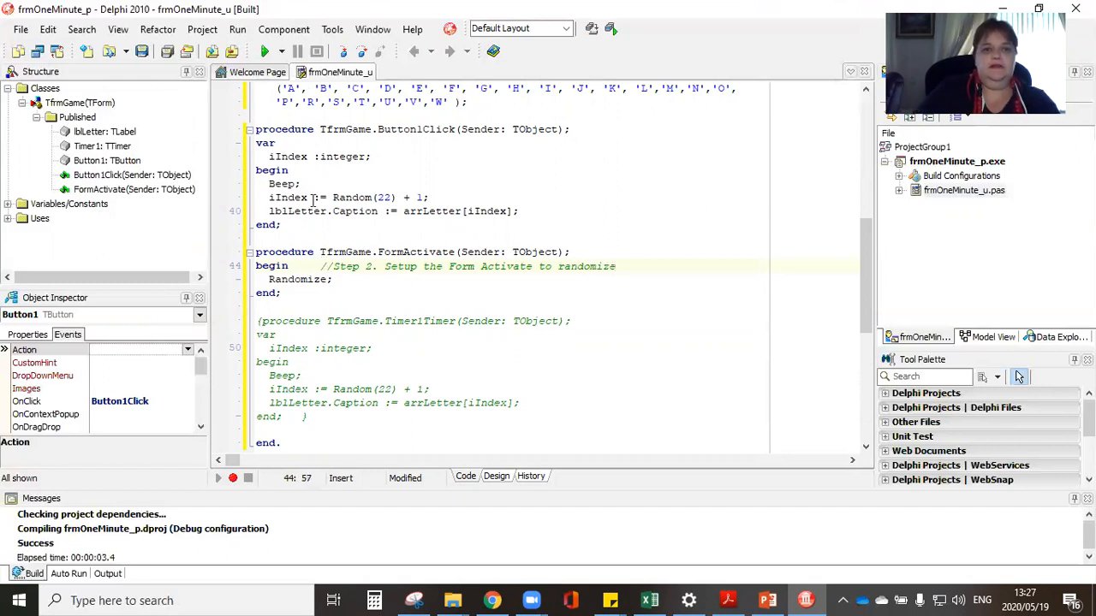
Step: Add '//Step 3 Display a random letter when the button is click.' after Button1Click's var
{"action": "left_click", "coordinate": [299, 142]}
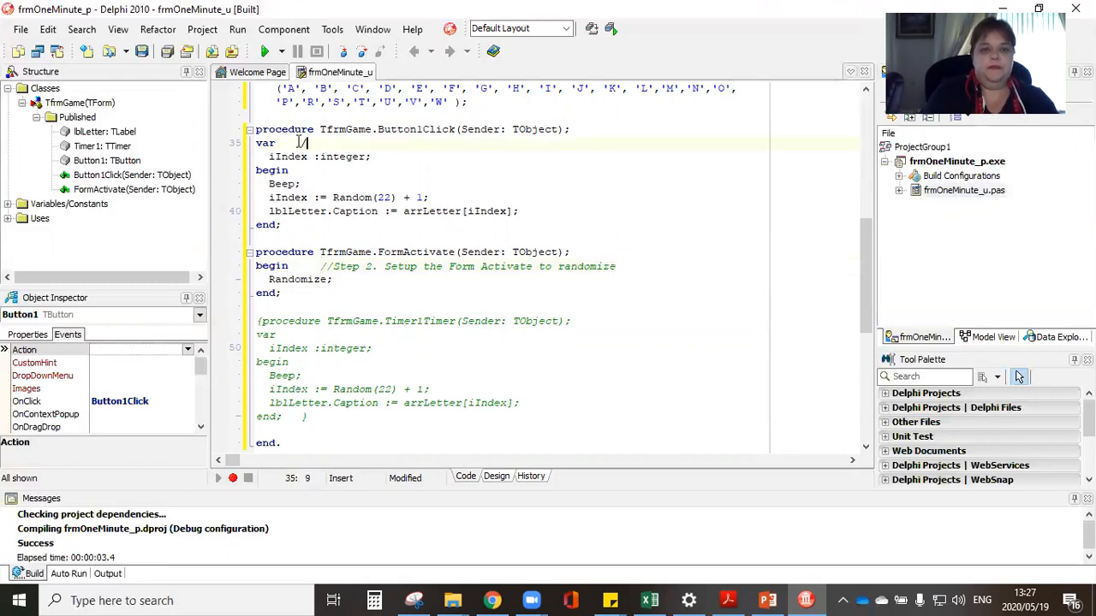
{"action": "type", "text": "//Step 4"}
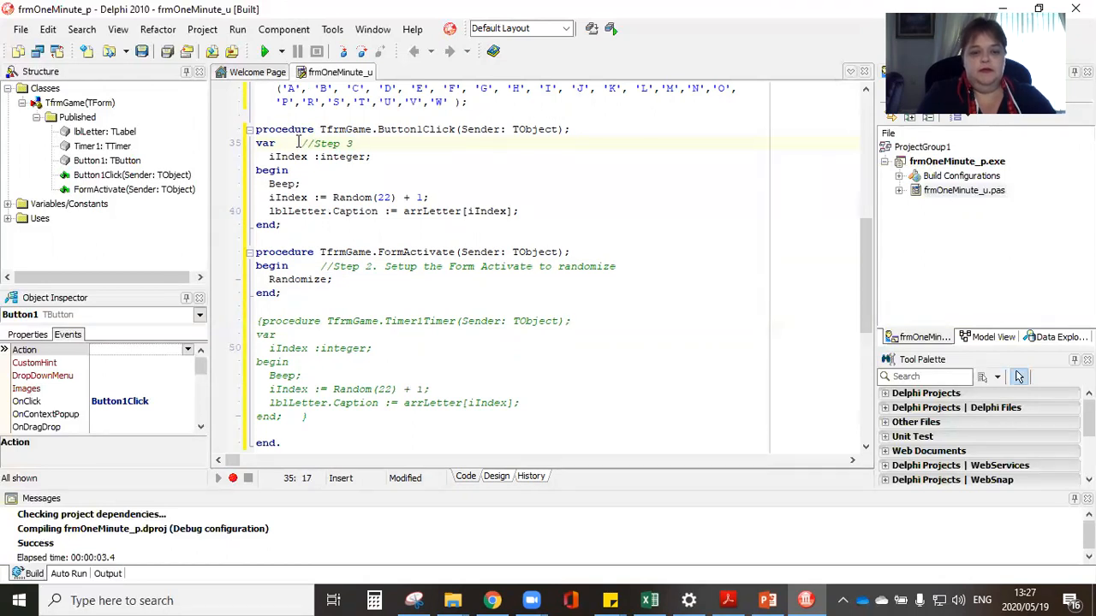
{"action": "type", "text": "Display a t"}
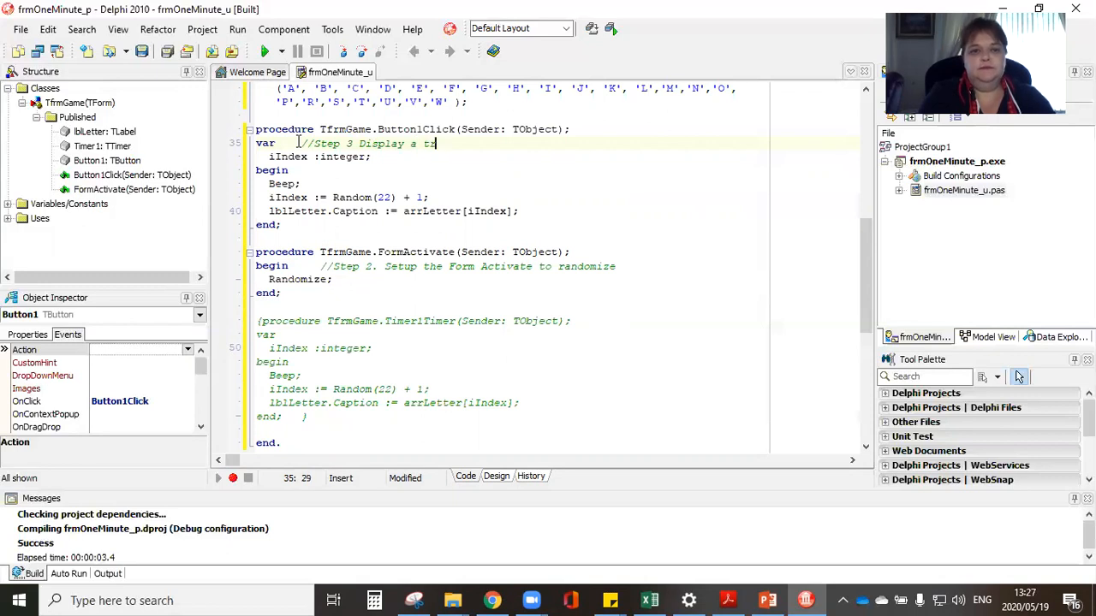
{"action": "type", "text": "random letter b"}
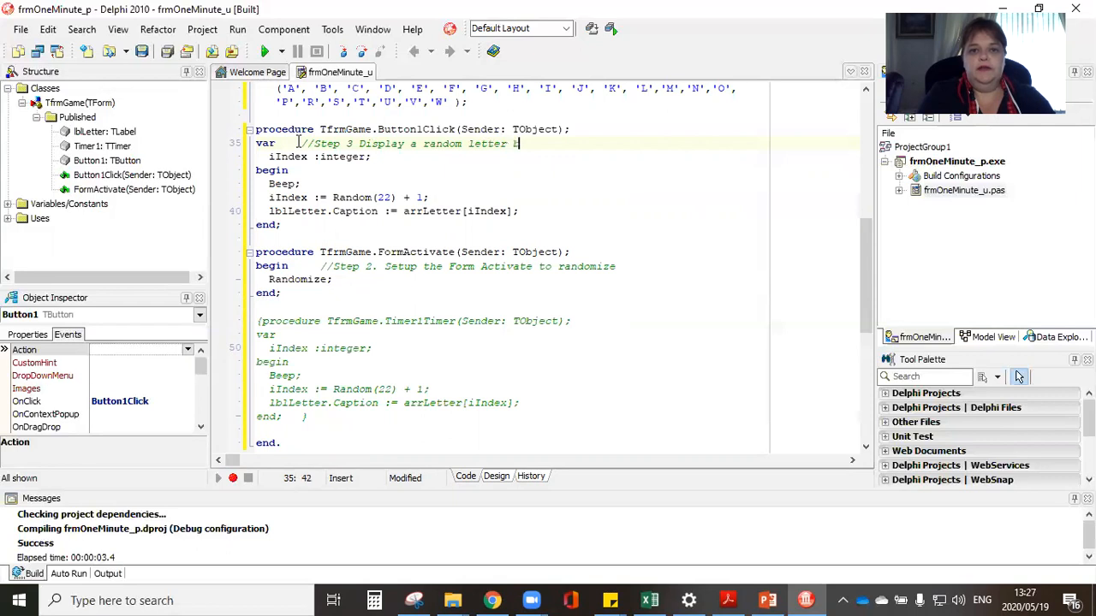
{"action": "type", "text": "when the button"}
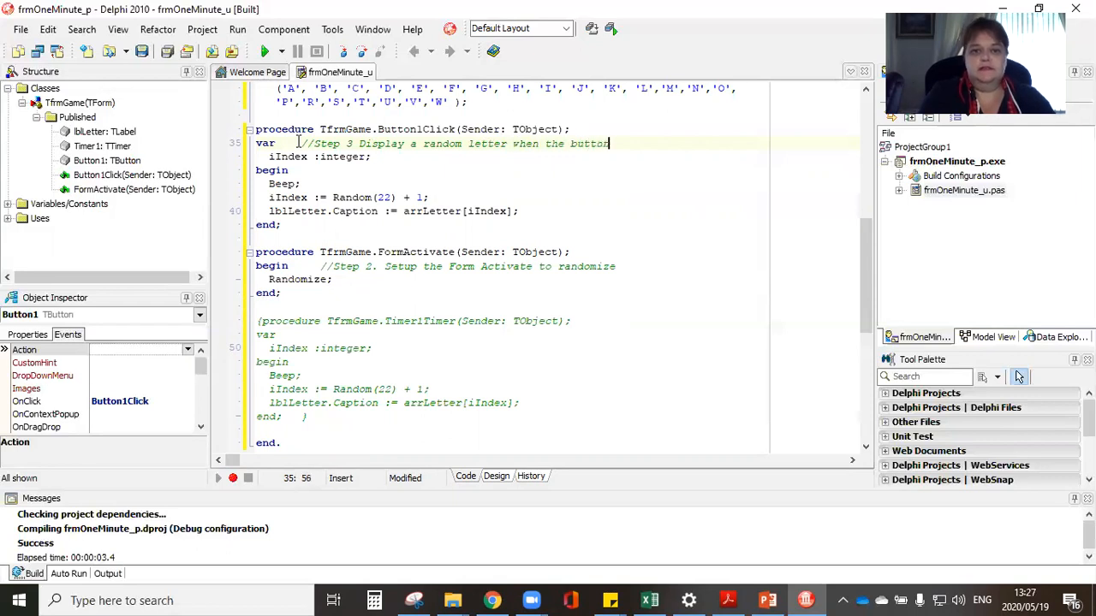
{"action": "type", "text": "is click"}
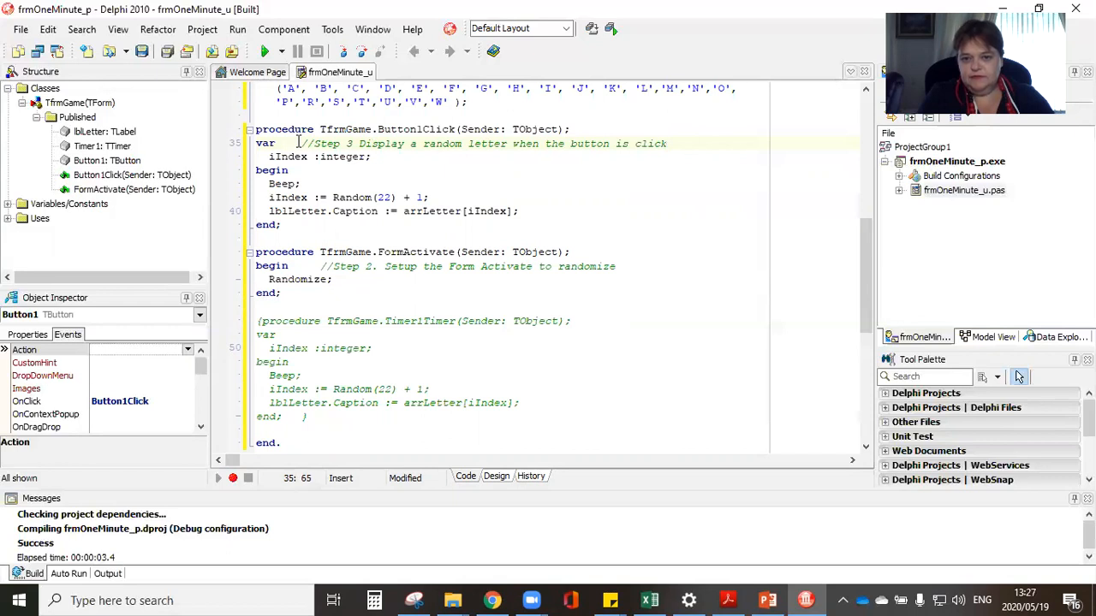
{"action": "type", "text": "."}
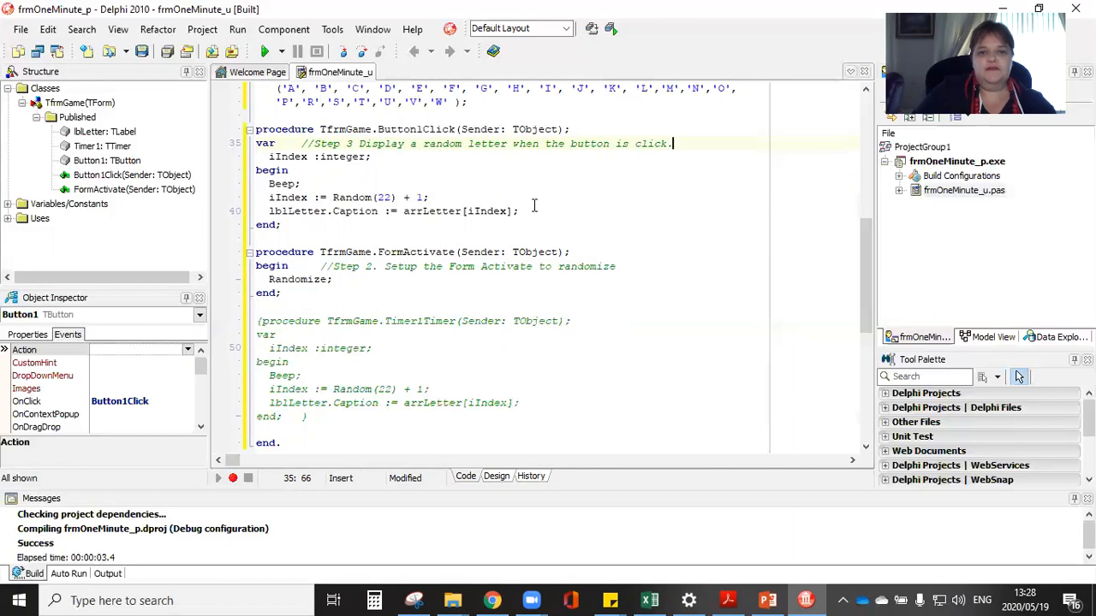
{"action": "left_click", "coordinate": [531, 211]}
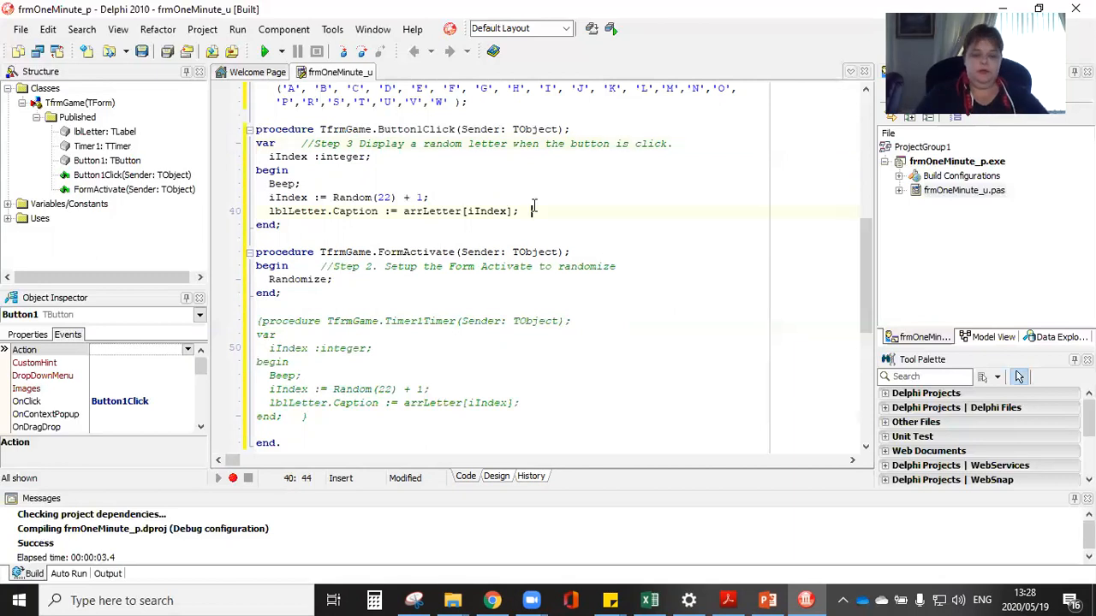